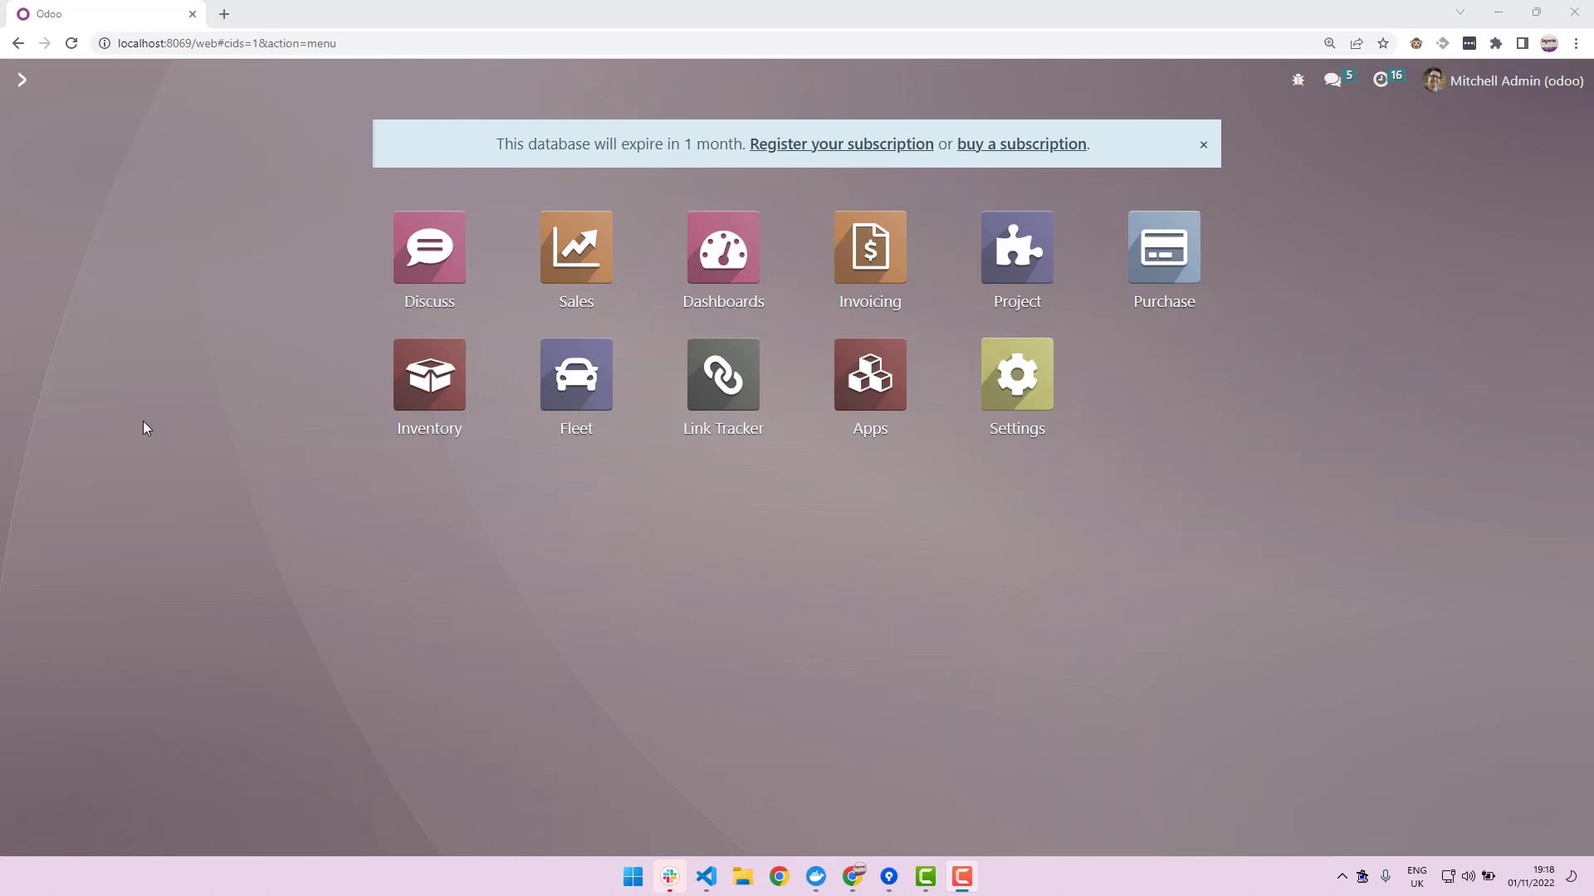
pyautogui.moveTo(145, 425)
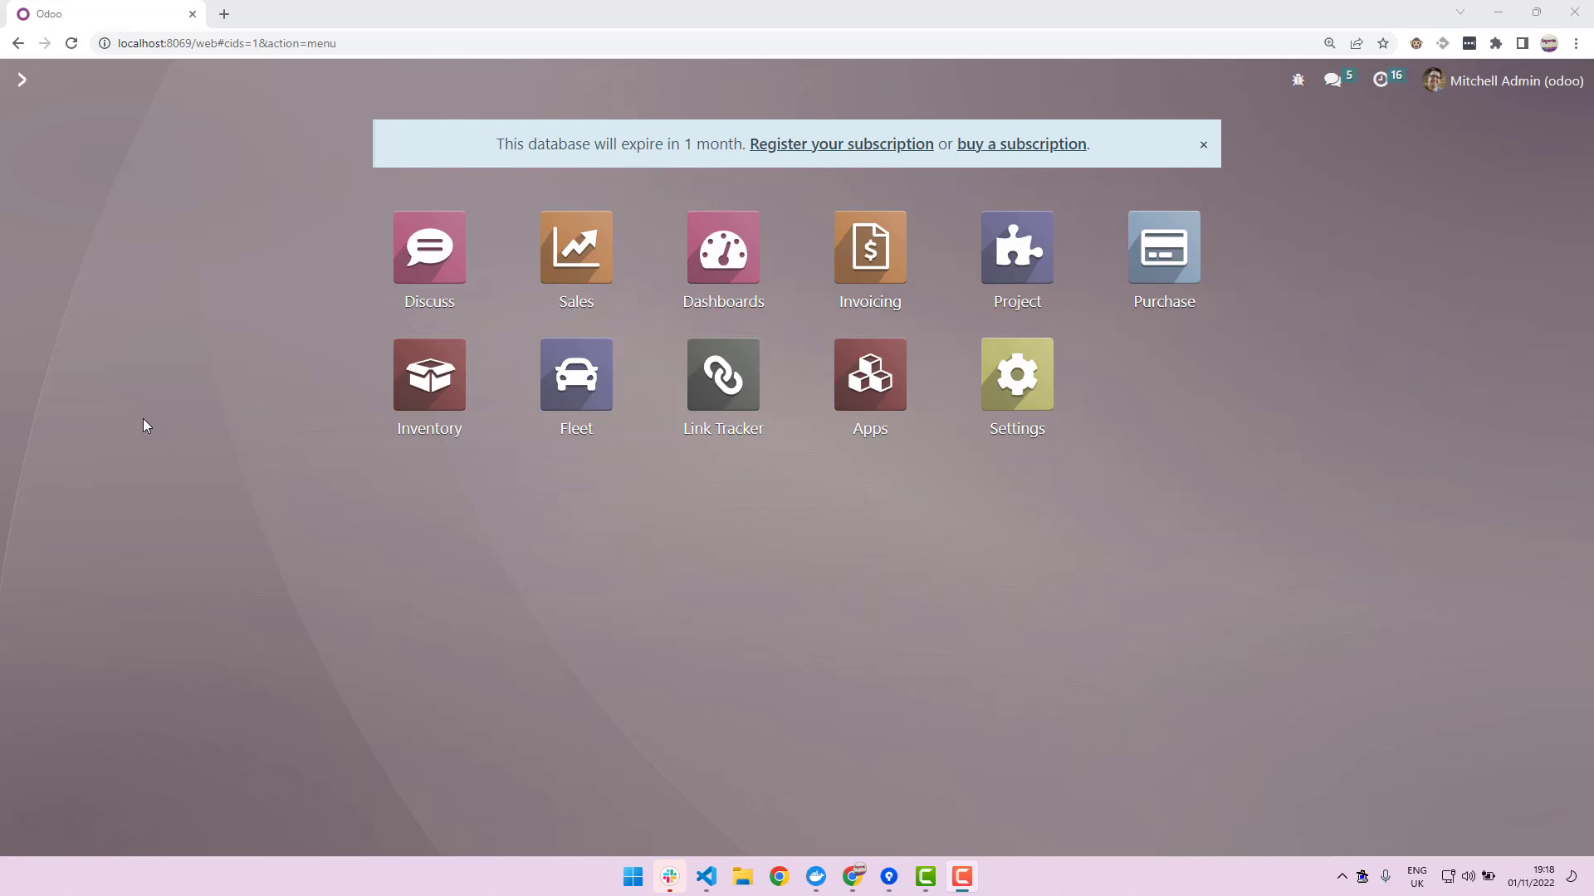
pyautogui.moveTo(1029, 419)
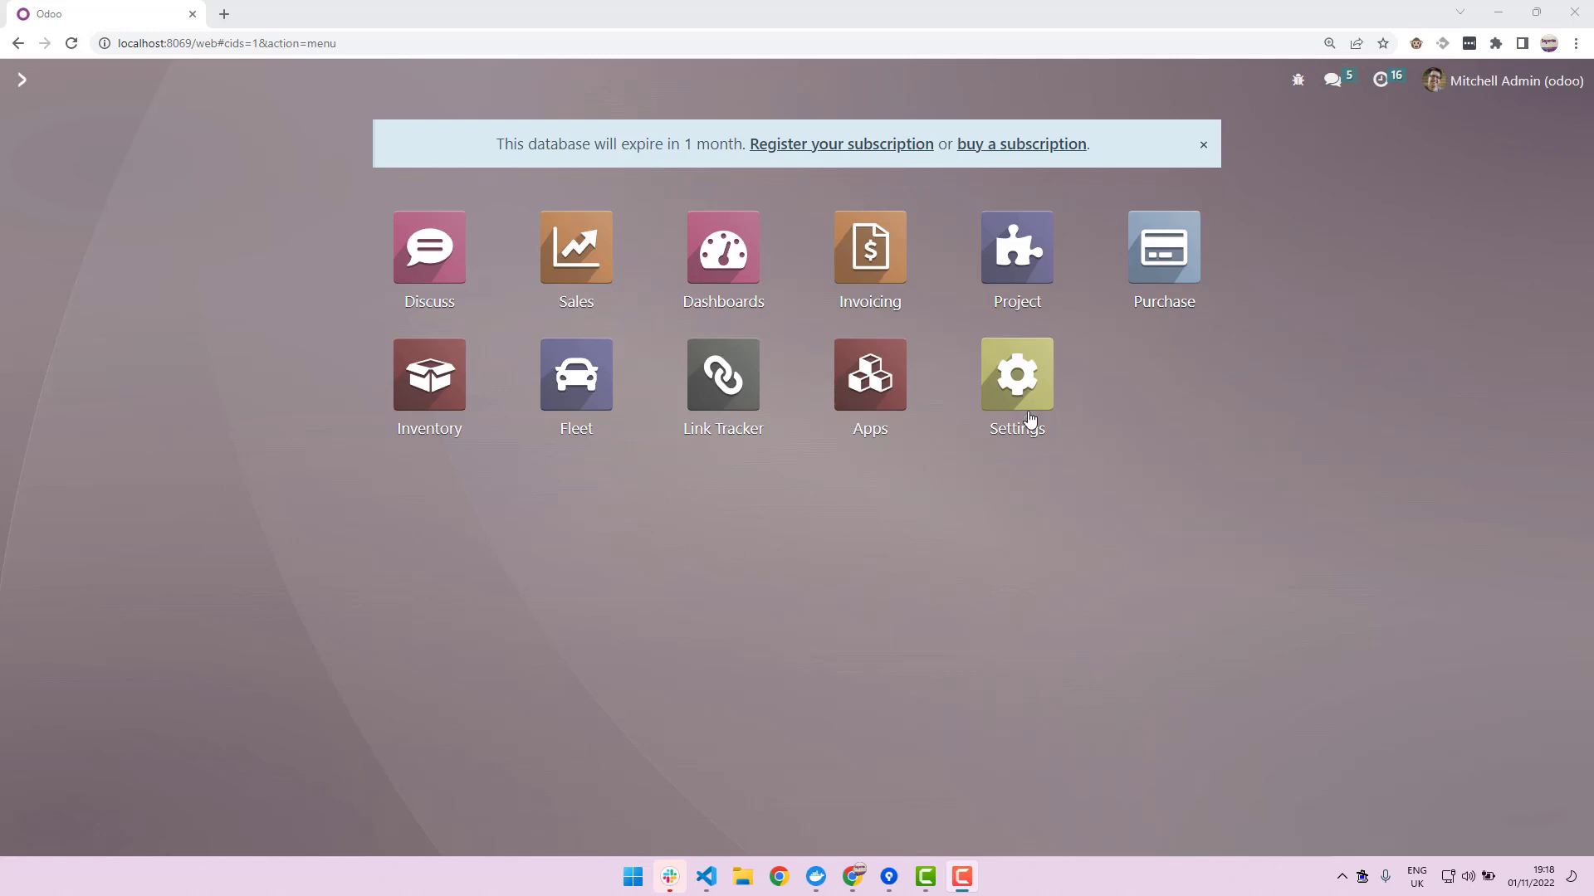
# - Open the Sales Quotations list of seven orders totalling 12,708.50 €
pyautogui.click(1017, 374)
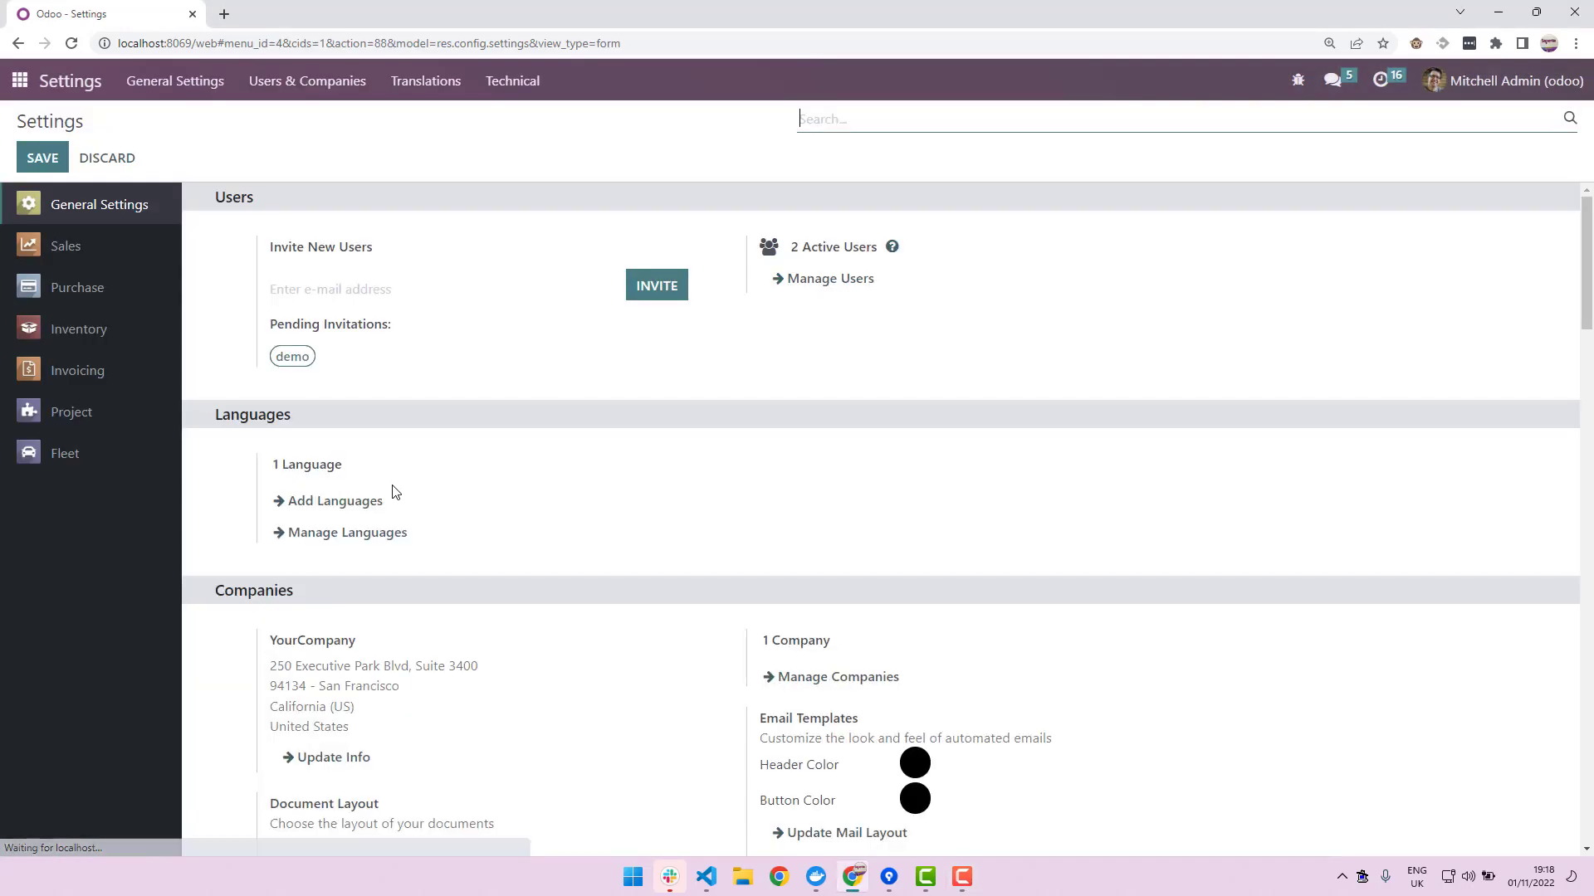
pyautogui.scroll(-3)
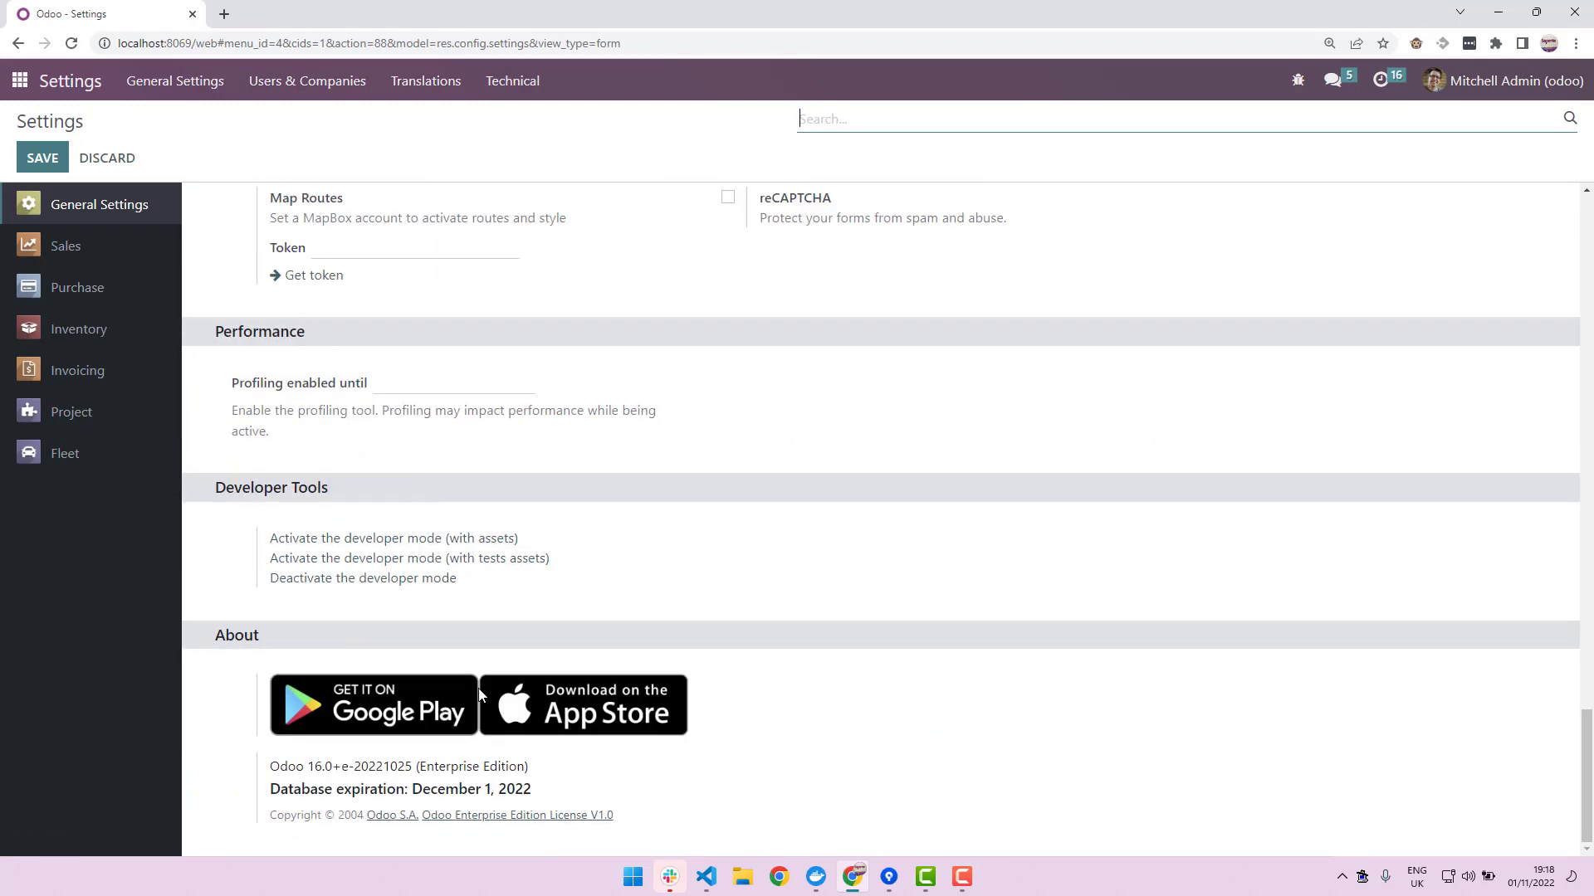
pyautogui.moveTo(495, 782)
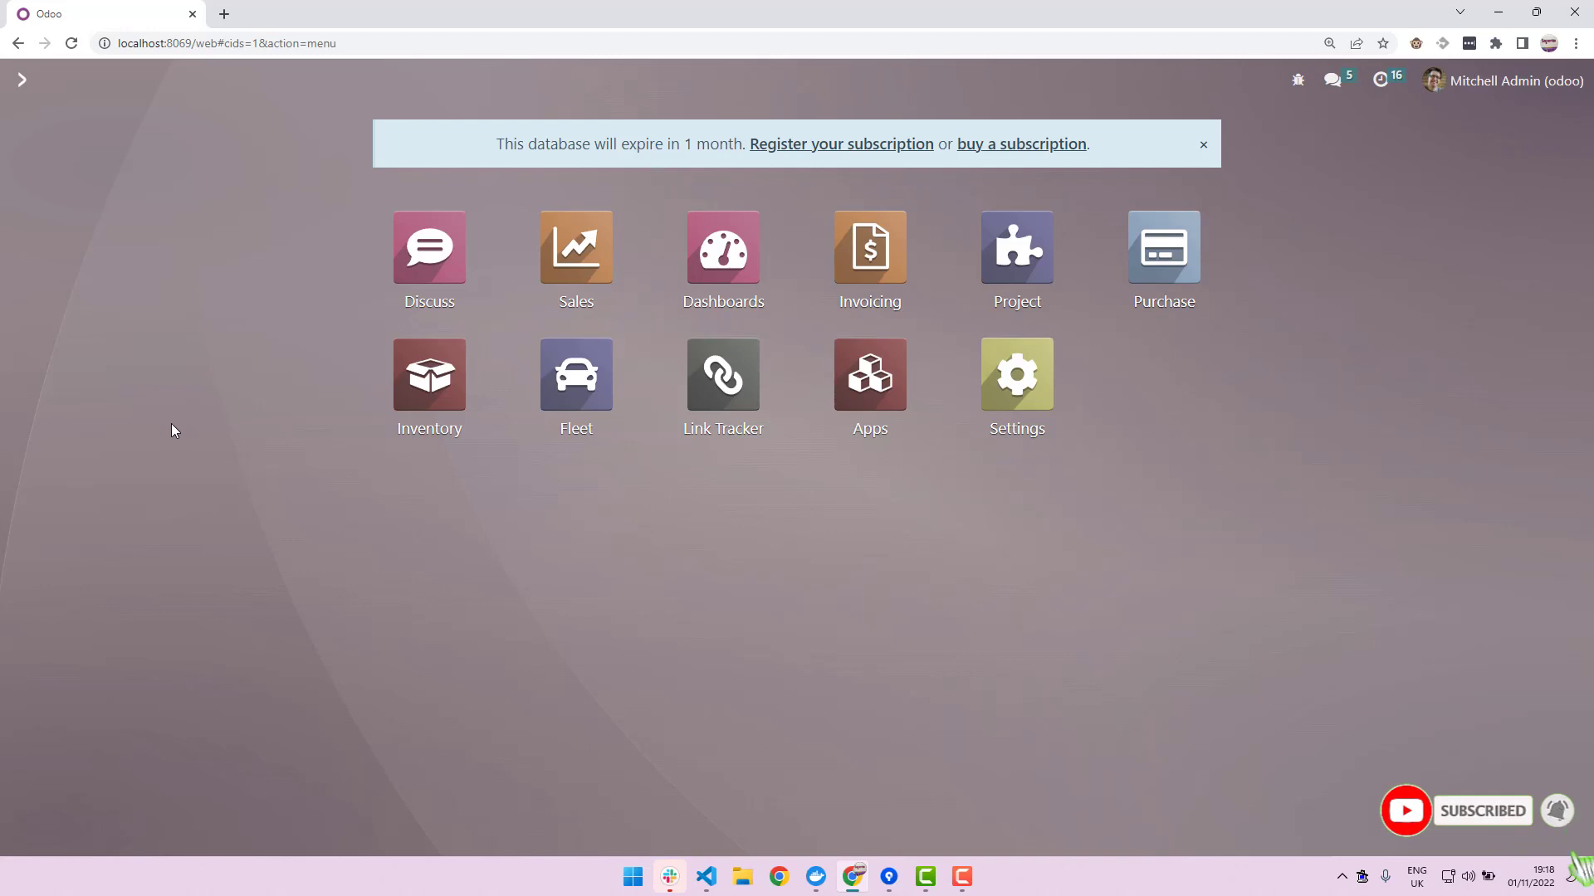
pyautogui.moveTo(192, 455)
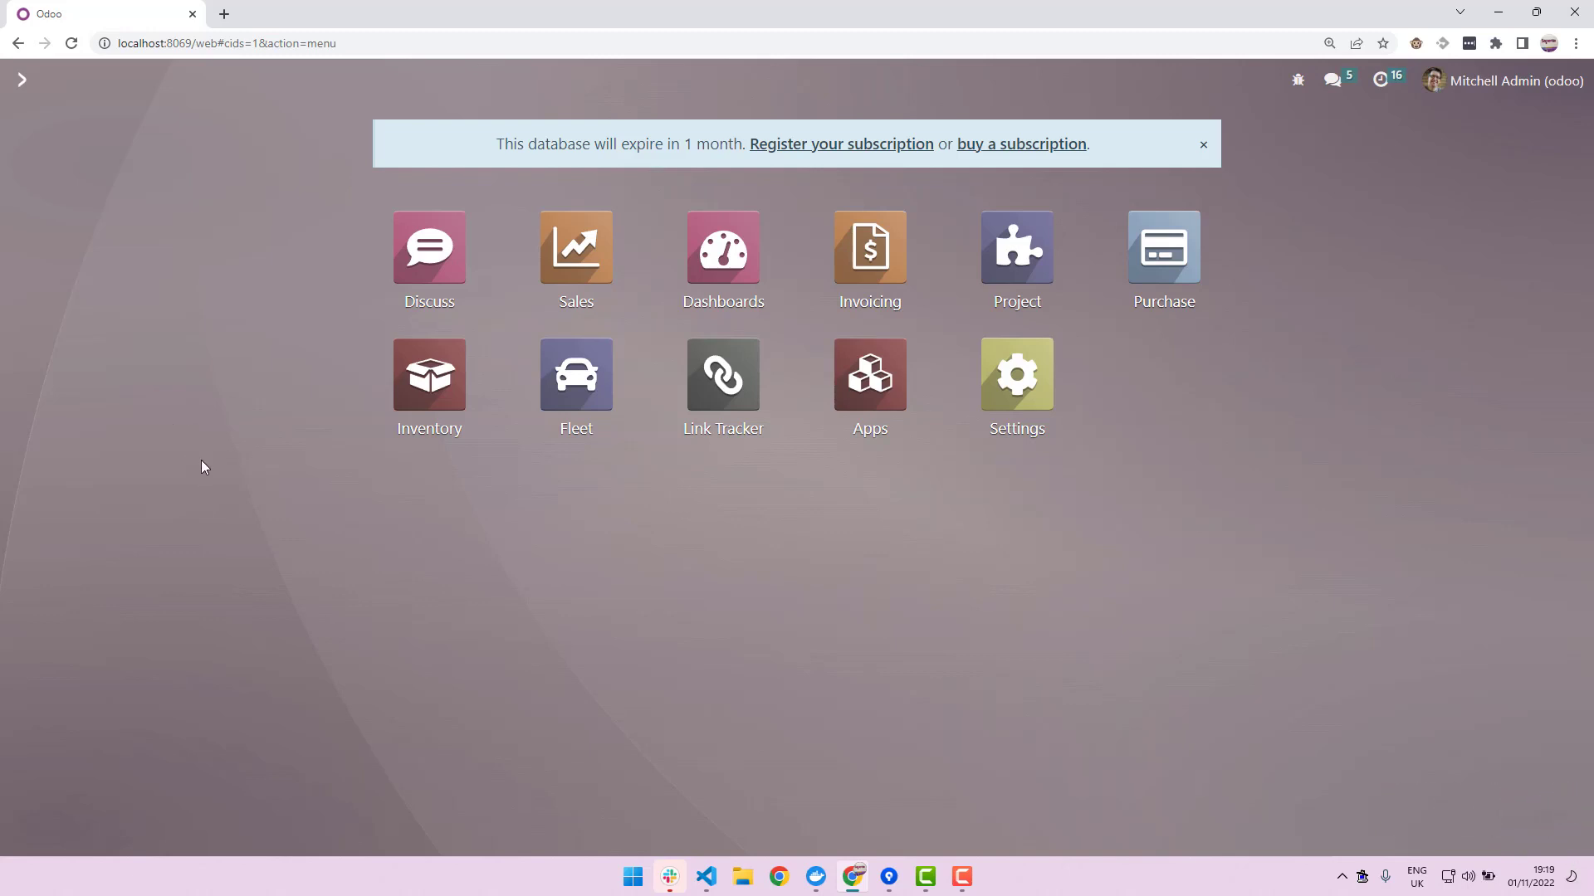
pyautogui.moveTo(190, 395)
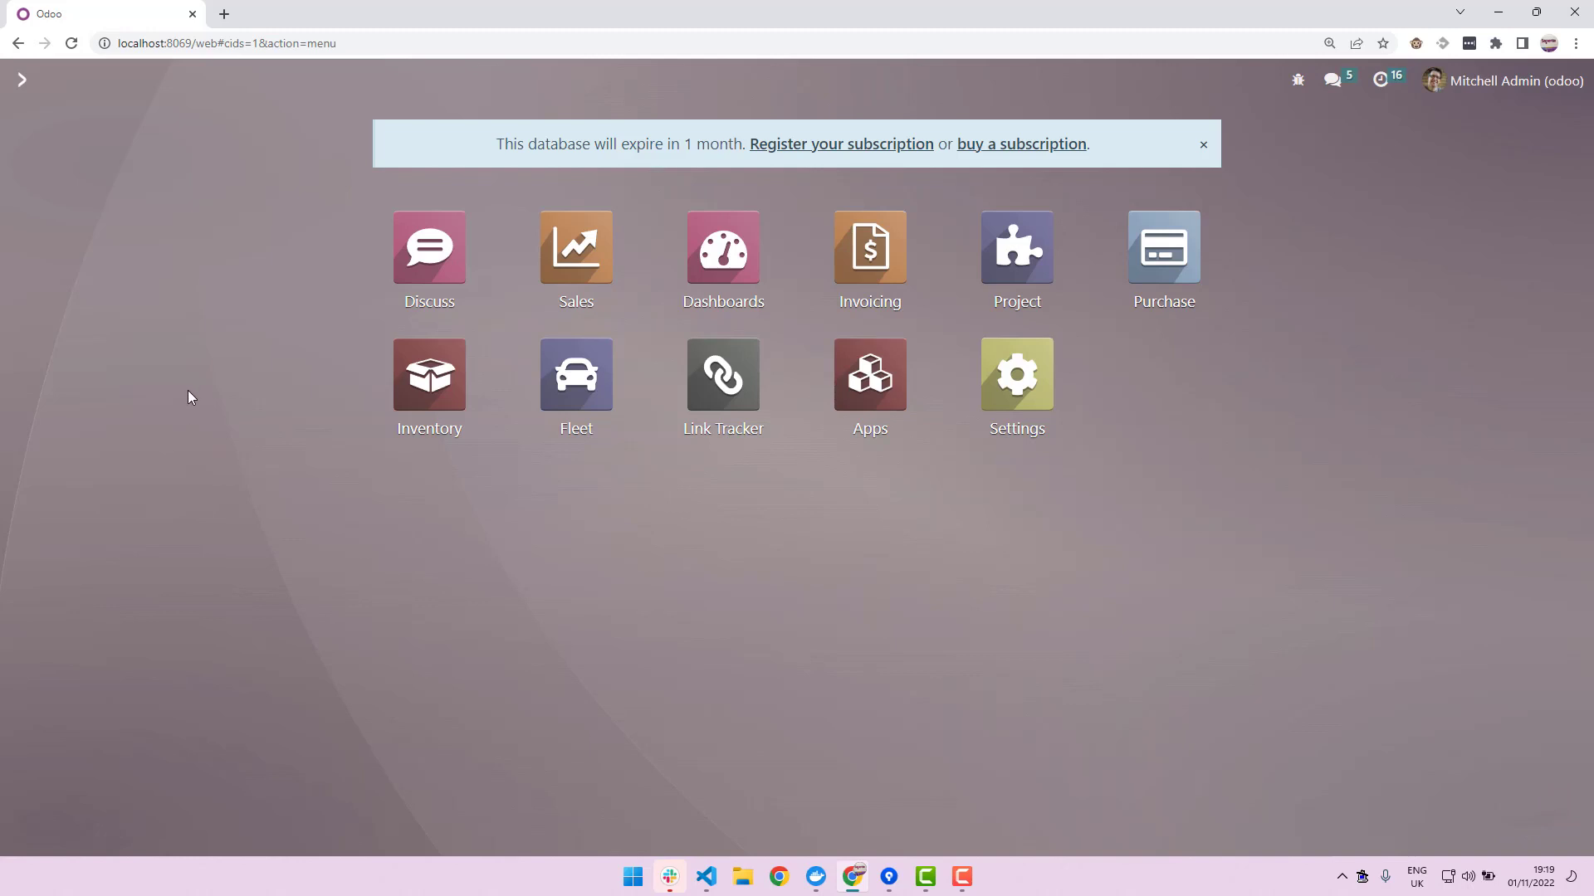
pyautogui.click(705, 878)
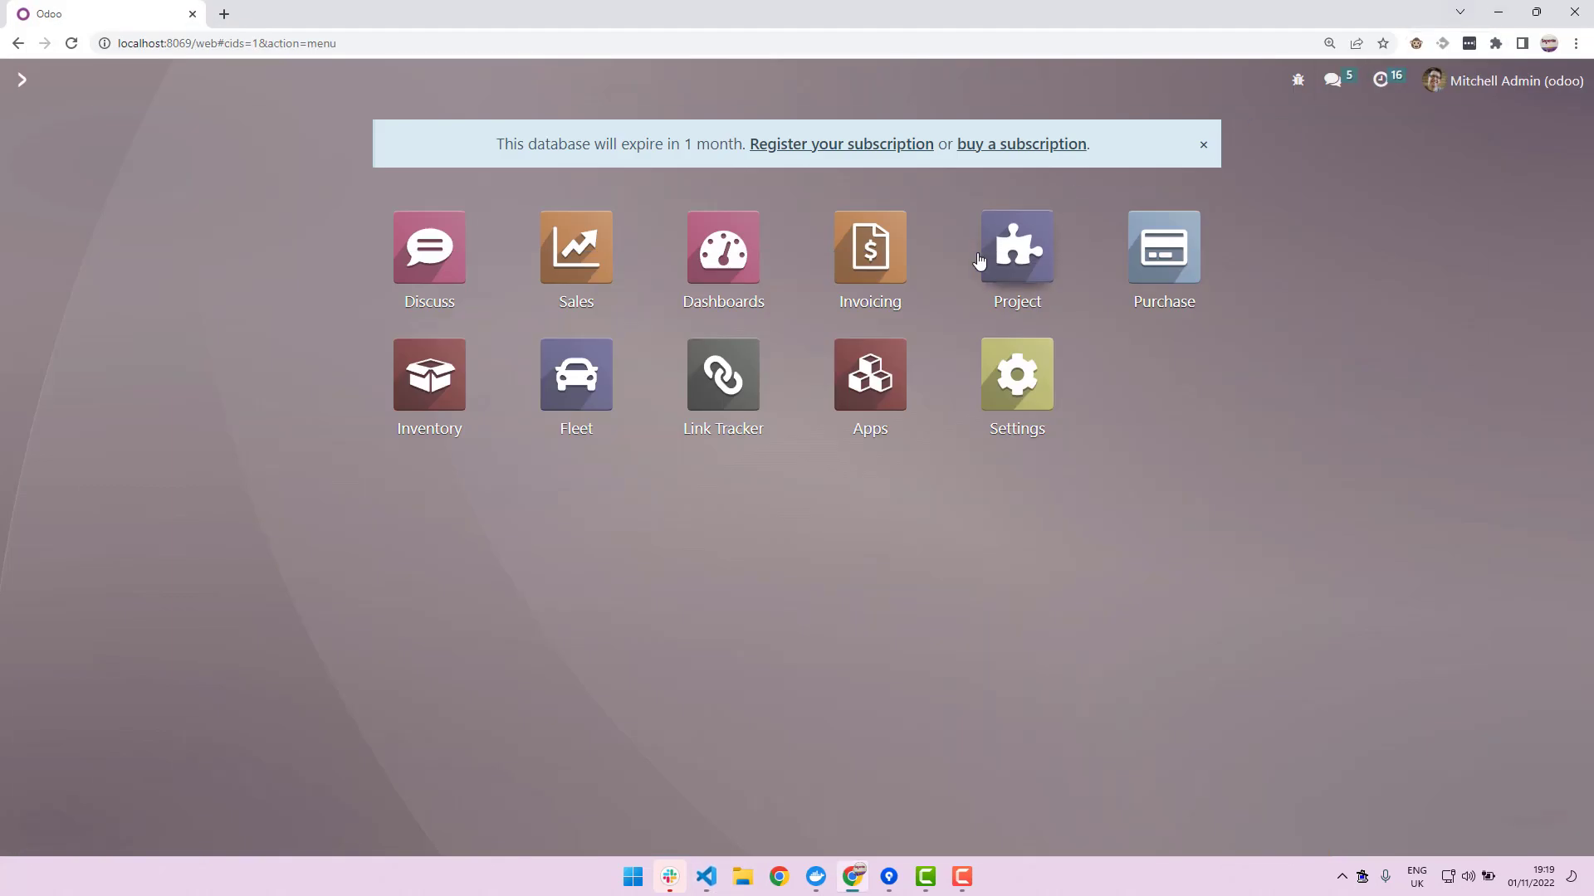
pyautogui.moveTo(923, 527)
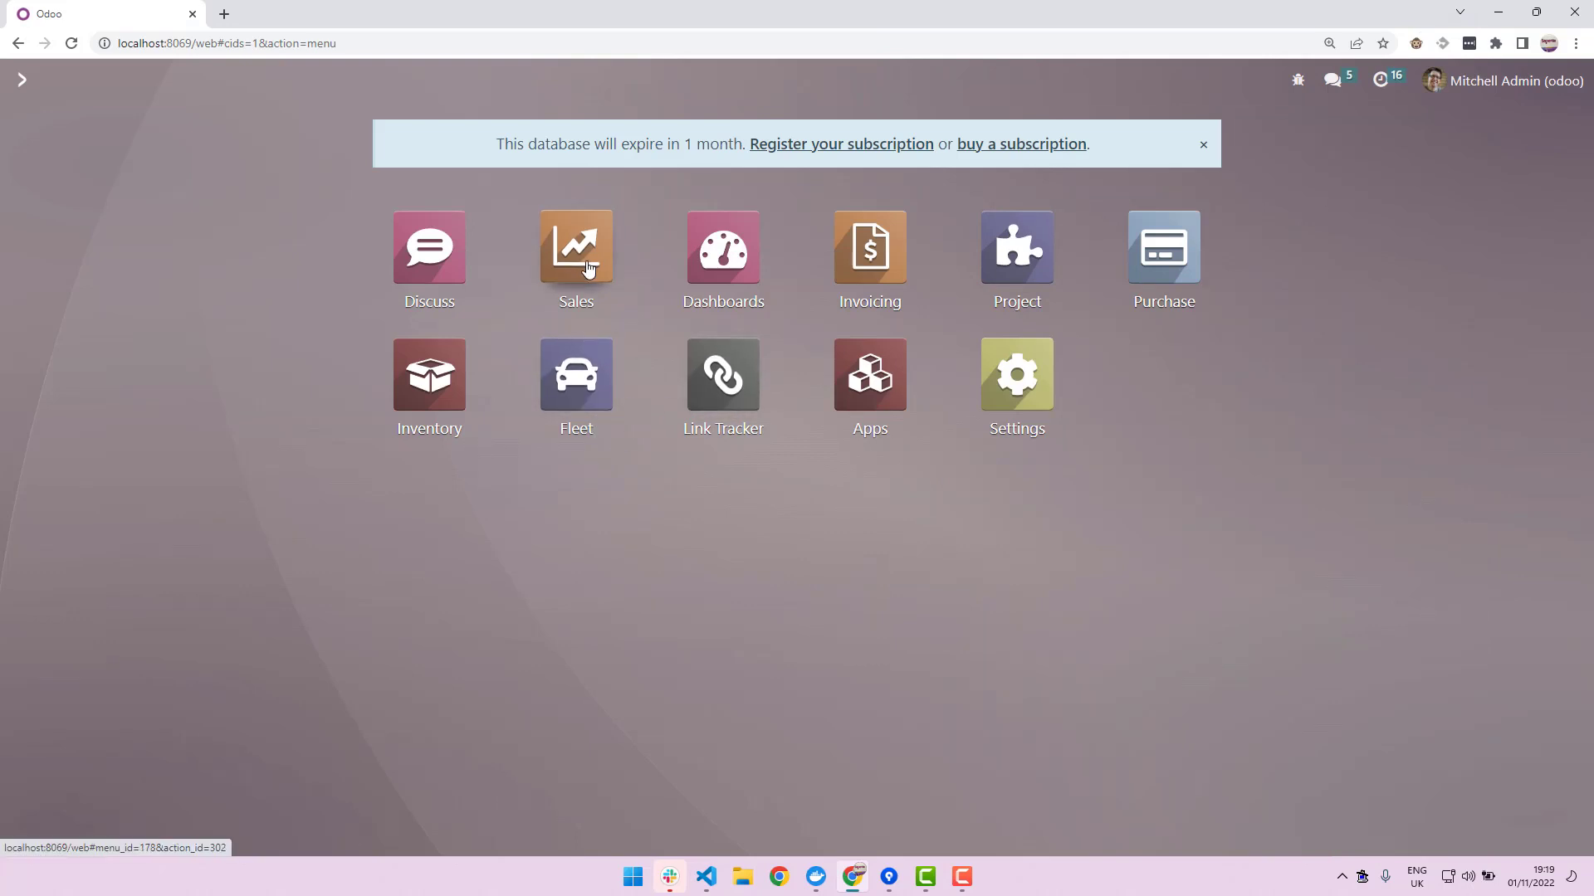
pyautogui.click(575, 247)
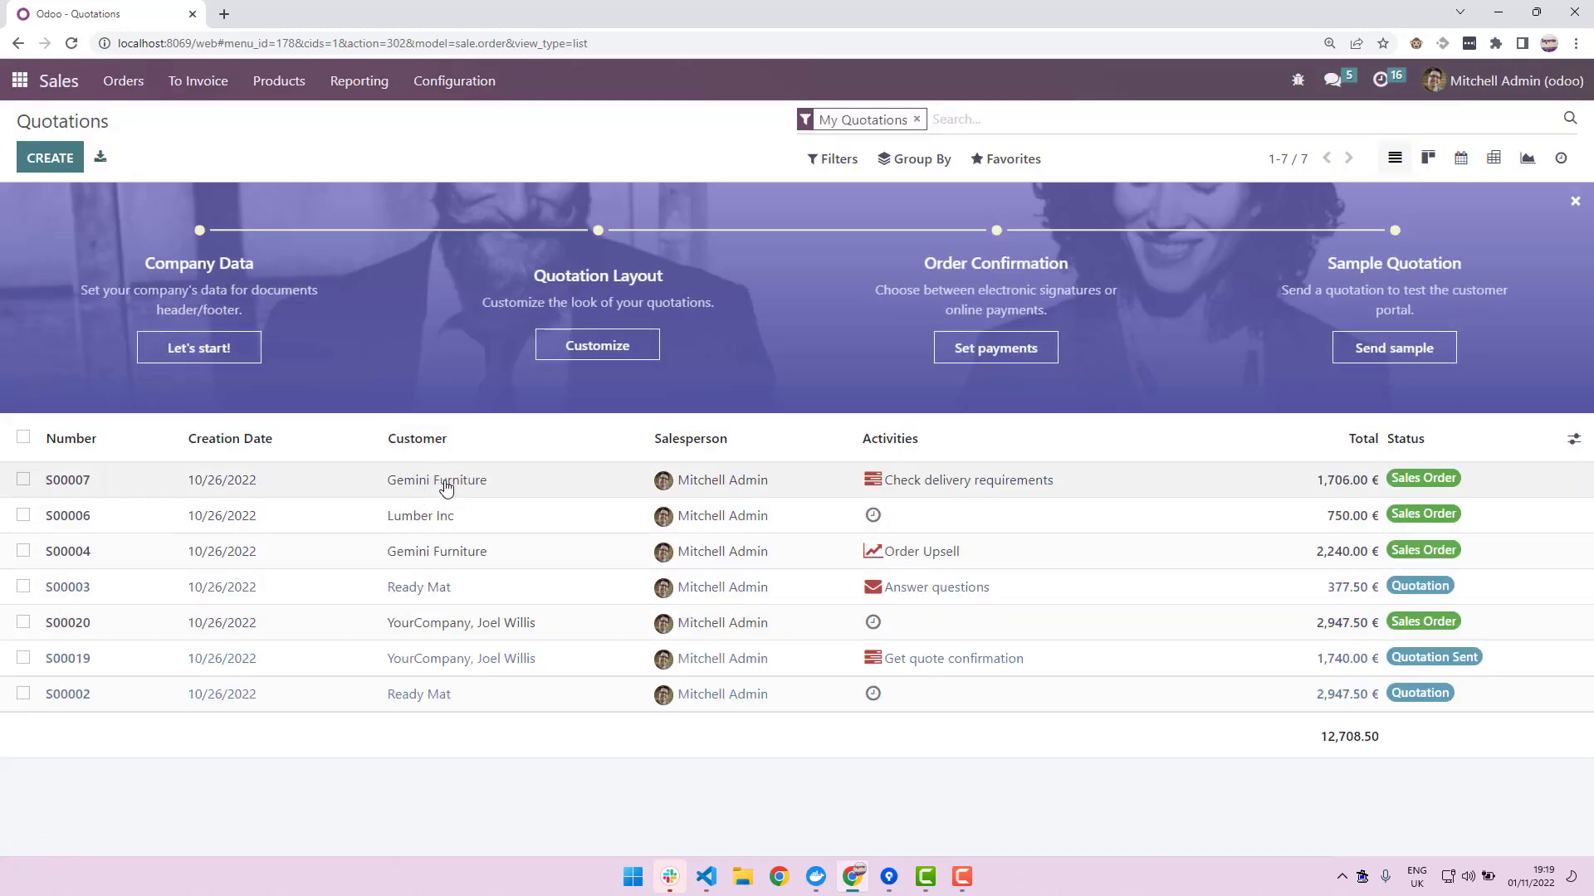
# - Open quotation S00007 for Gemini Furniture and scroll through its four order lines
pyautogui.click(60, 479)
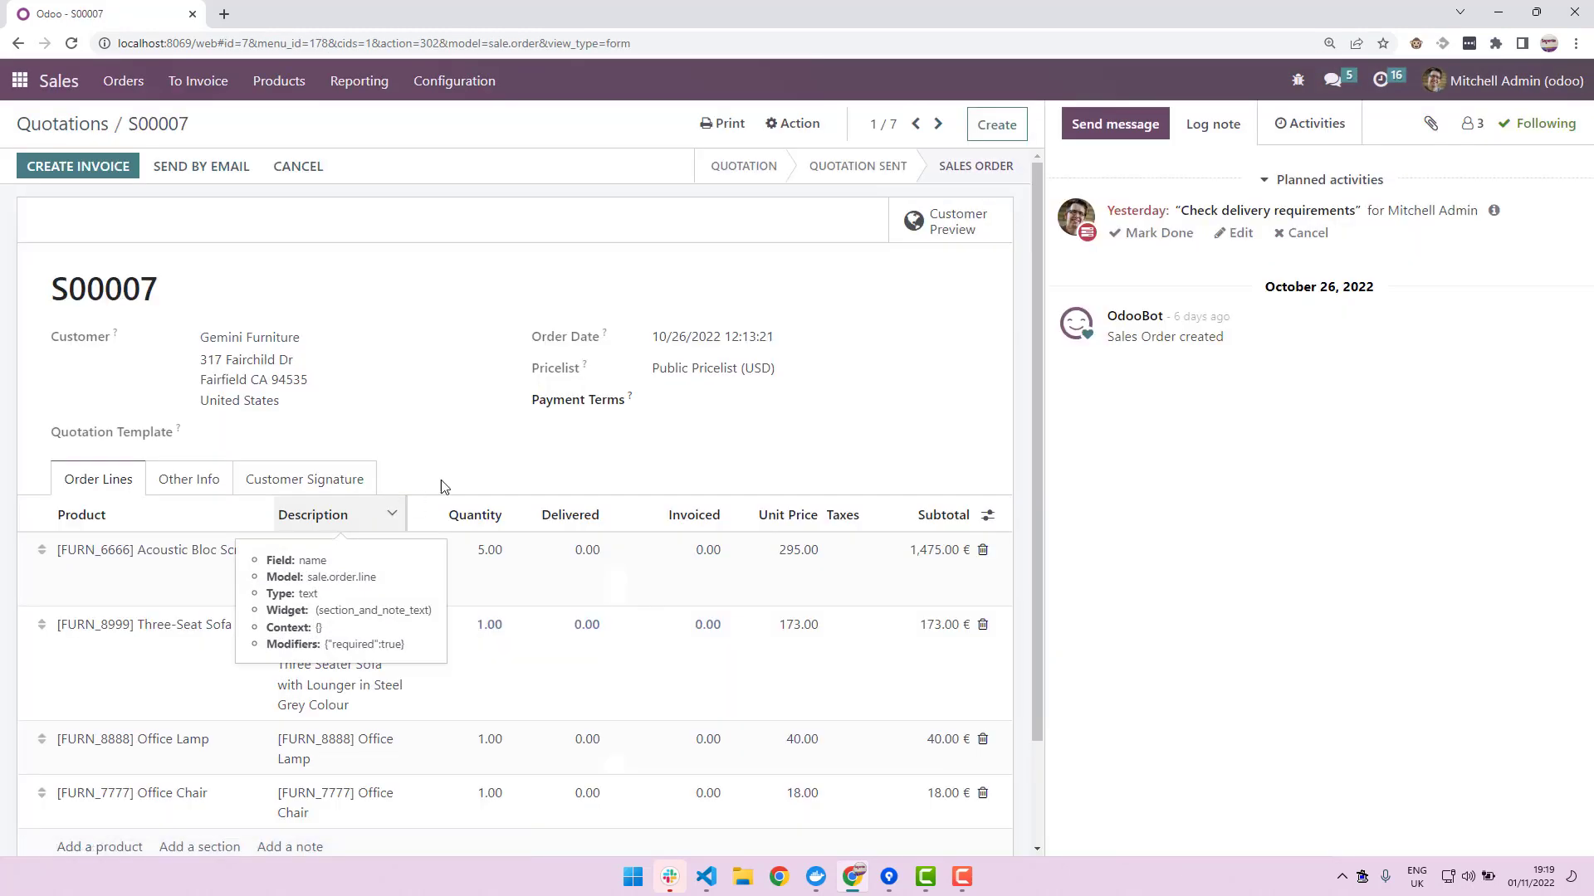
pyautogui.moveTo(769, 418)
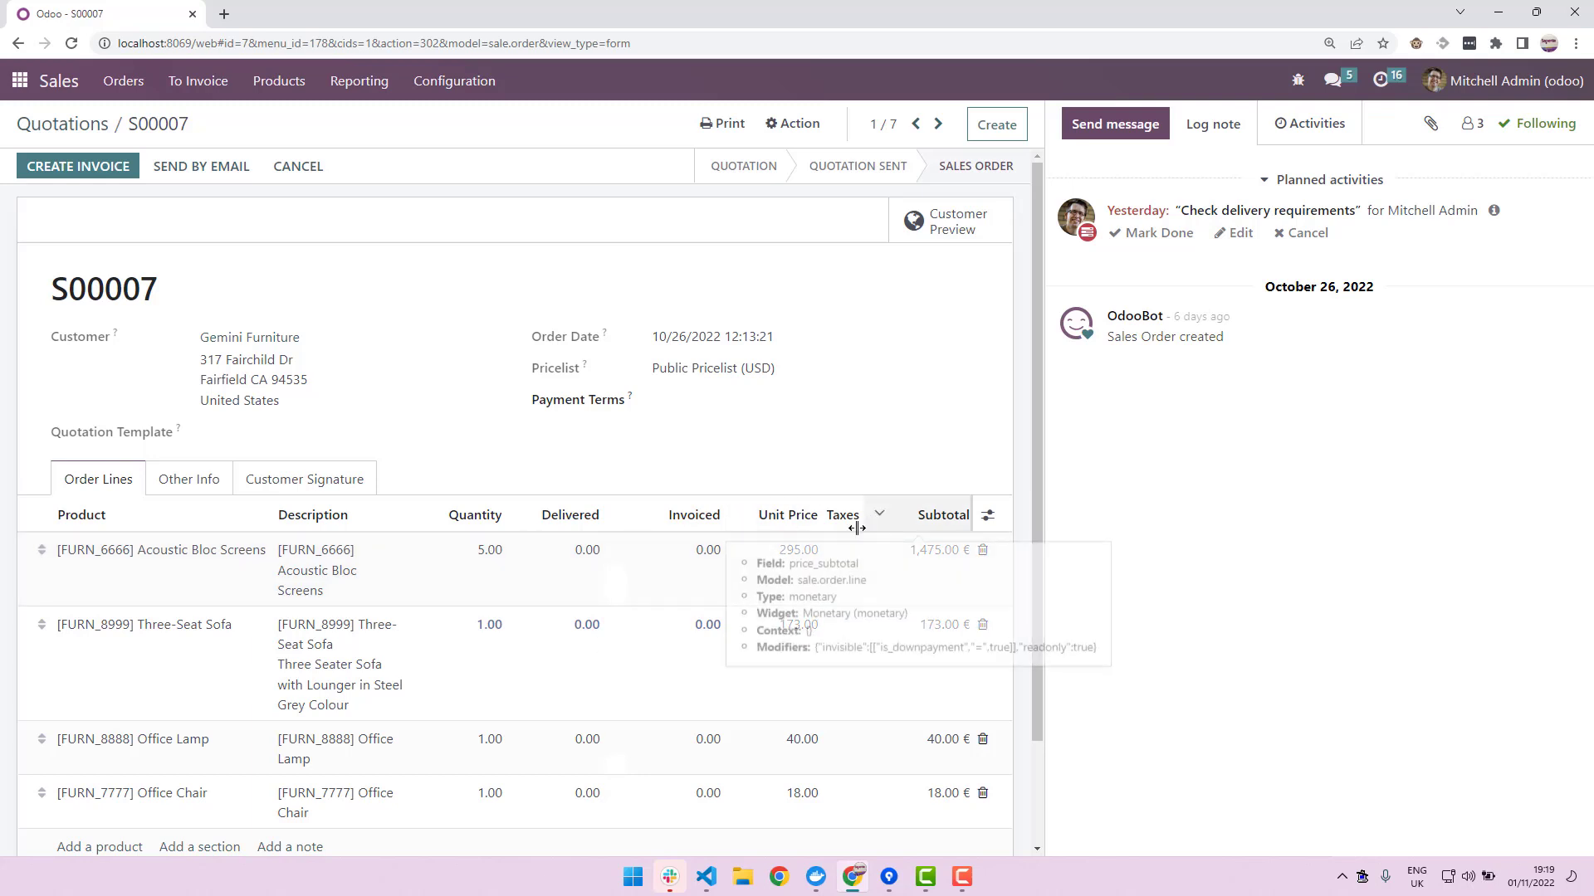
pyautogui.moveTo(440, 776)
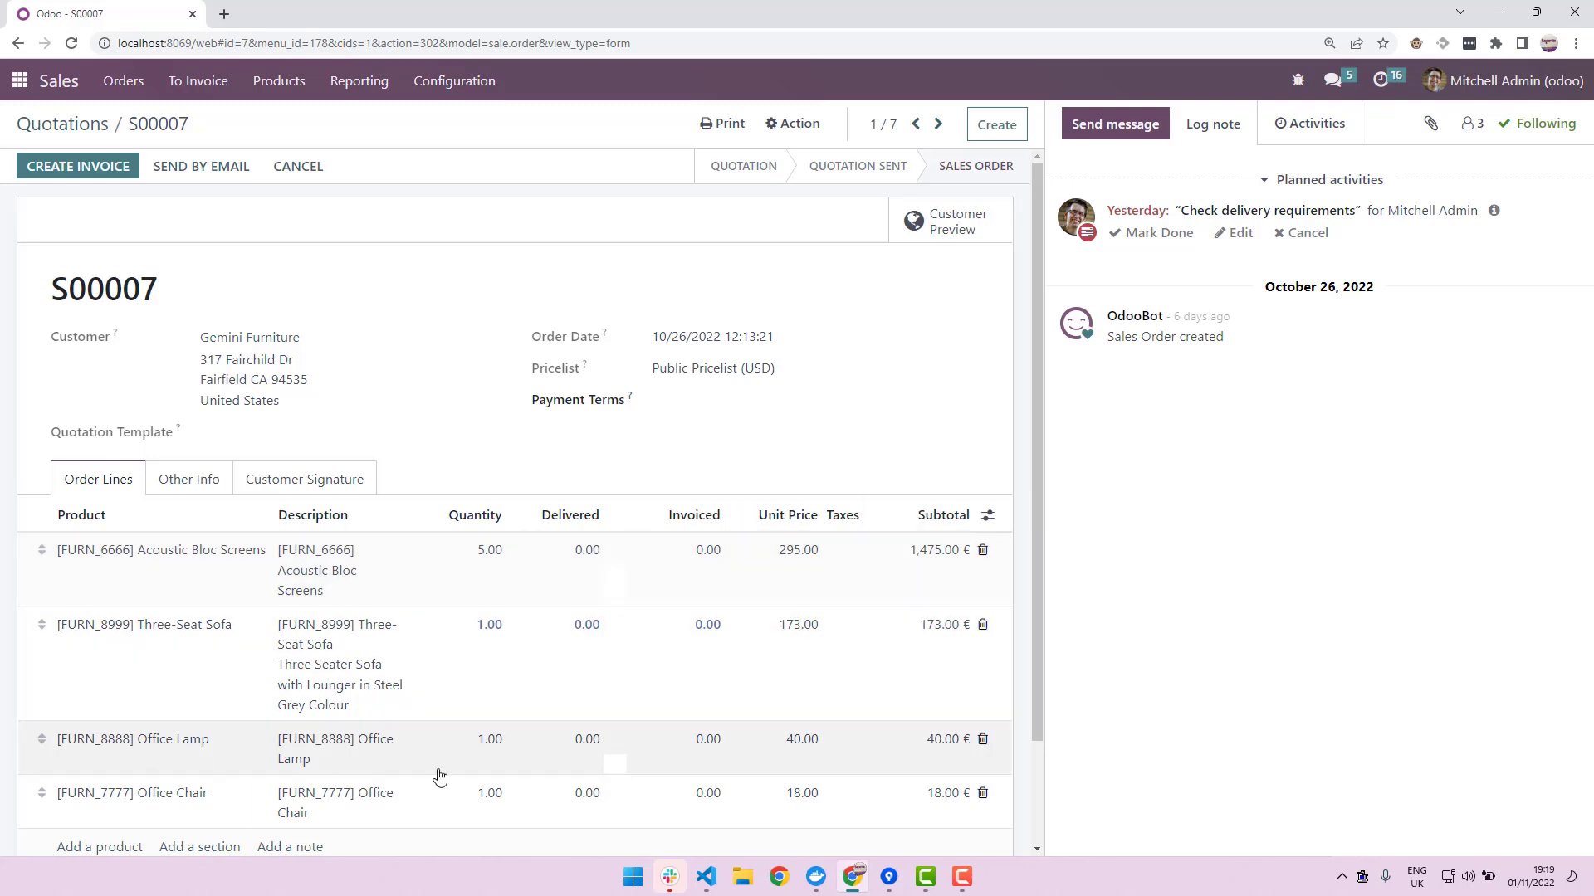
pyautogui.scroll(-3)
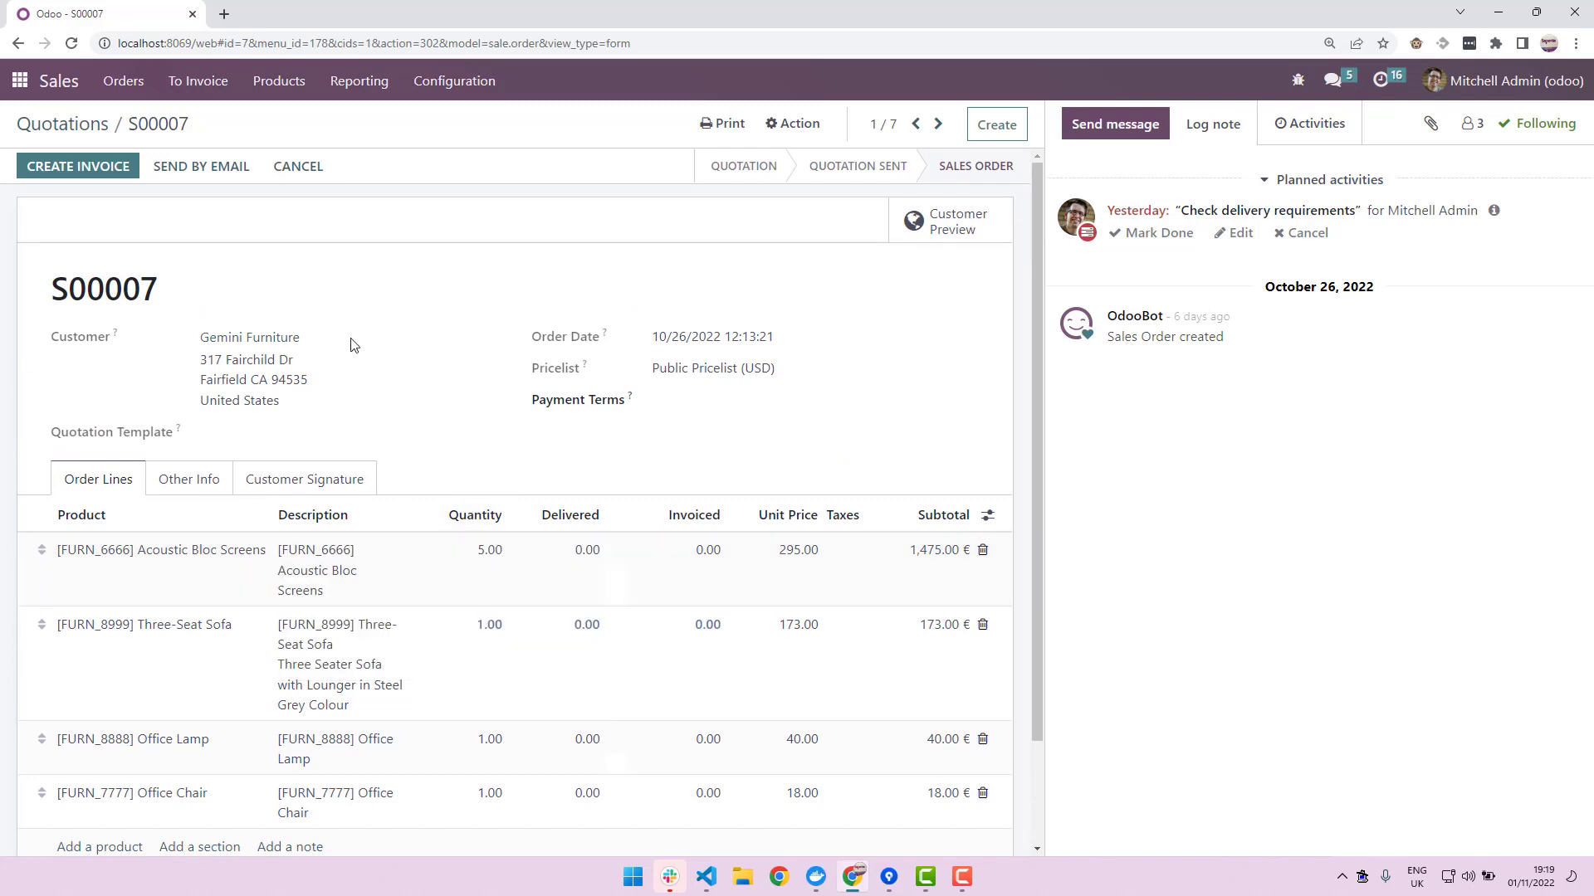
pyautogui.moveTo(394, 416)
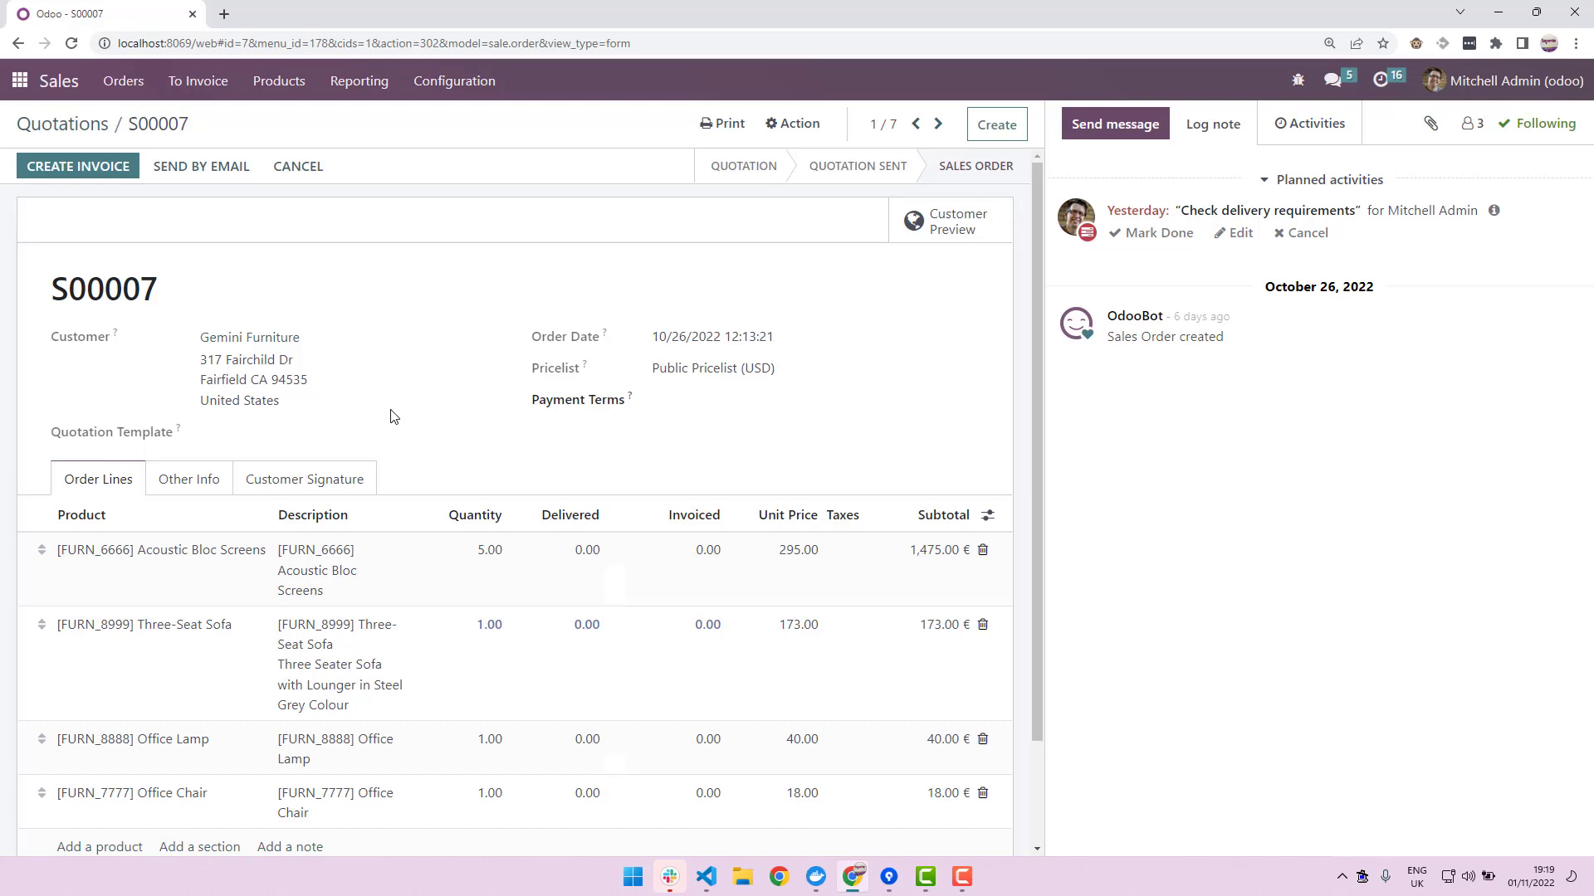
pyautogui.moveTo(189, 297)
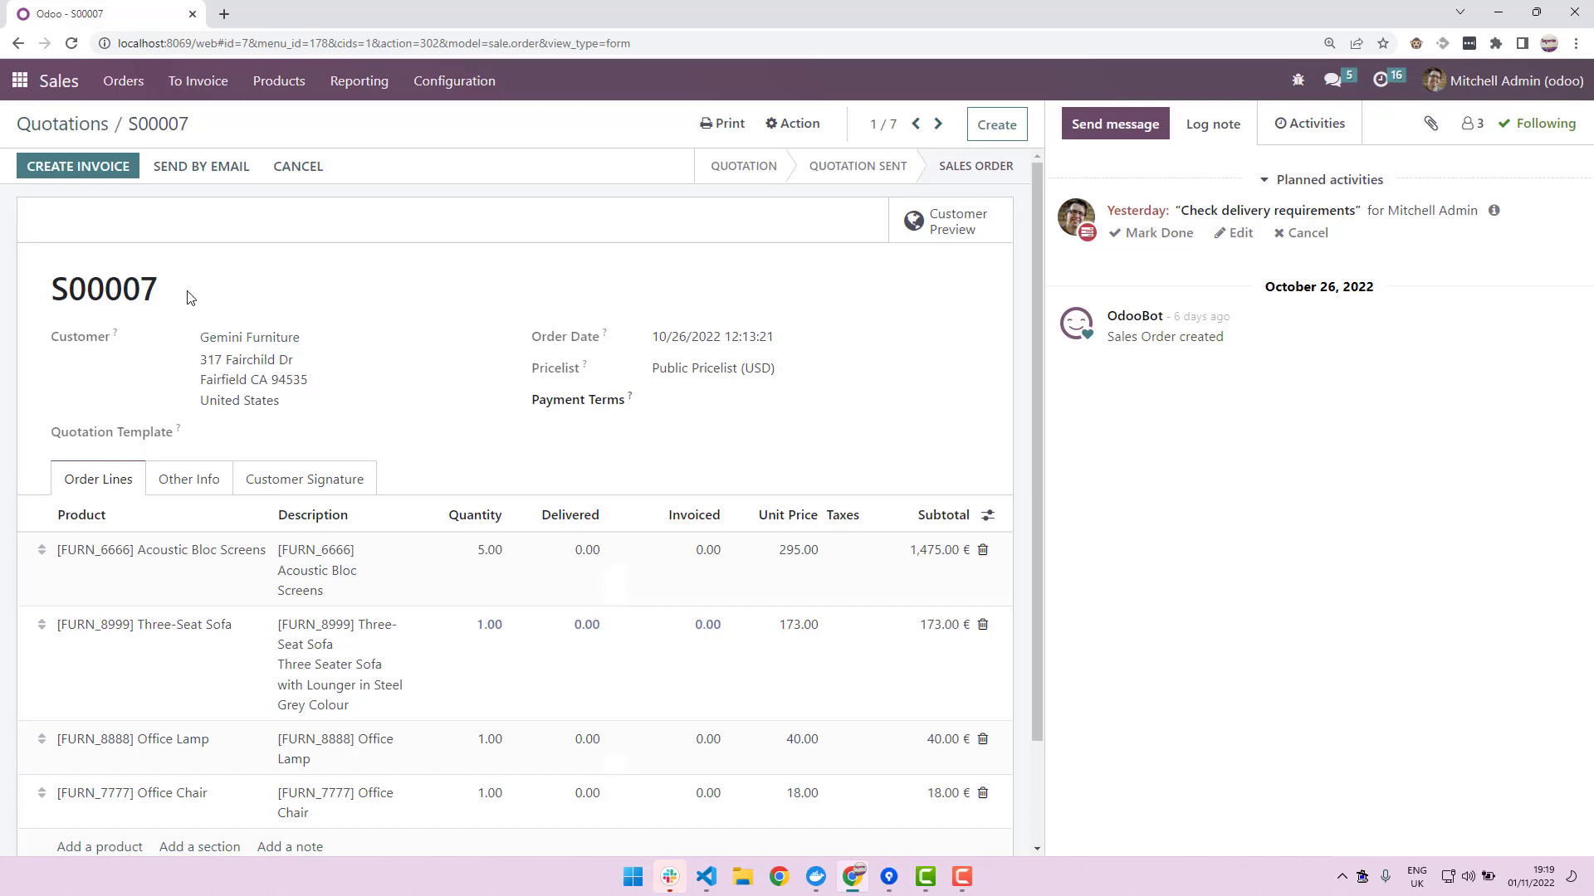
pyautogui.moveTo(184, 307)
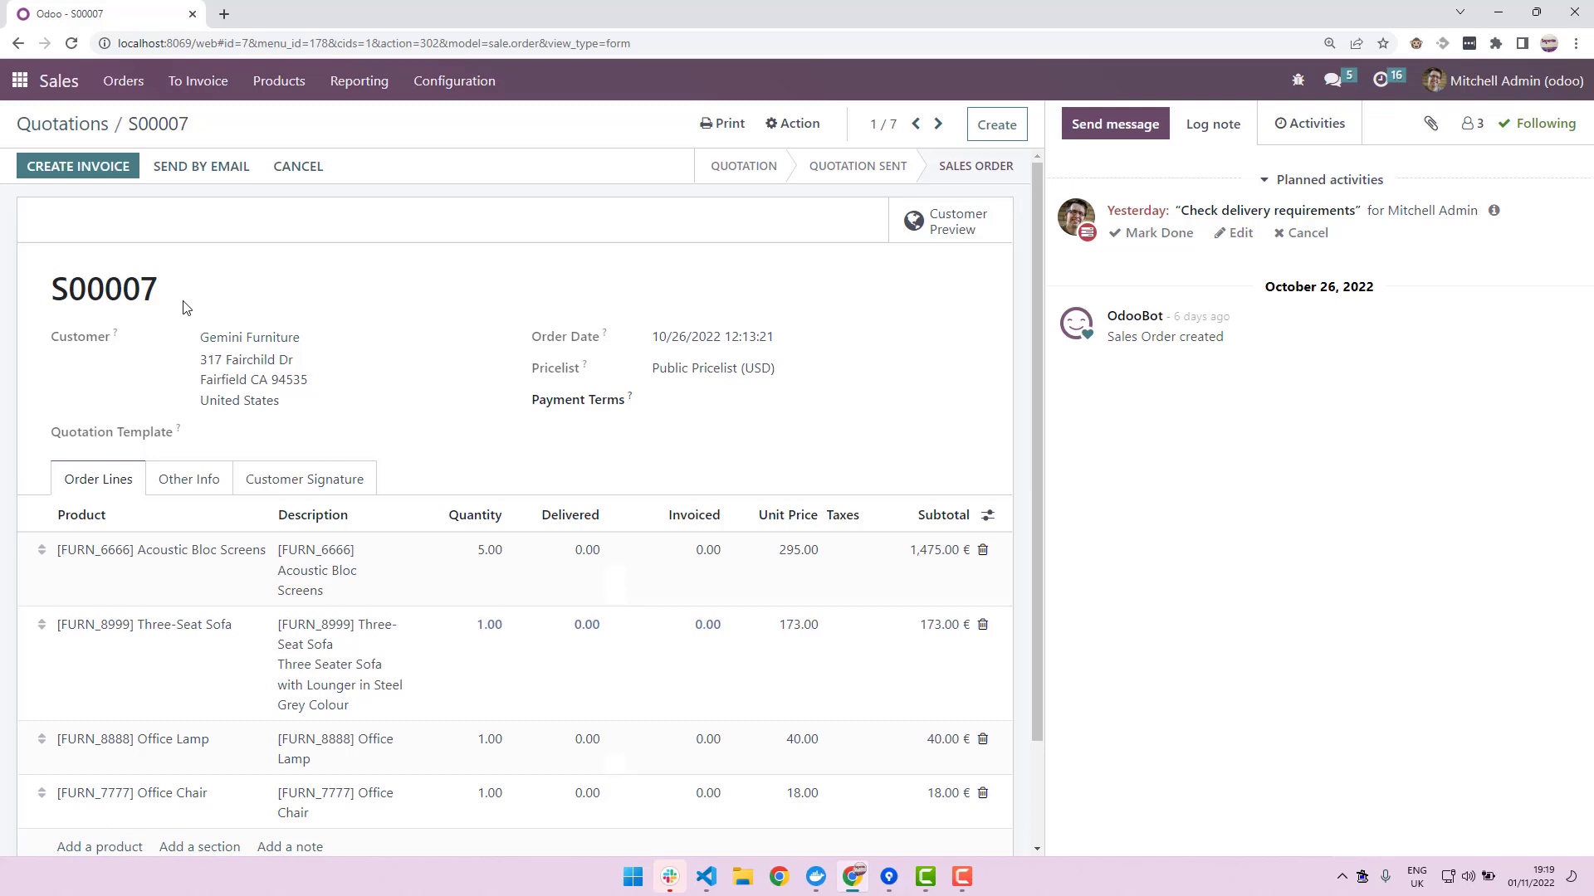
pyautogui.moveTo(260, 400)
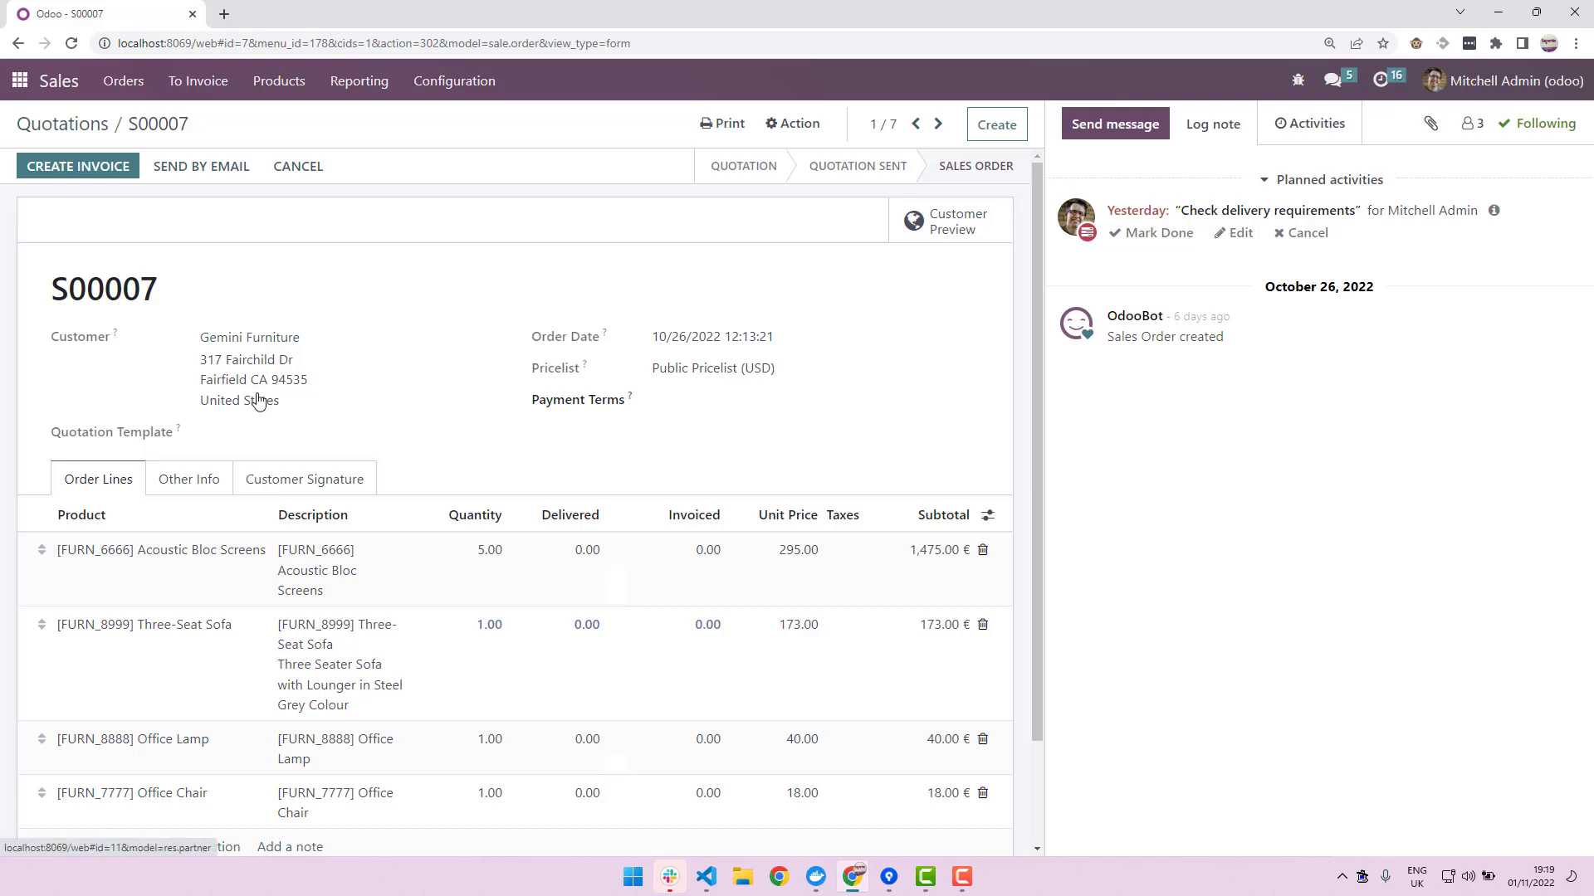
pyautogui.moveTo(418, 565)
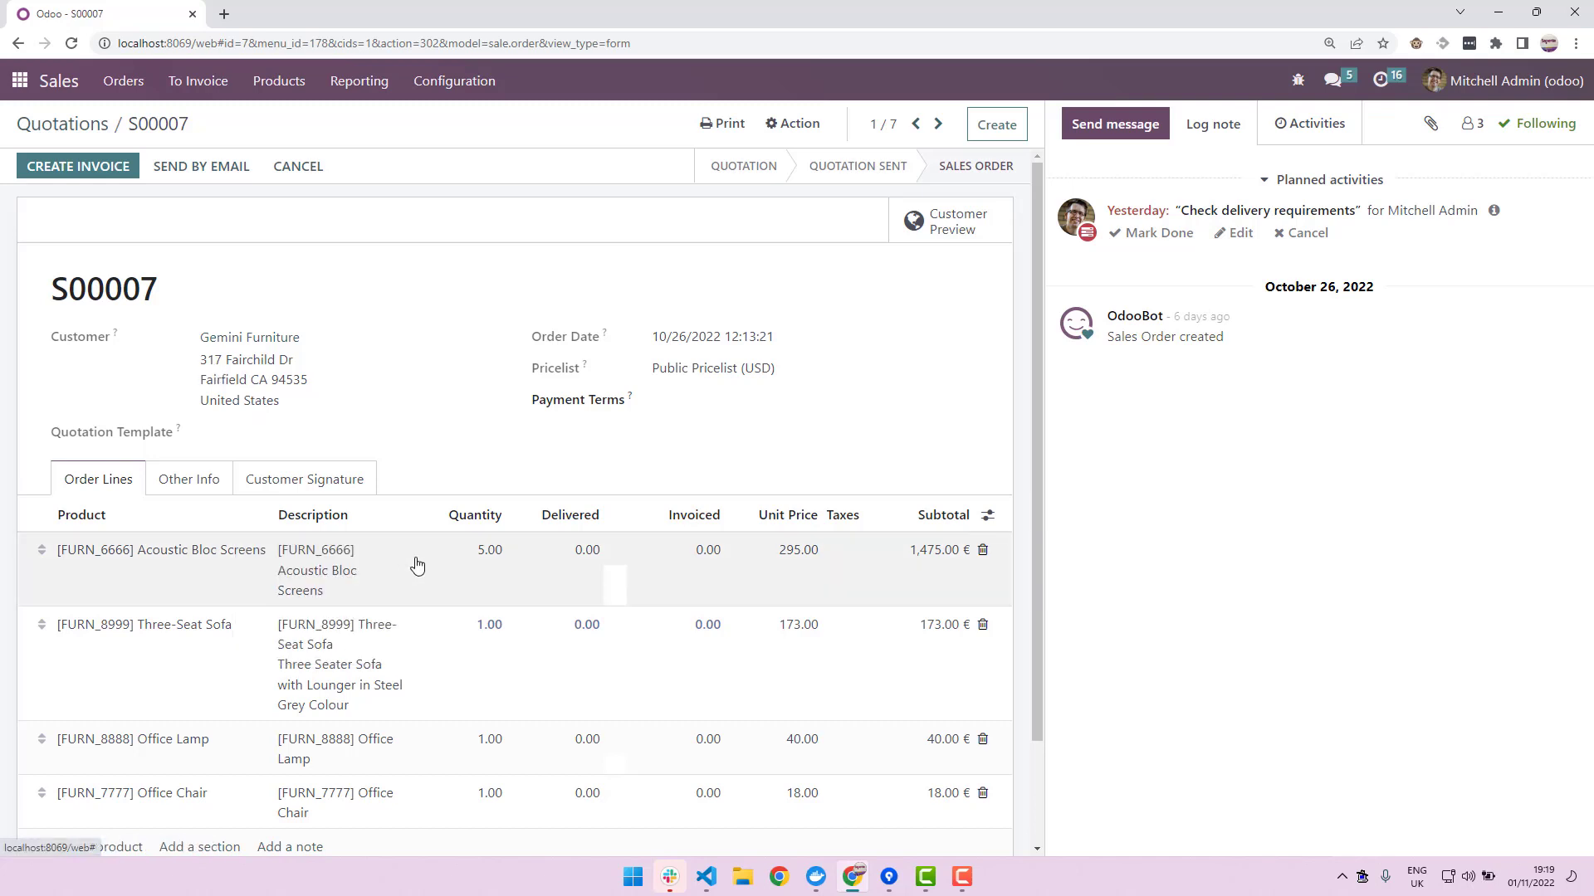
pyautogui.moveTo(455, 564)
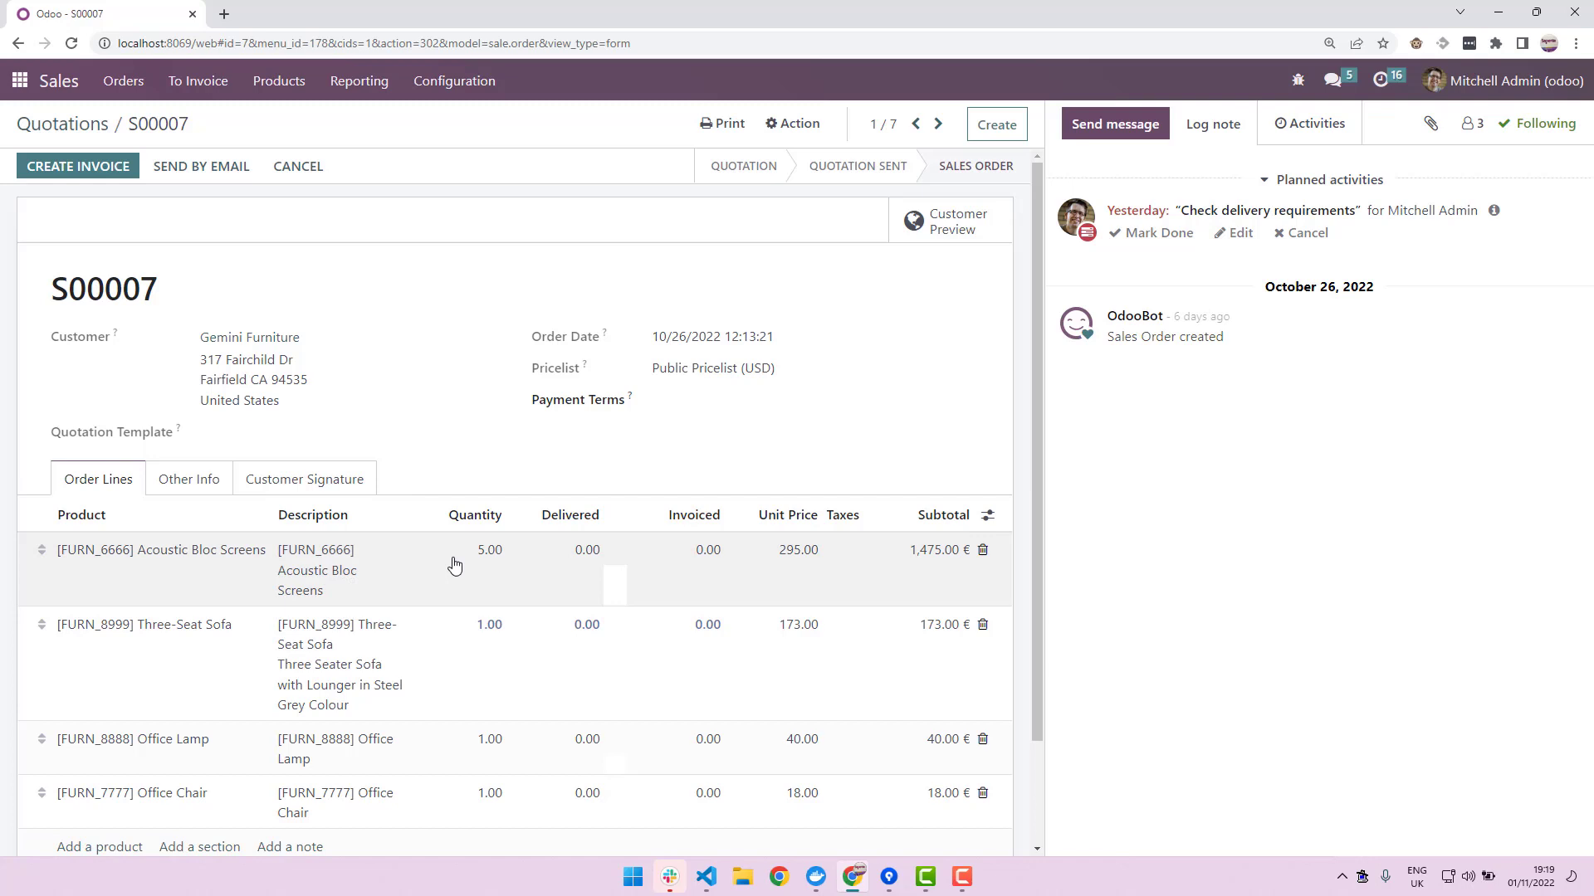
pyautogui.moveTo(461, 573)
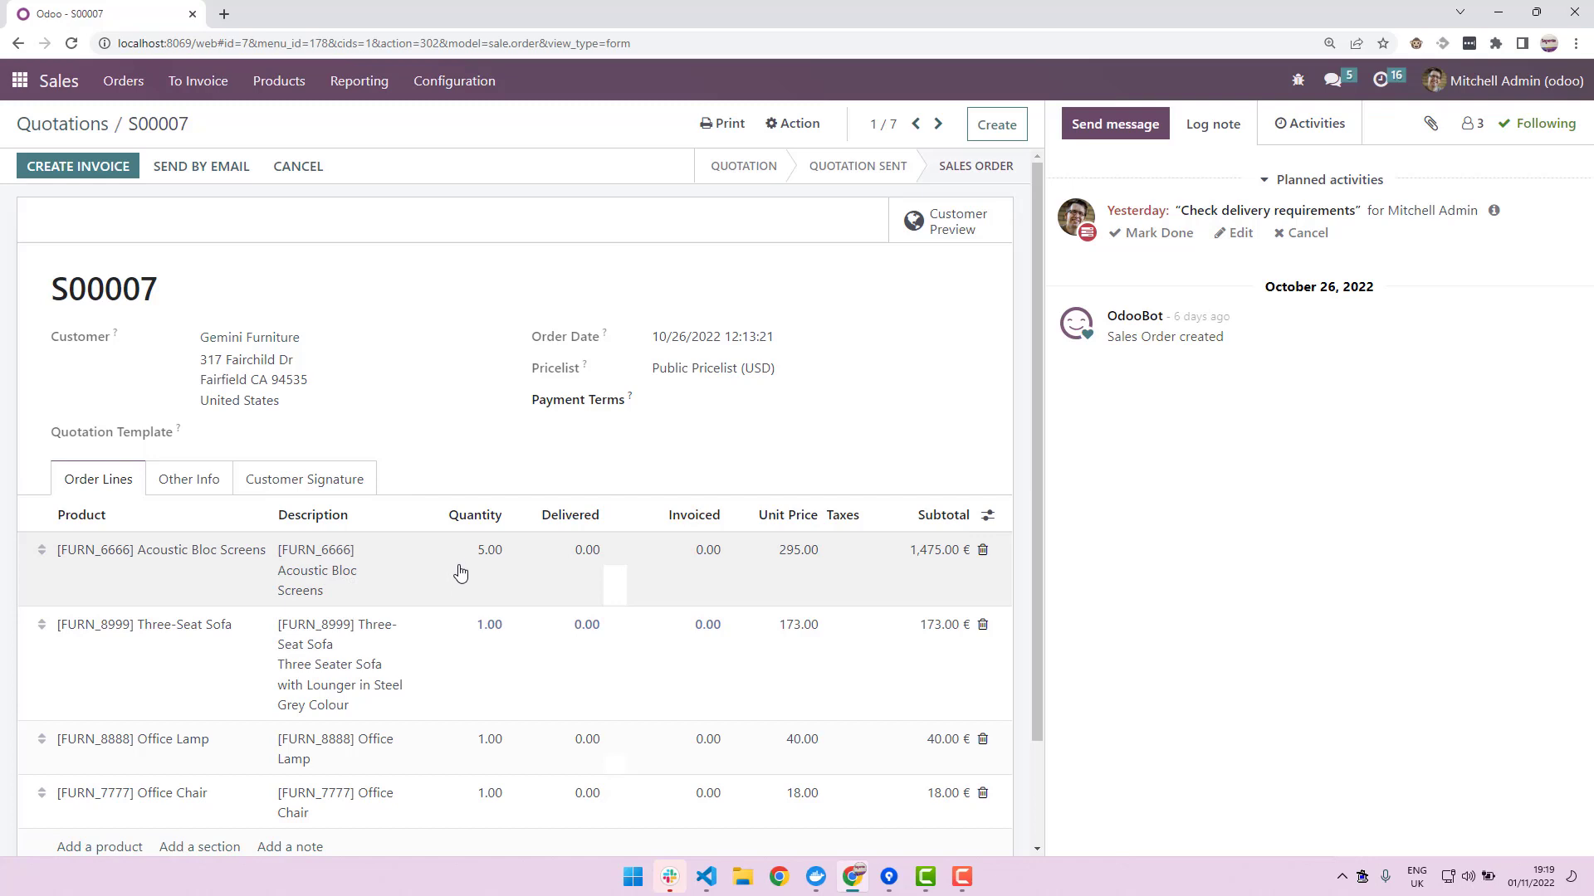
pyautogui.moveTo(454, 561)
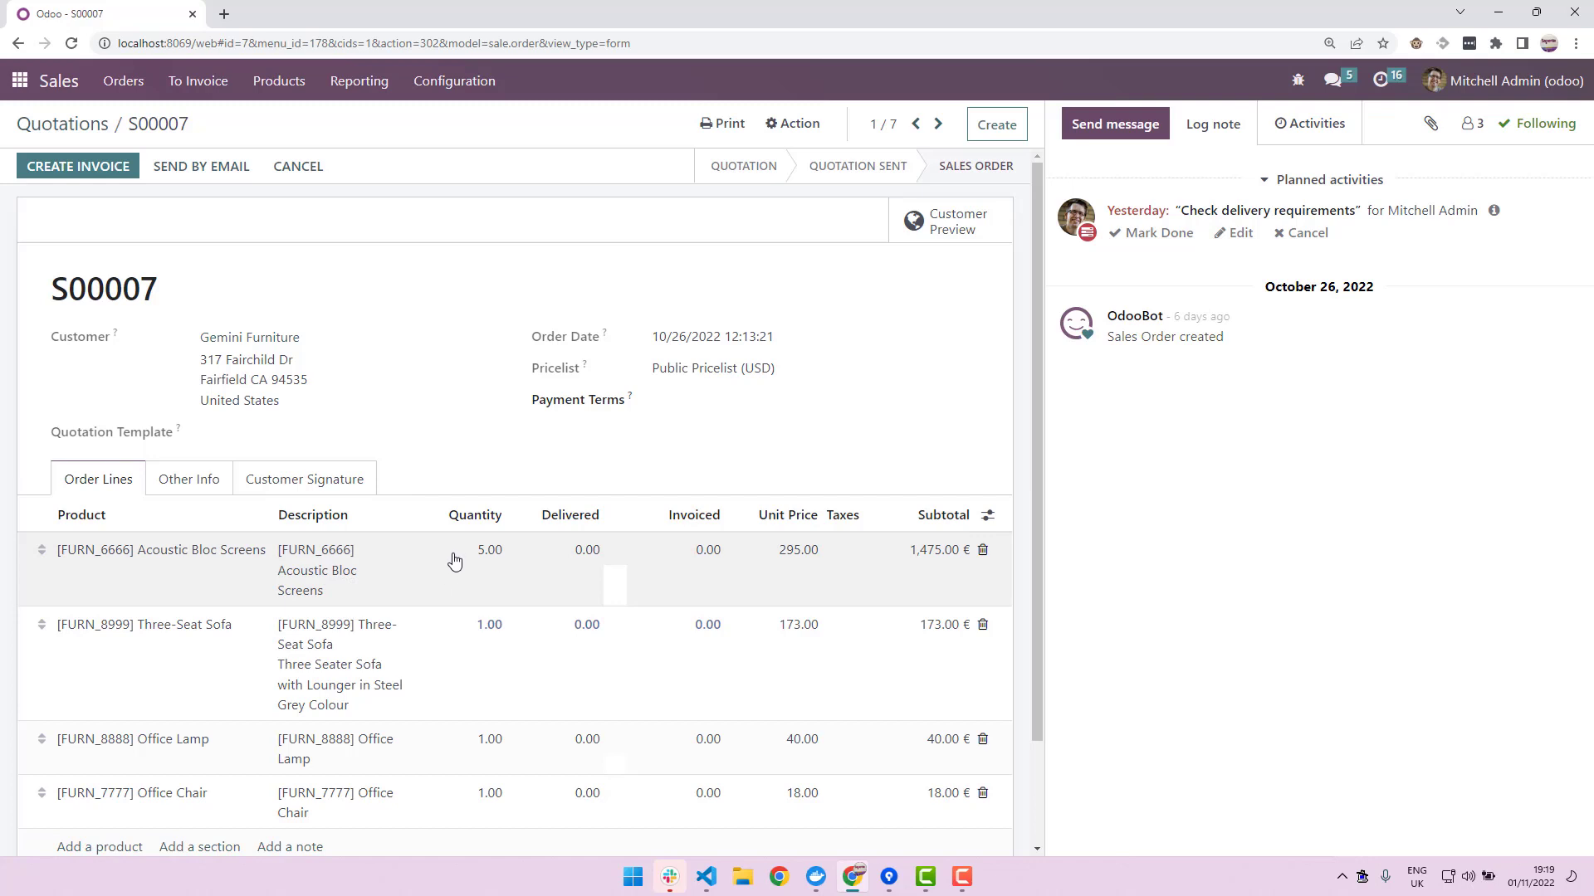
pyautogui.moveTo(369, 436)
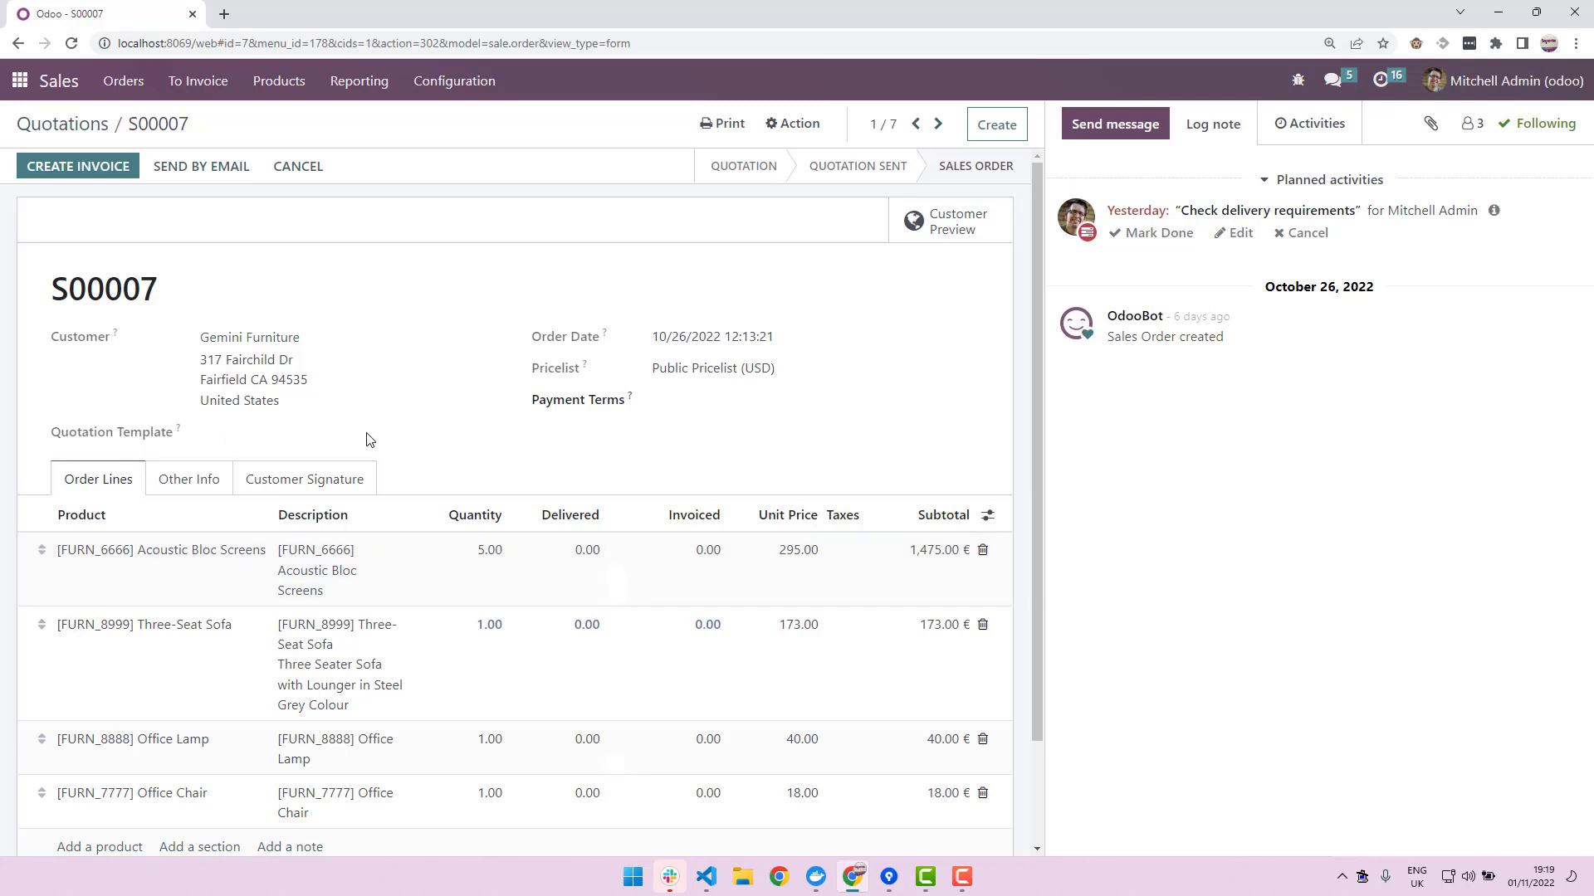
pyautogui.scroll(-3)
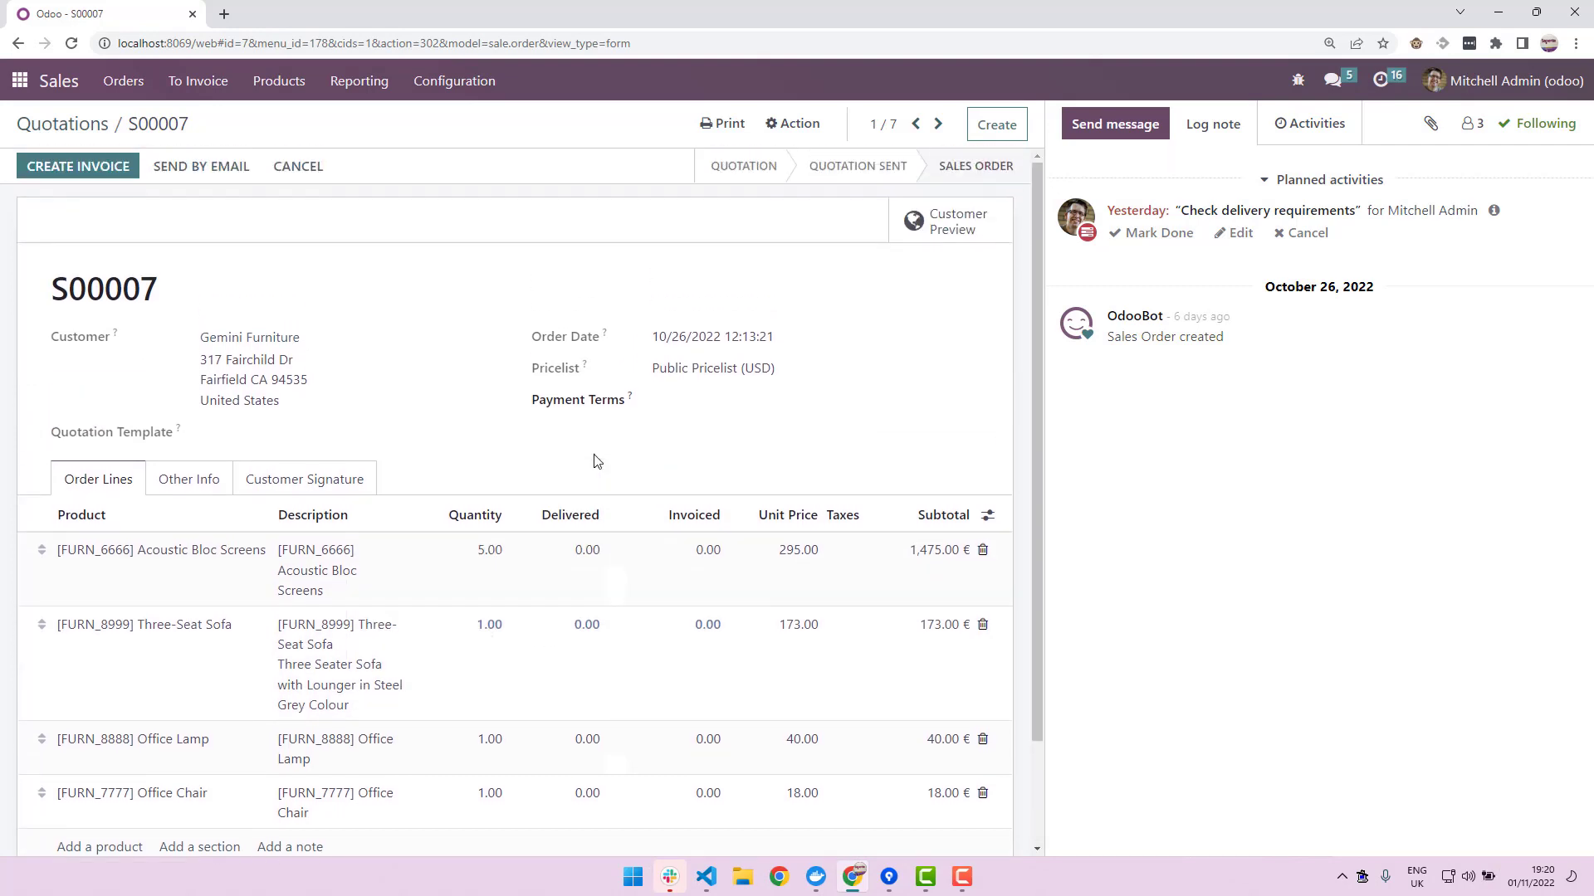
pyautogui.moveTo(621, 423)
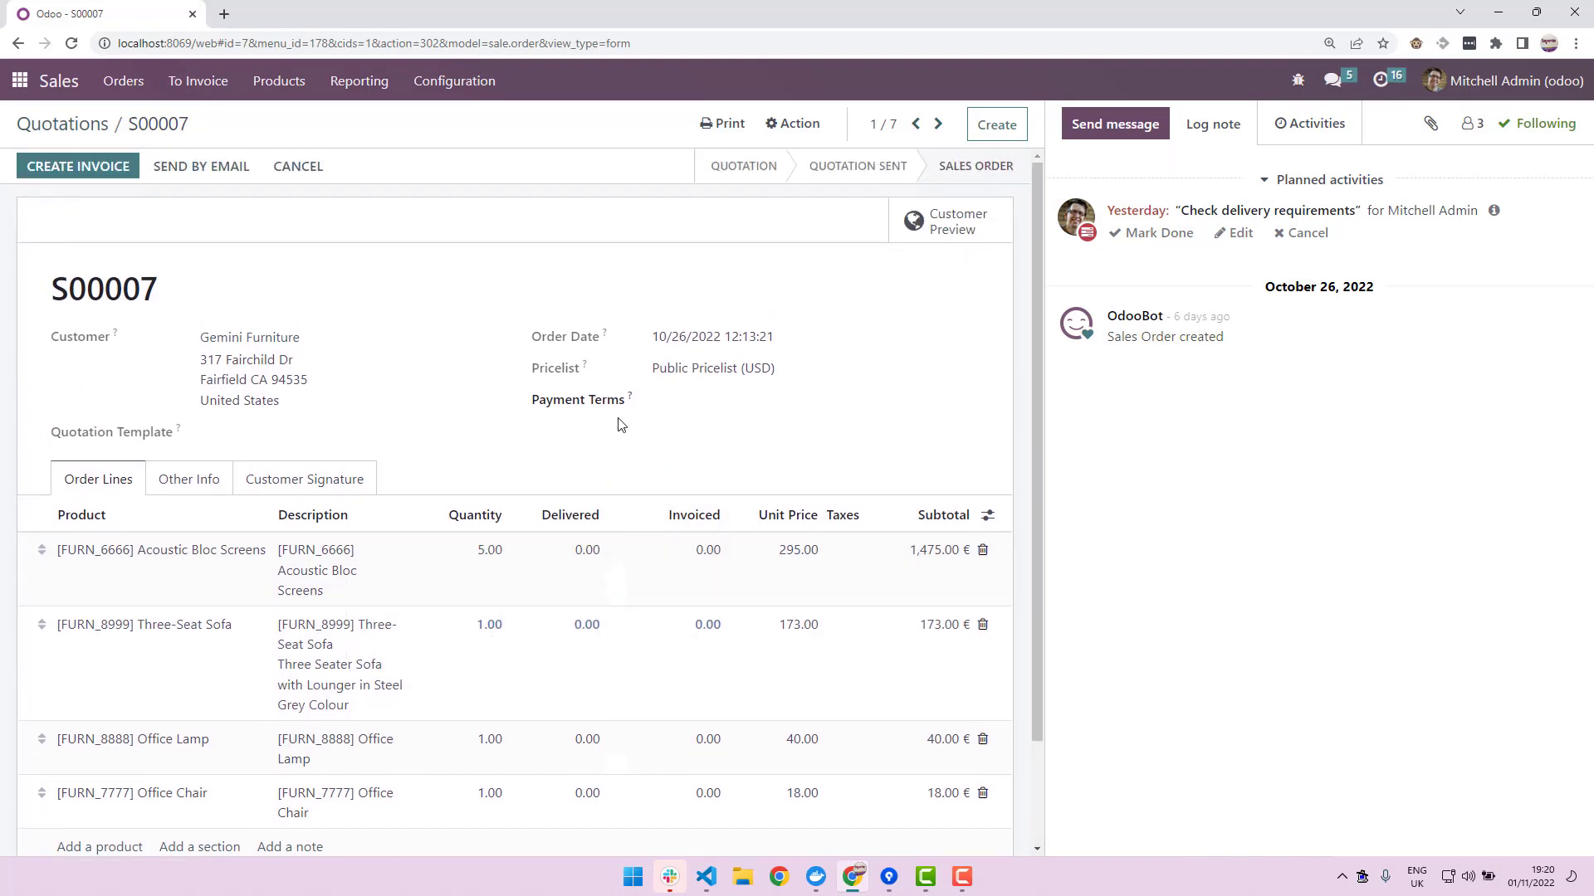
pyautogui.scroll(-3)
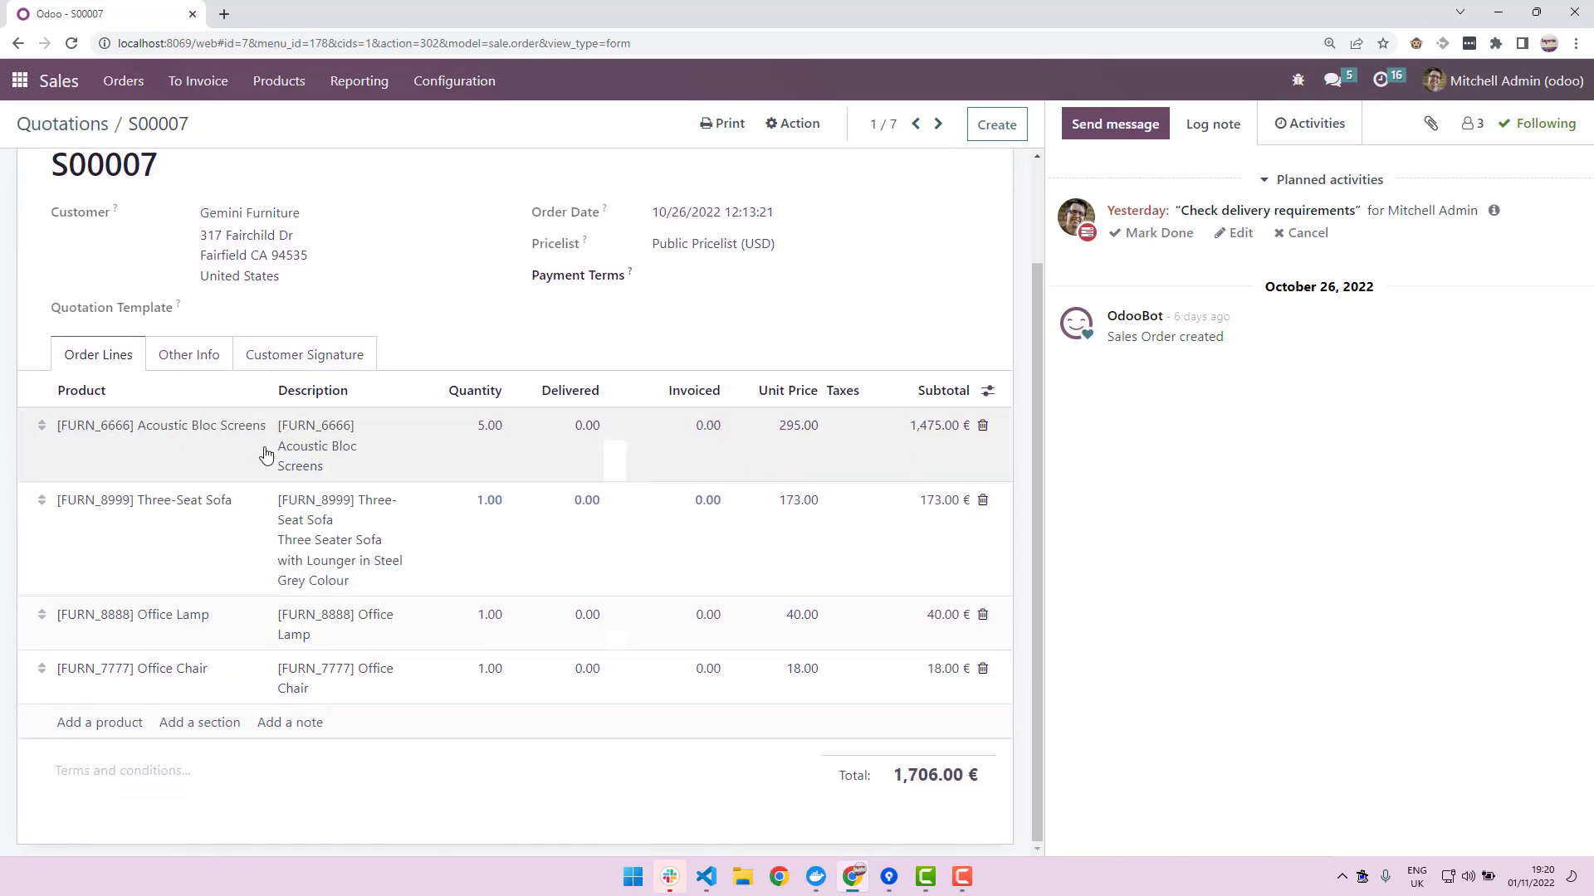
pyautogui.moveTo(194, 402)
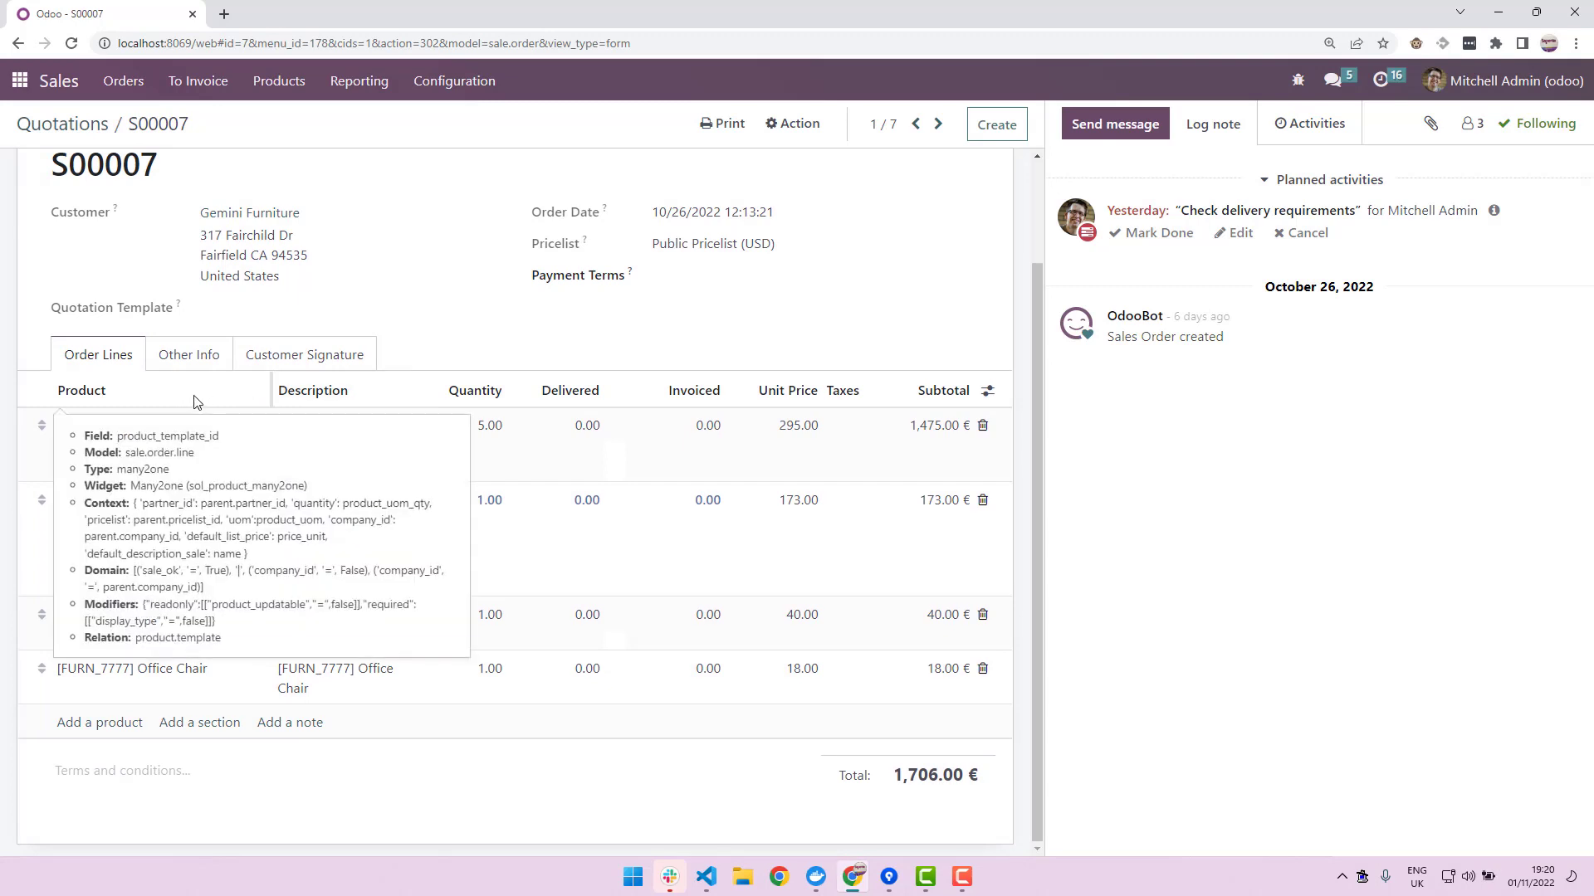
pyautogui.moveTo(139, 403)
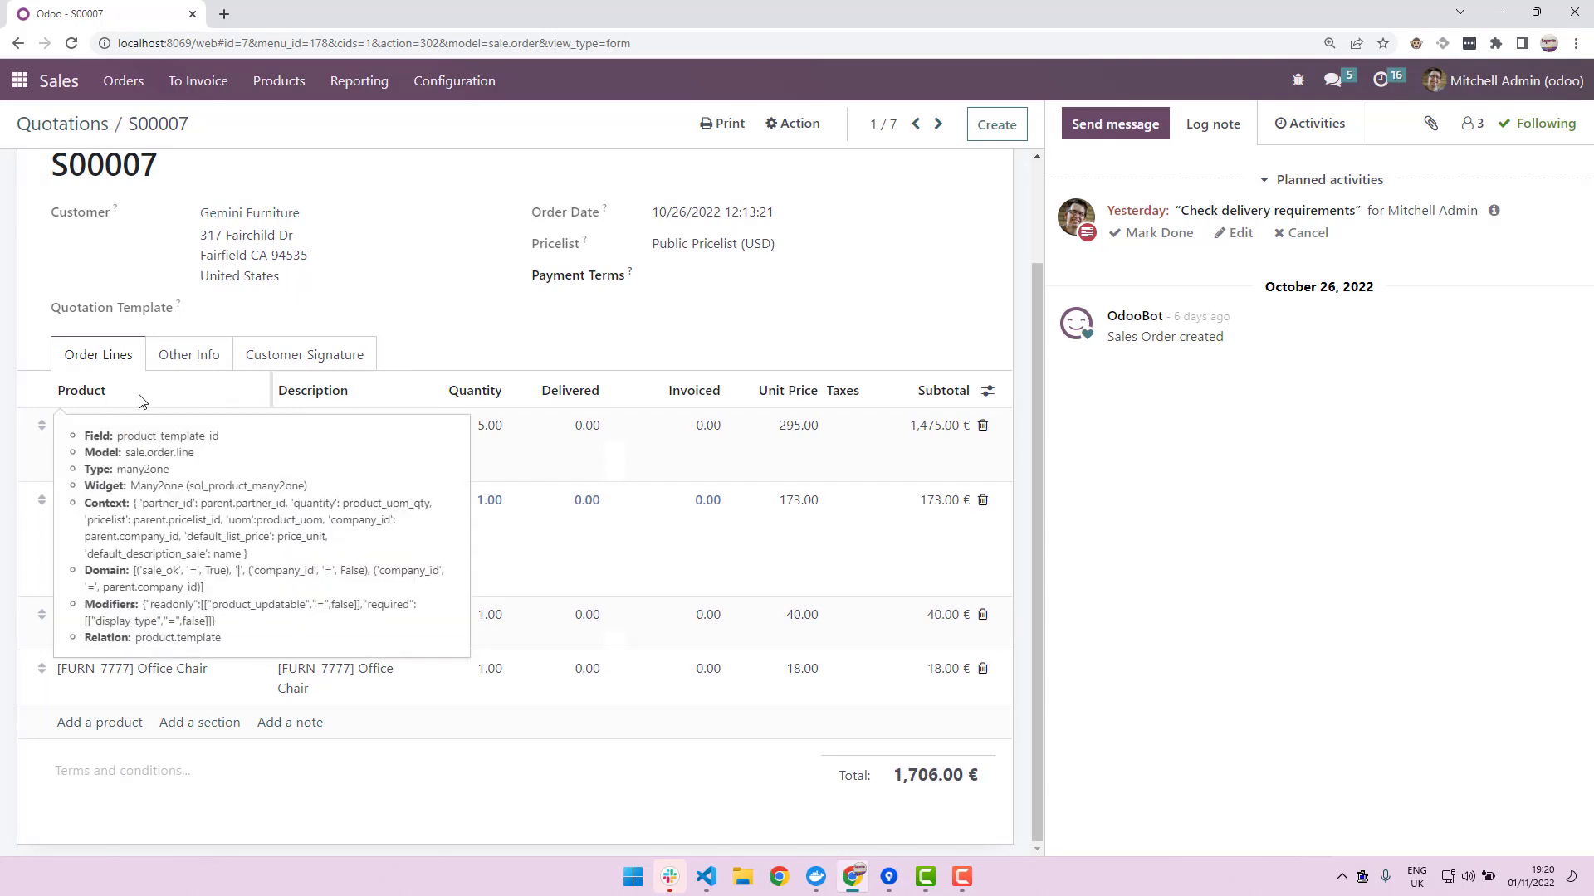
pyautogui.moveTo(112, 397)
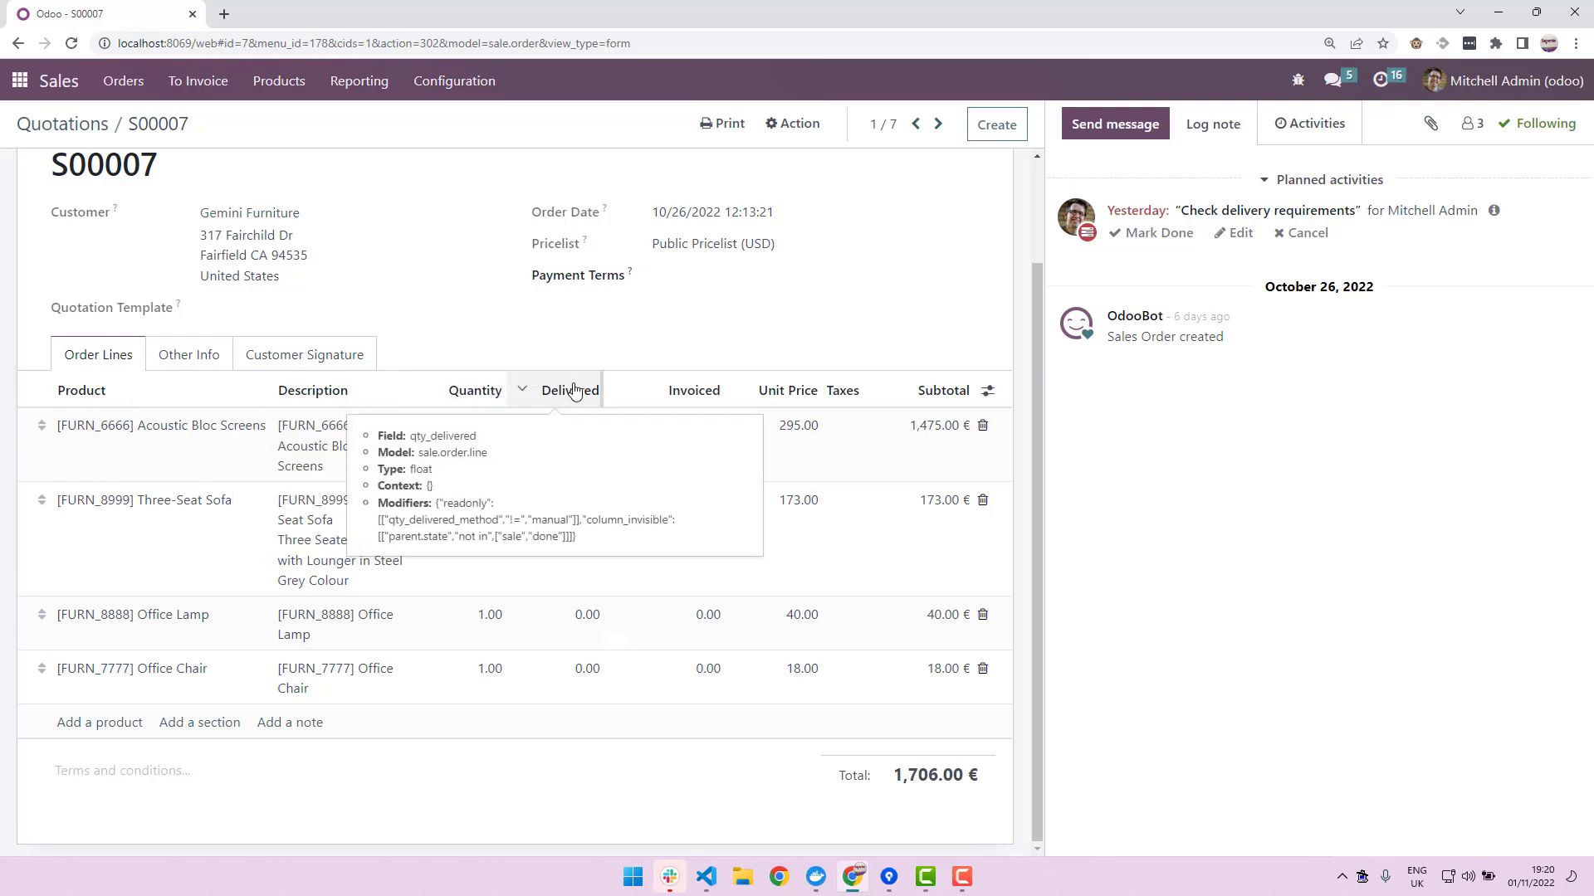
pyautogui.moveTo(843, 391)
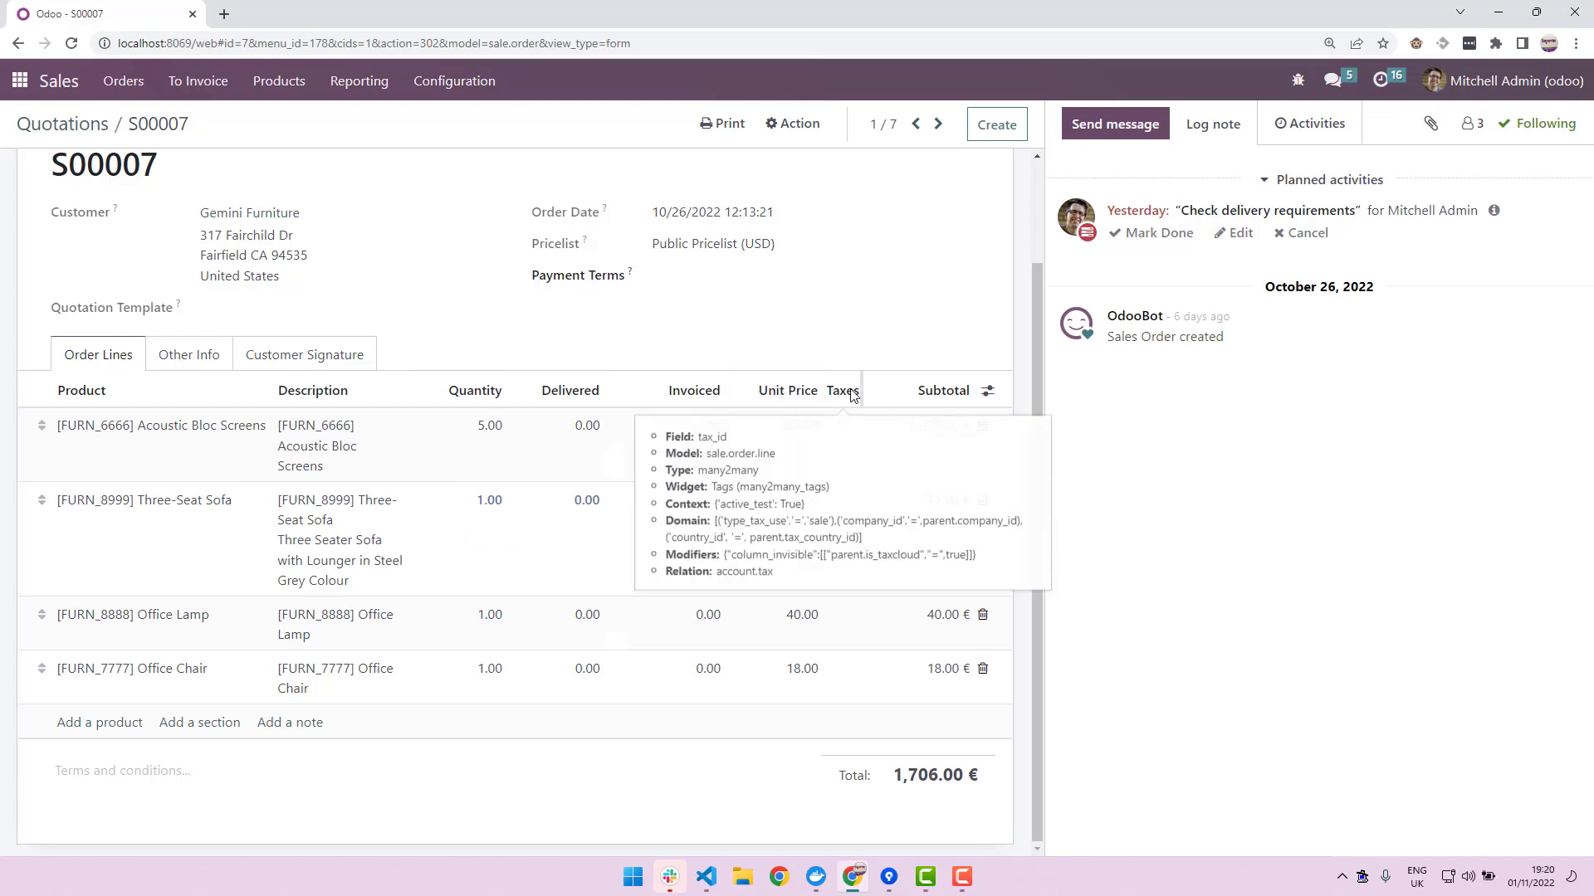
pyautogui.moveTo(787, 390)
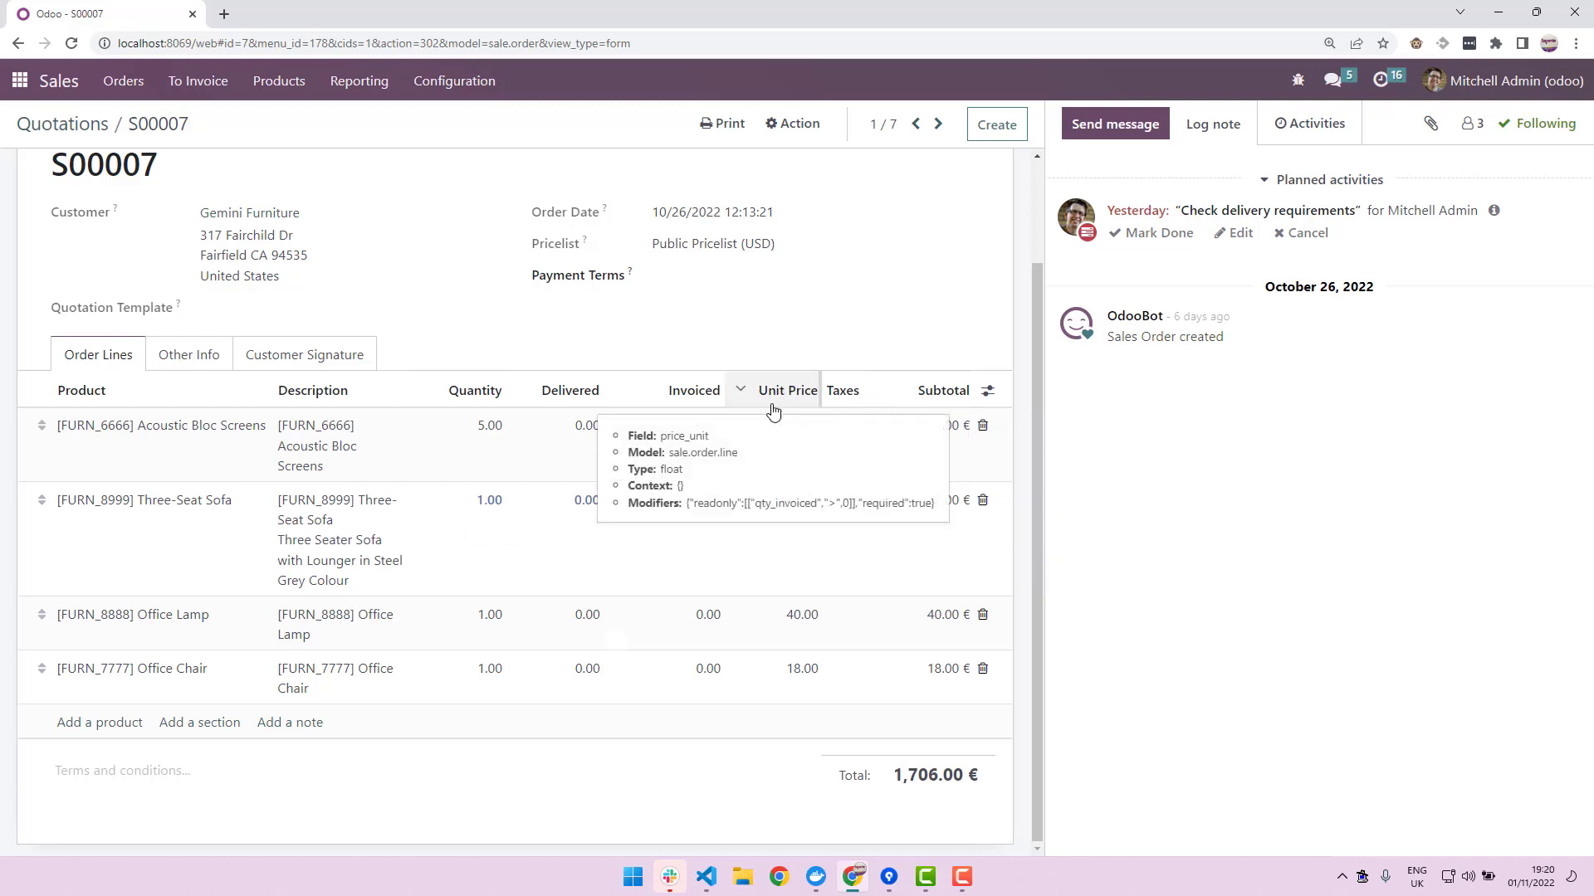
pyautogui.moveTo(330, 407)
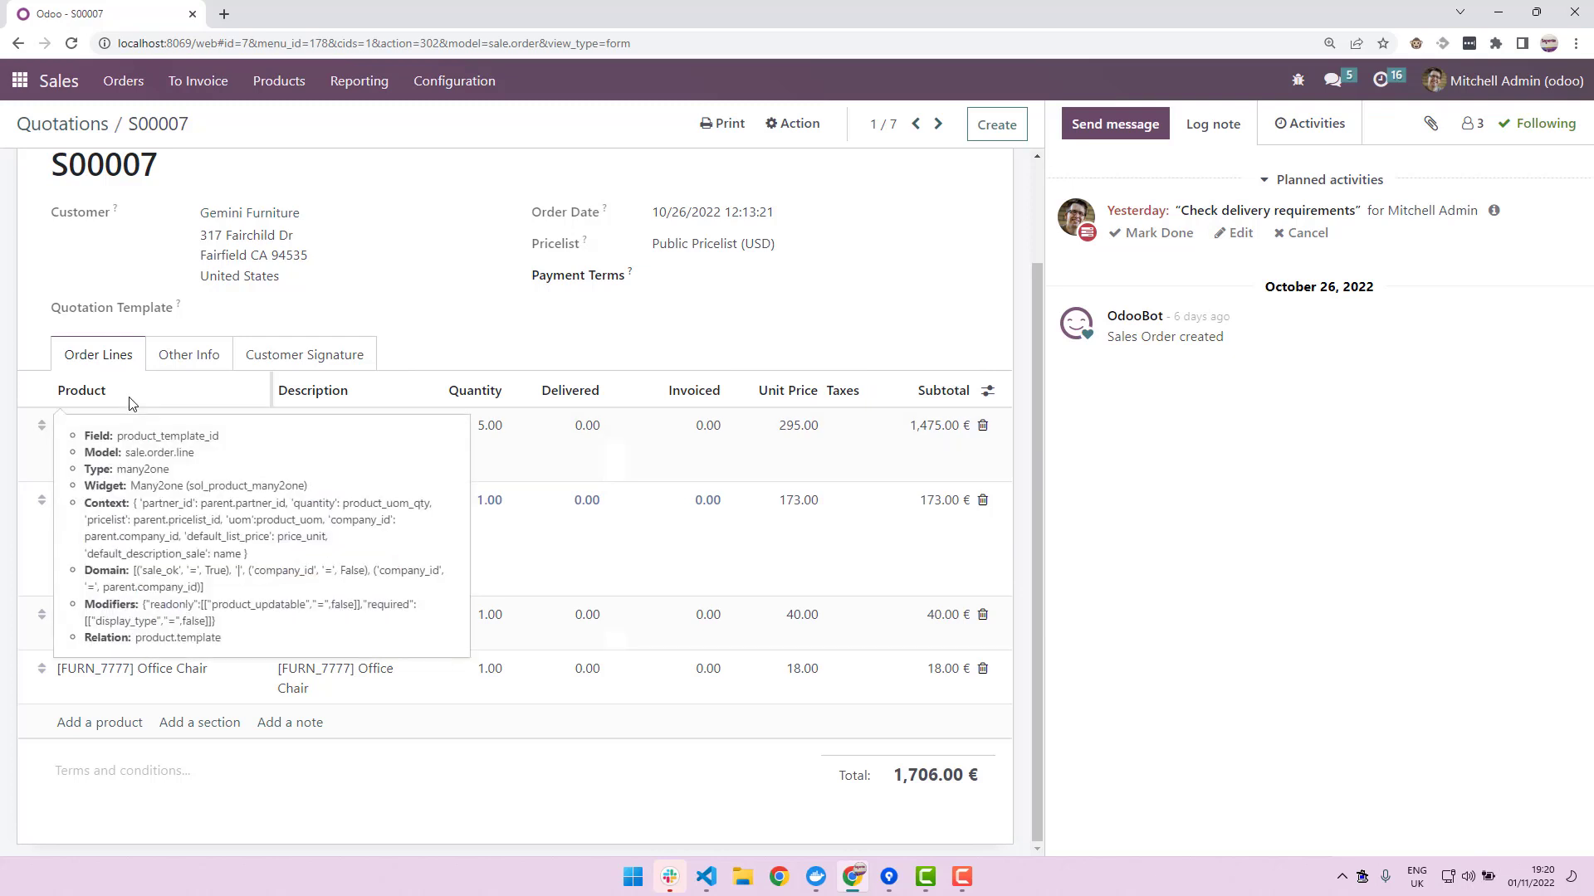
pyautogui.moveTo(139, 403)
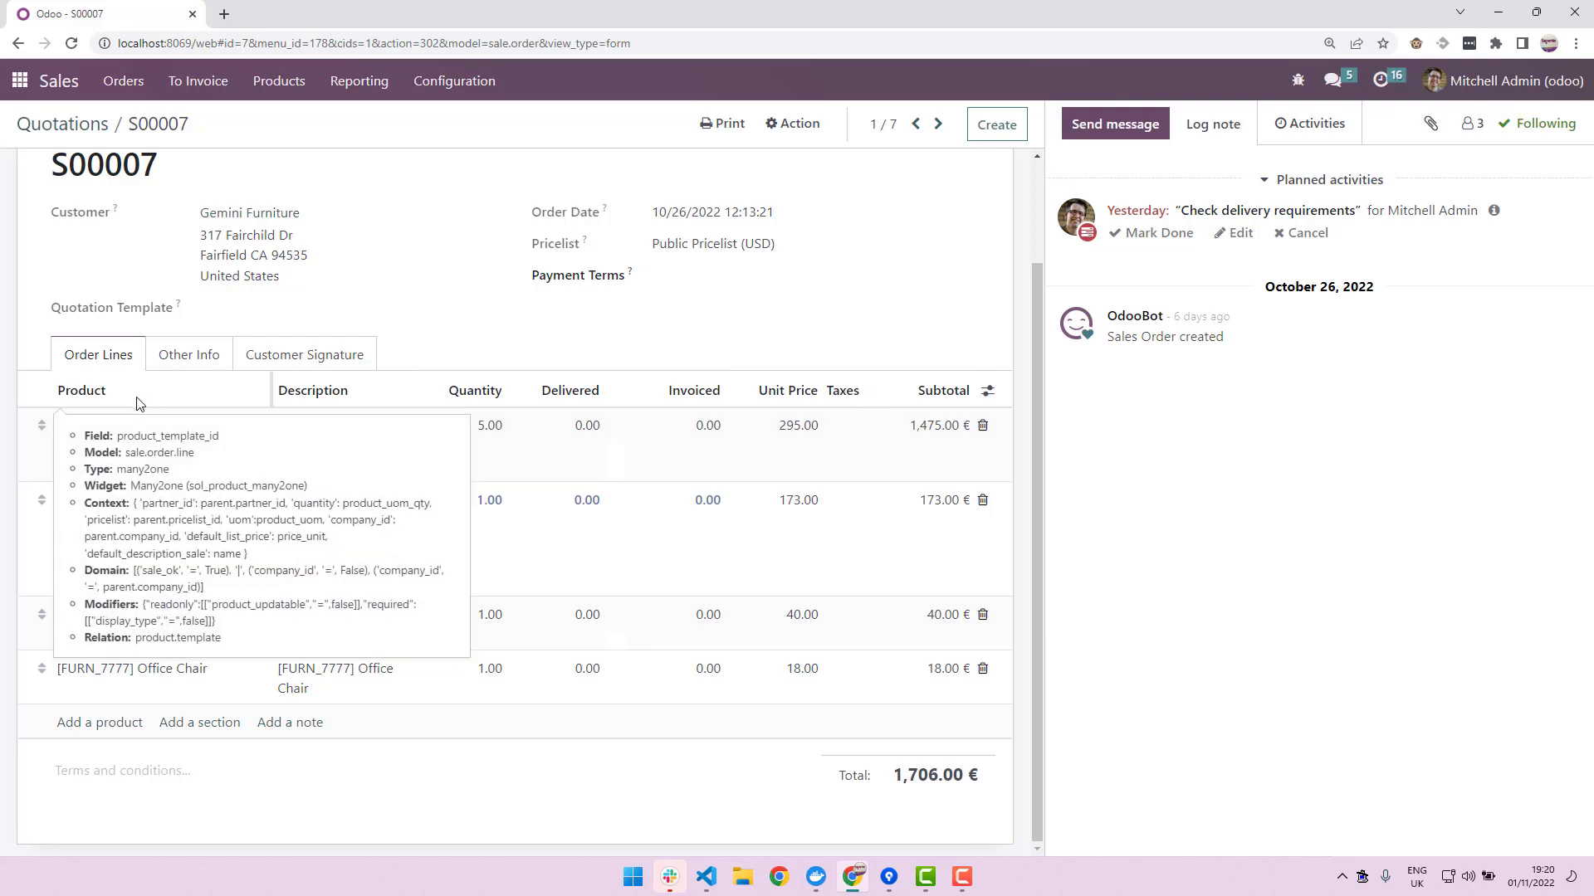
pyautogui.moveTo(498, 233)
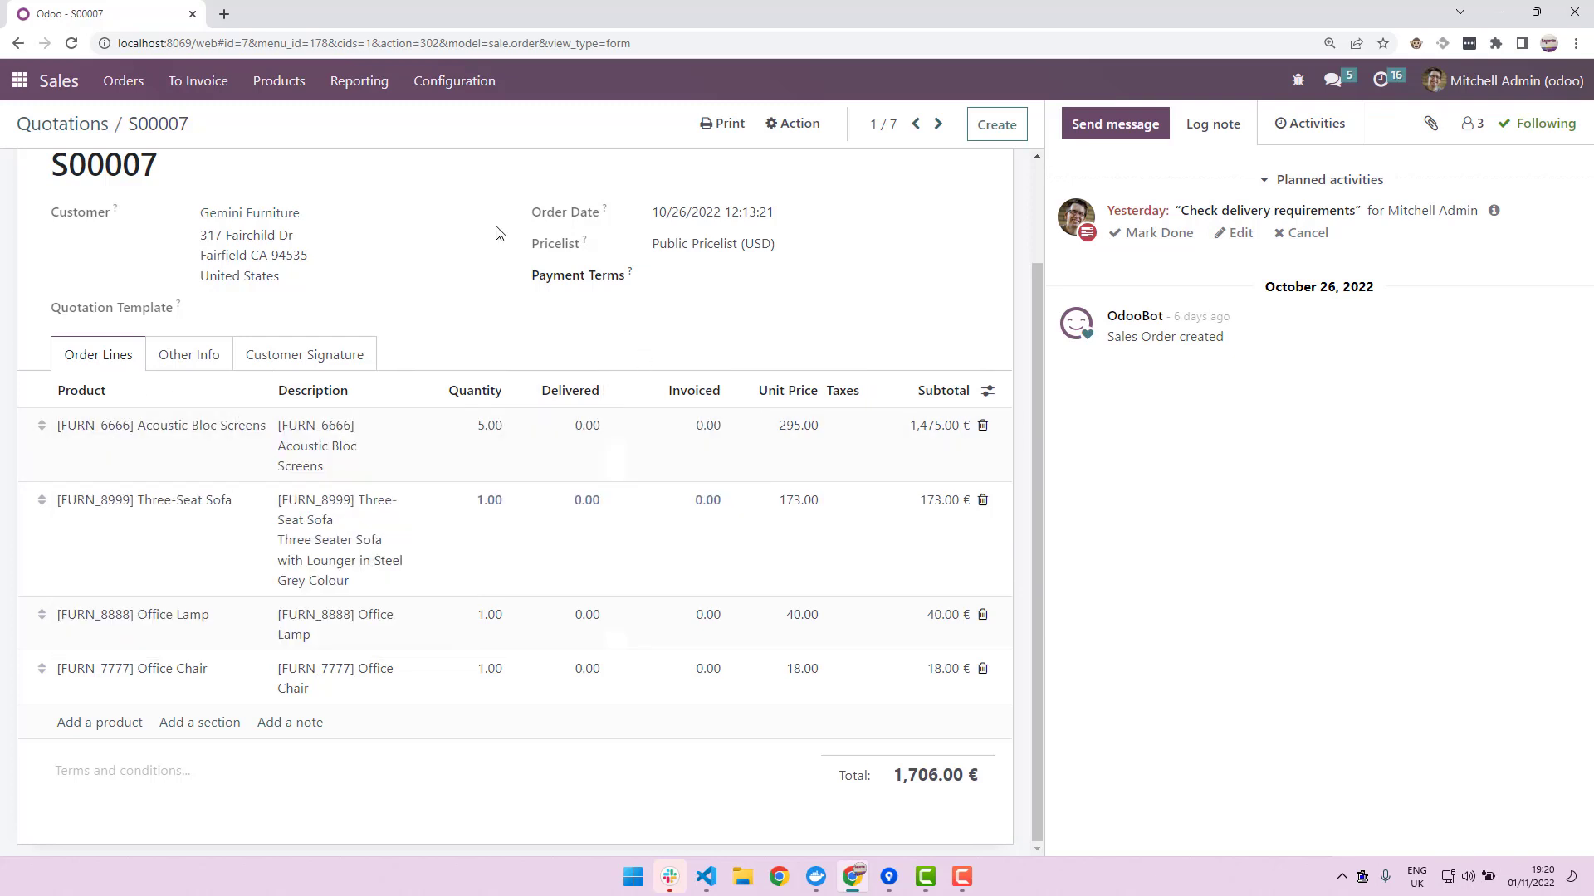
# - Search Apps for 'fleet' modules, showing eight results with Fleet installed
pyautogui.click(16, 81)
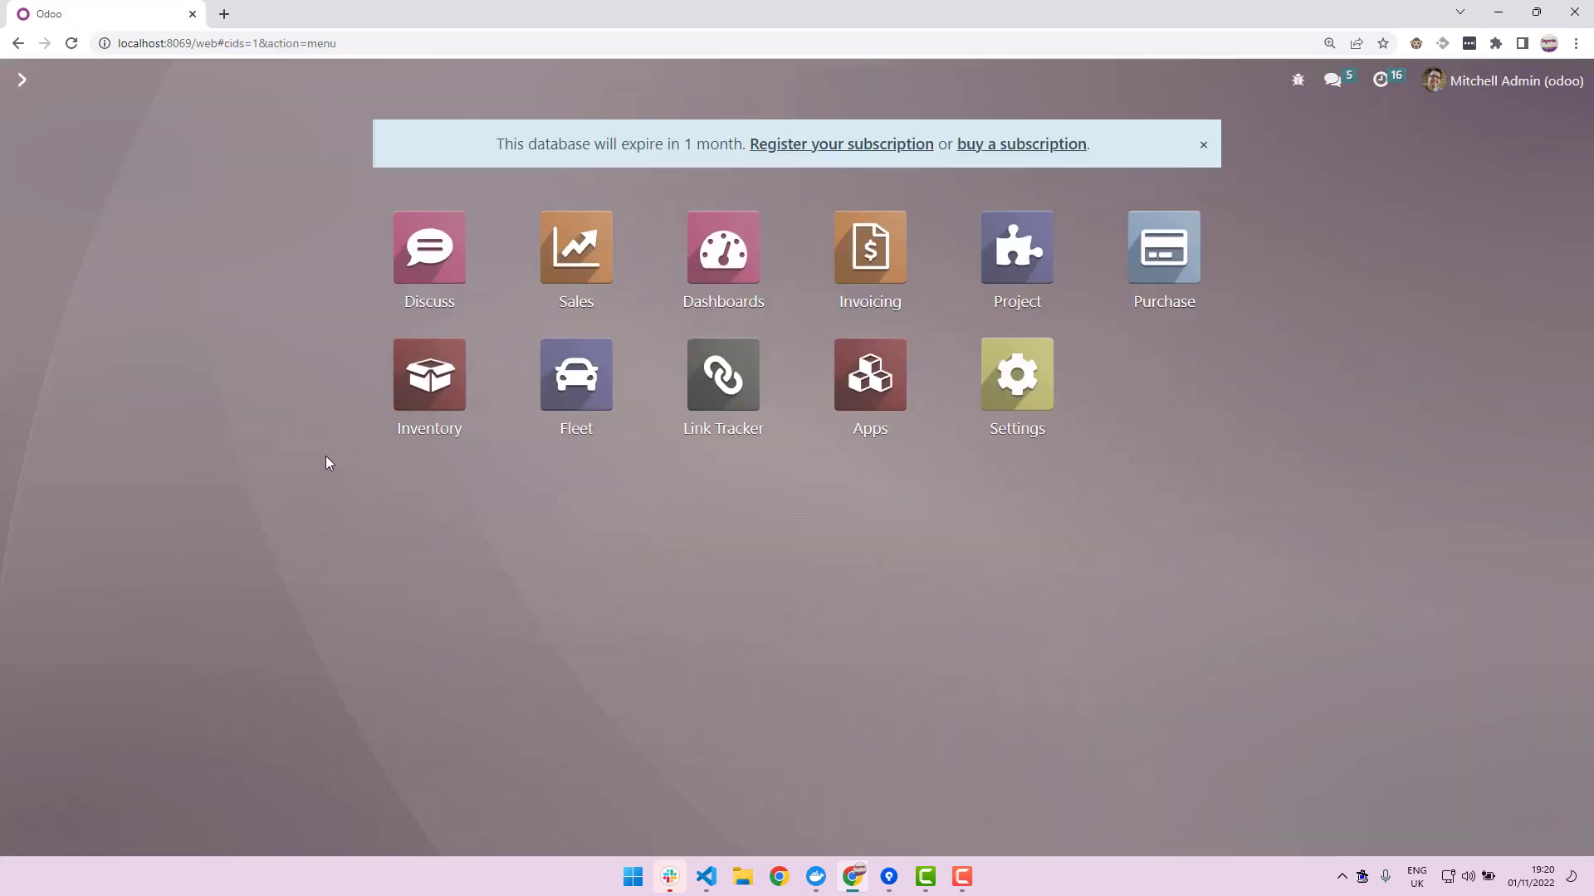
pyautogui.moveTo(587, 385)
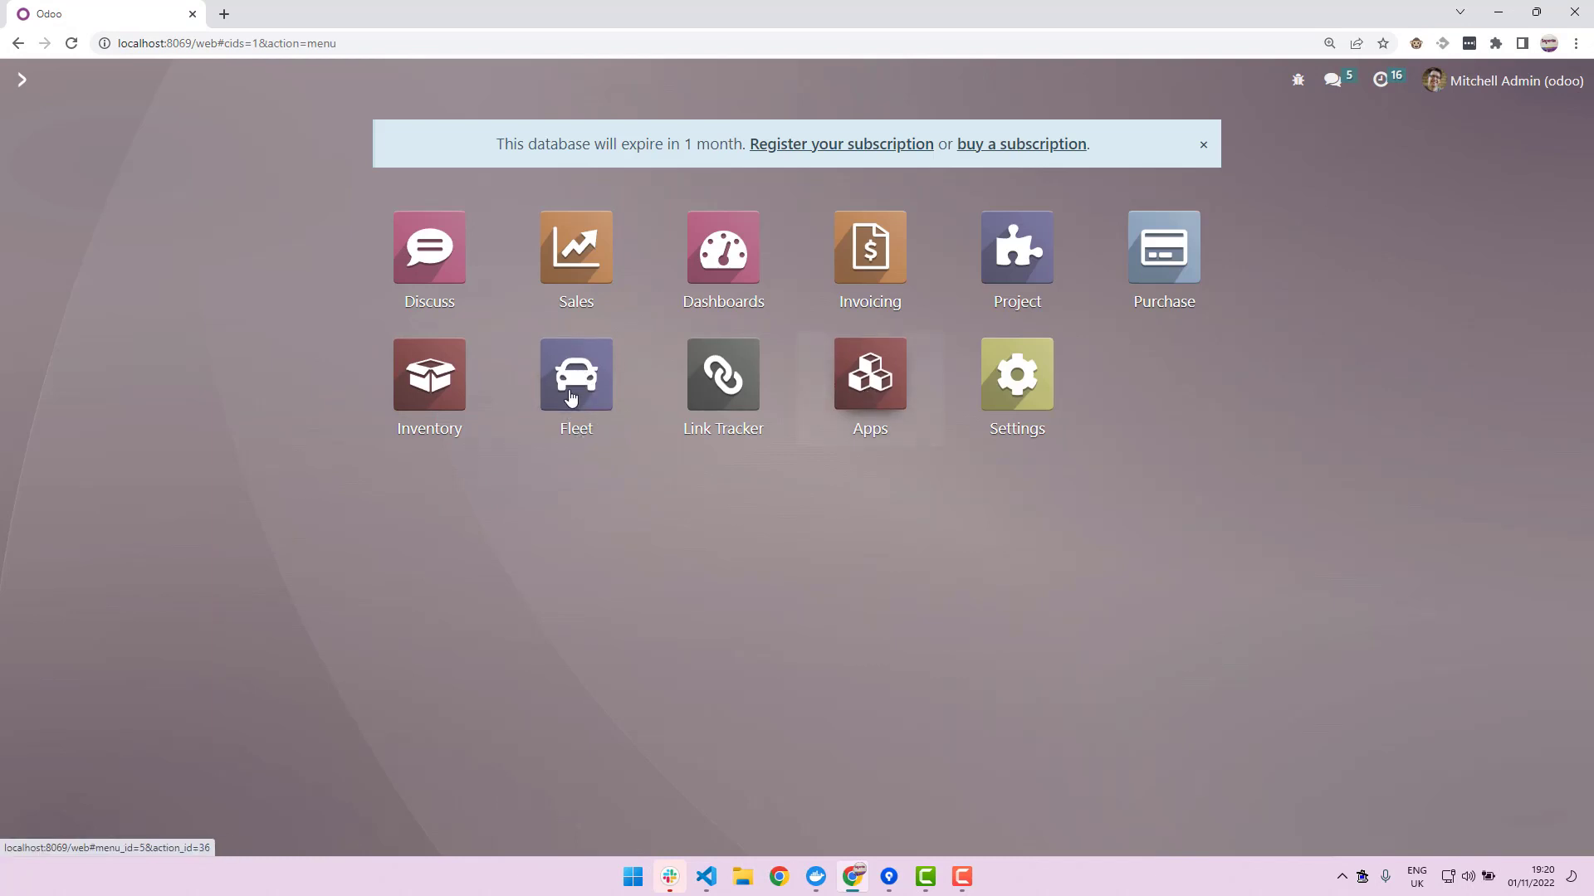
pyautogui.click(869, 373)
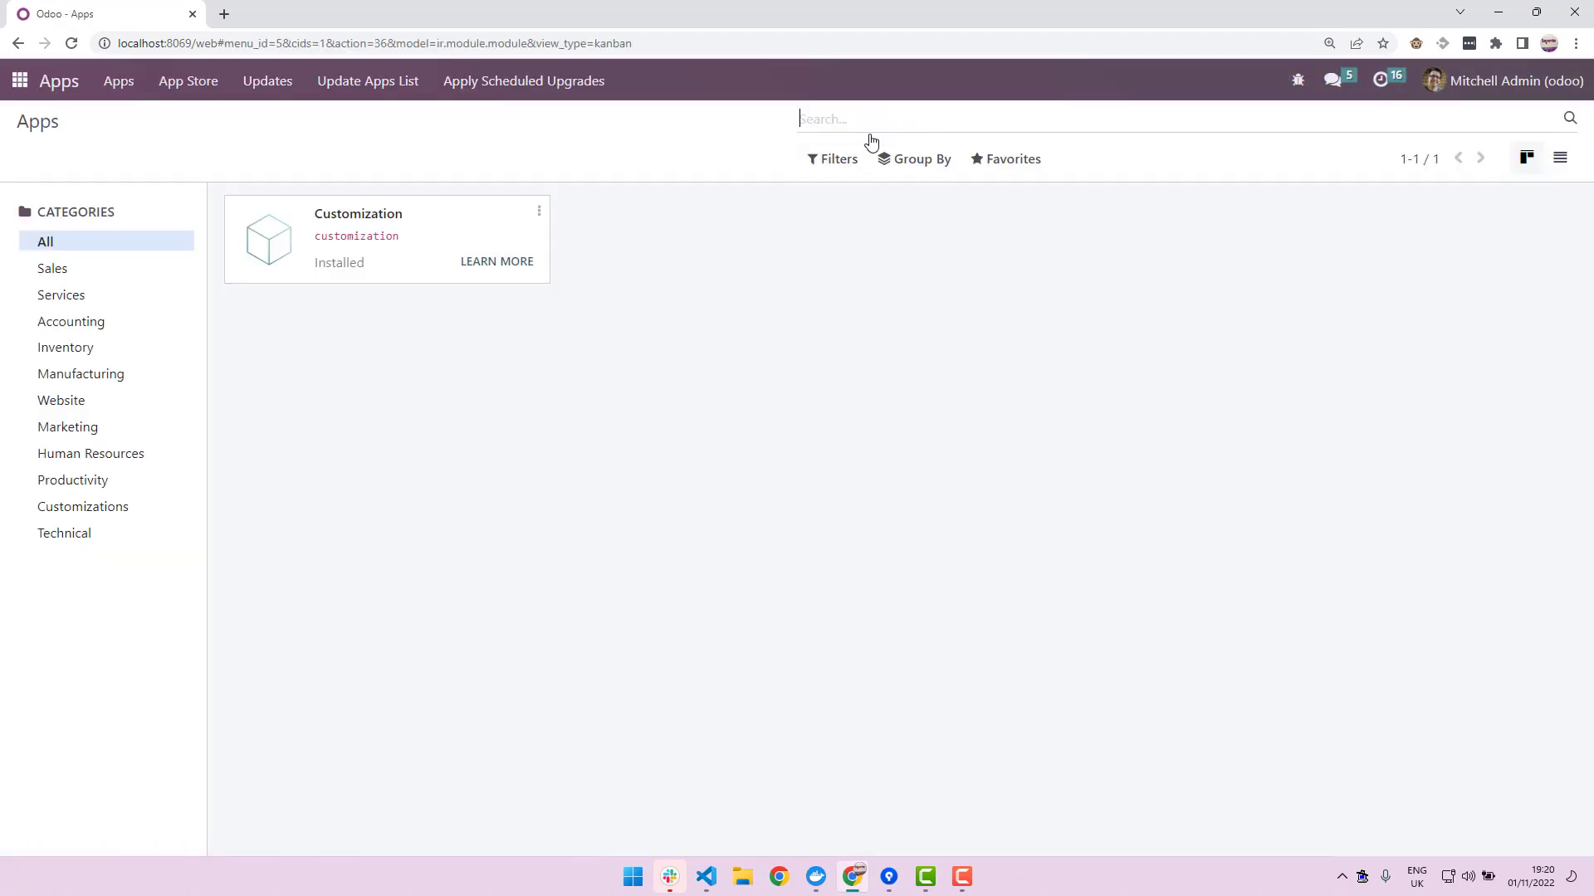
pyautogui.write('fleet')
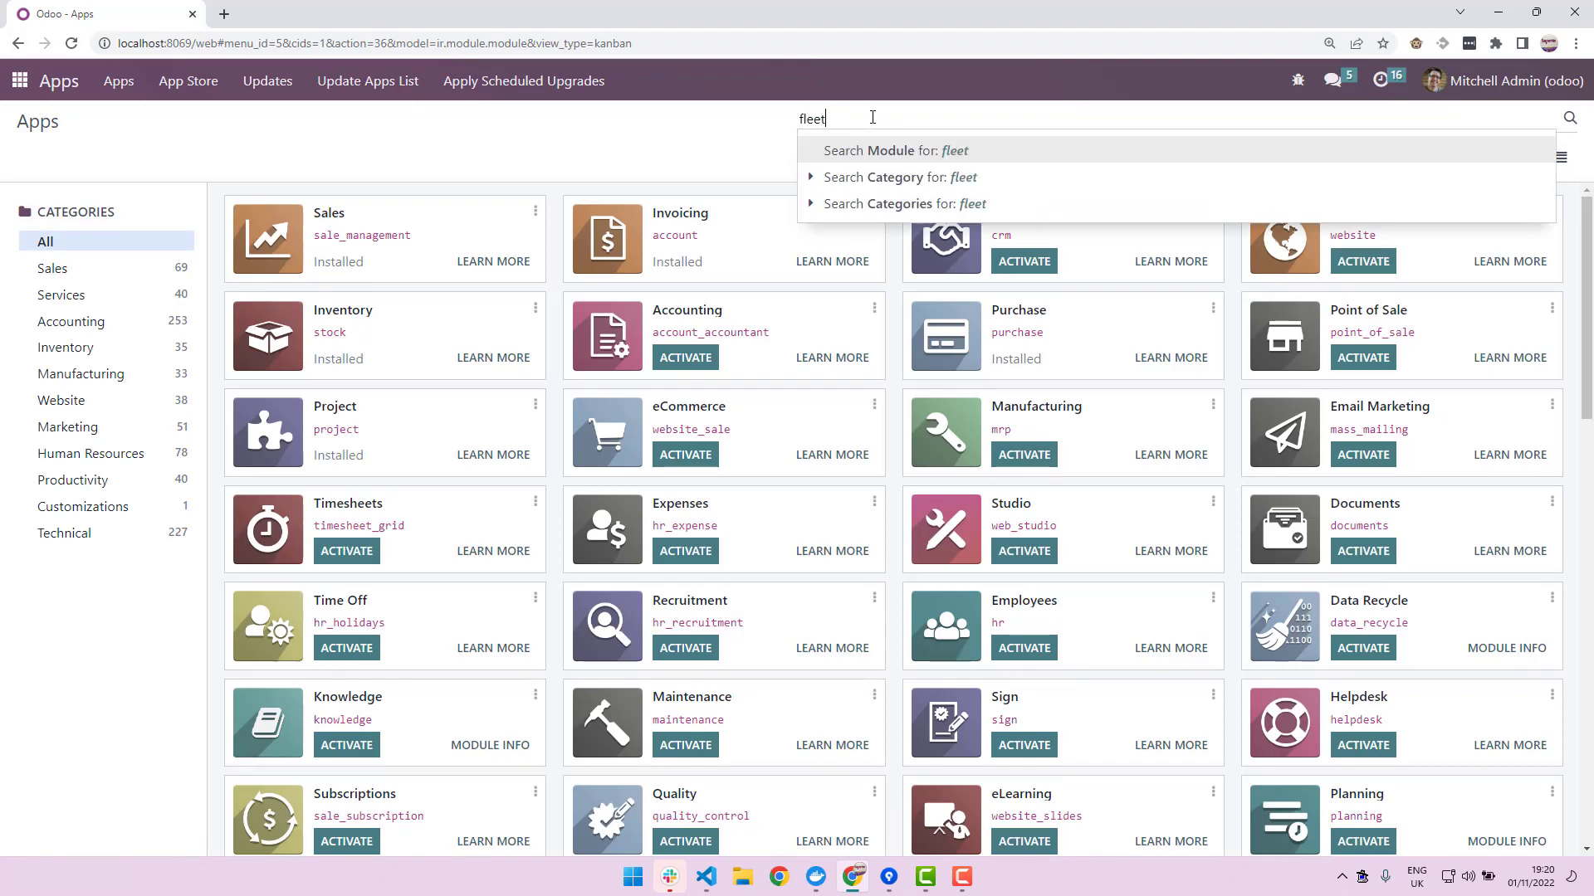
pyautogui.click(895, 150)
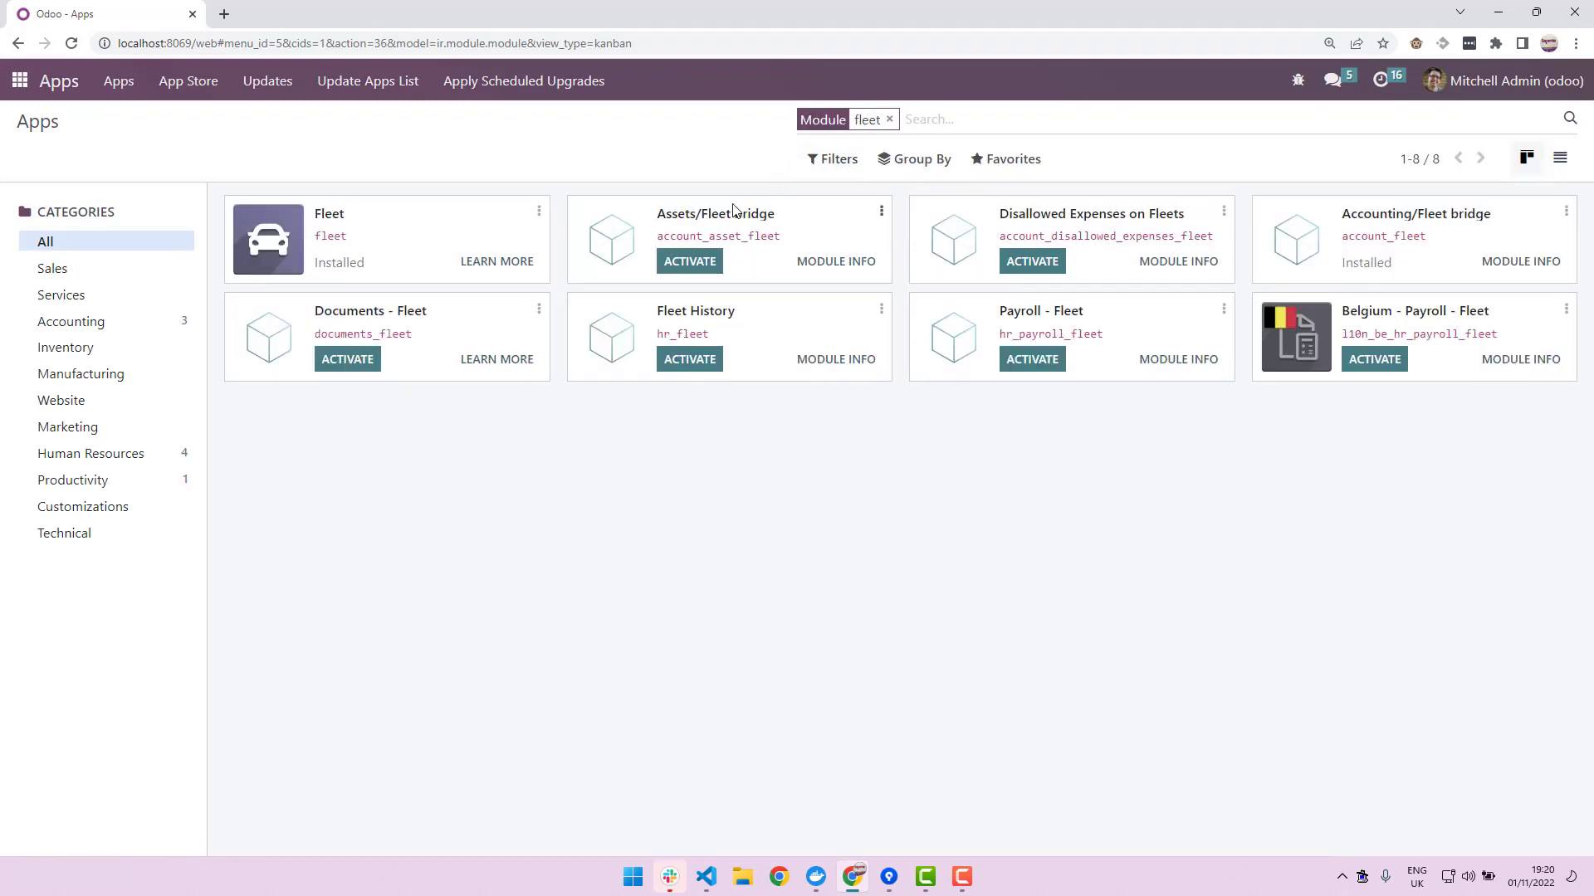
pyautogui.moveTo(603, 417)
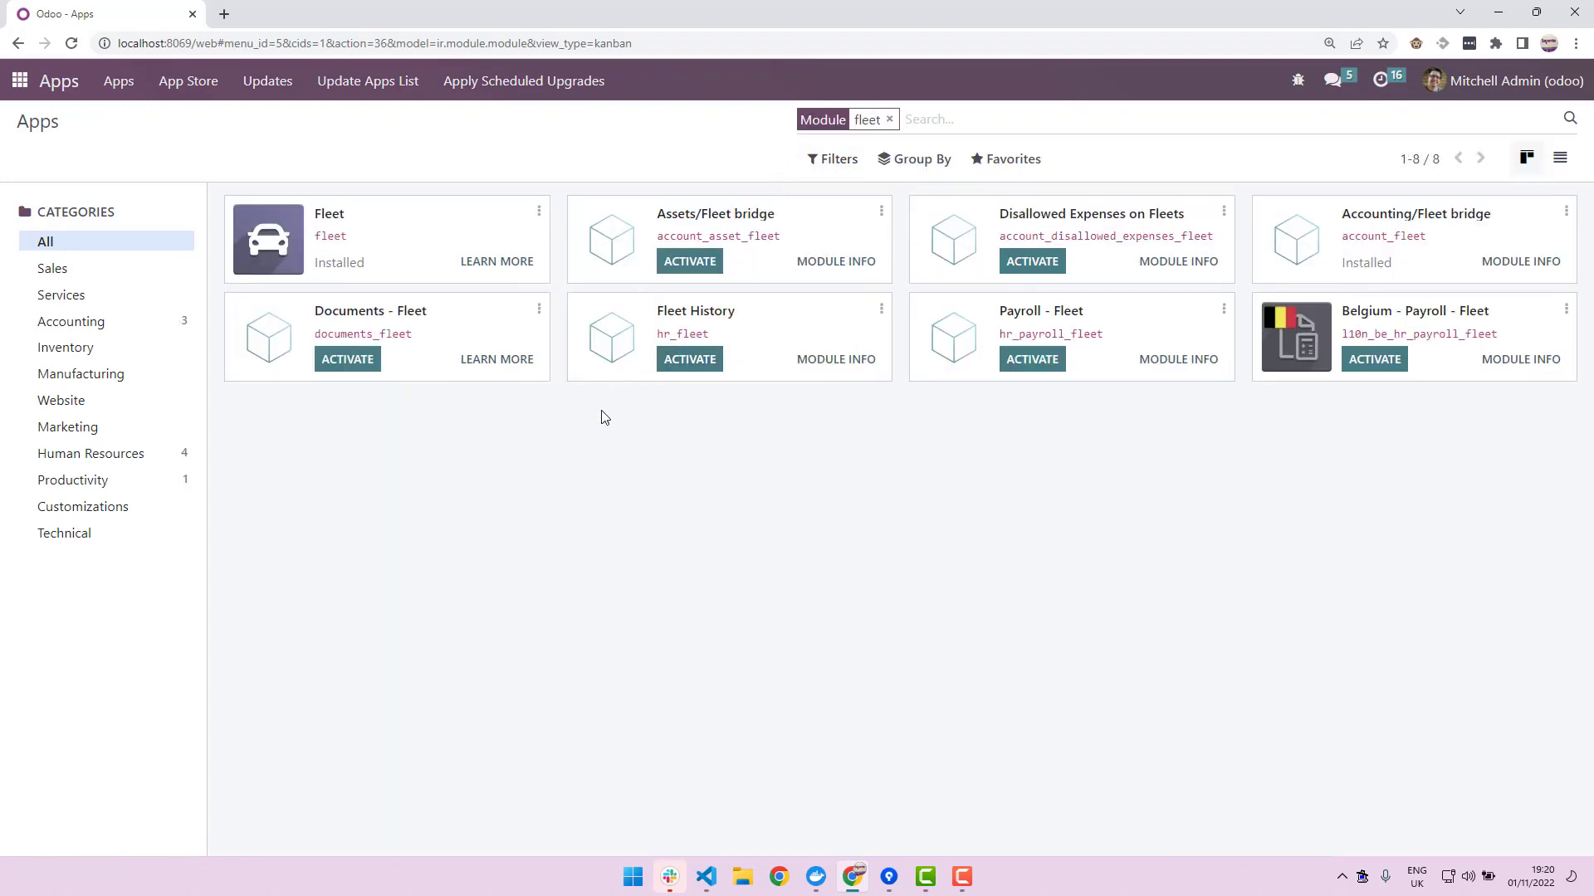
pyautogui.moveTo(465, 303)
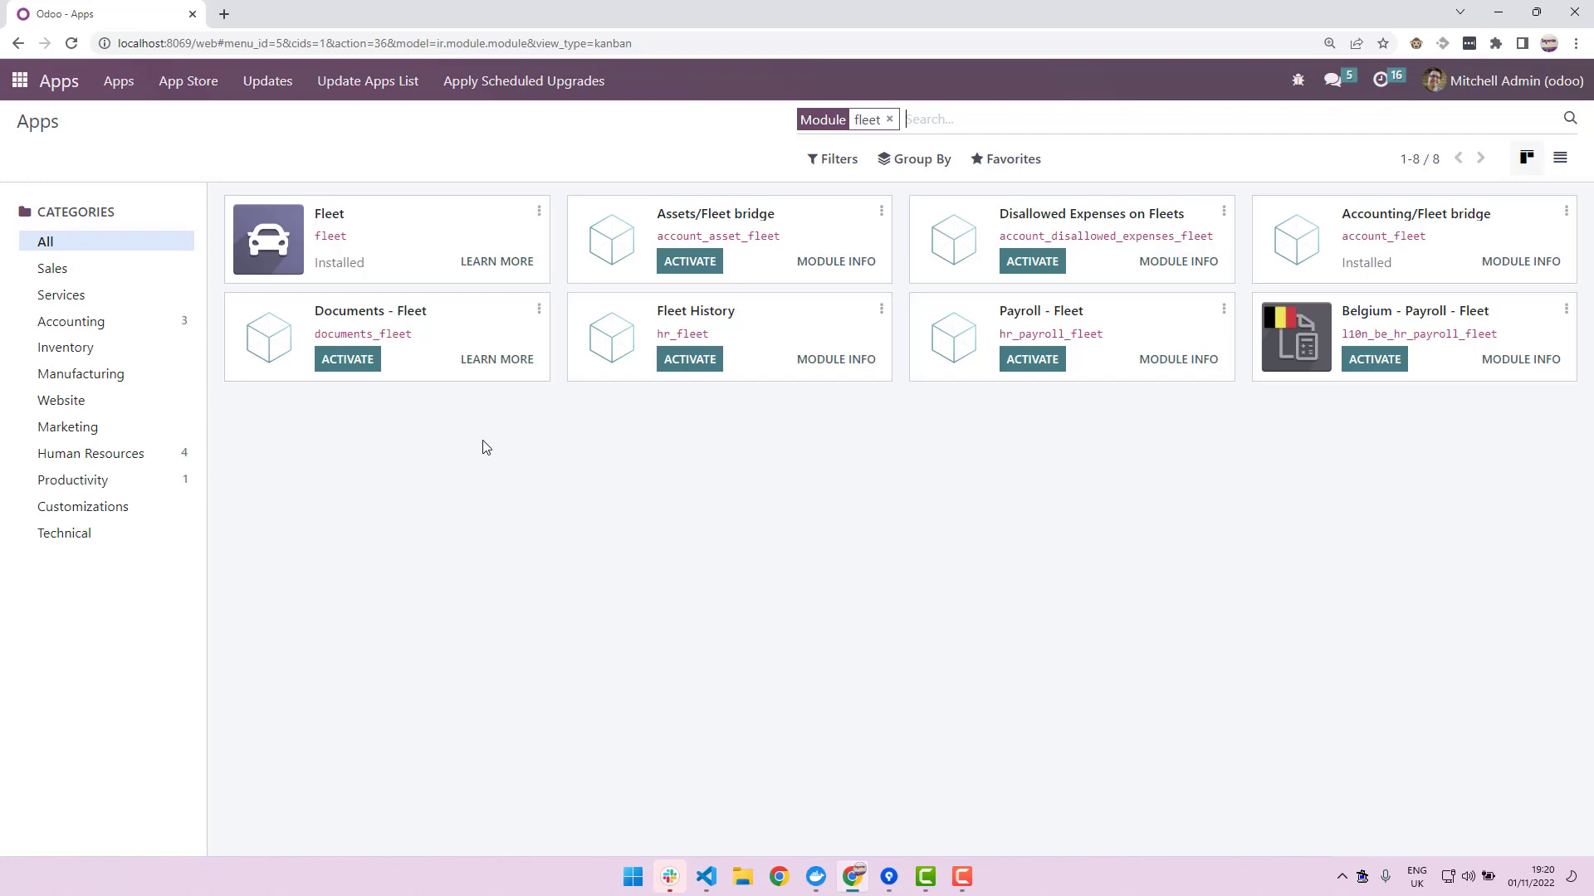
pyautogui.moveTo(429, 433)
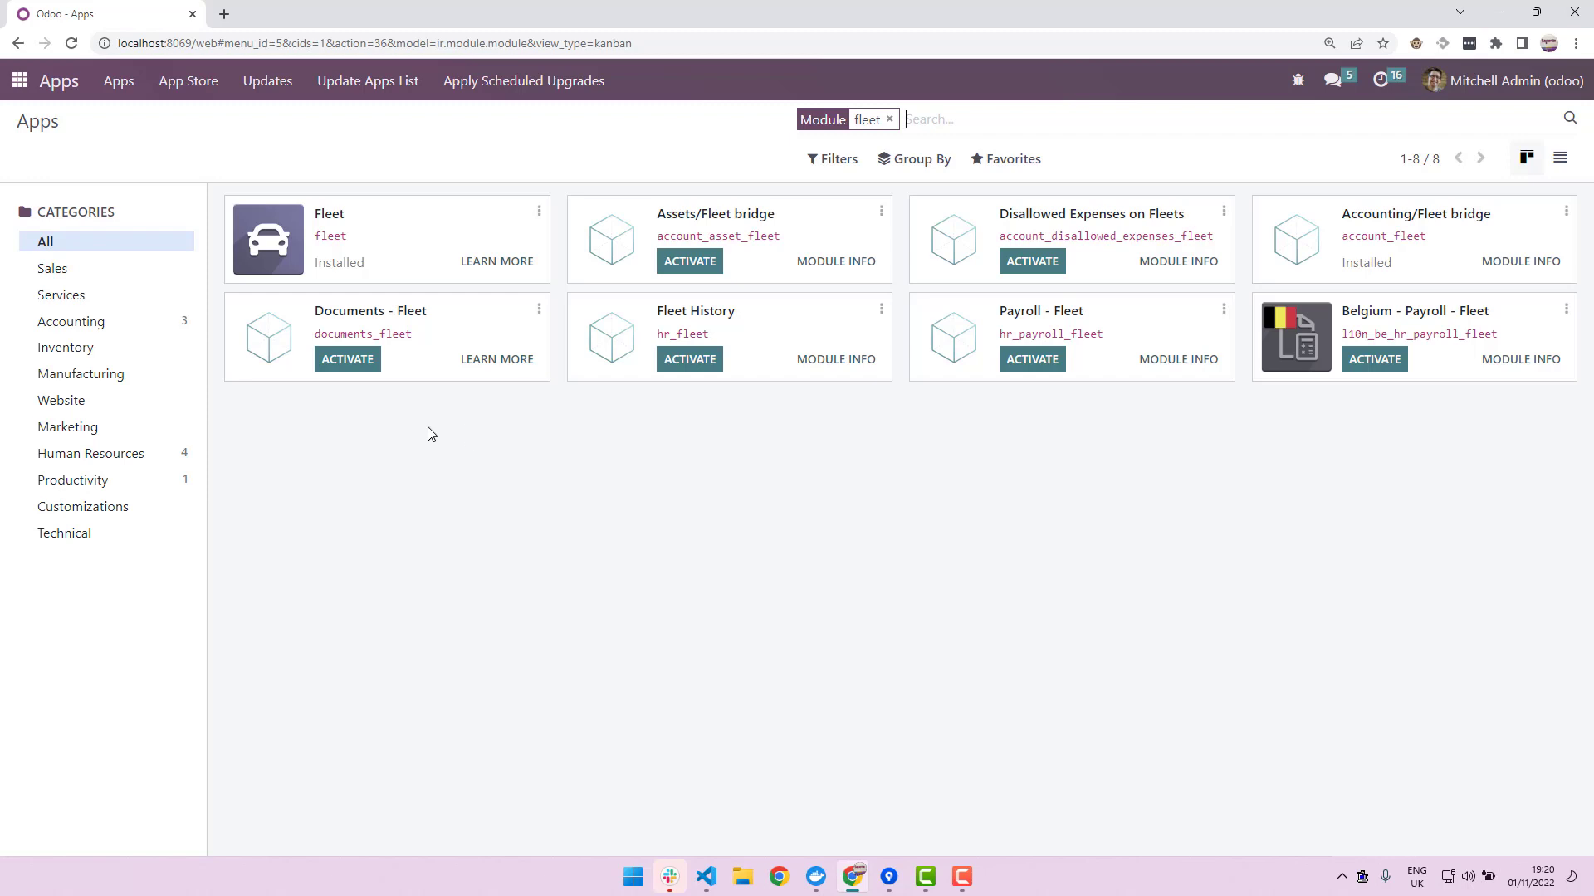
pyautogui.moveTo(374, 420)
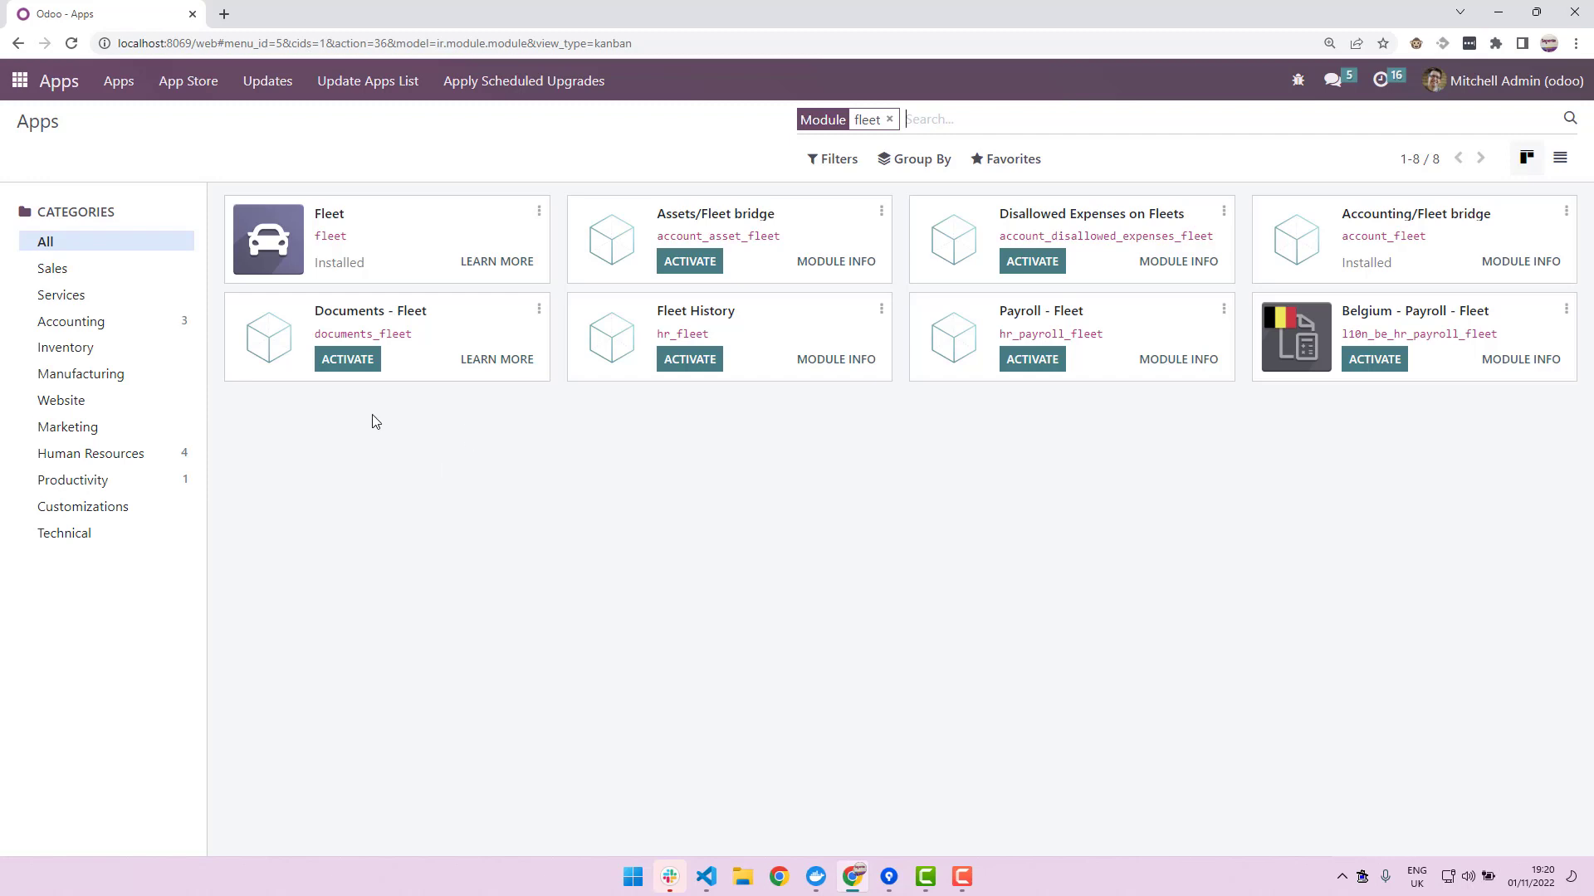
pyautogui.moveTo(369, 212)
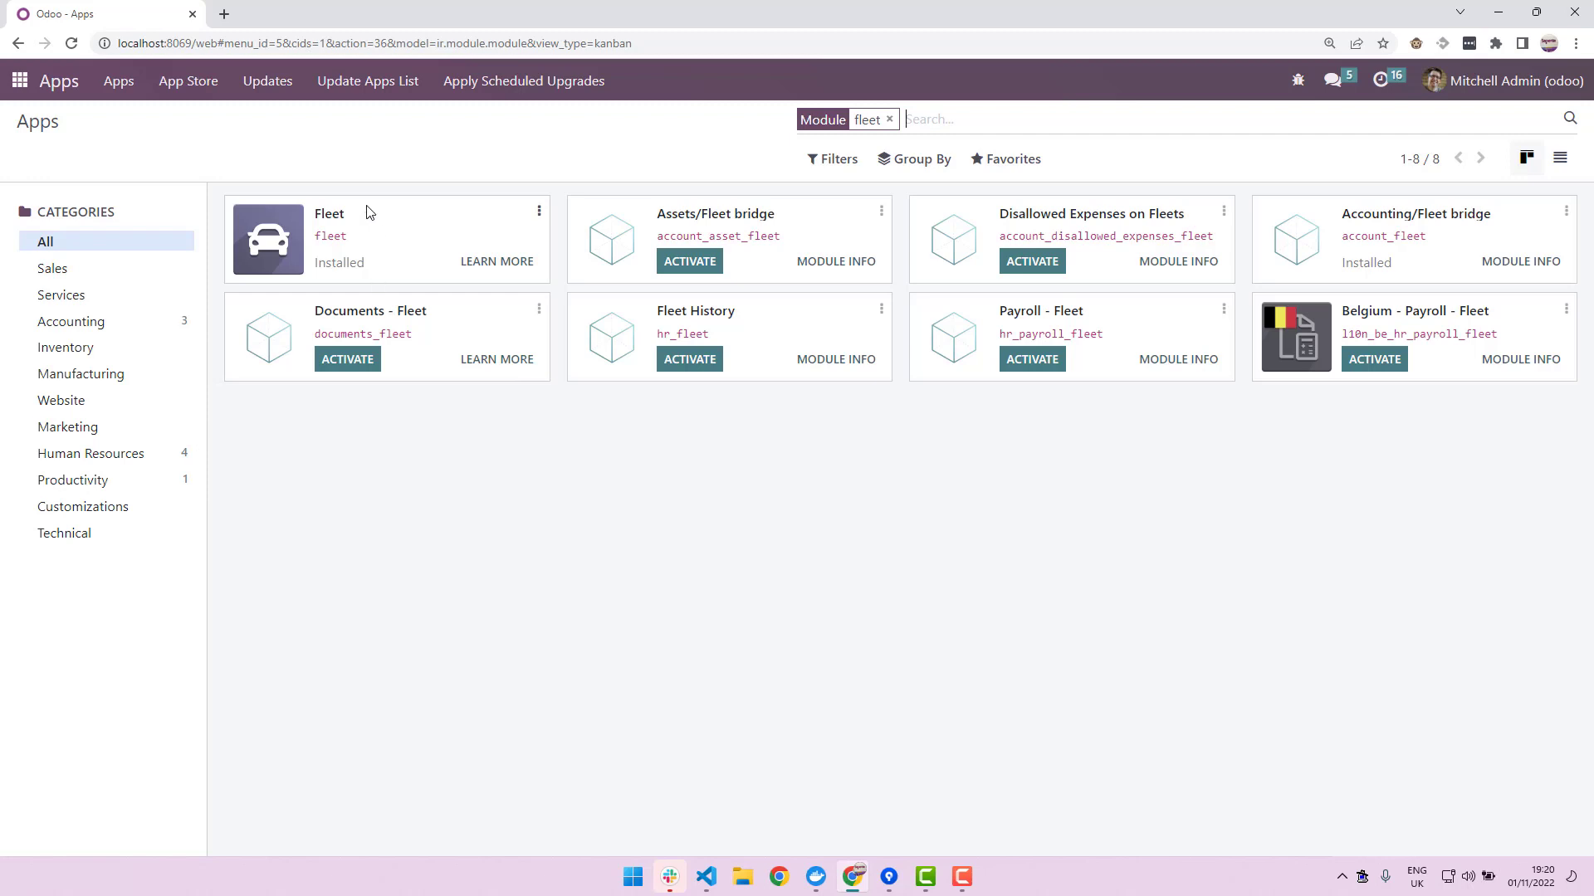
pyautogui.moveTo(98, 124)
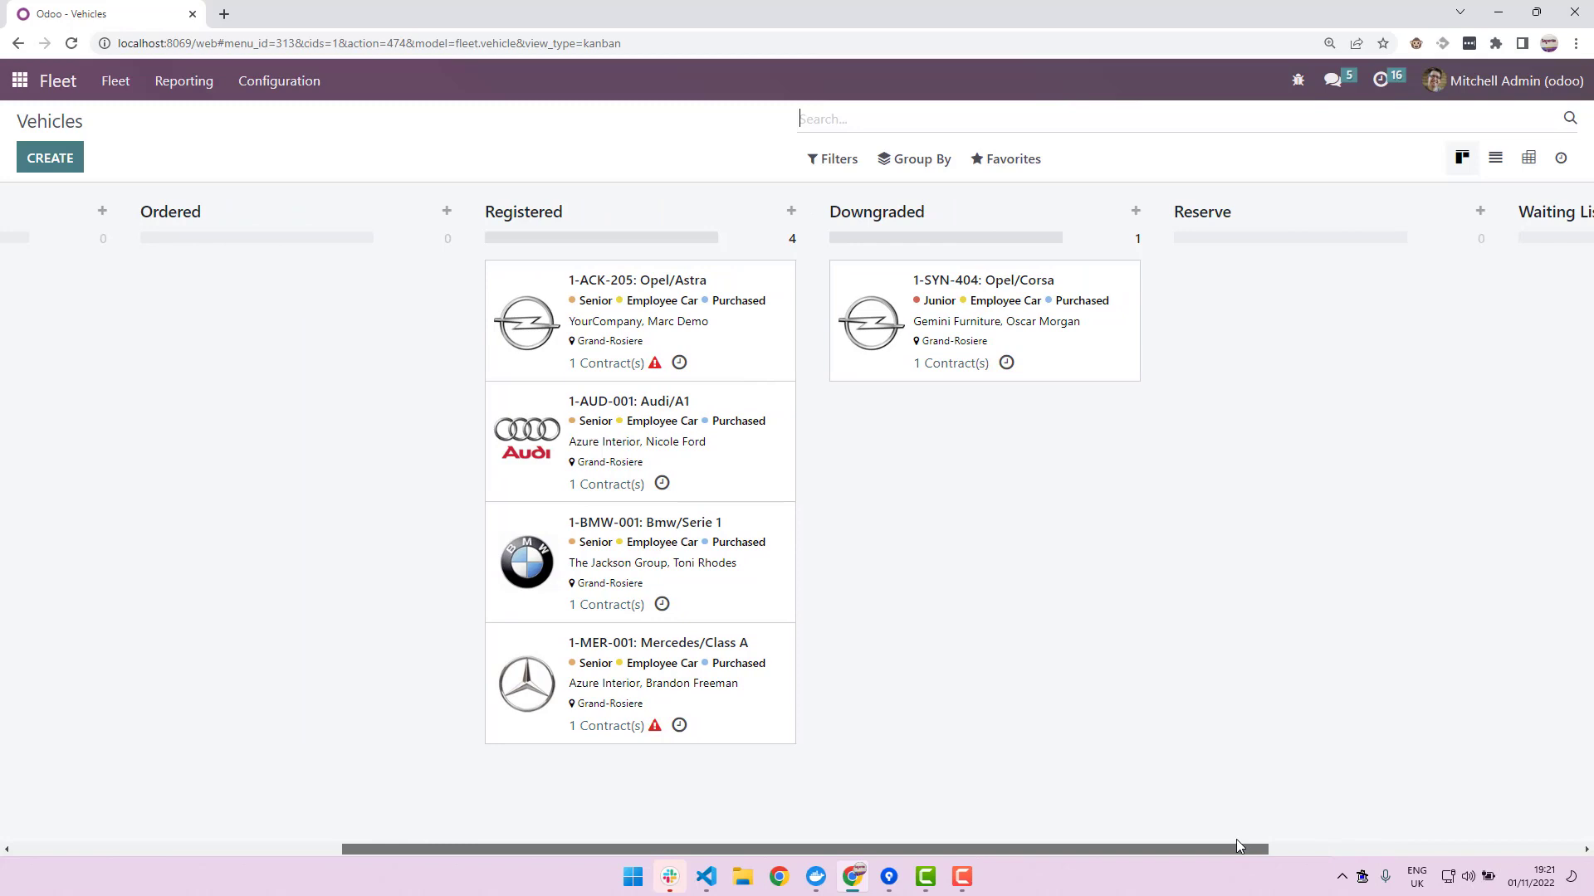
pyautogui.moveTo(840, 653)
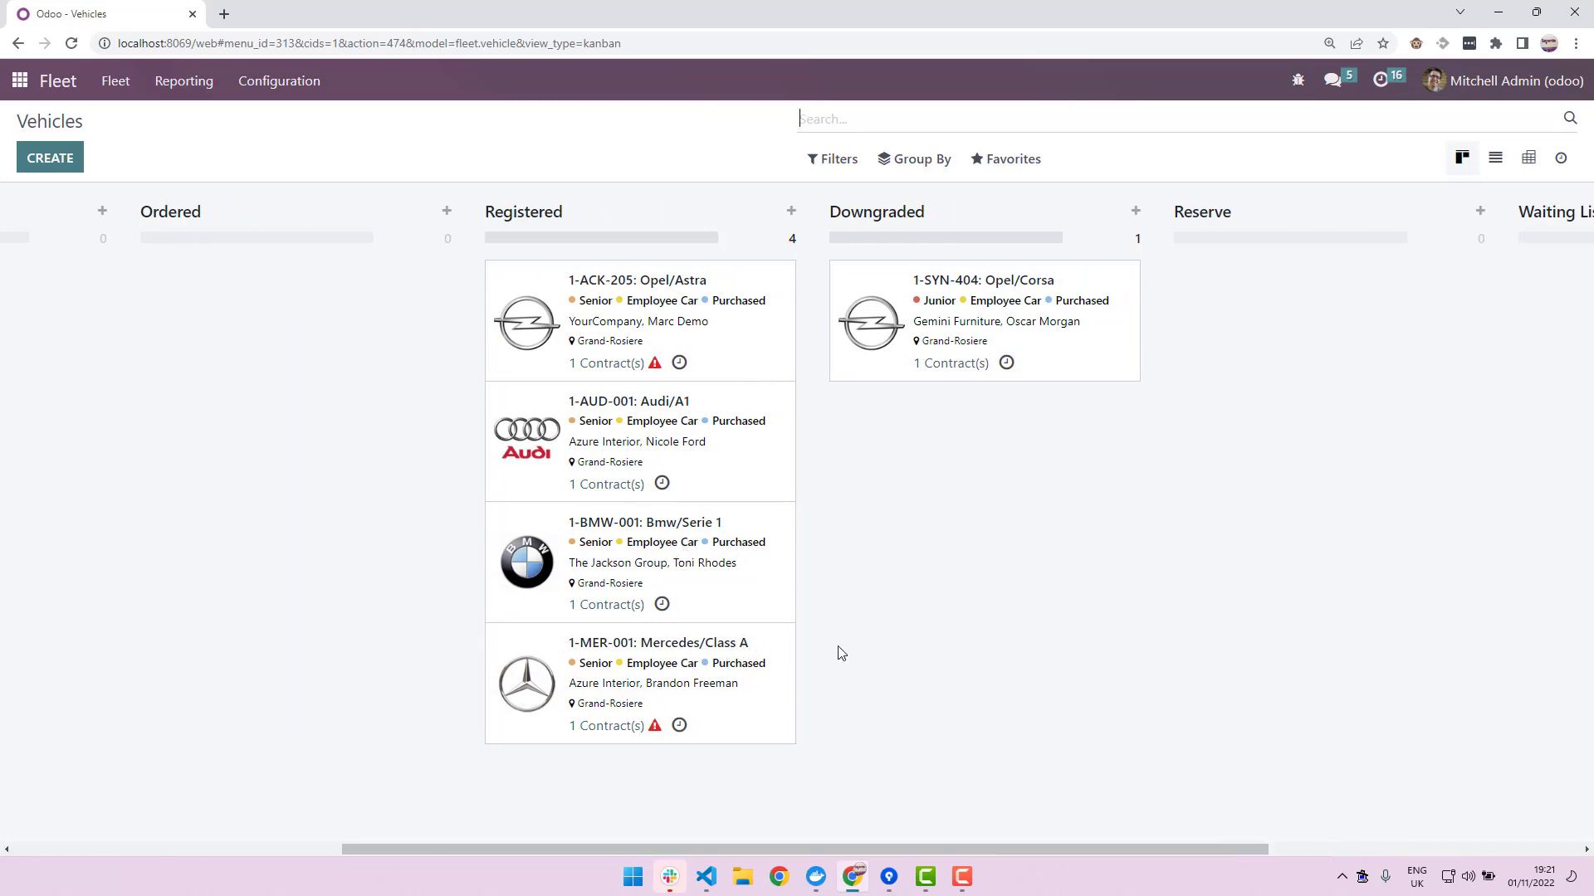
# - Open the 1-ACK-205 Opel/Astra vehicle card and scroll down its form
pyautogui.click(634, 280)
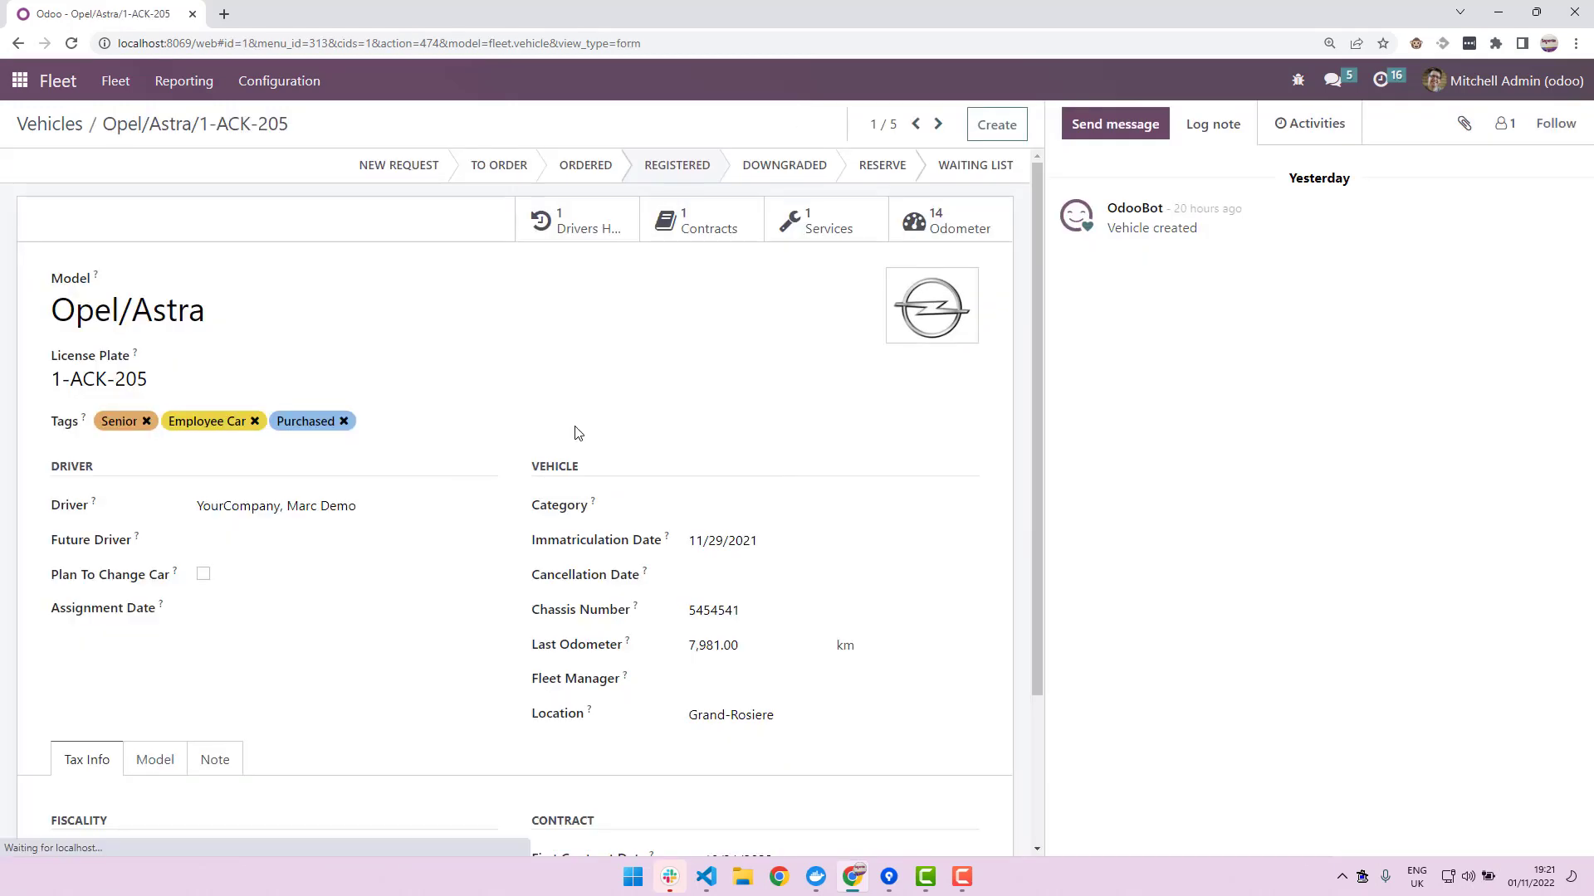
pyautogui.moveTo(979, 227)
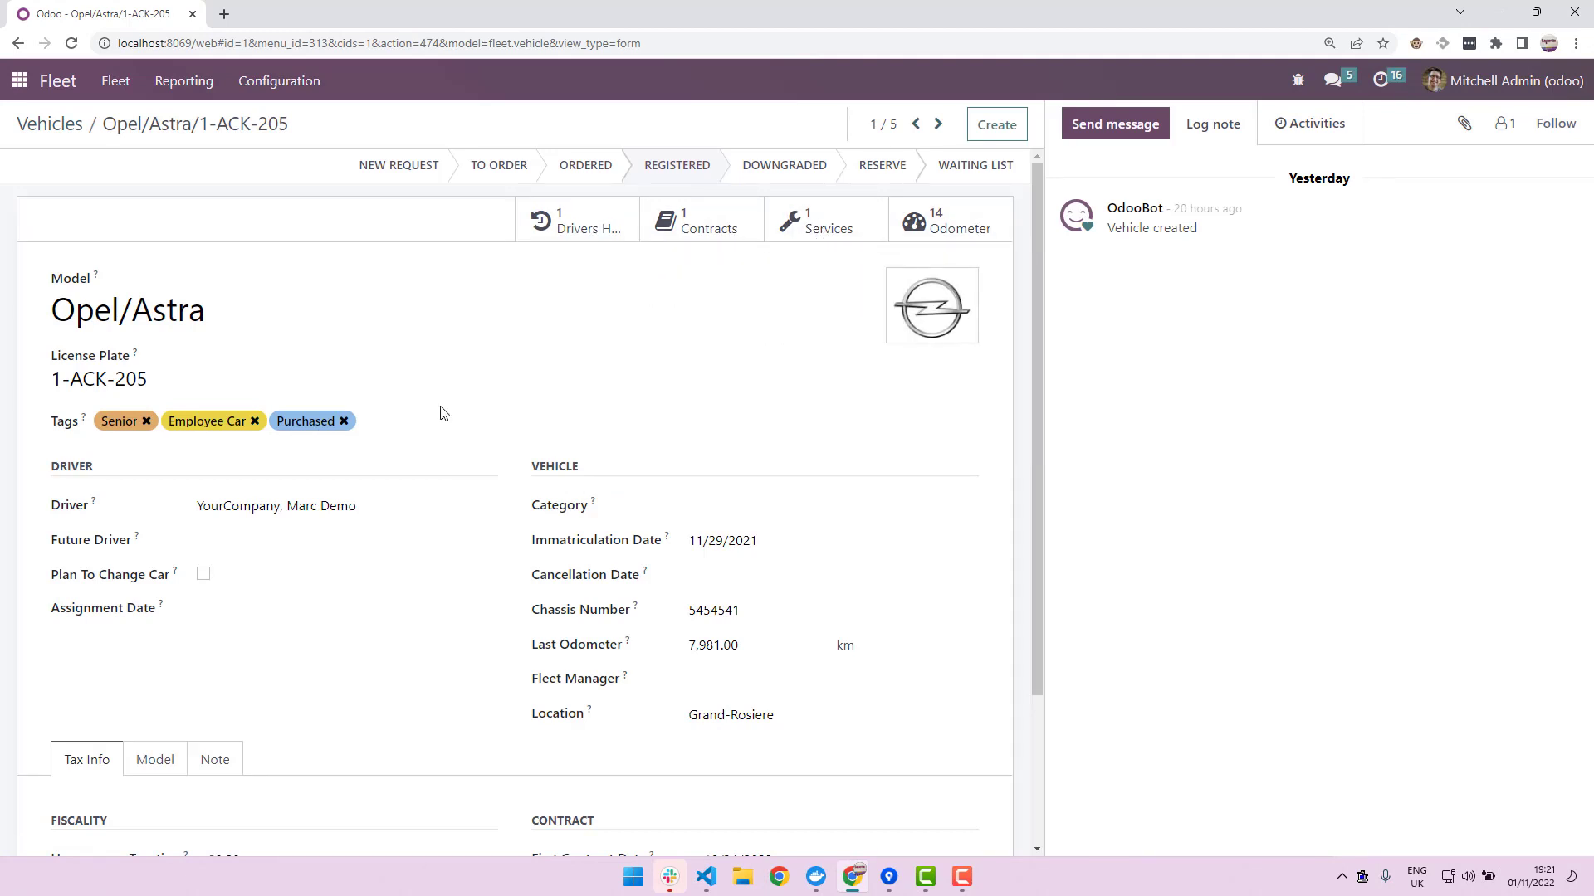
pyautogui.scroll(-3)
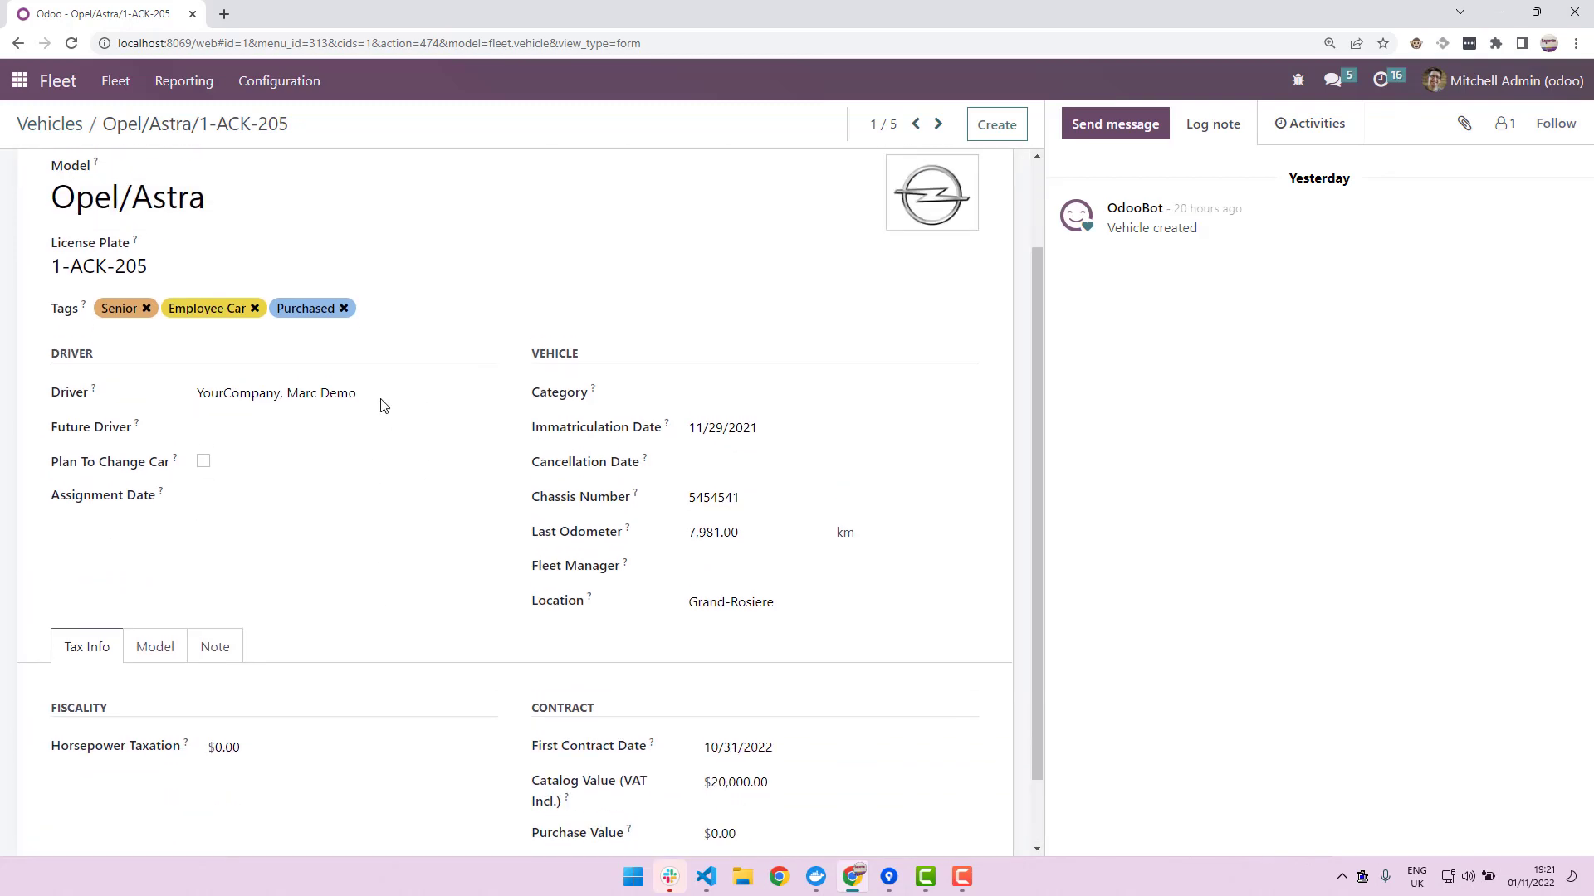
pyautogui.moveTo(277, 477)
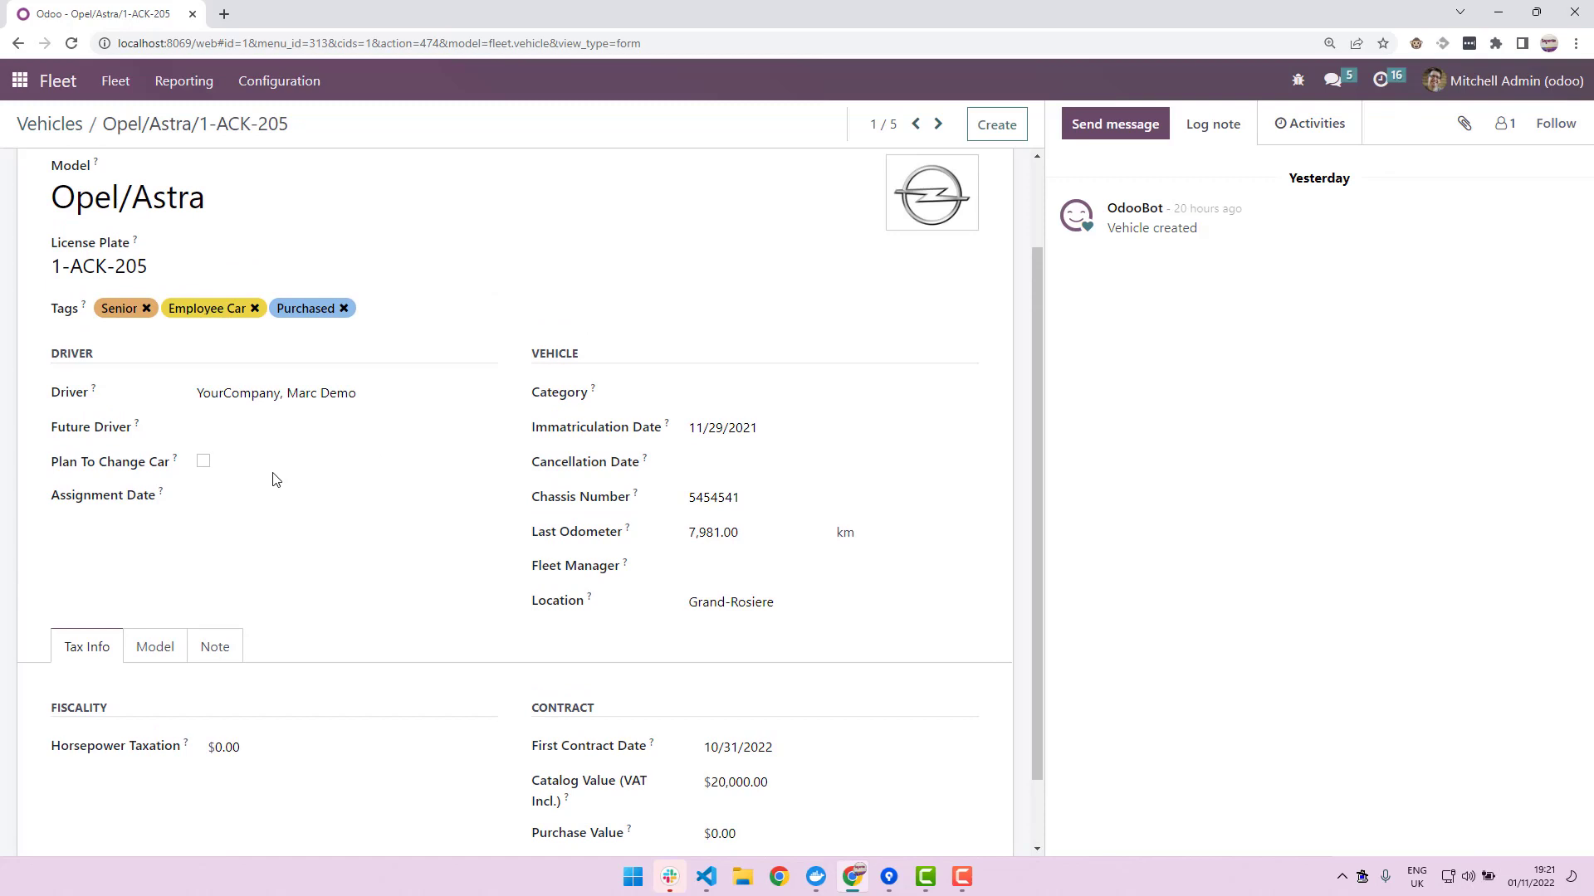
pyautogui.moveTo(280, 634)
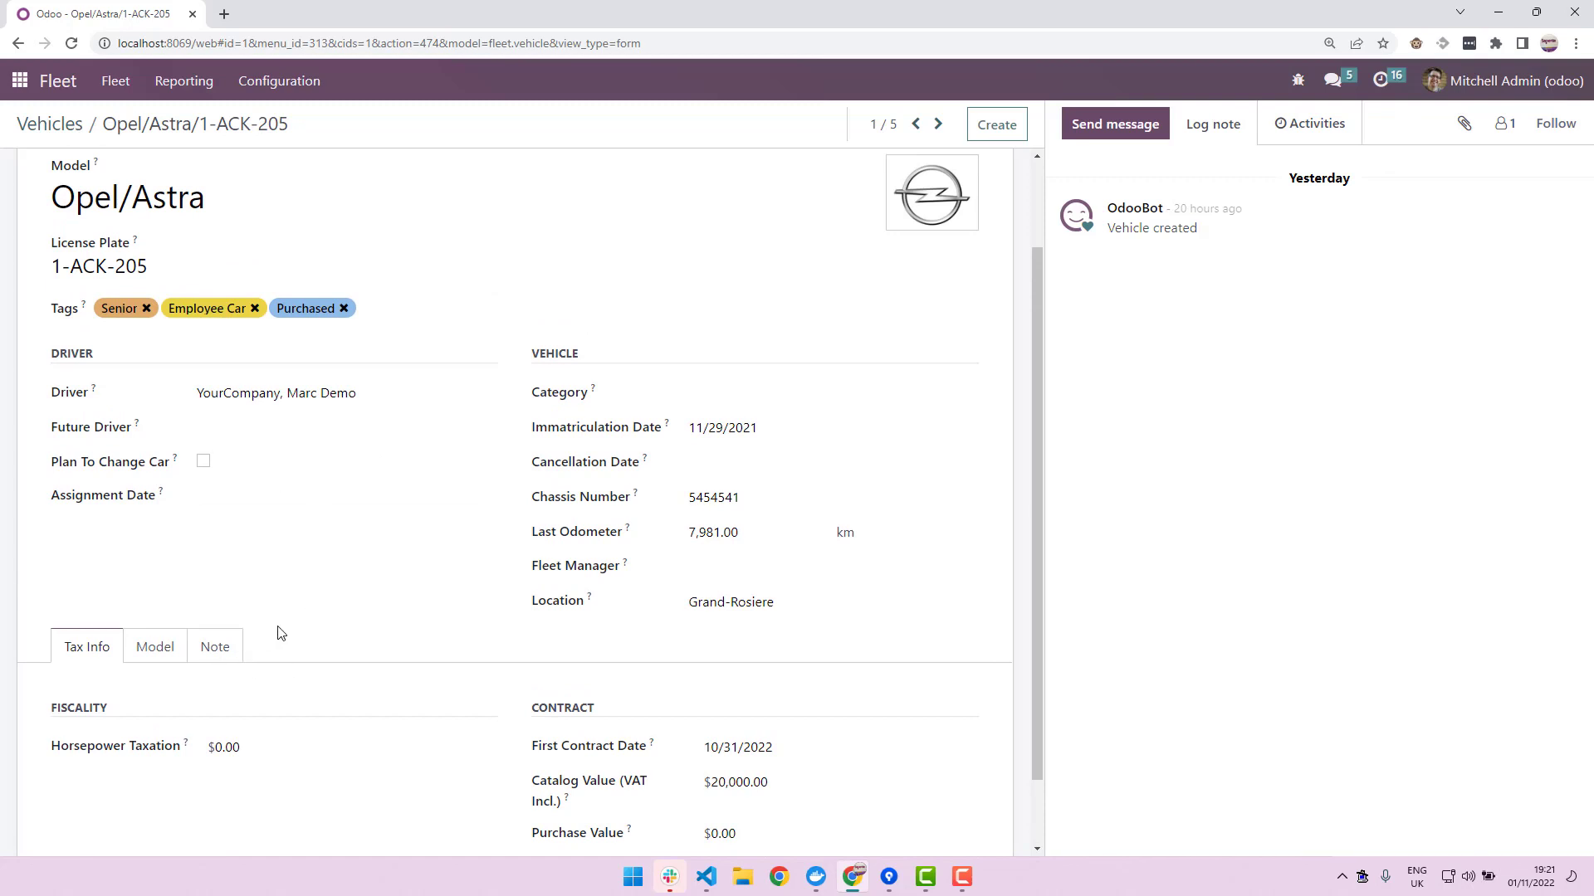
pyautogui.moveTo(296, 668)
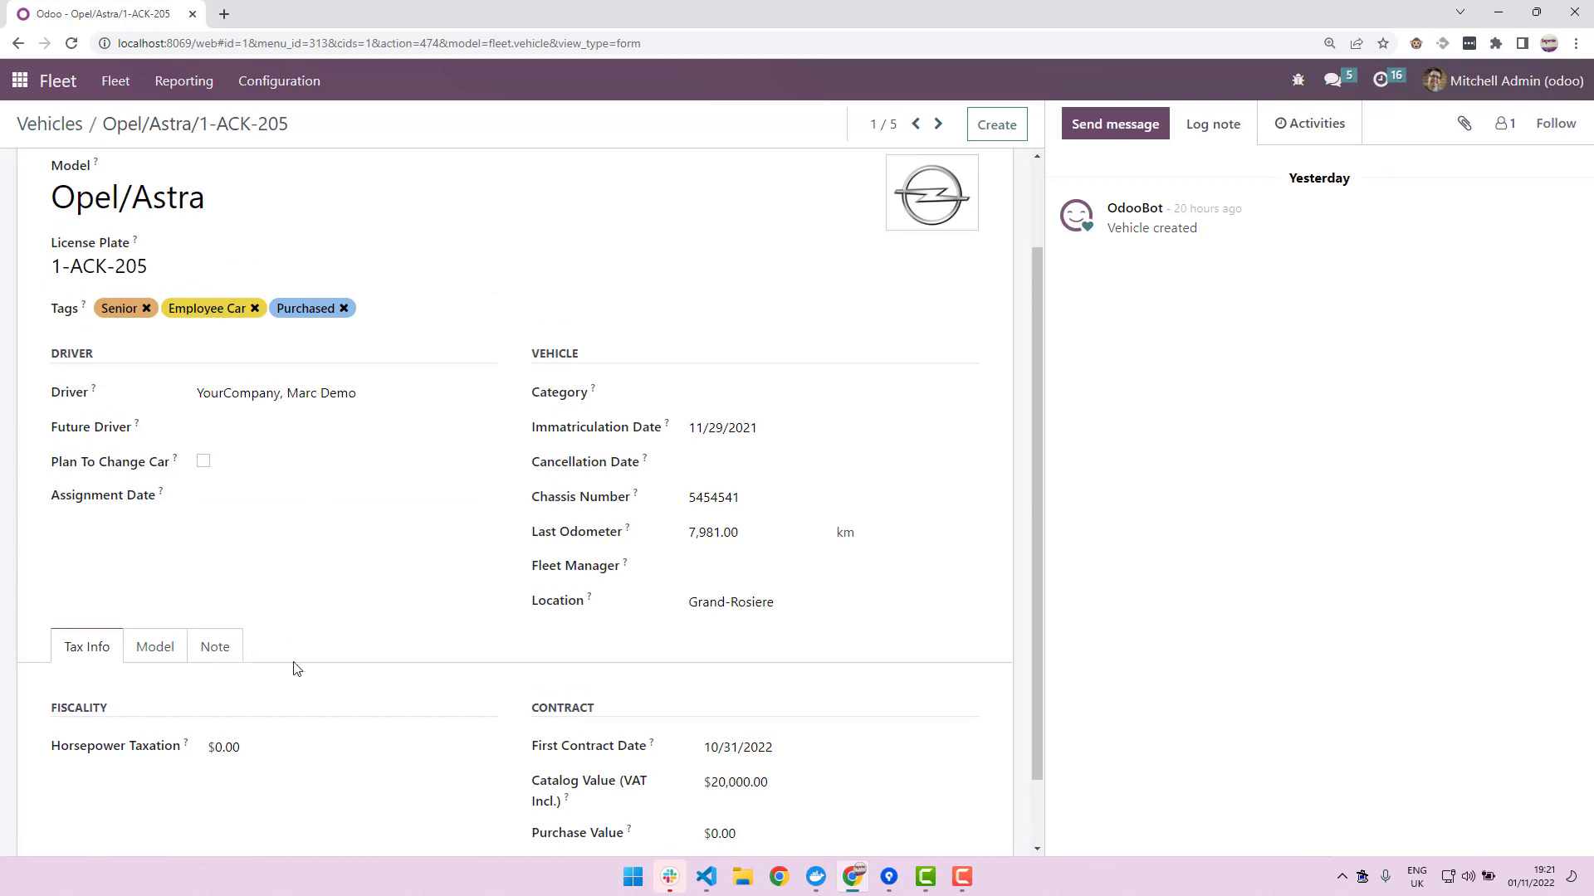
pyautogui.moveTo(268, 651)
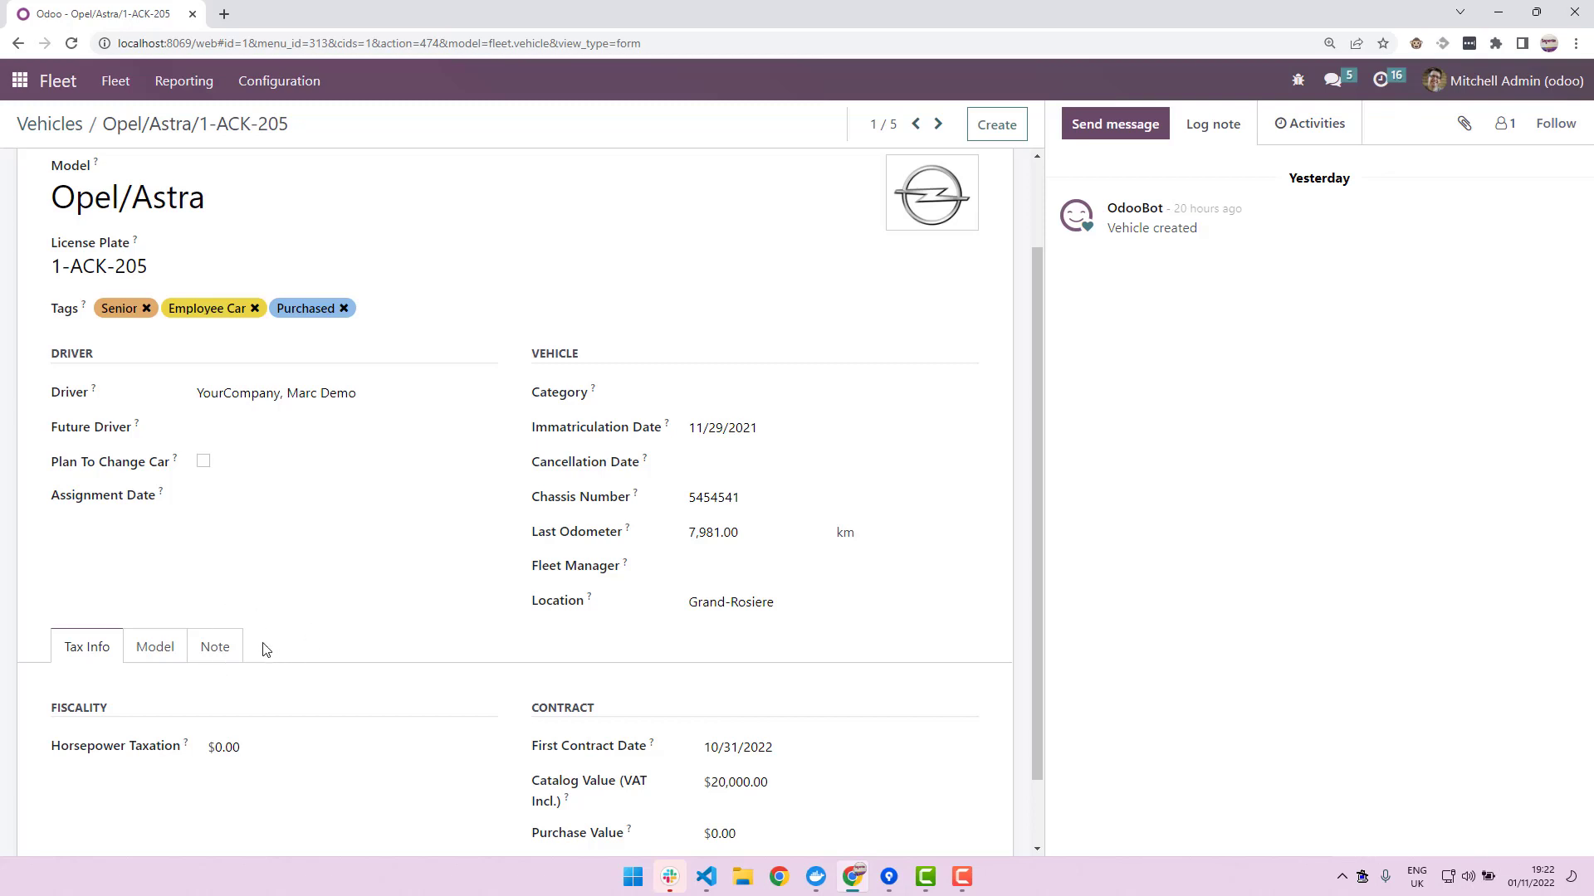
# - Leave the Opel/Astra contract section to return to fleet_mot.py in VS Code
pyautogui.click(295, 496)
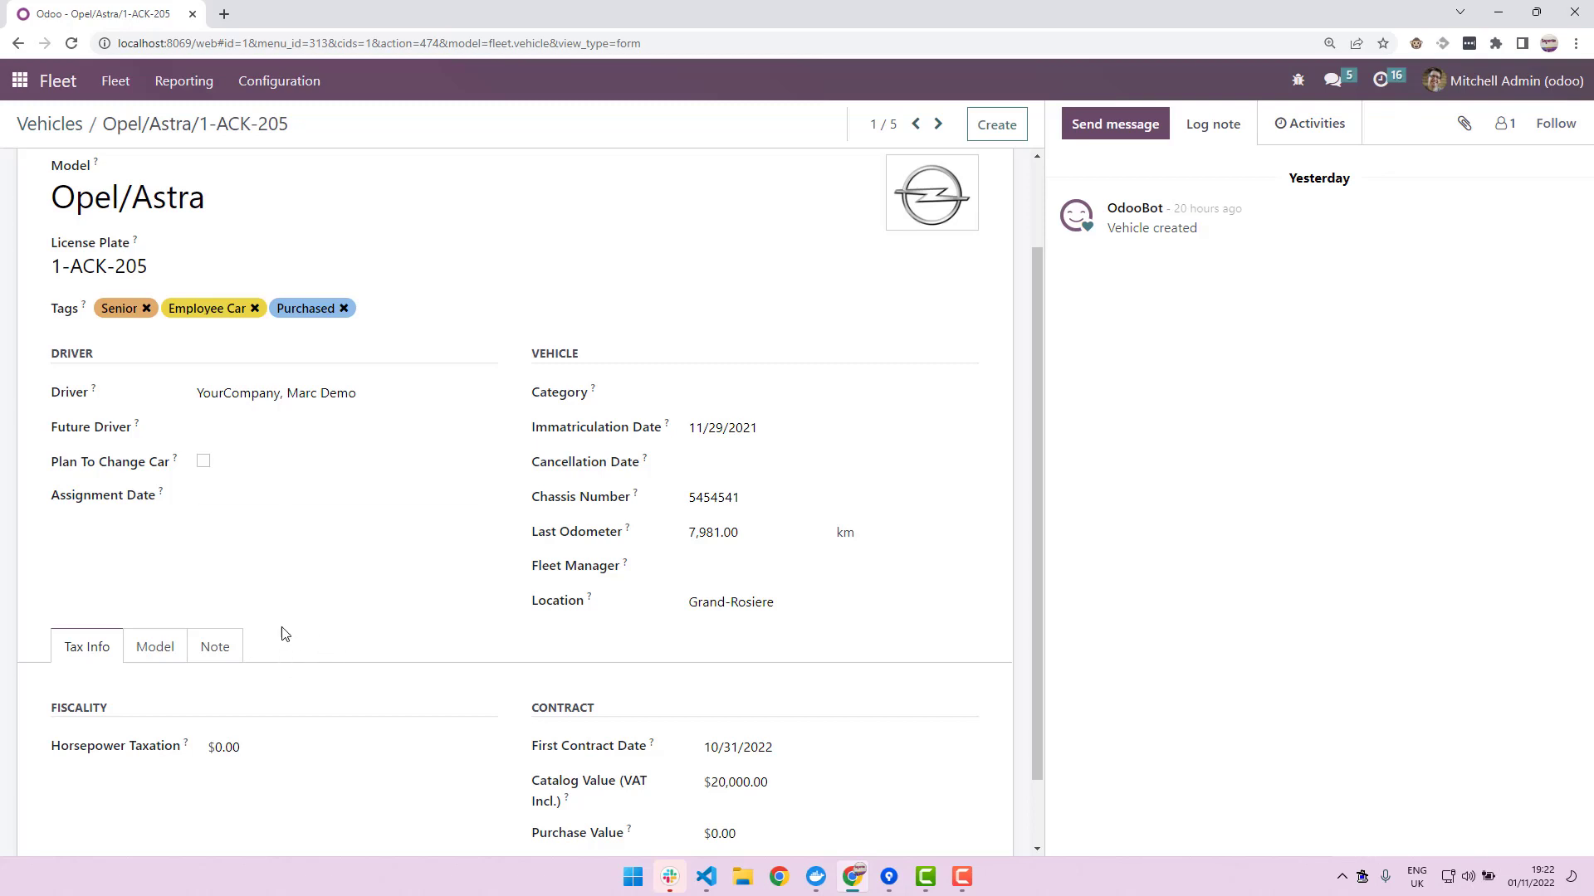
pyautogui.moveTo(251, 600)
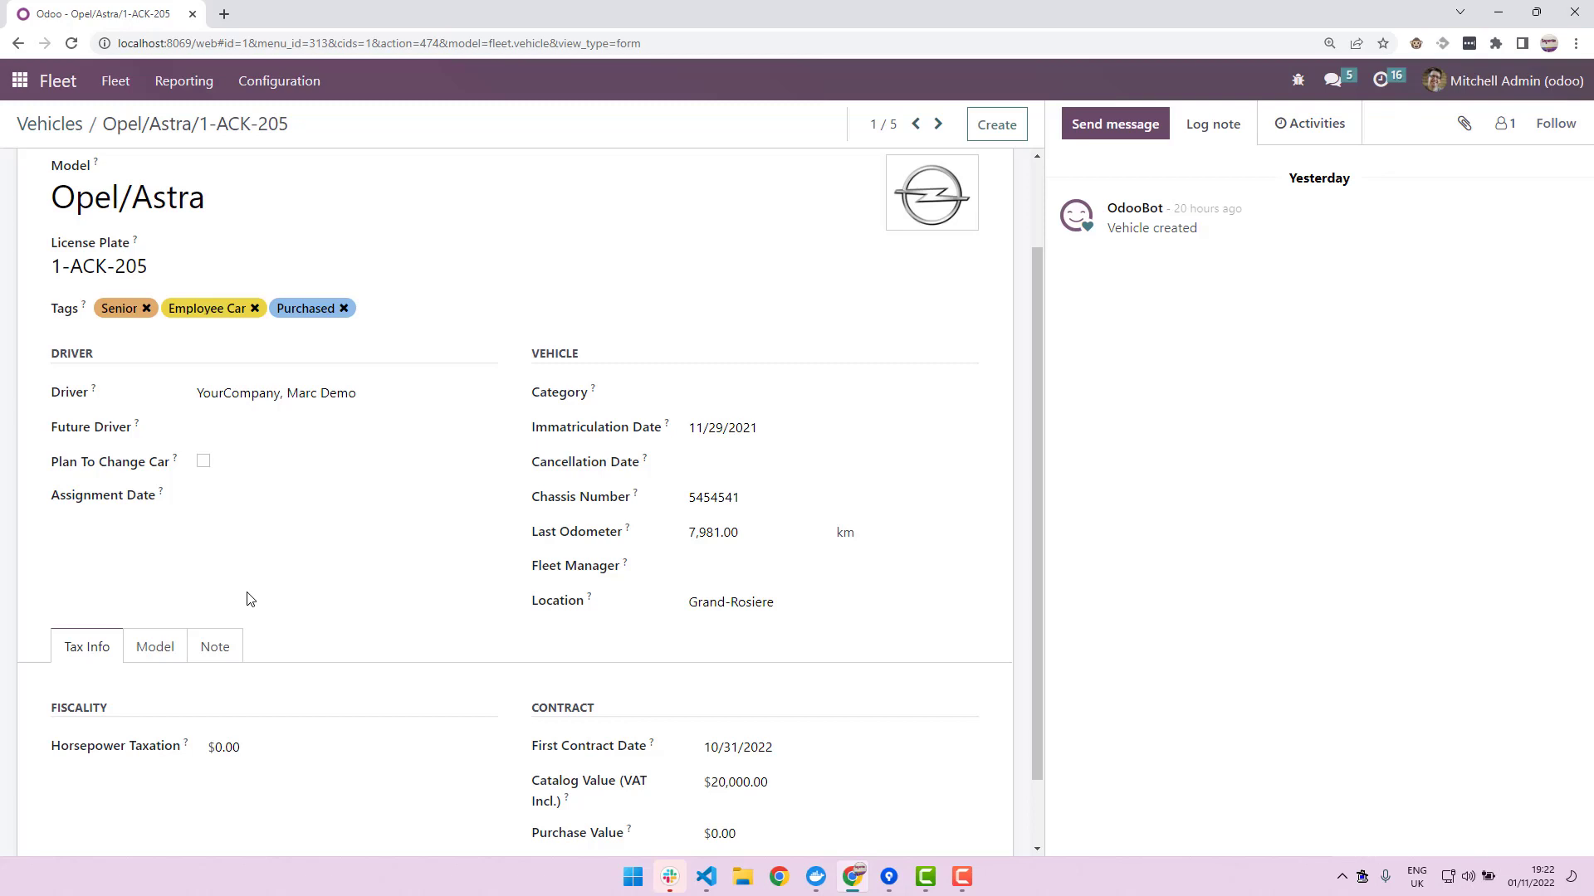
pyautogui.moveTo(296, 478)
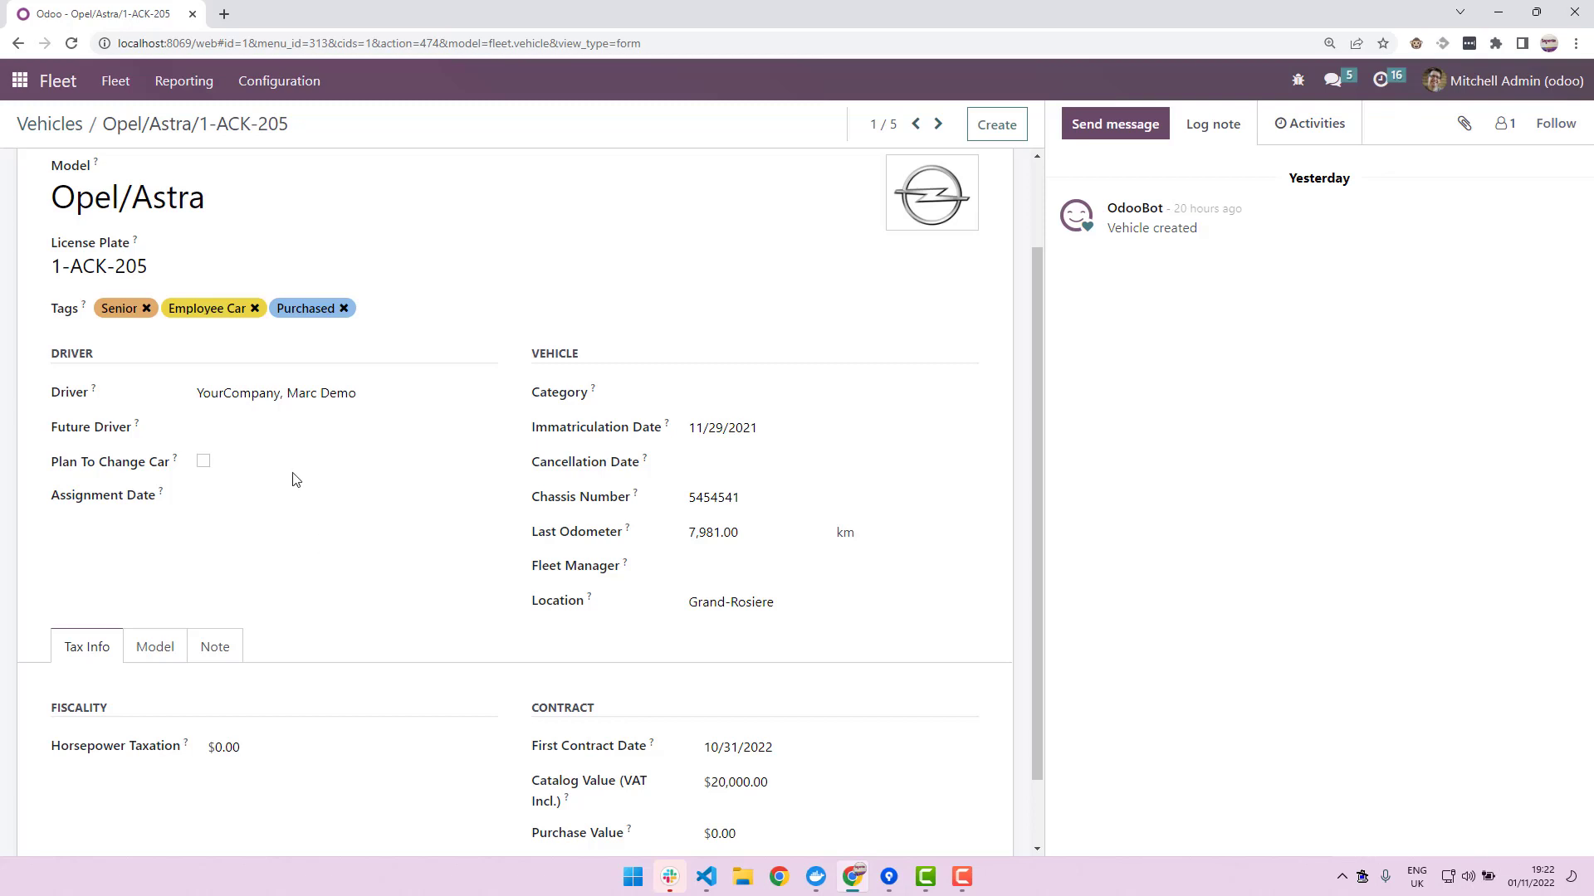
pyautogui.moveTo(408, 668)
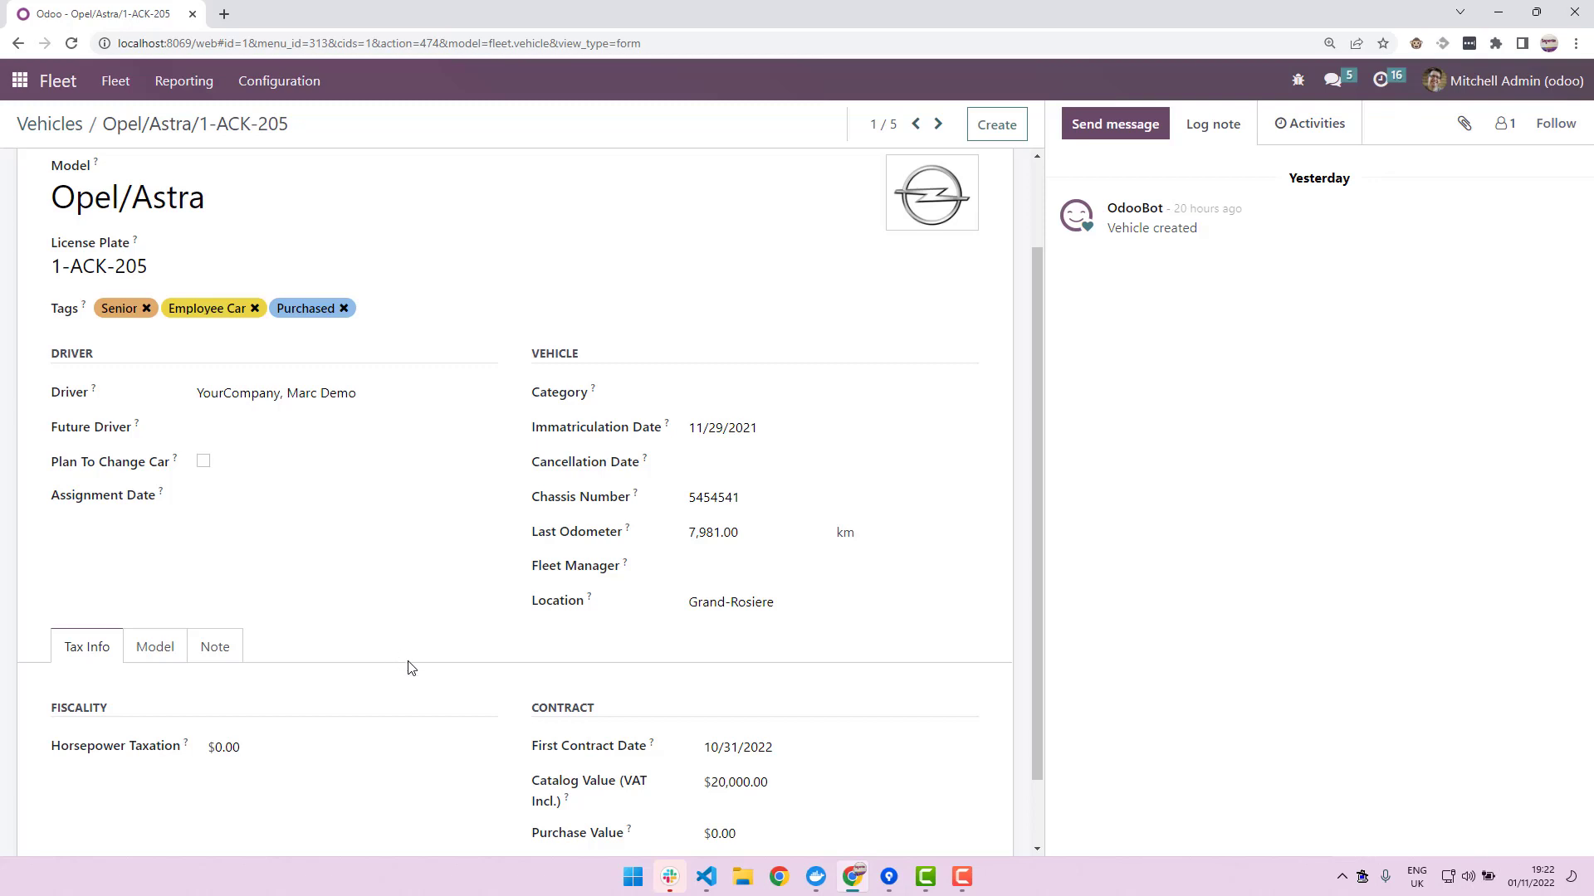
pyautogui.moveTo(217, 660)
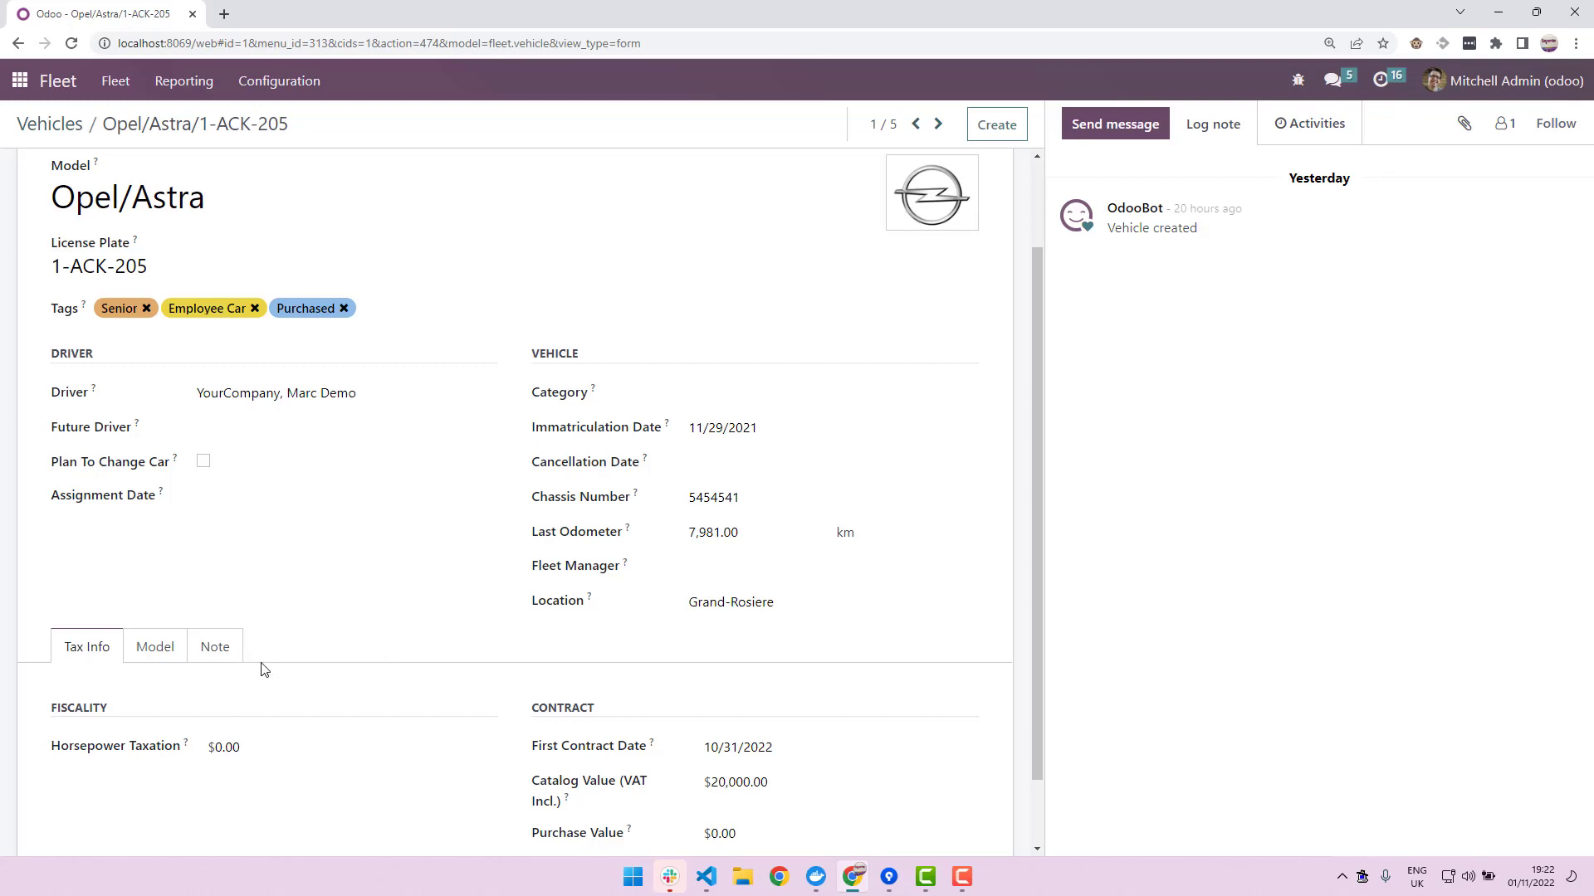
pyautogui.moveTo(274, 656)
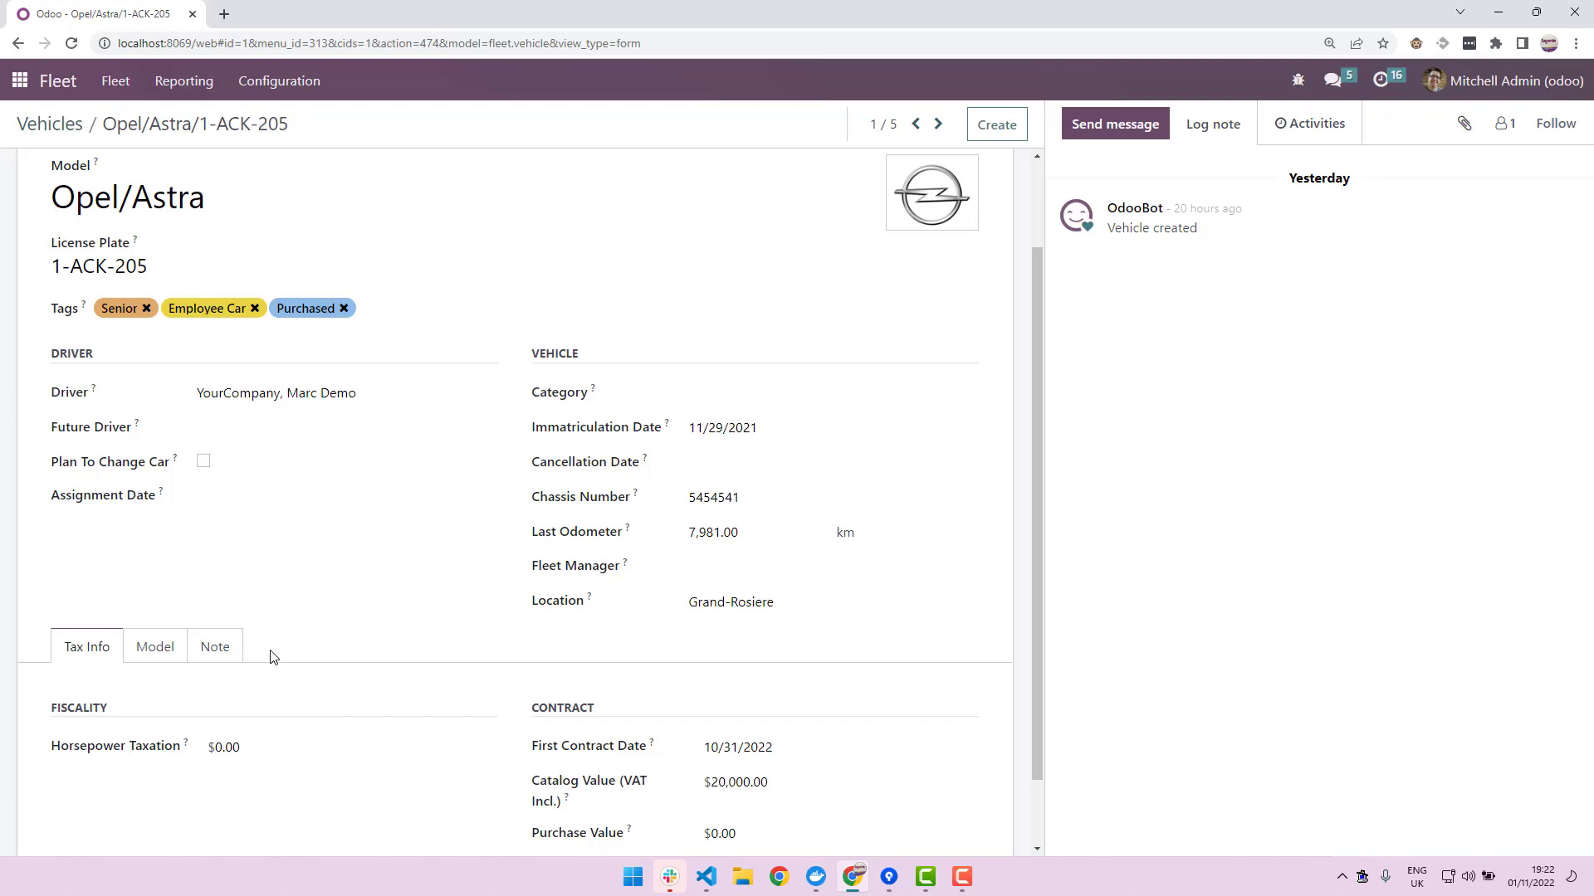
pyautogui.moveTo(290, 645)
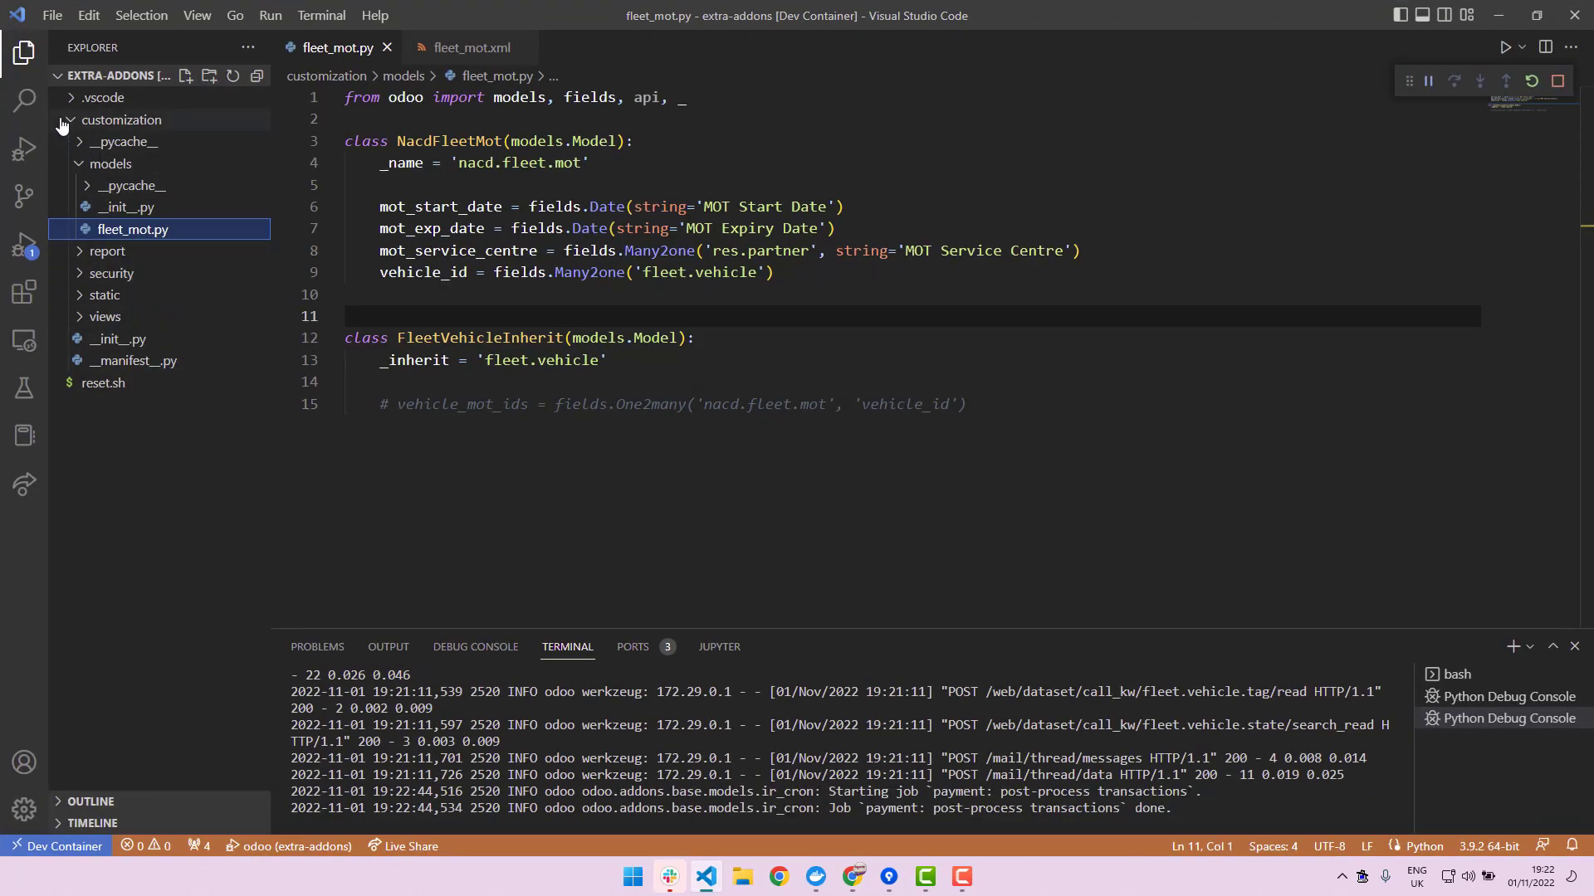
pyautogui.click(71, 120)
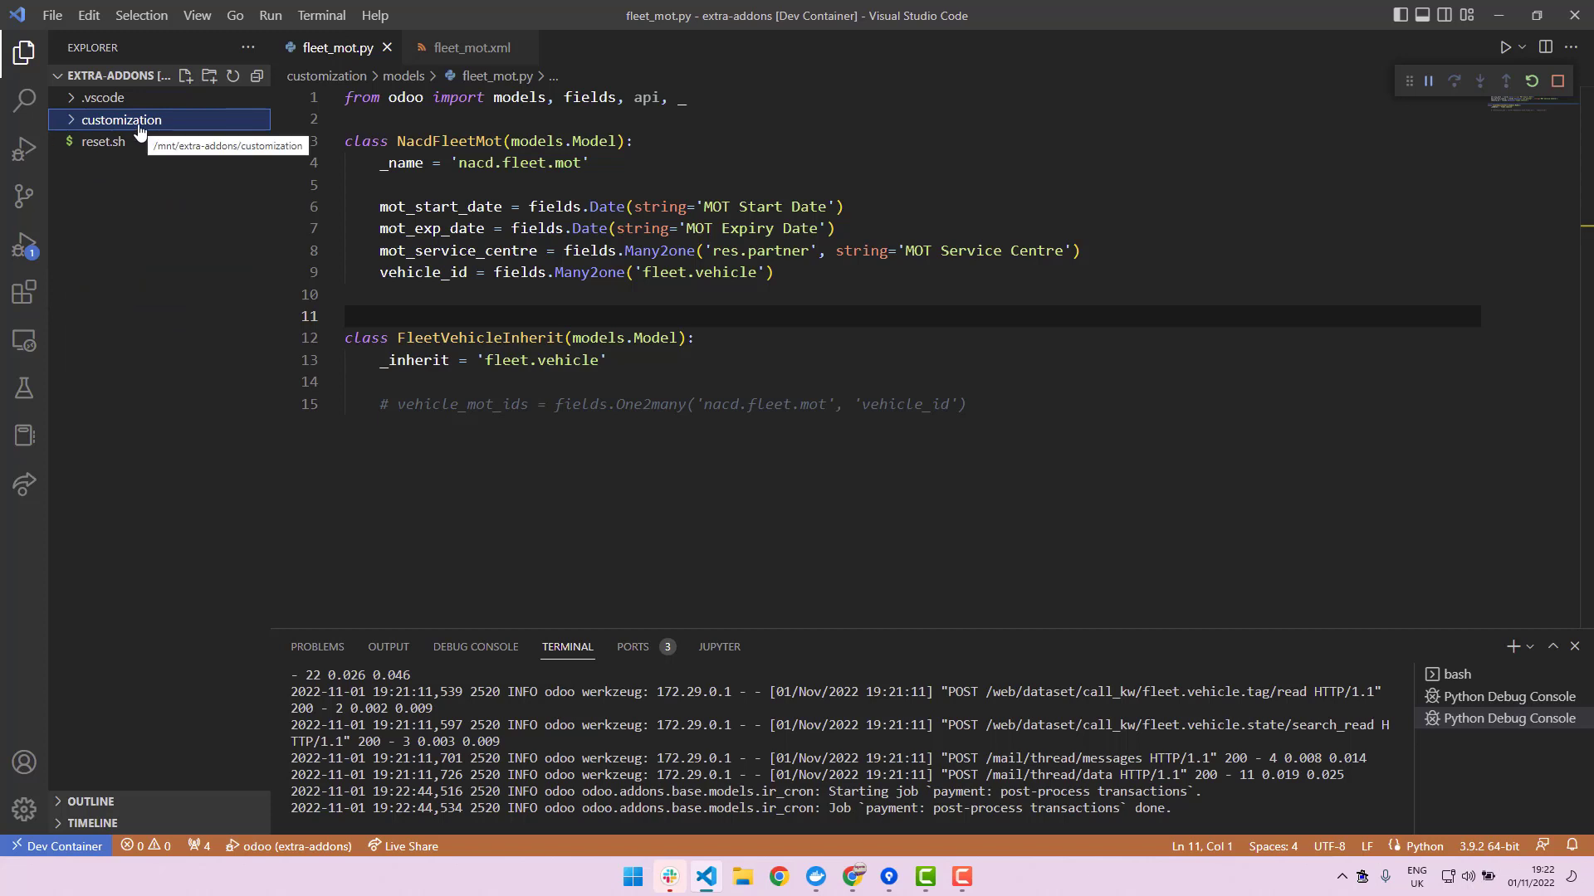
pyautogui.click(121, 120)
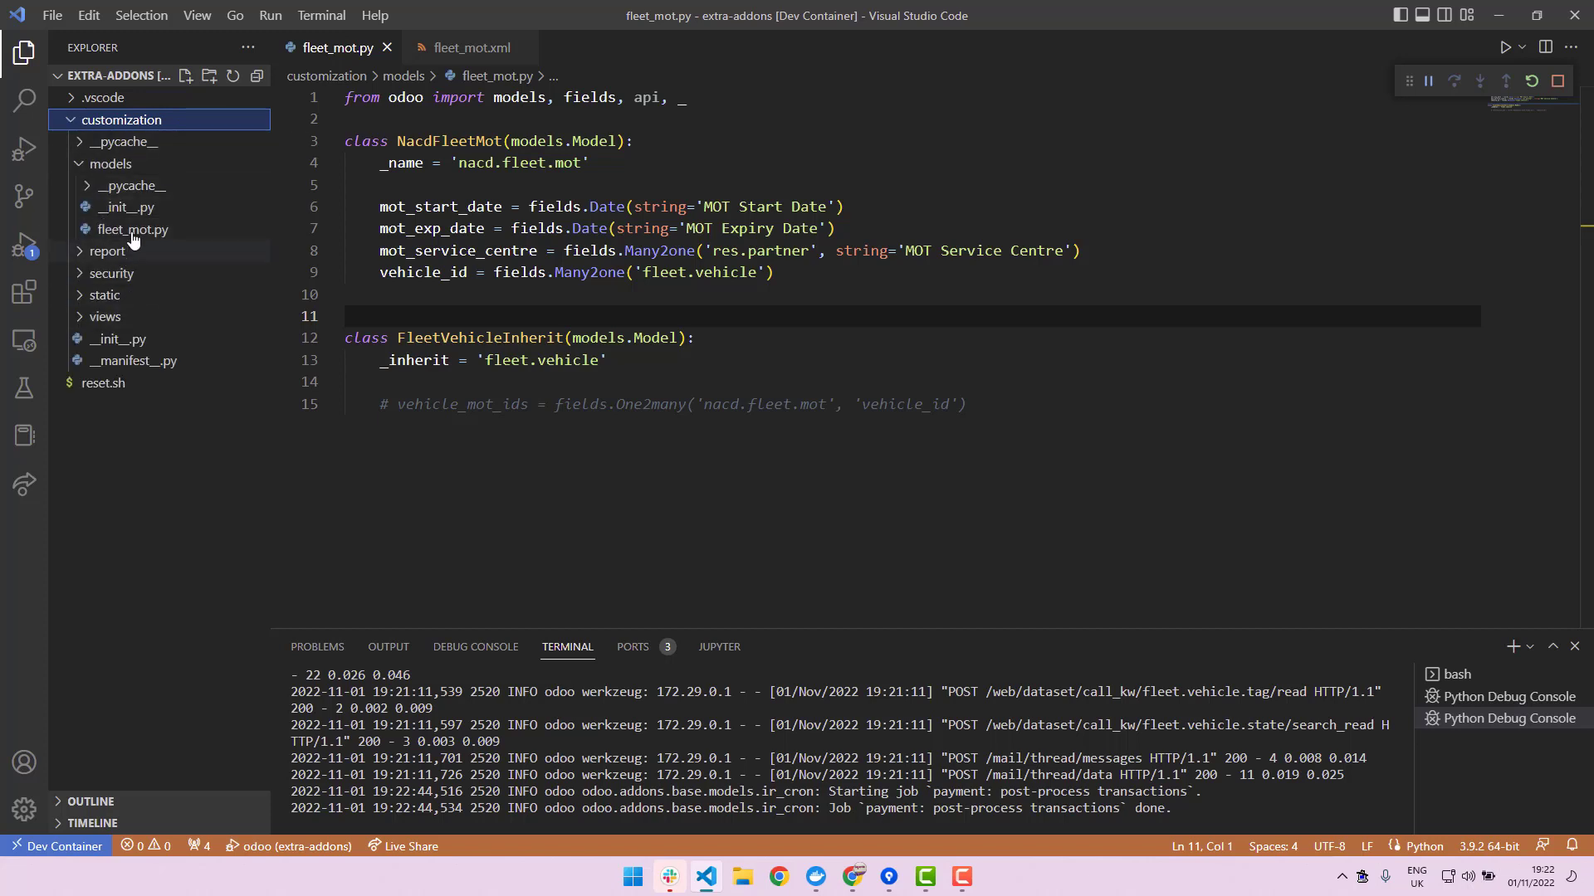
pyautogui.moveTo(124, 236)
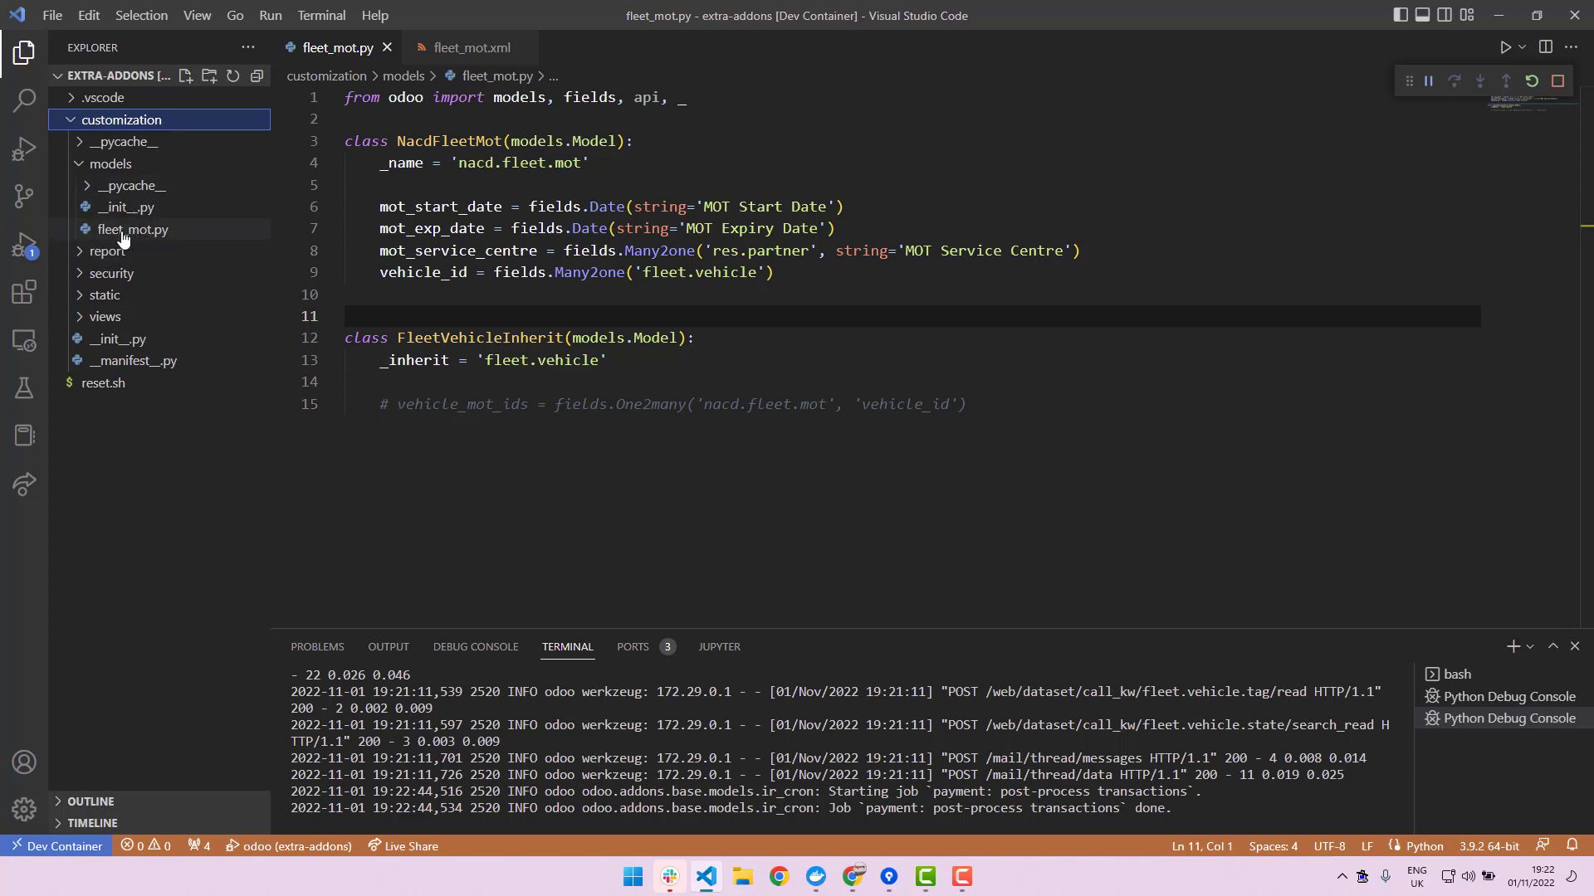
pyautogui.moveTo(161, 241)
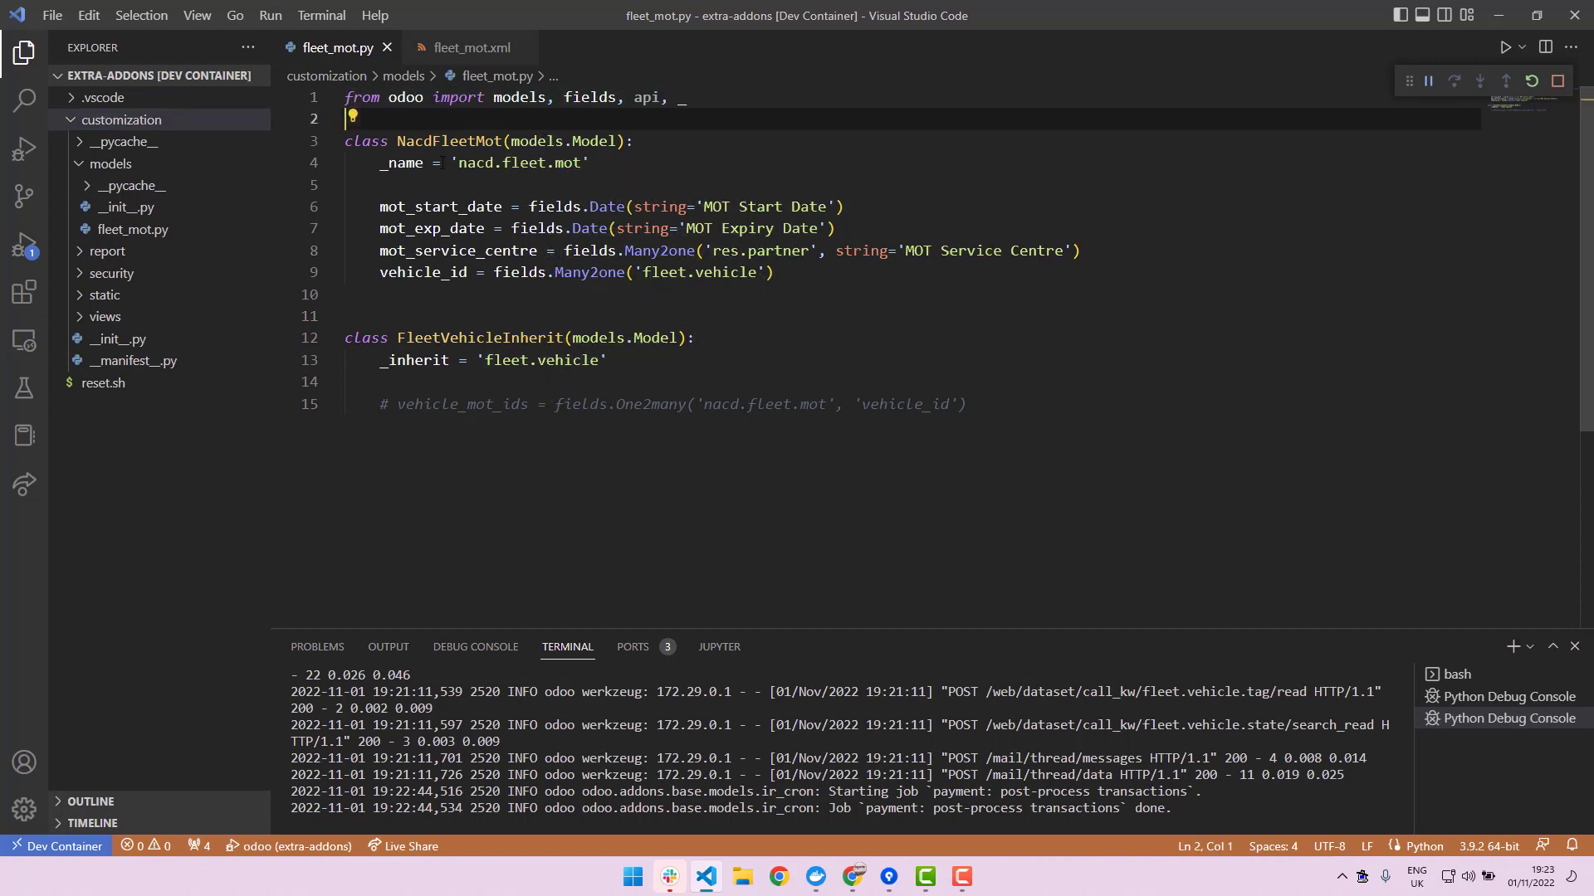
# - Rename NacdFleetMot to CustomizeFleetMot, _name to 'customize.fleet.mot', and comment out vehicle_id
pyautogui.doubleClick(438, 140)
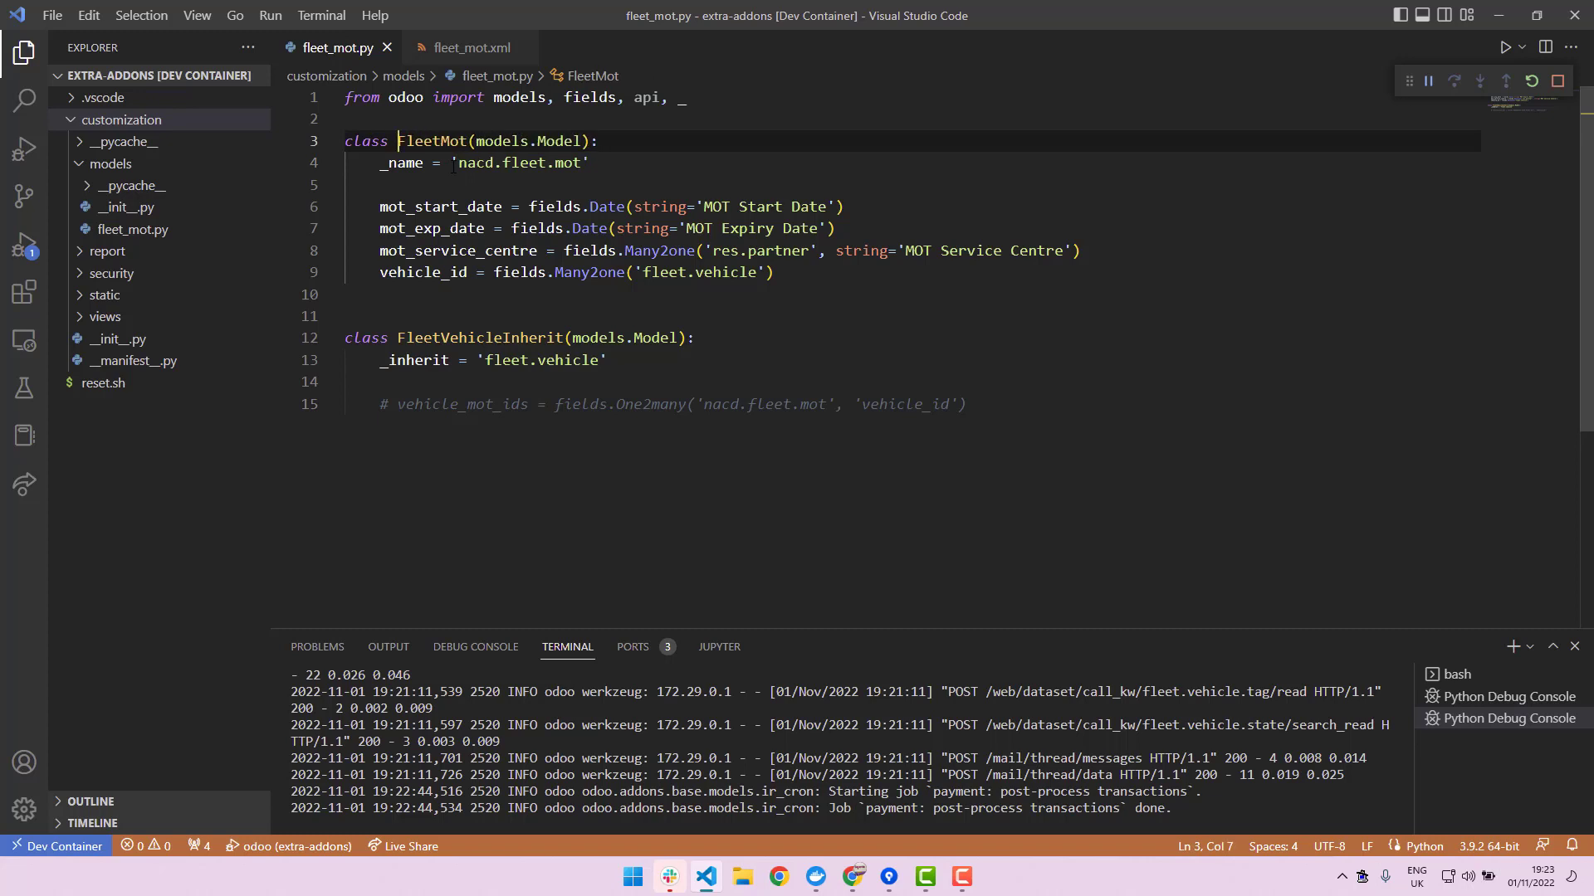
pyautogui.write('Customize')
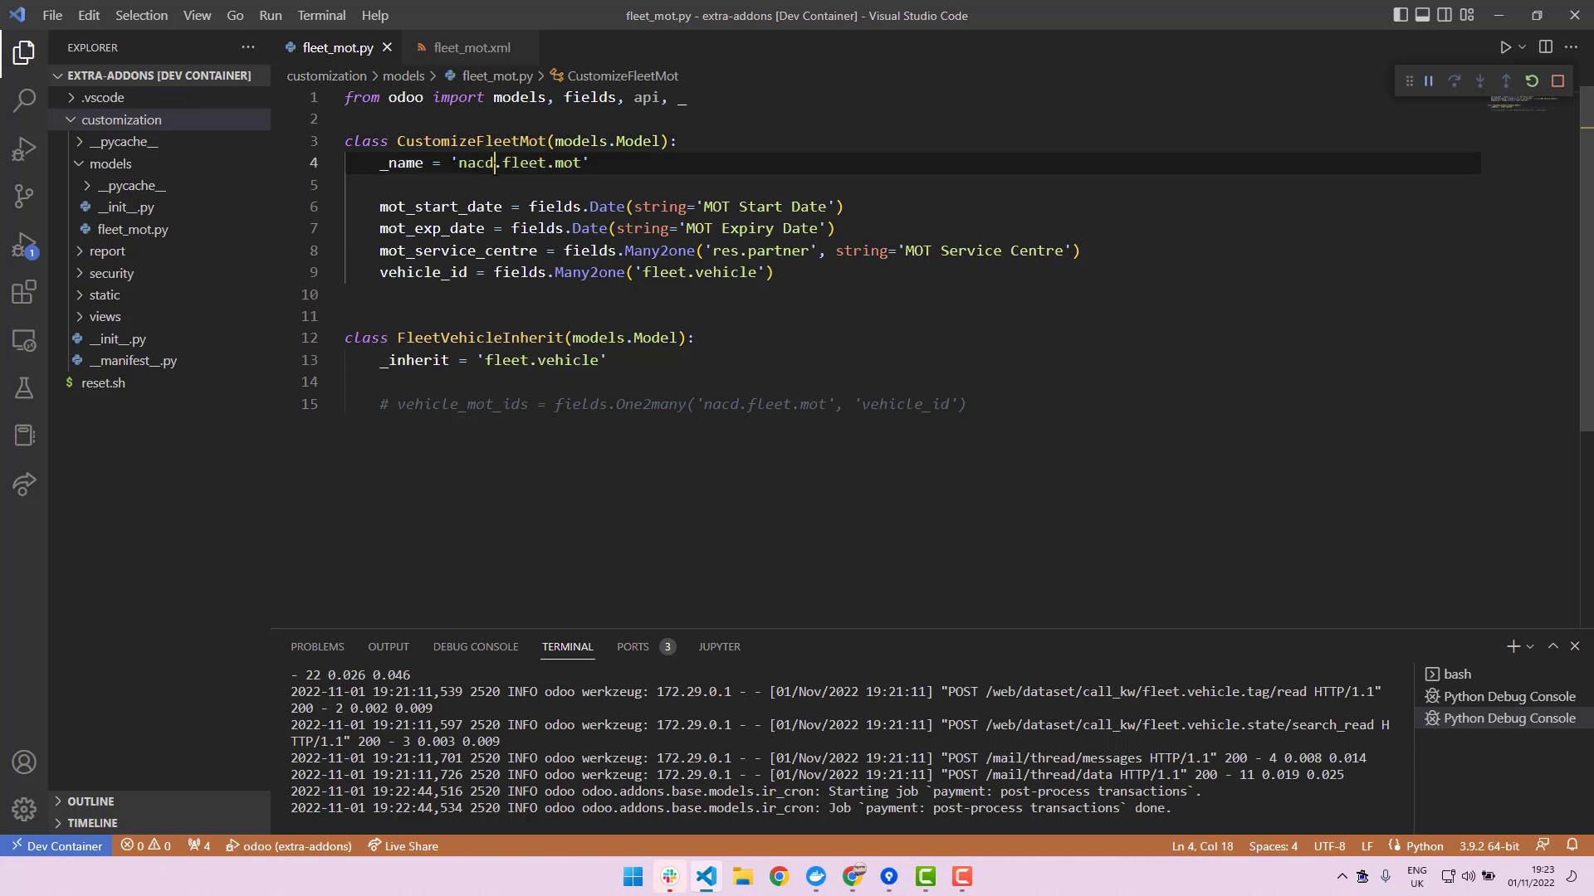
pyautogui.press('BackSpace')
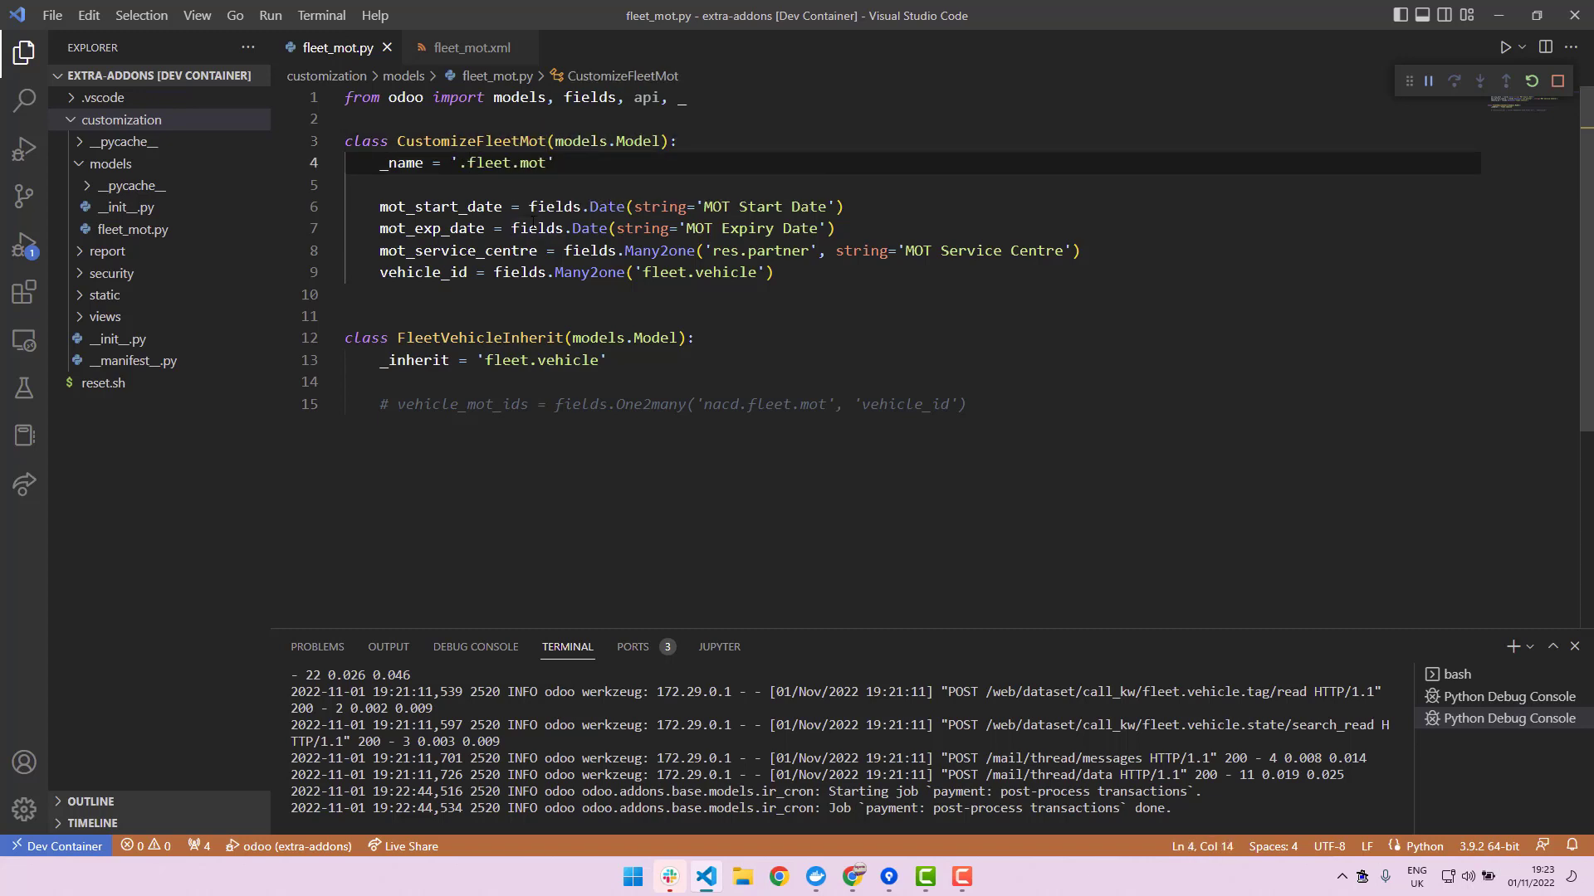
pyautogui.write('customize')
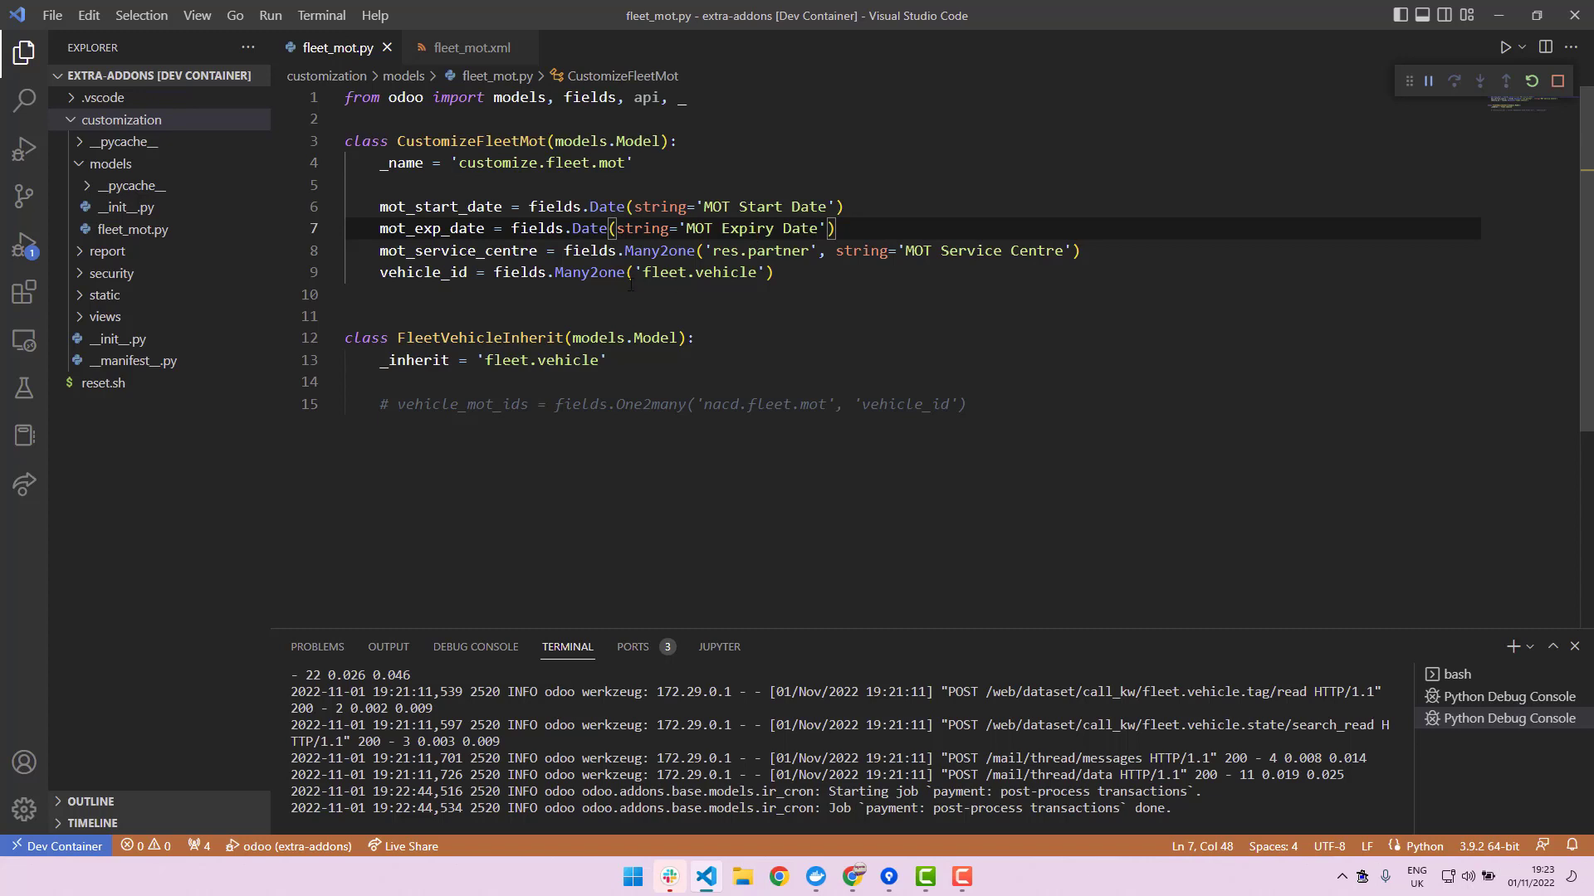
pyautogui.doubleClick(429, 207)
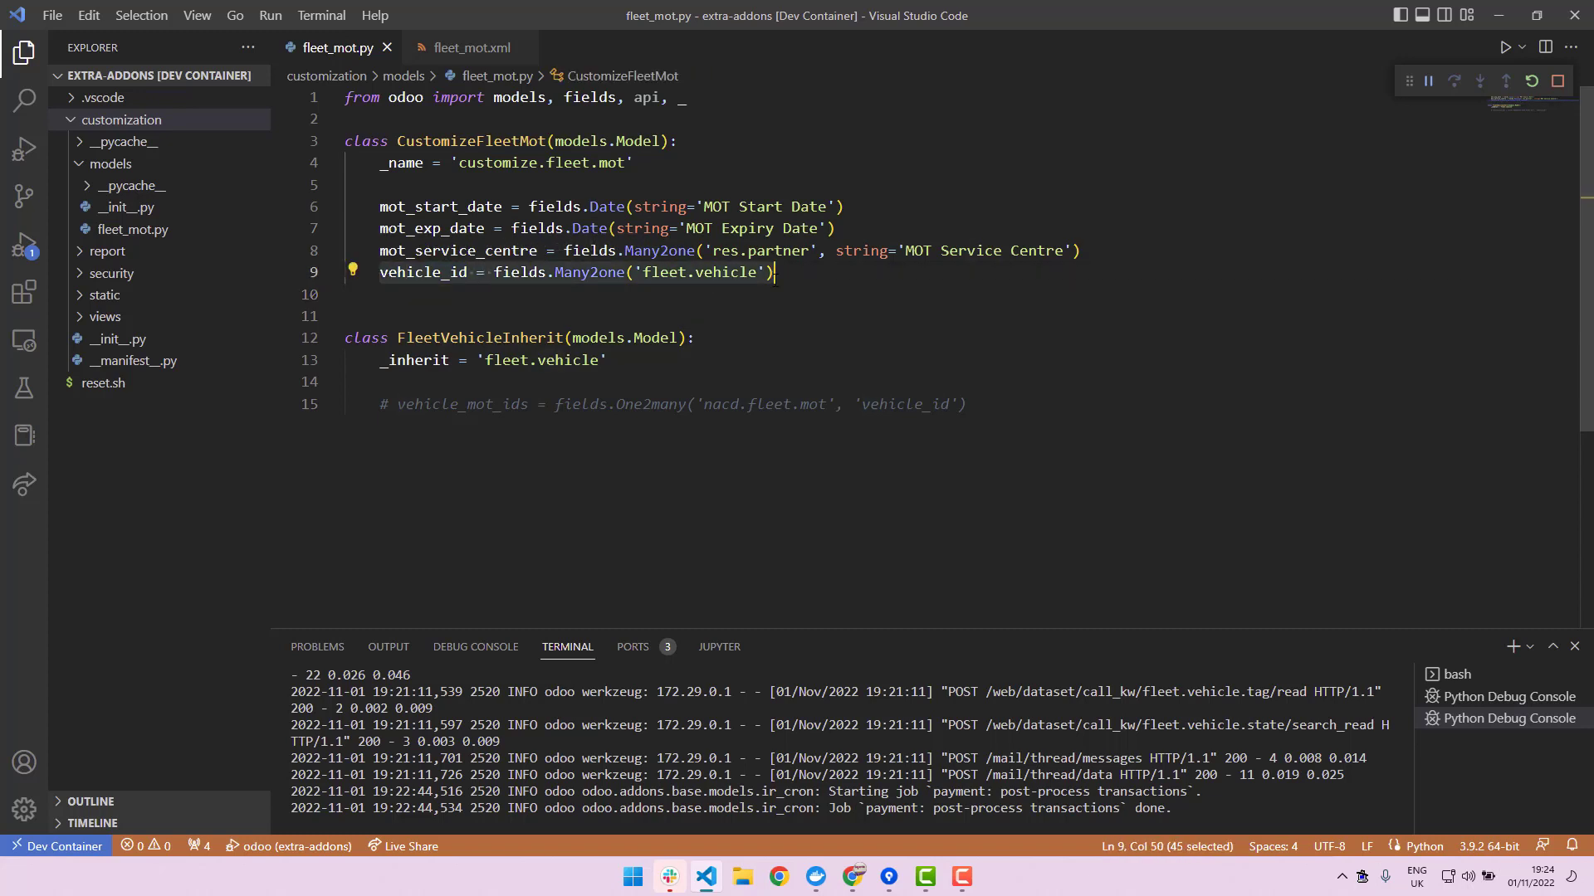
pyautogui.press('Ctrl+/')
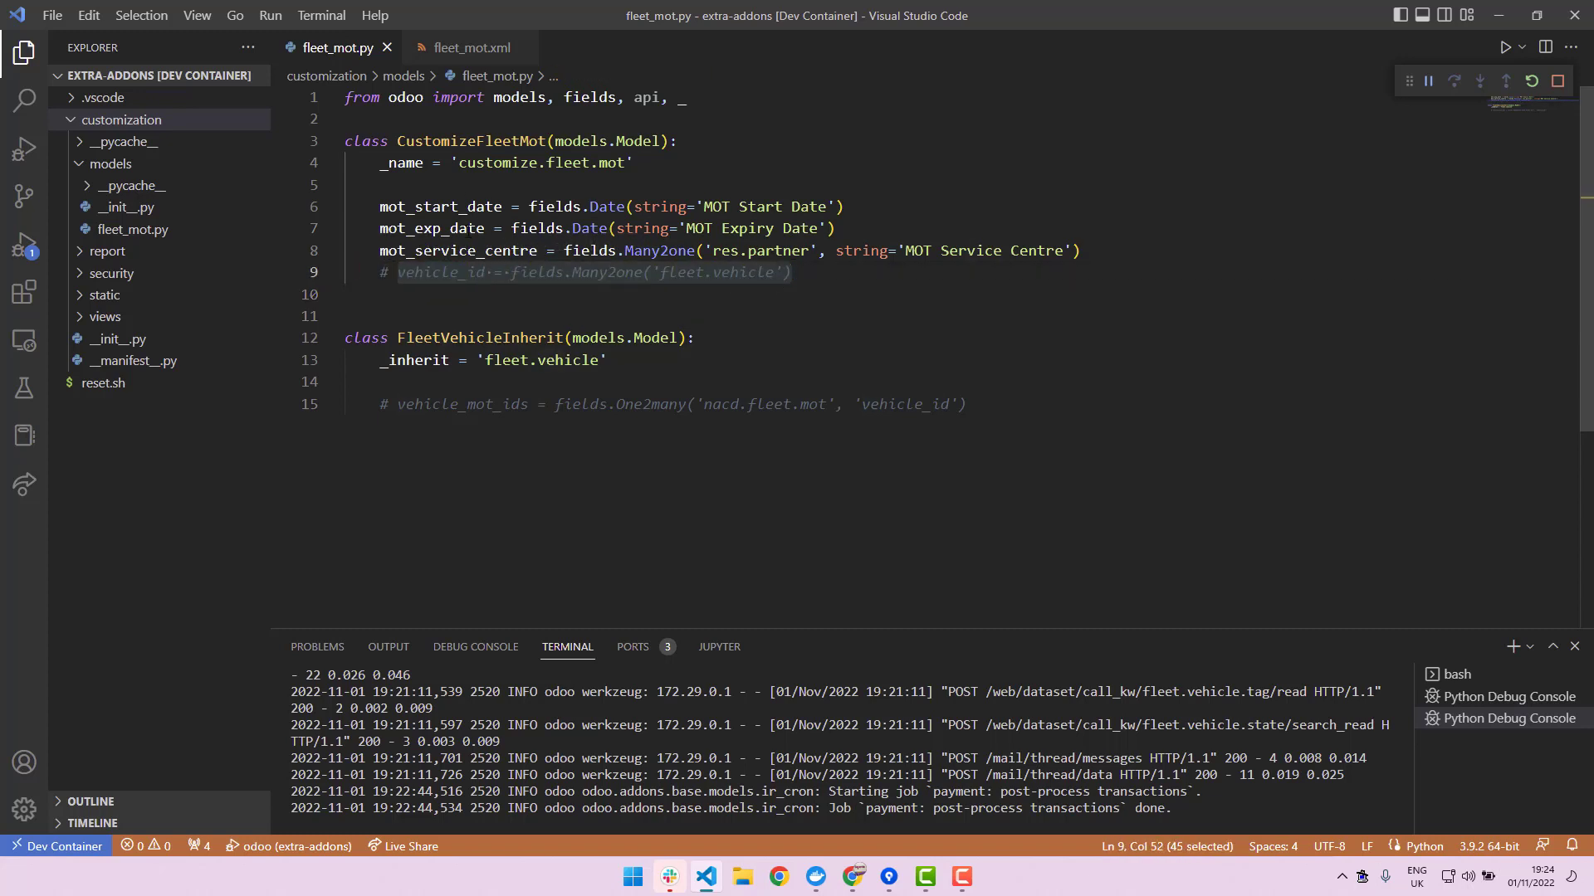
pyautogui.moveTo(445, 250)
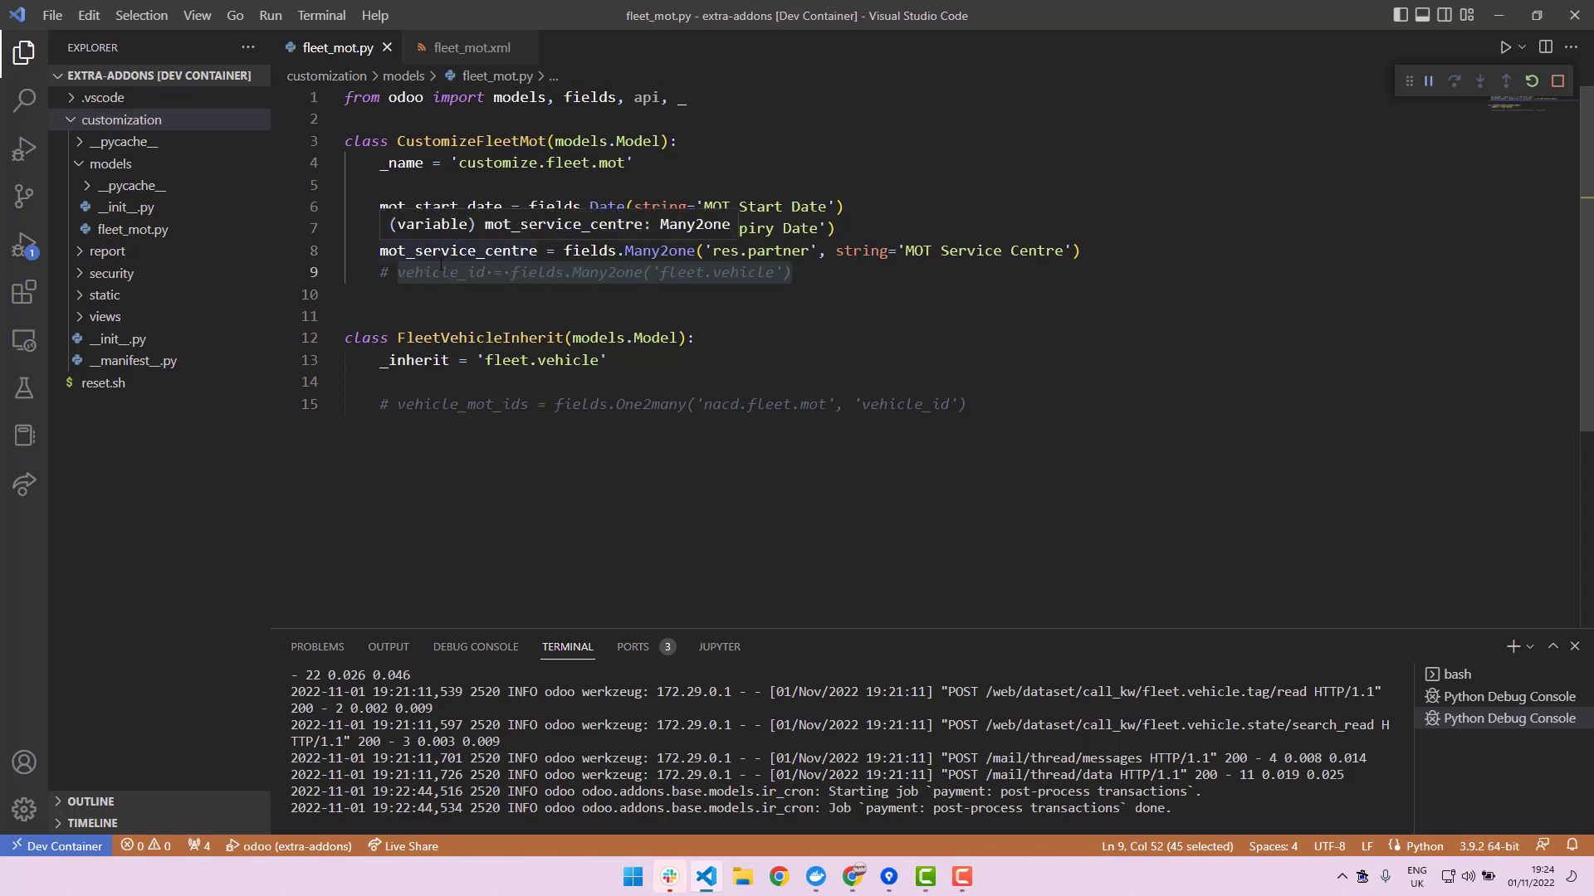
pyautogui.moveTo(146, 216)
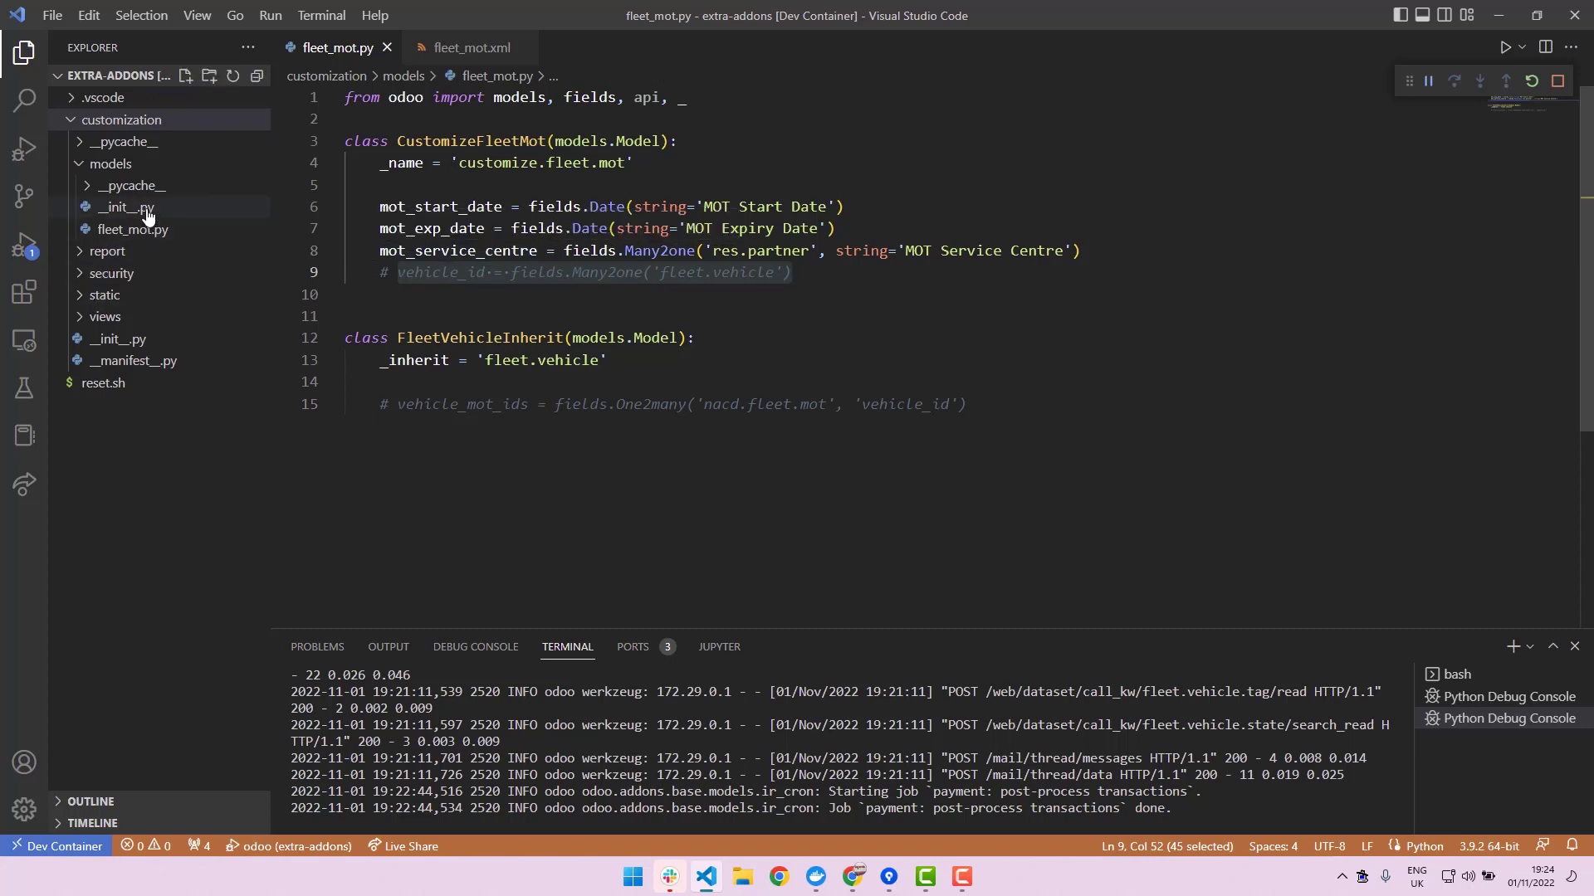
# - Check models/__init__.py imports fleet_mot and expand the views folder
pyautogui.click(125, 206)
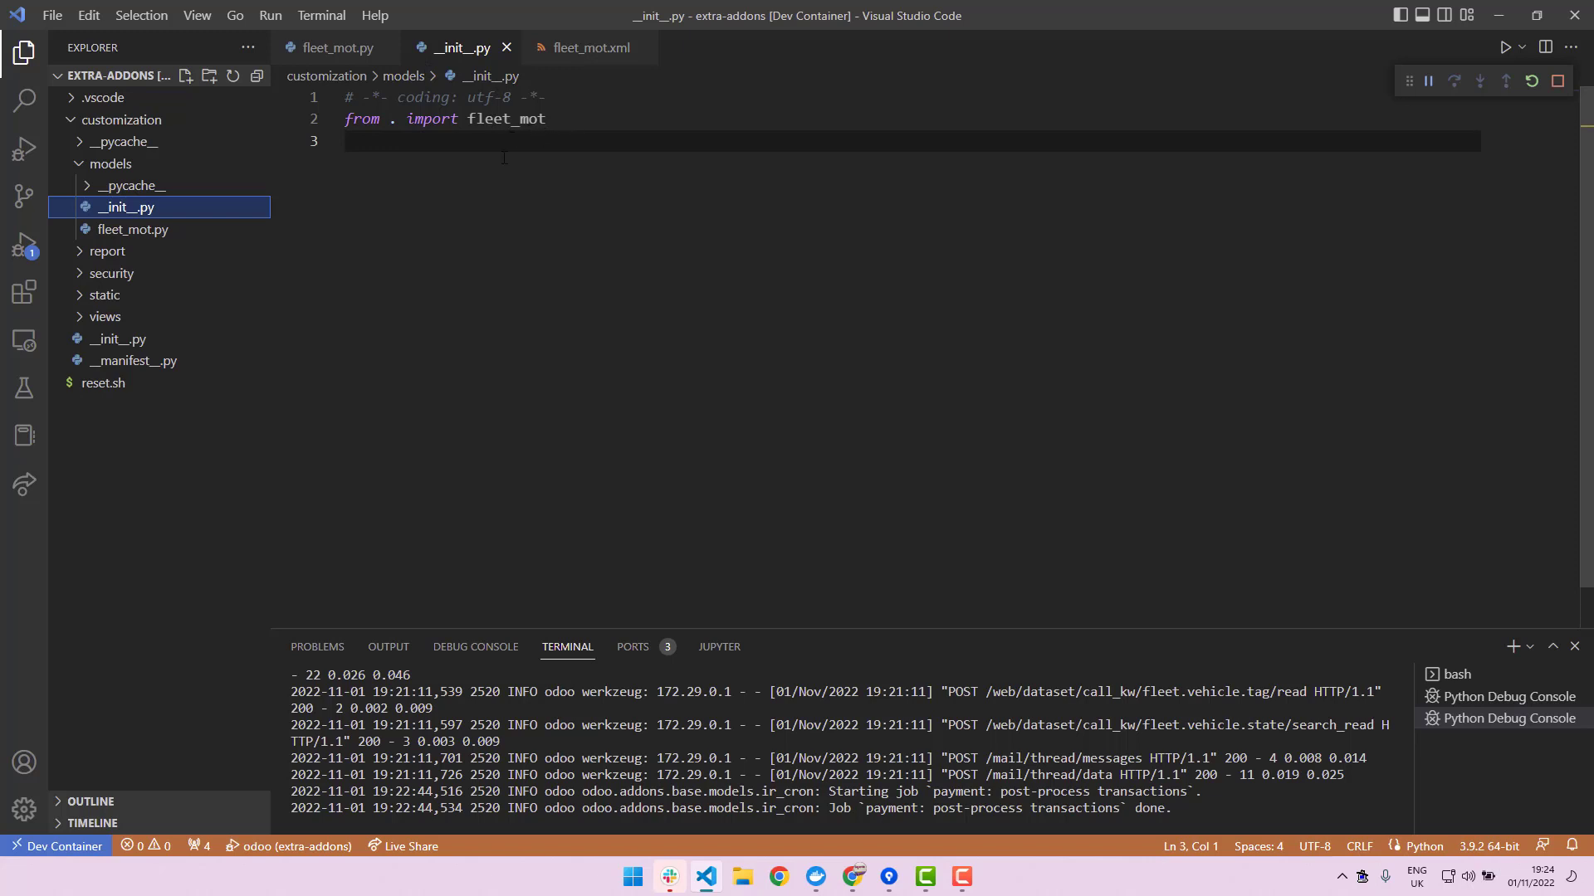
pyautogui.moveTo(170, 292)
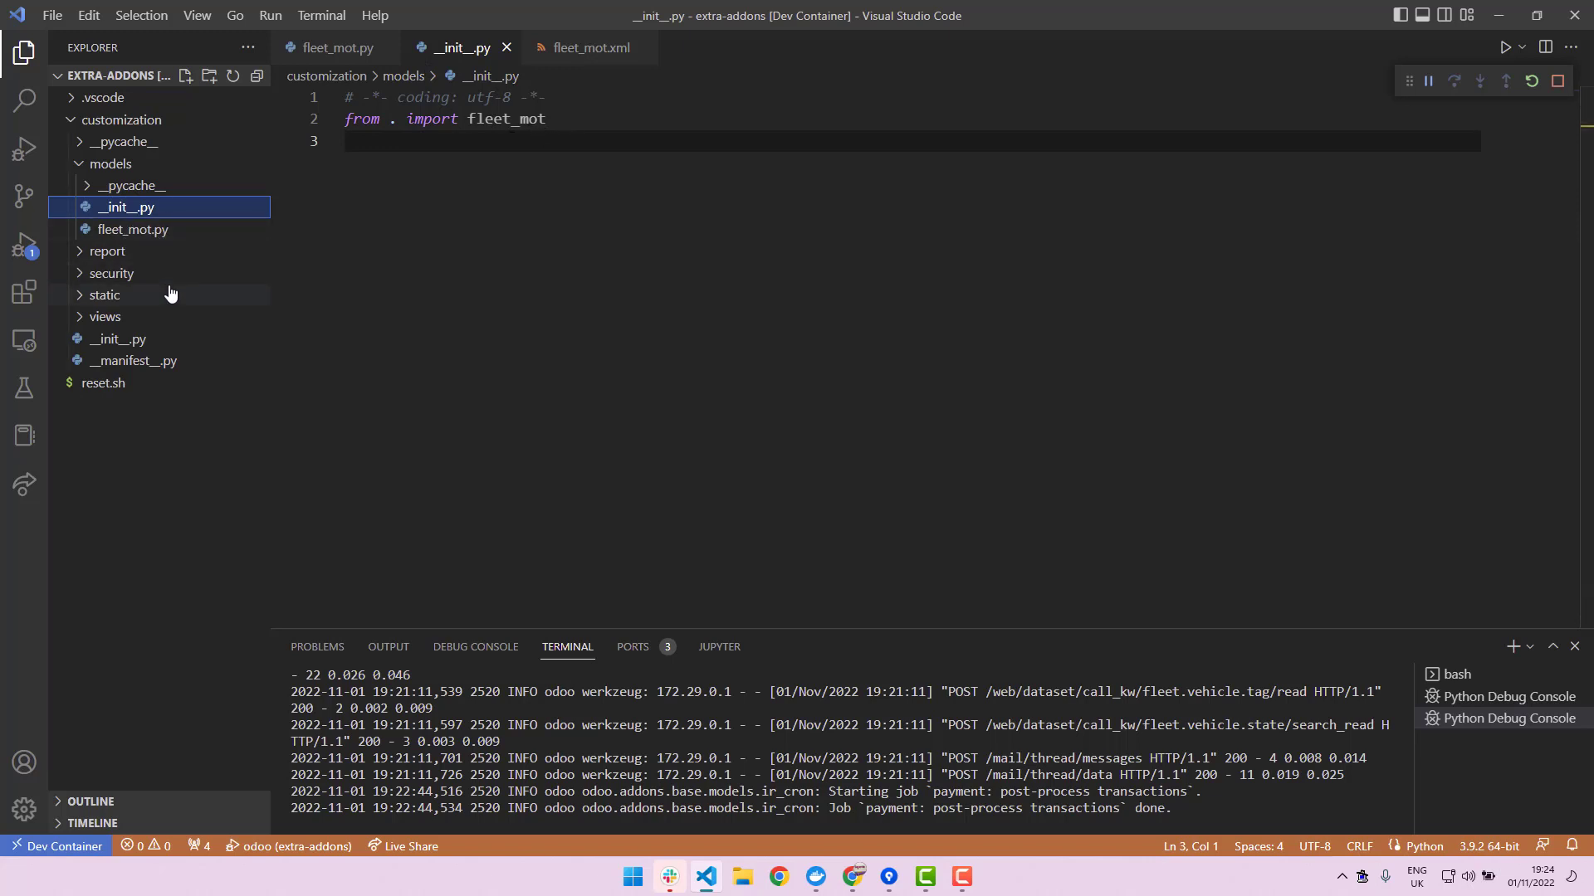
pyautogui.click(105, 317)
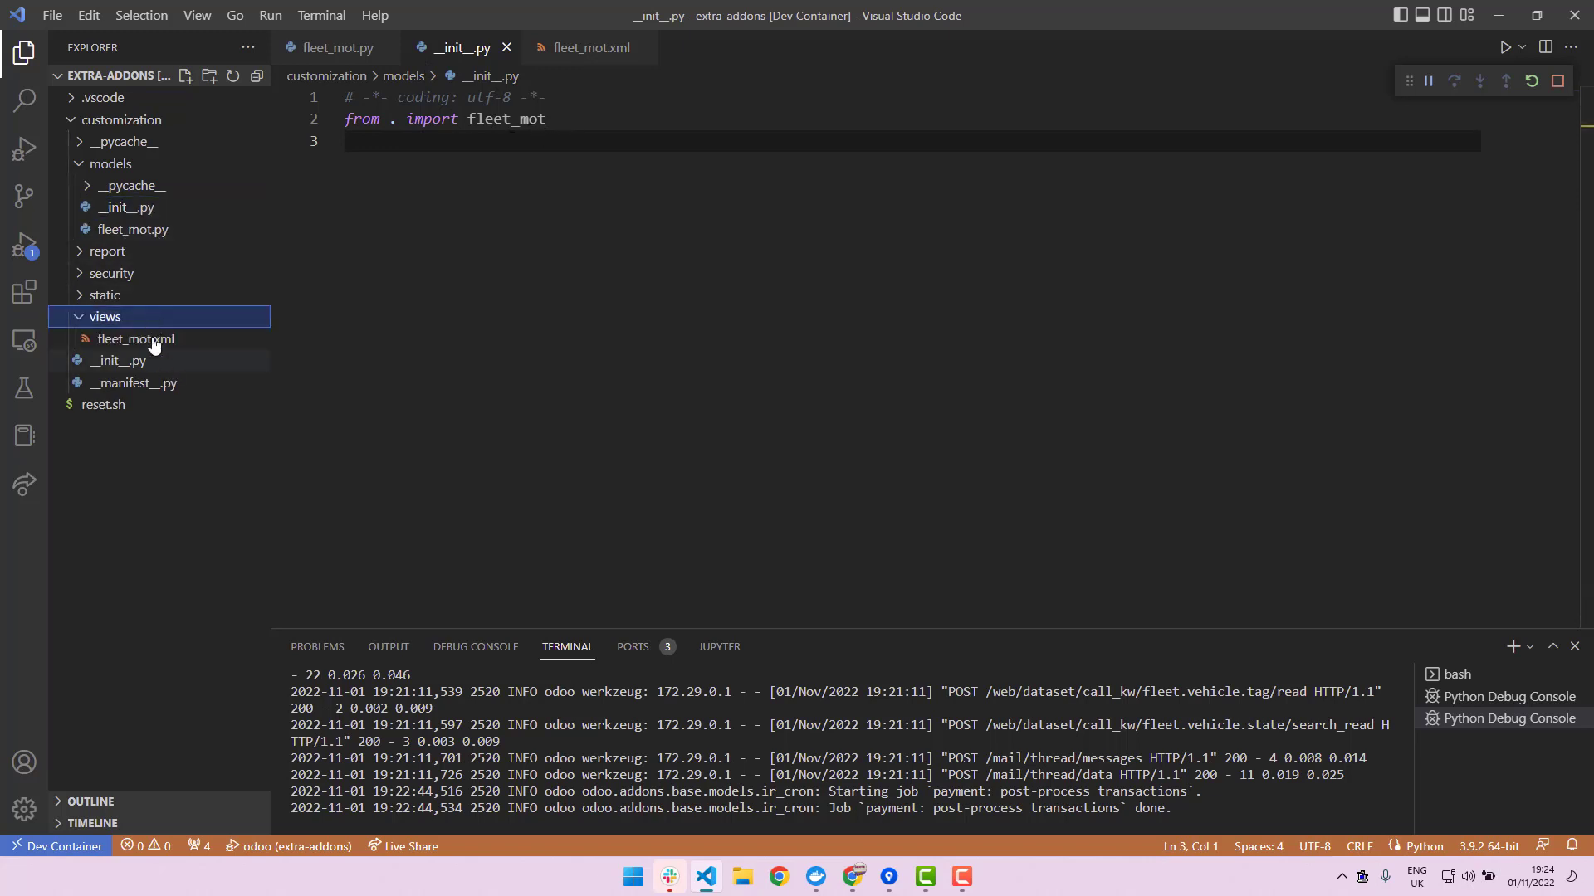
pyautogui.moveTo(140, 352)
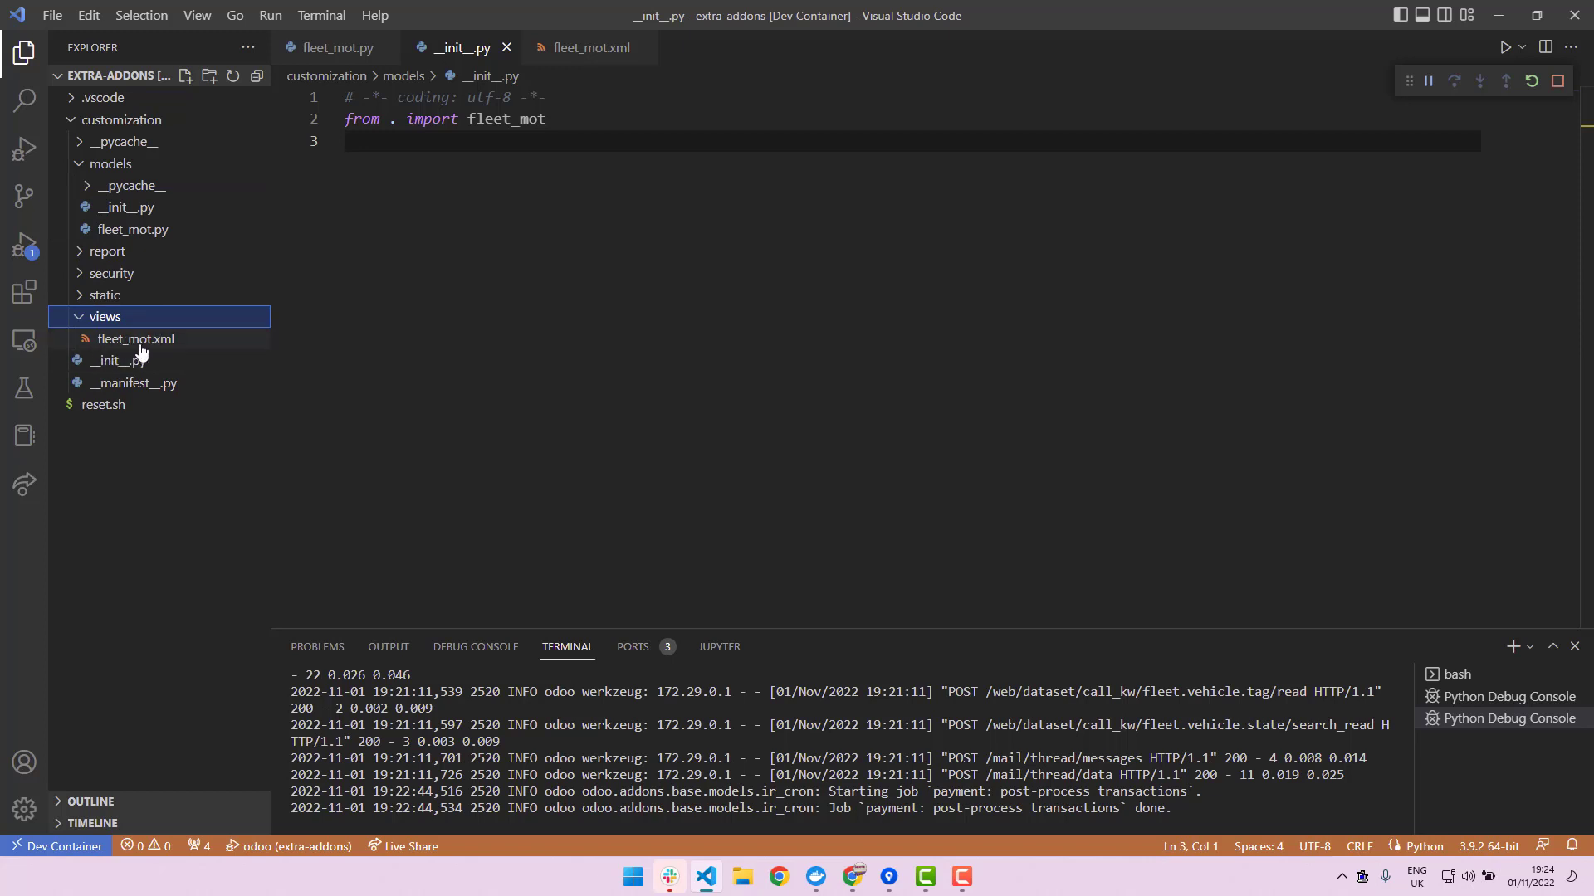
pyautogui.moveTo(174, 345)
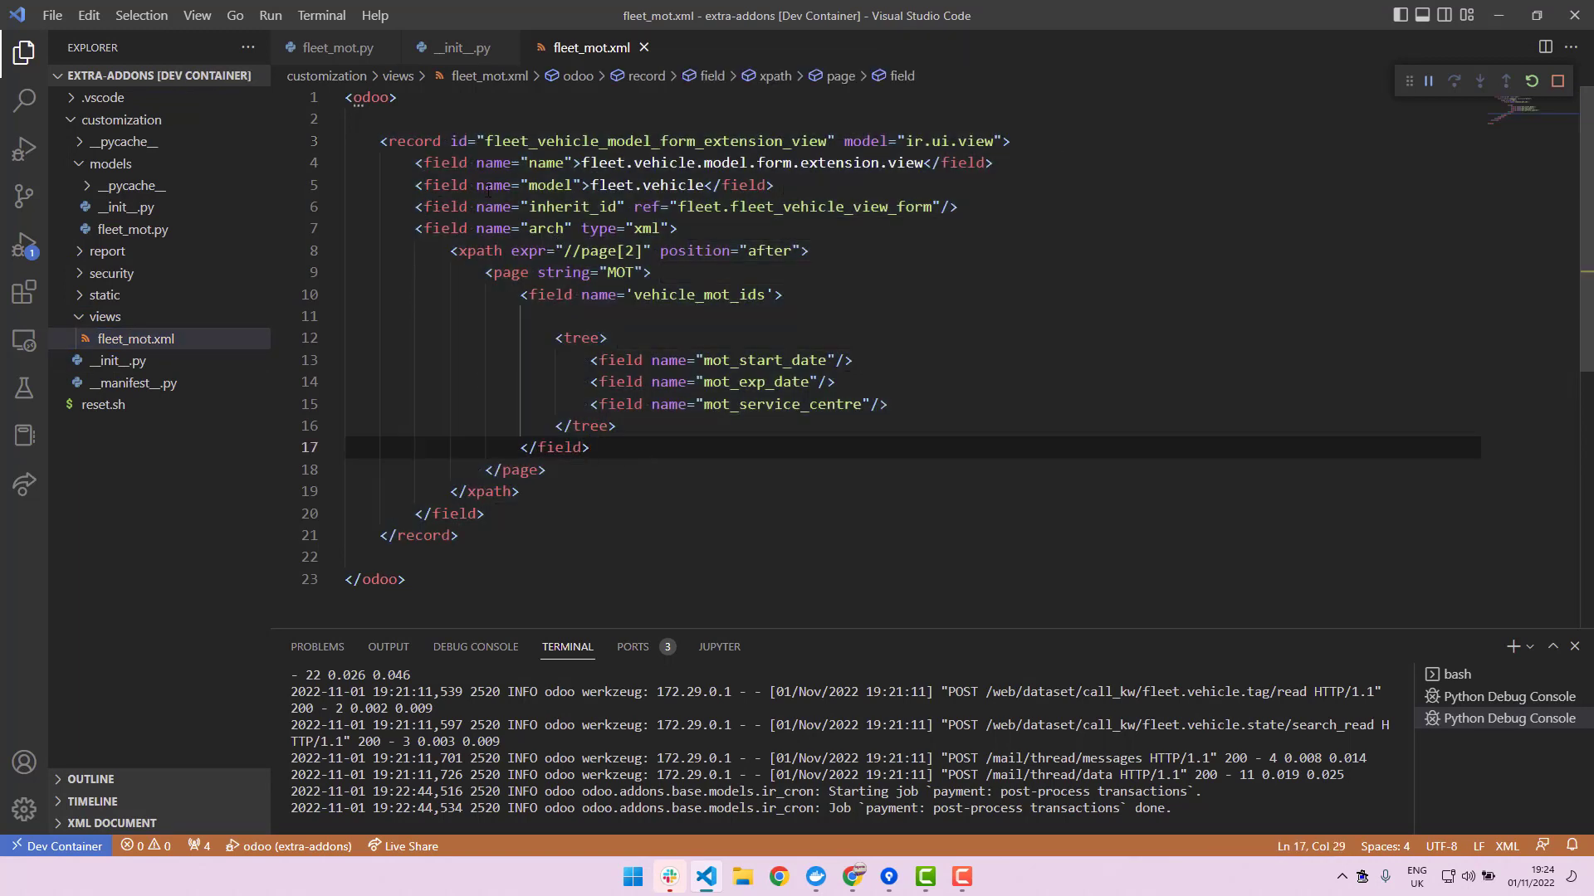
# - Review the fleet_mot.xml MOT page view, then return to the Odoo vehicle form
pyautogui.doubleClick(658, 141)
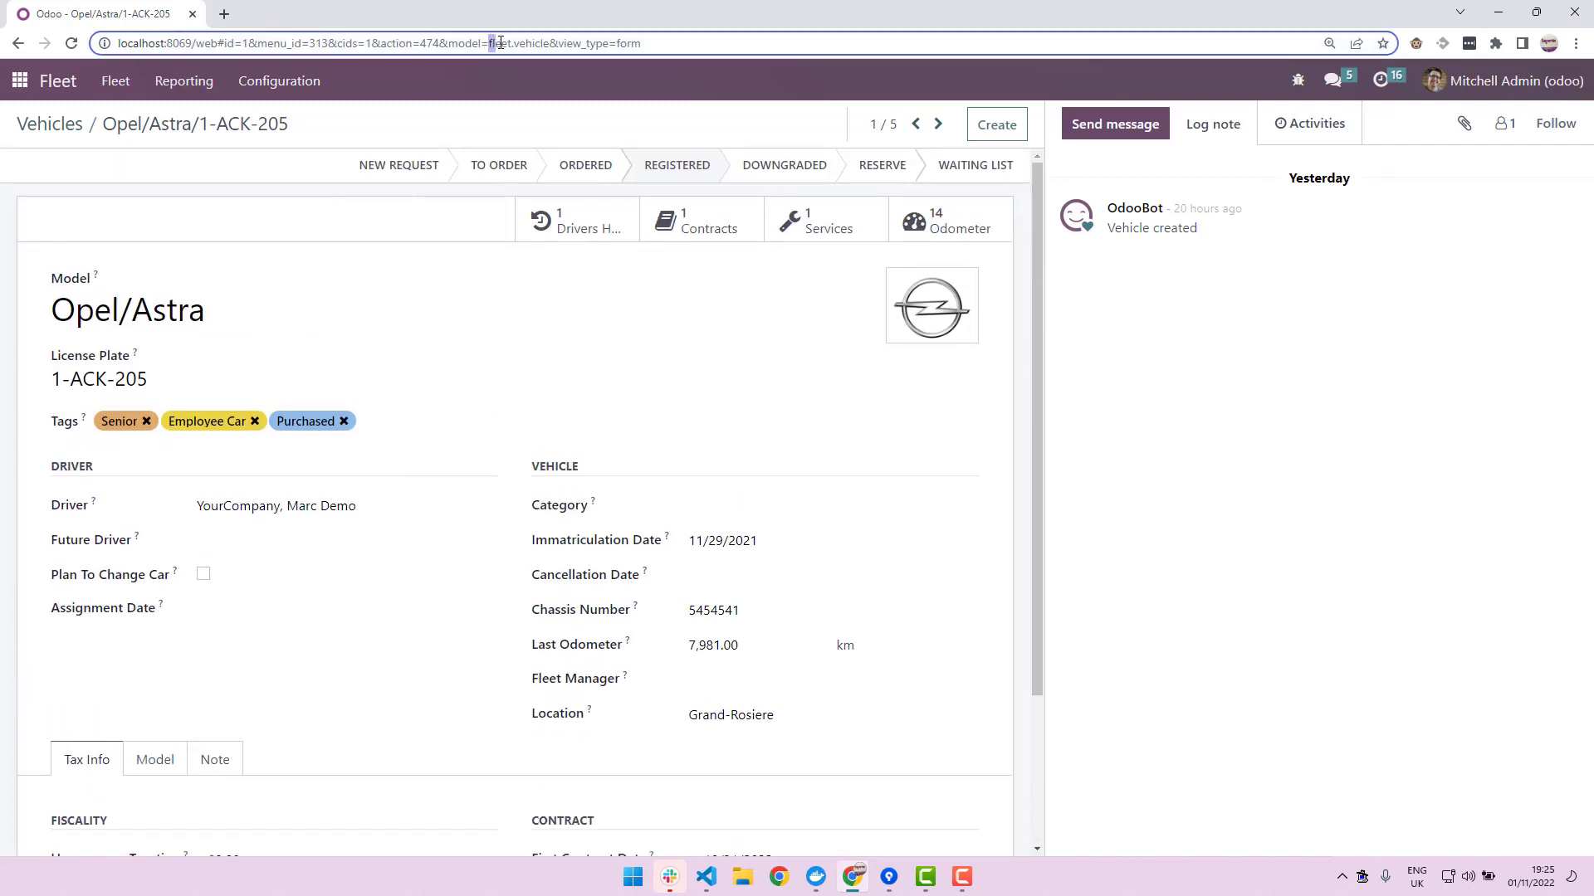
pyautogui.doubleClick(501, 43)
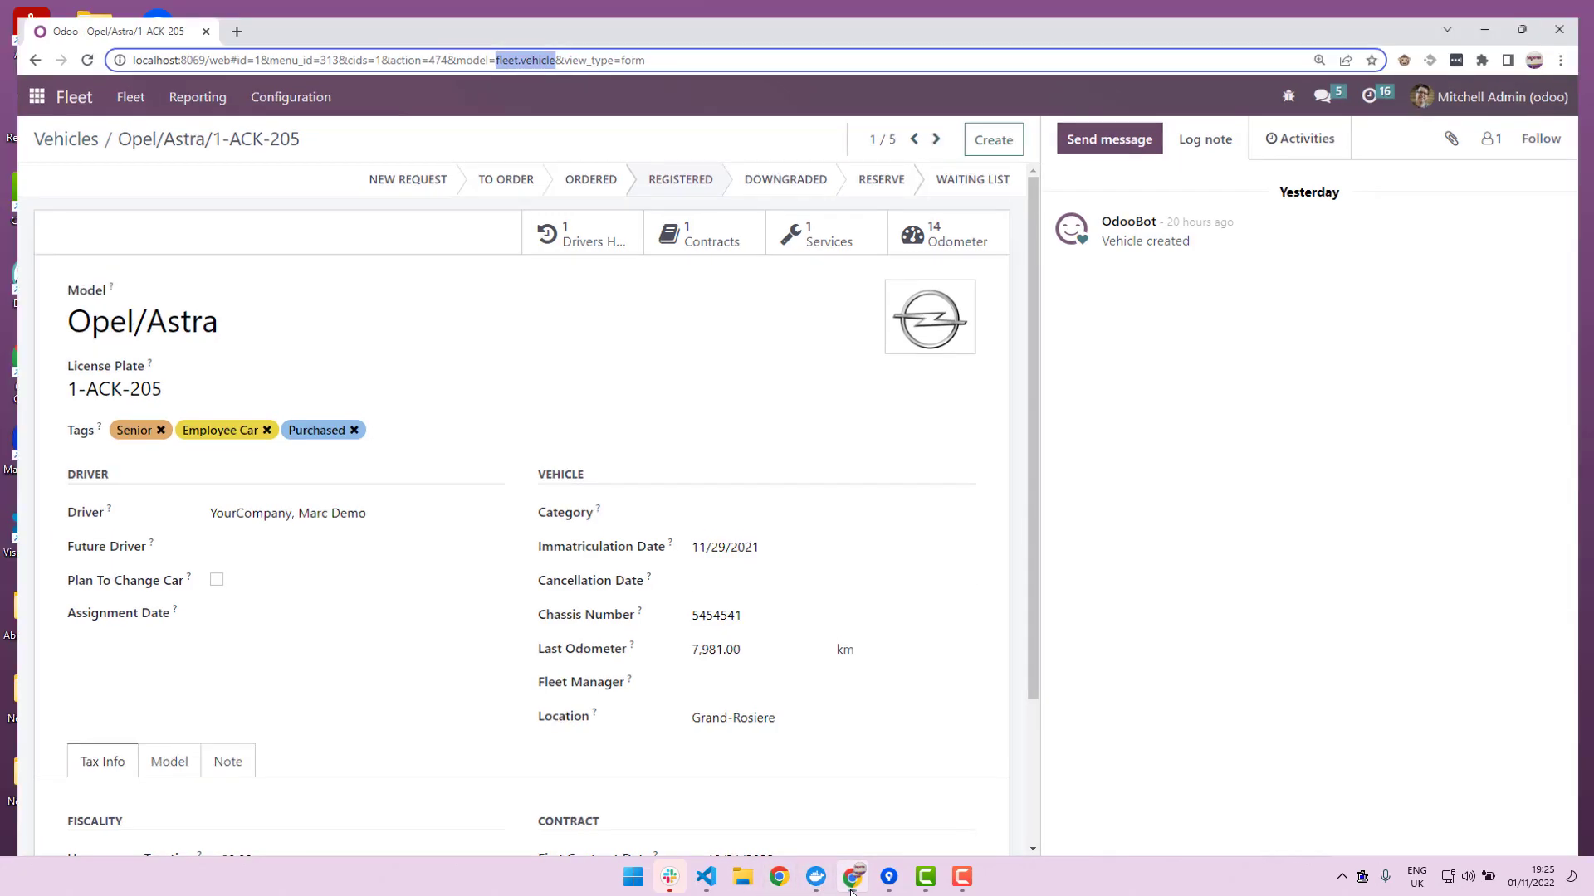
pyautogui.click(704, 878)
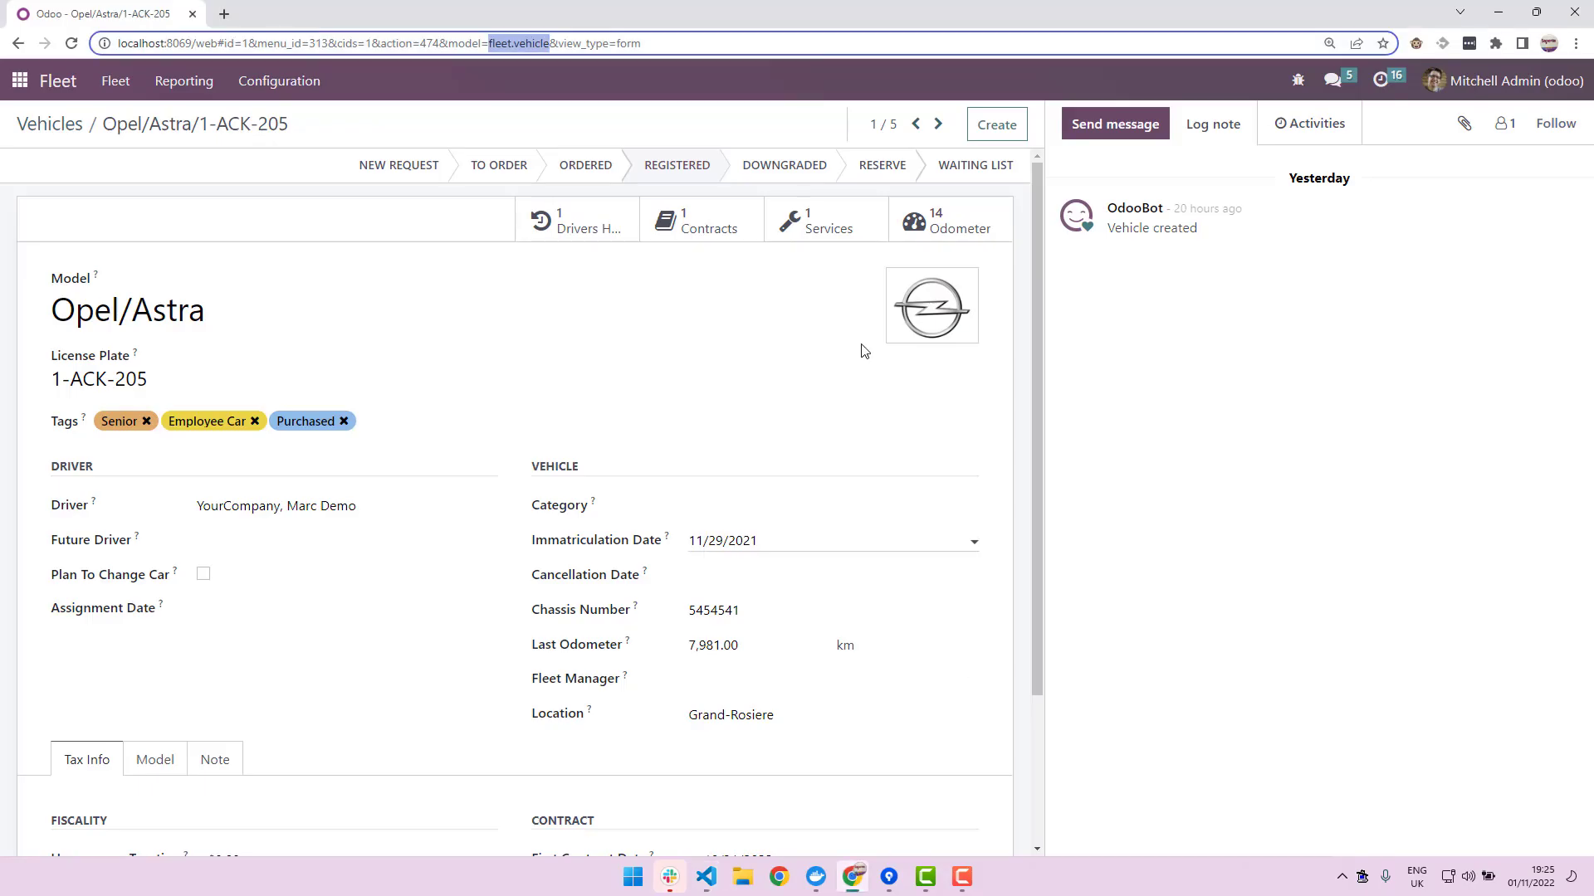
# - Open the vehicle form's Edit View dialog and select its external ID fleet.fleet_vehicle_view_form
pyautogui.click(1297, 80)
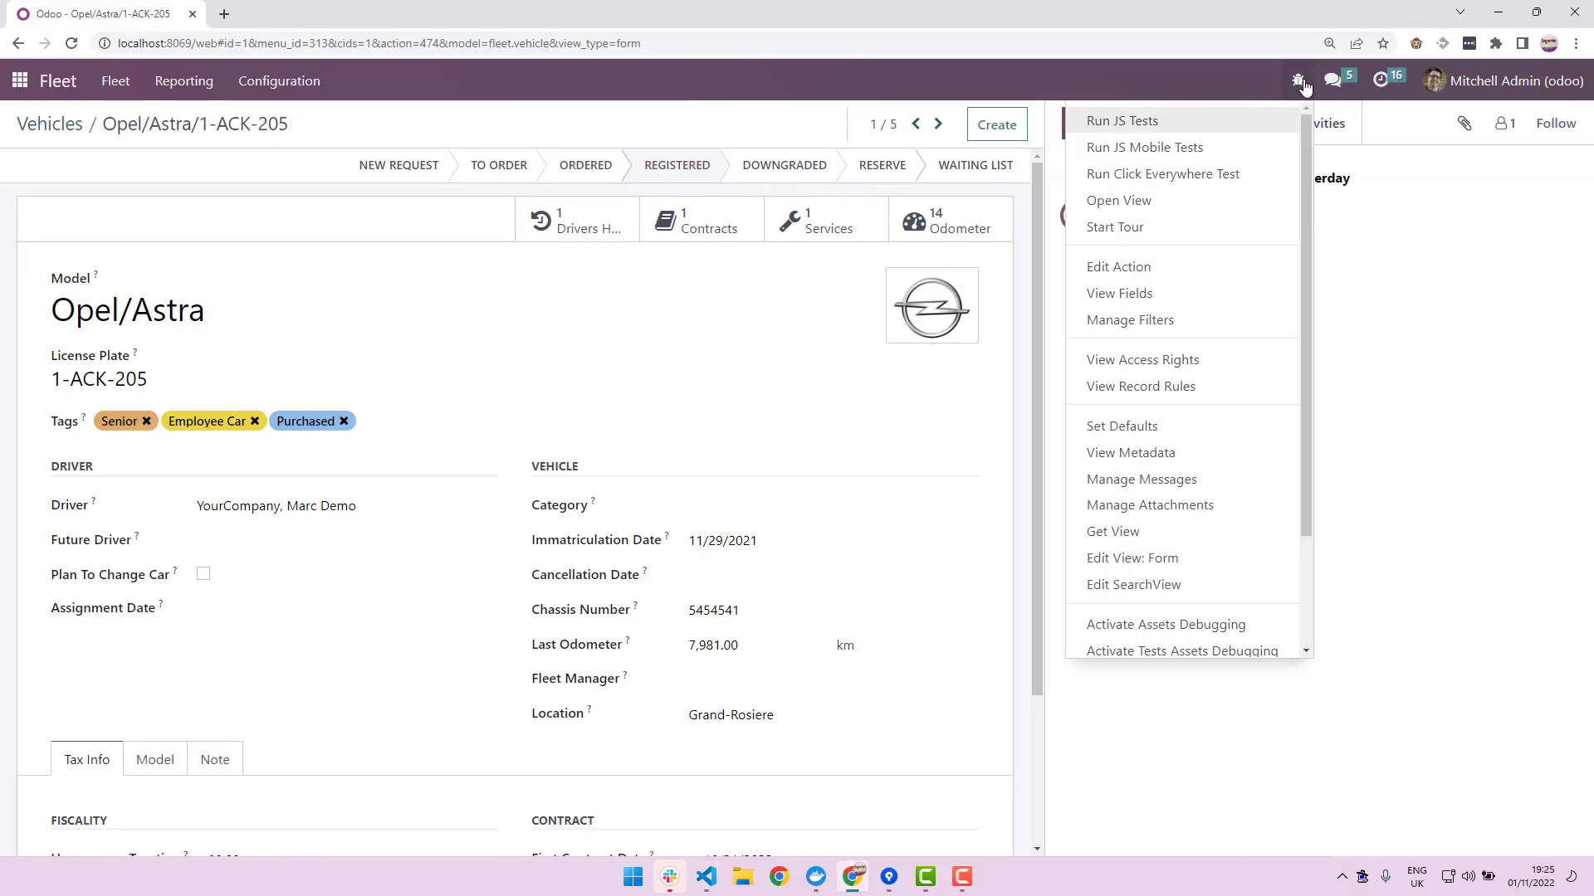
pyautogui.moveTo(1338, 81)
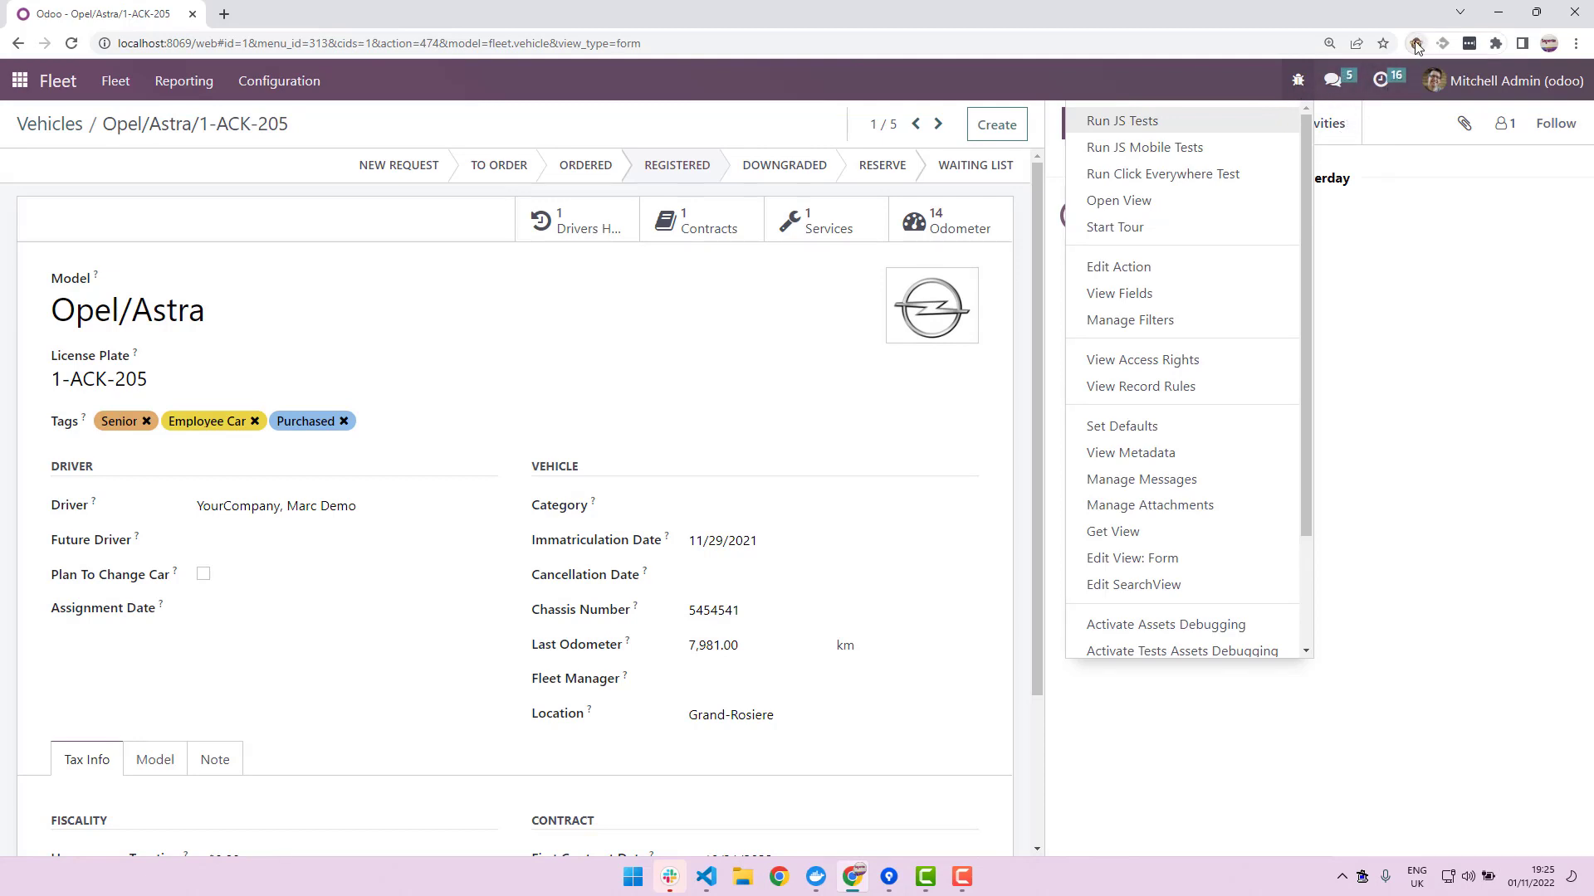
pyautogui.moveTo(1393, 54)
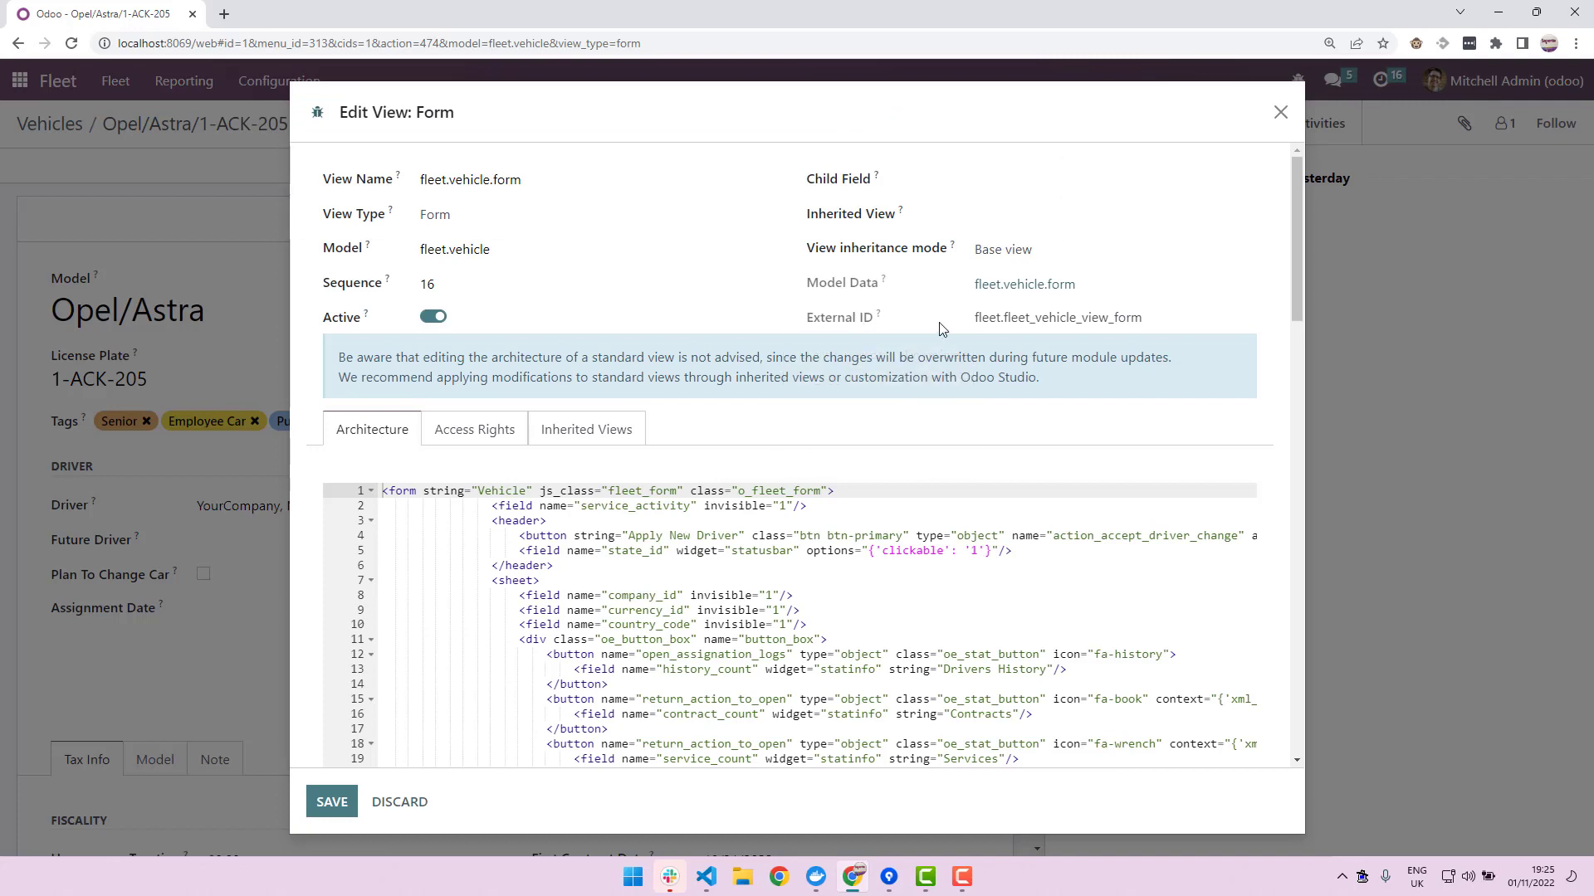
pyautogui.doubleClick(1056, 317)
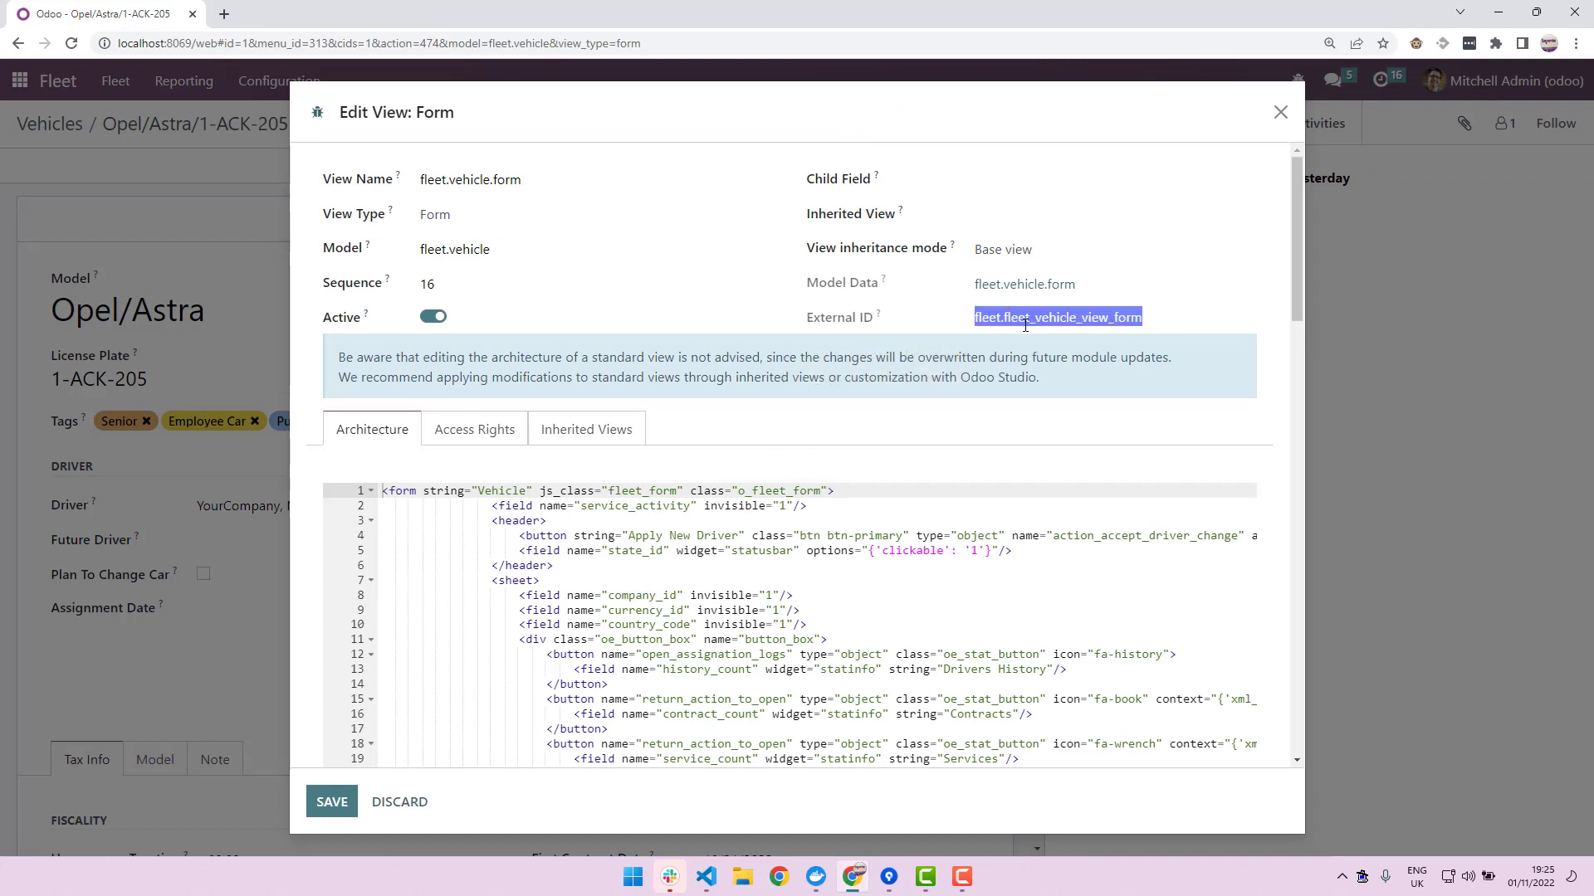
pyautogui.moveTo(1128, 205)
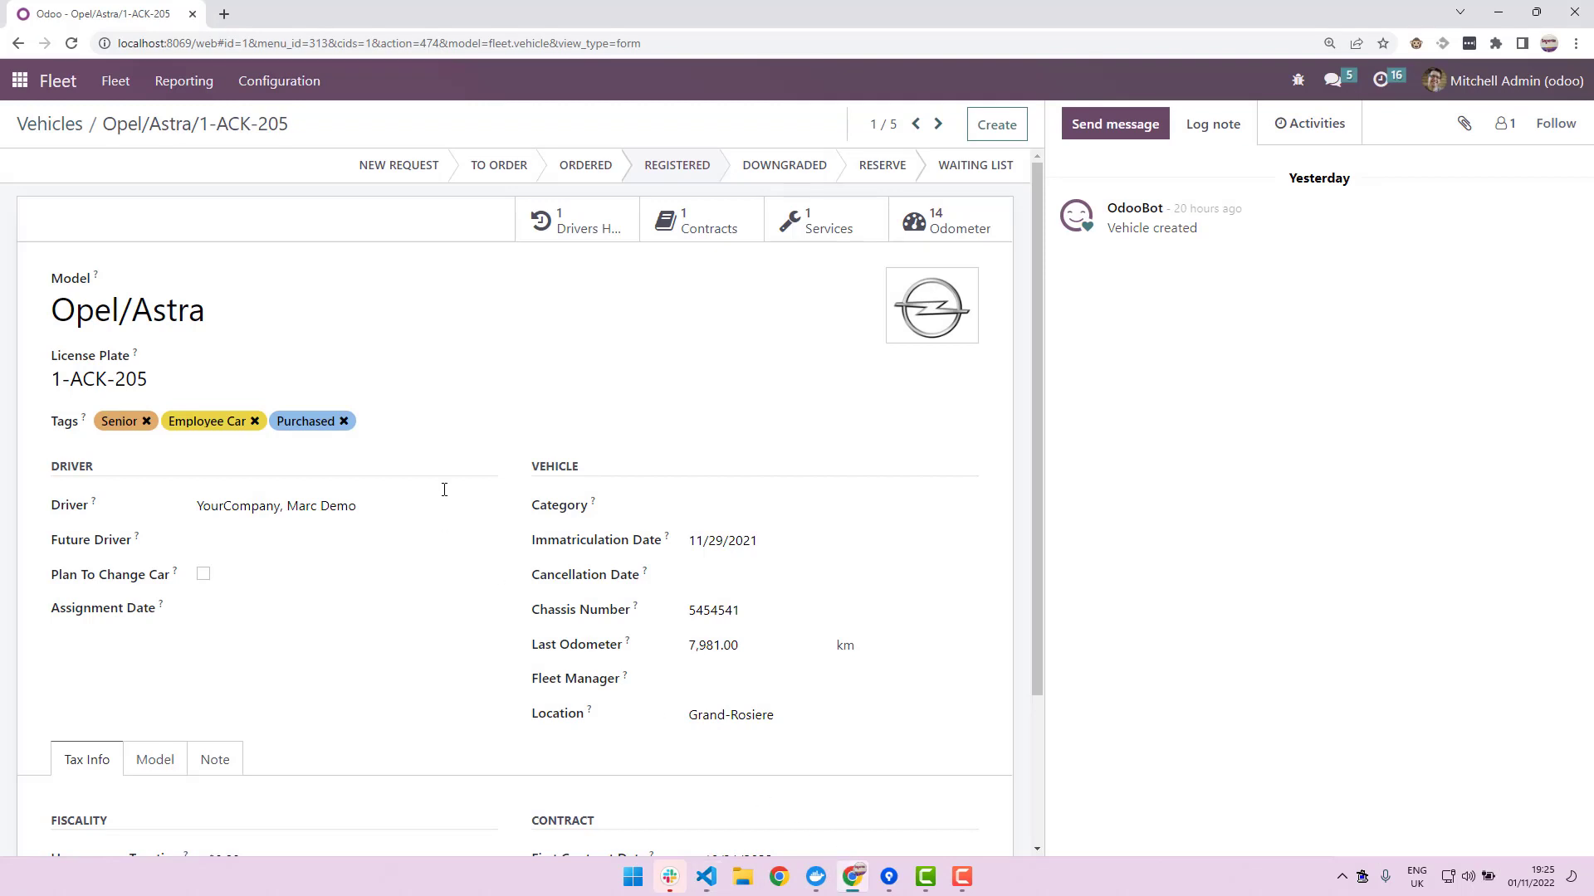
# - Scroll the Opel/Astra form and view its Model tab, then the empty Note tab
pyautogui.scroll(-3)
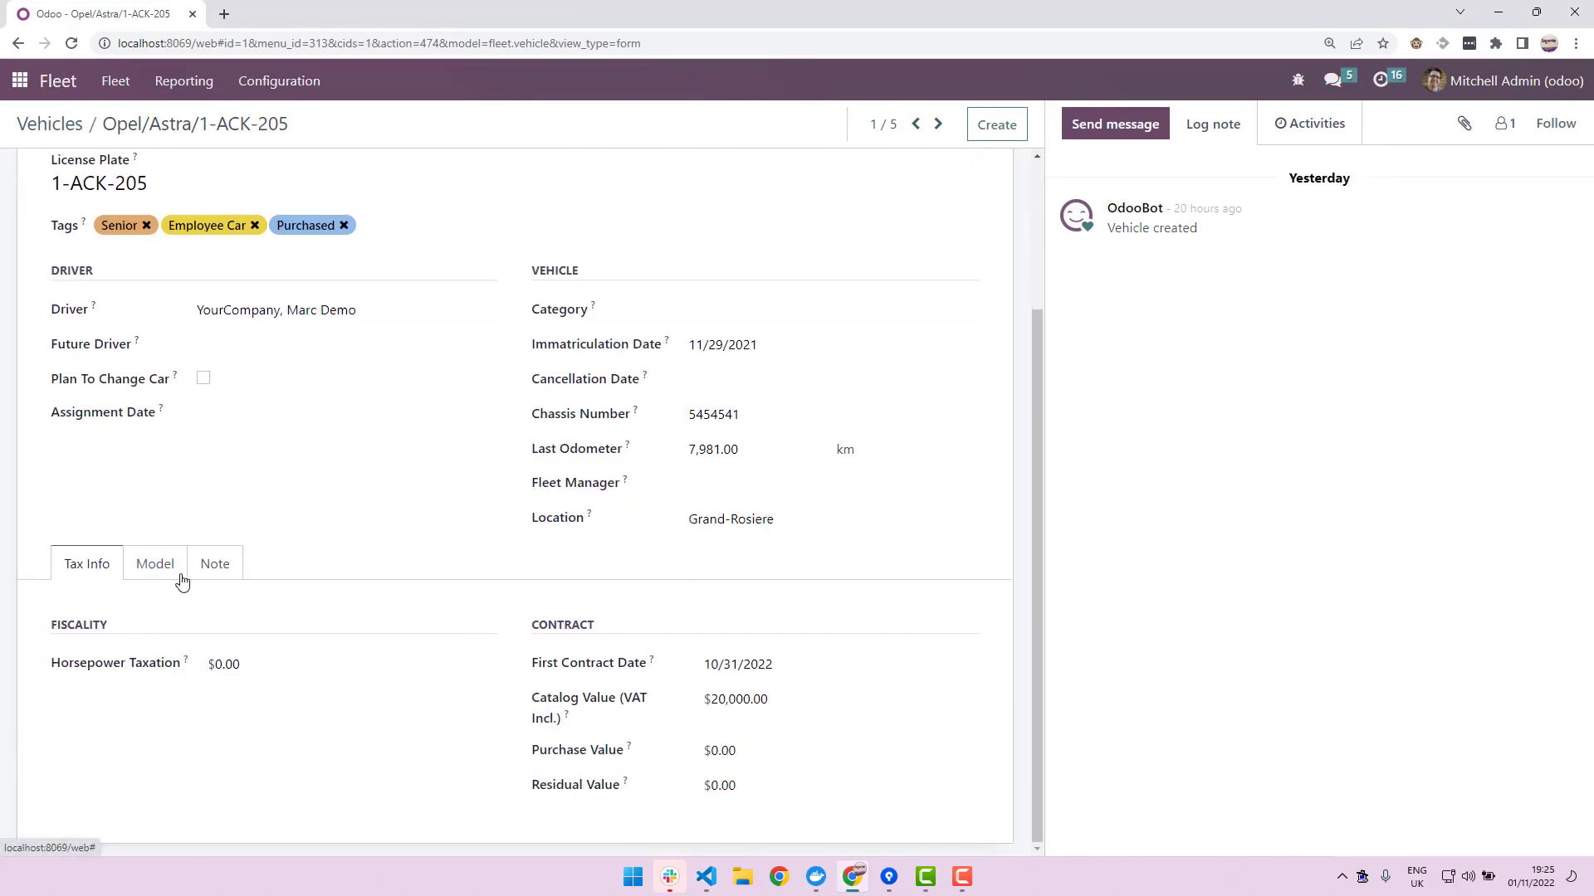
pyautogui.click(154, 563)
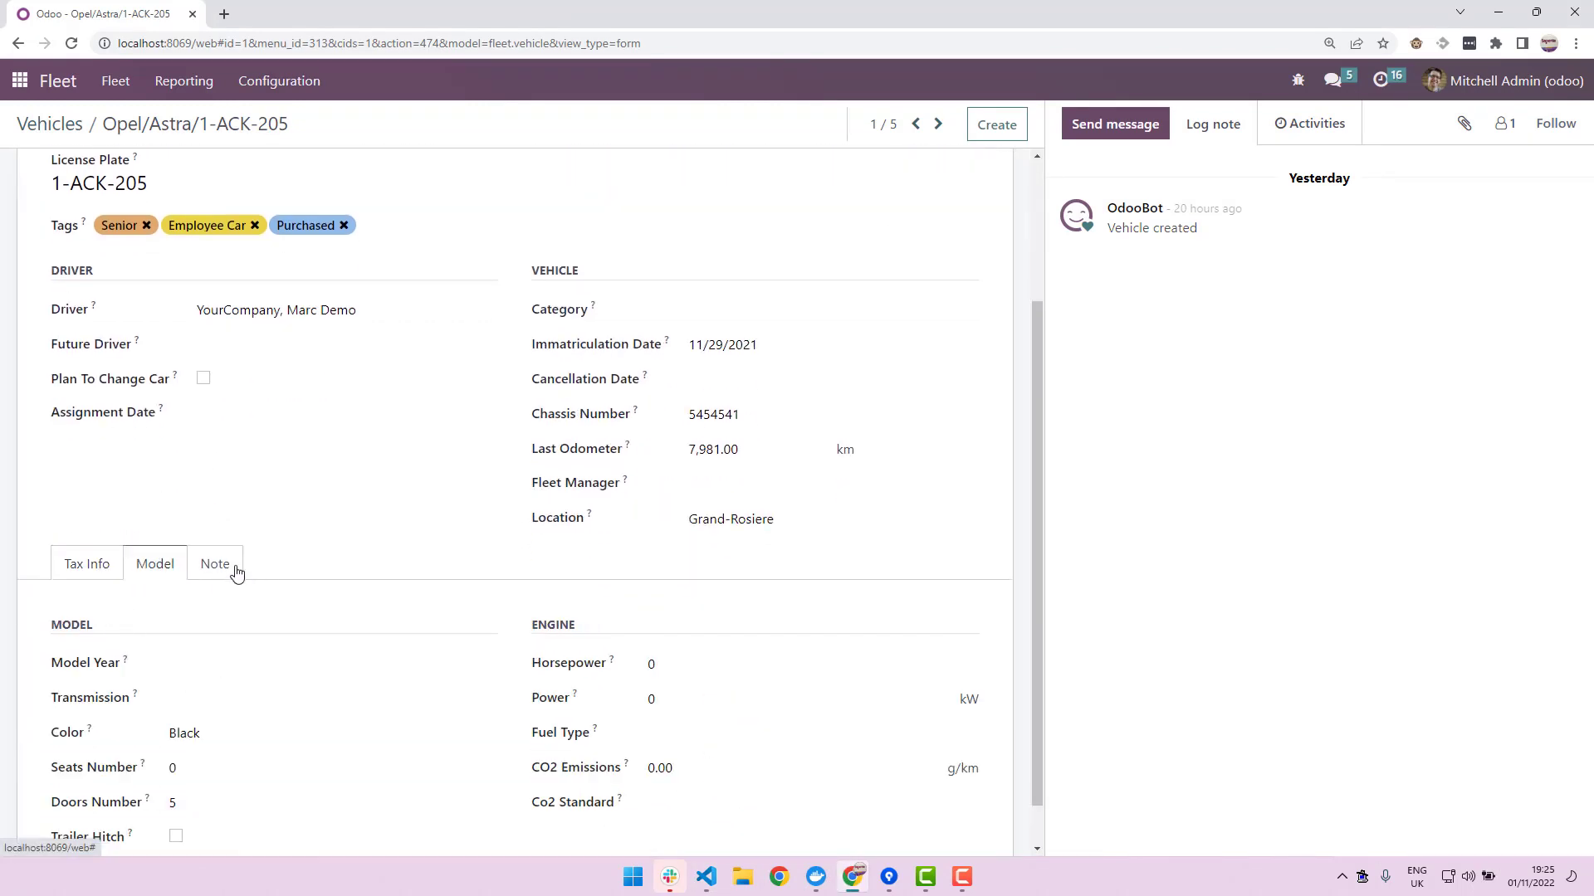
pyautogui.click(215, 564)
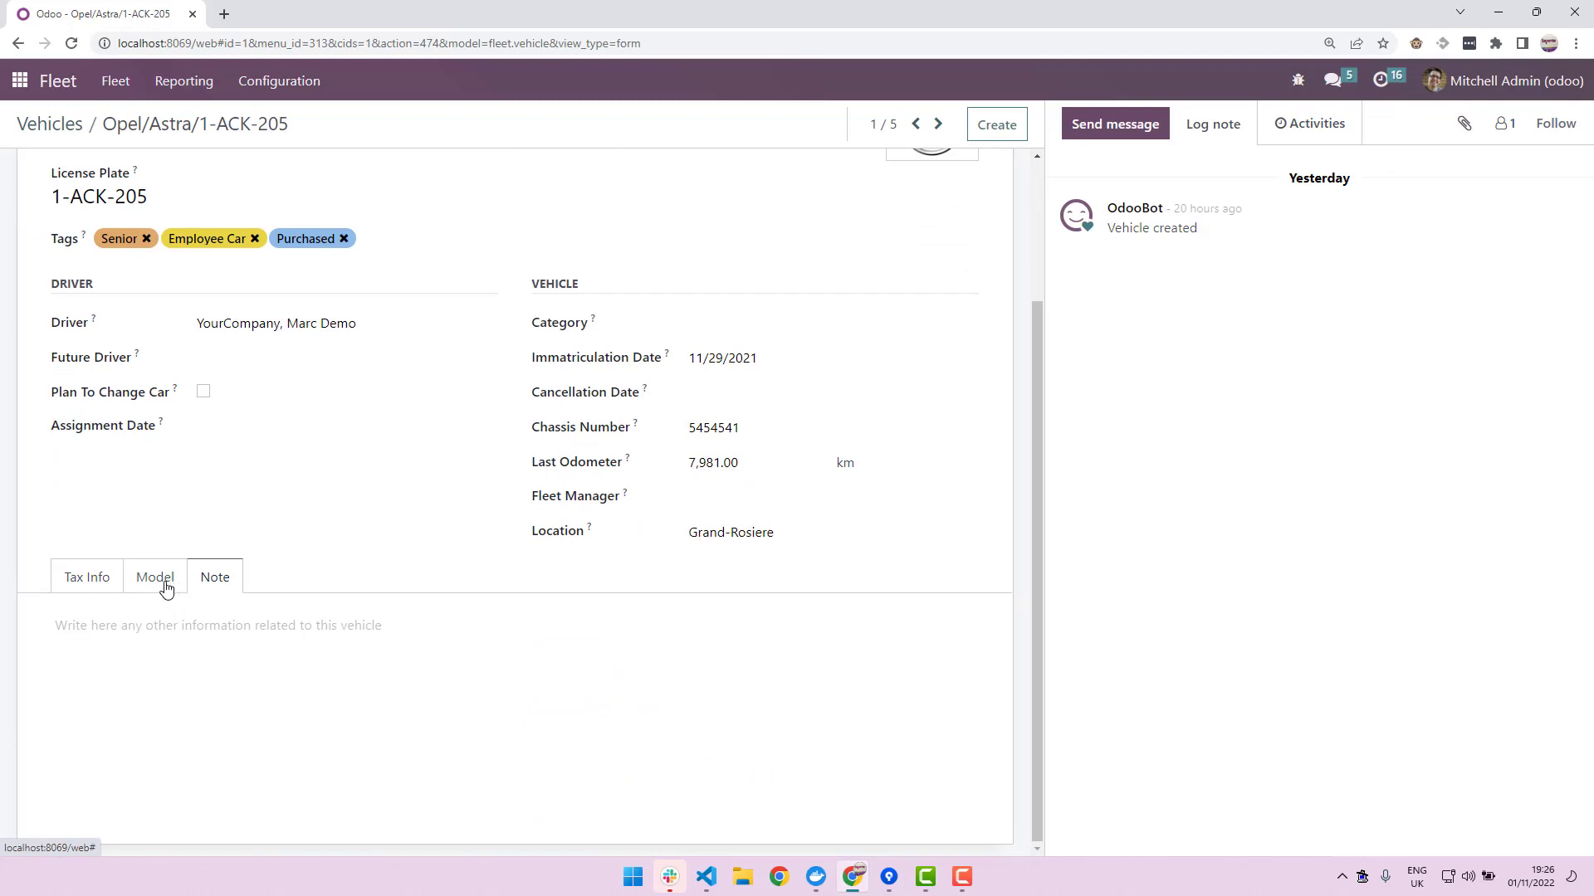
pyautogui.moveTo(873, 876)
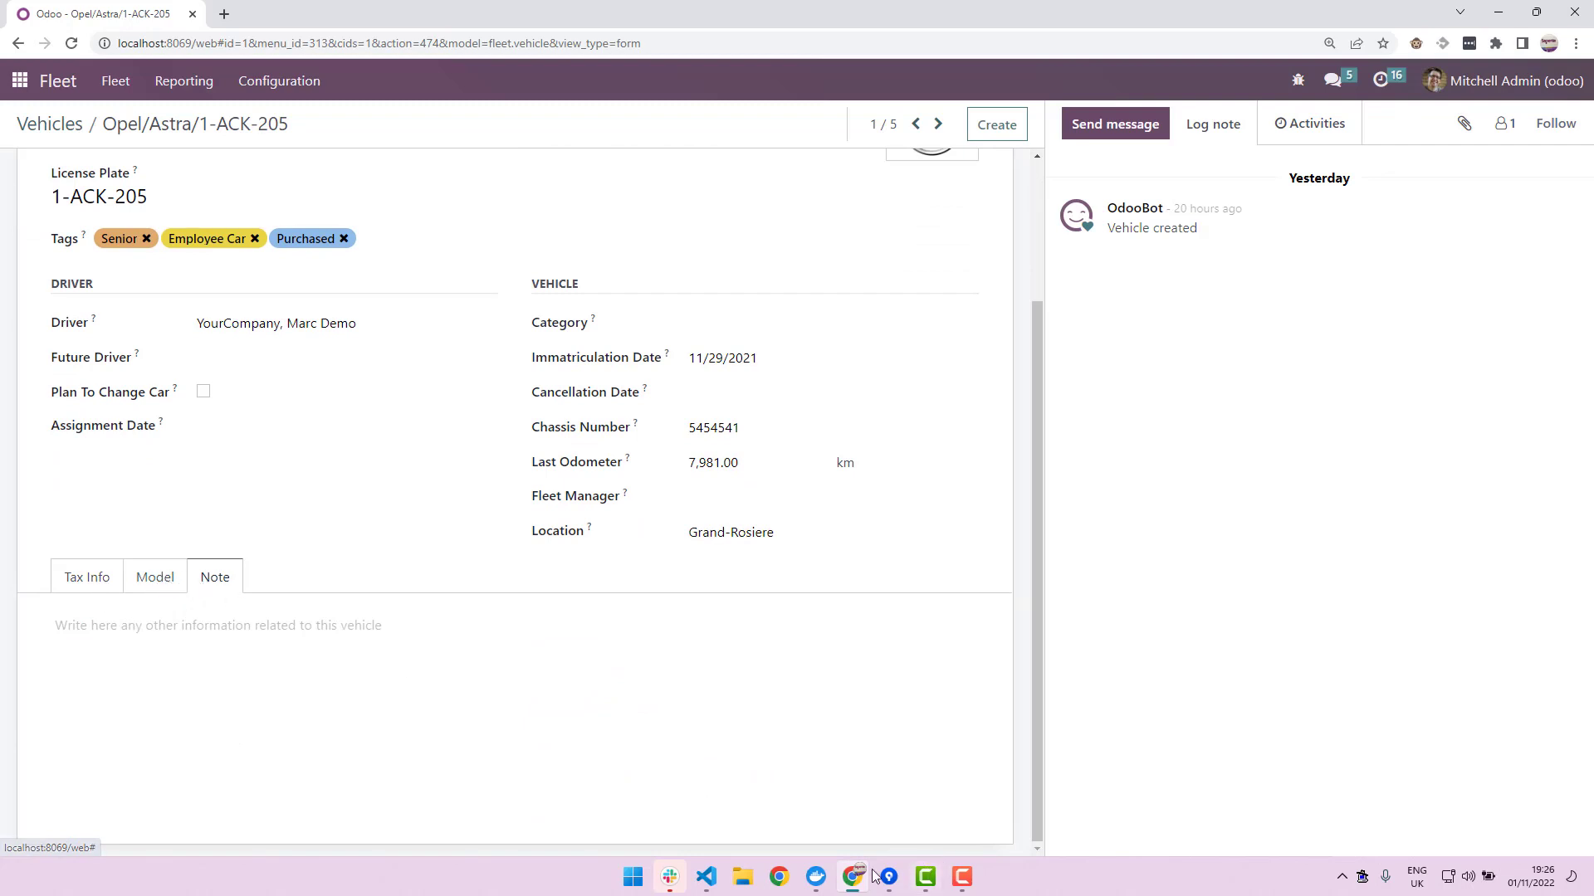
pyautogui.click(705, 877)
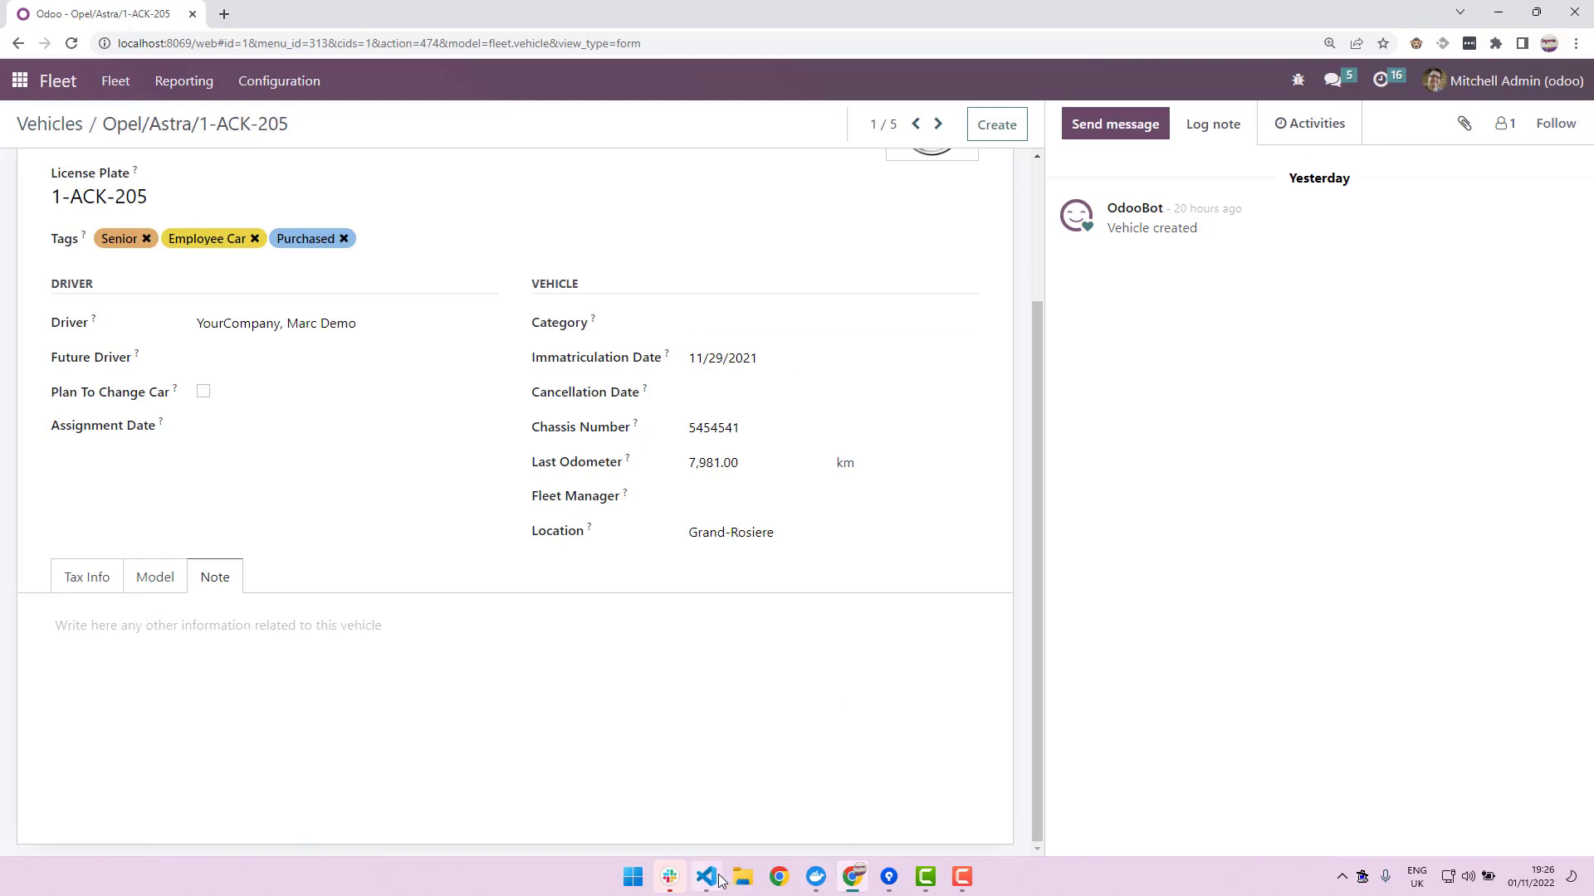
# - In fleet_mot.py, uncomment vehicle_mot_ids and vehicle_id, retargeting them to 'customize.fleet.mot'
pyautogui.click(705, 875)
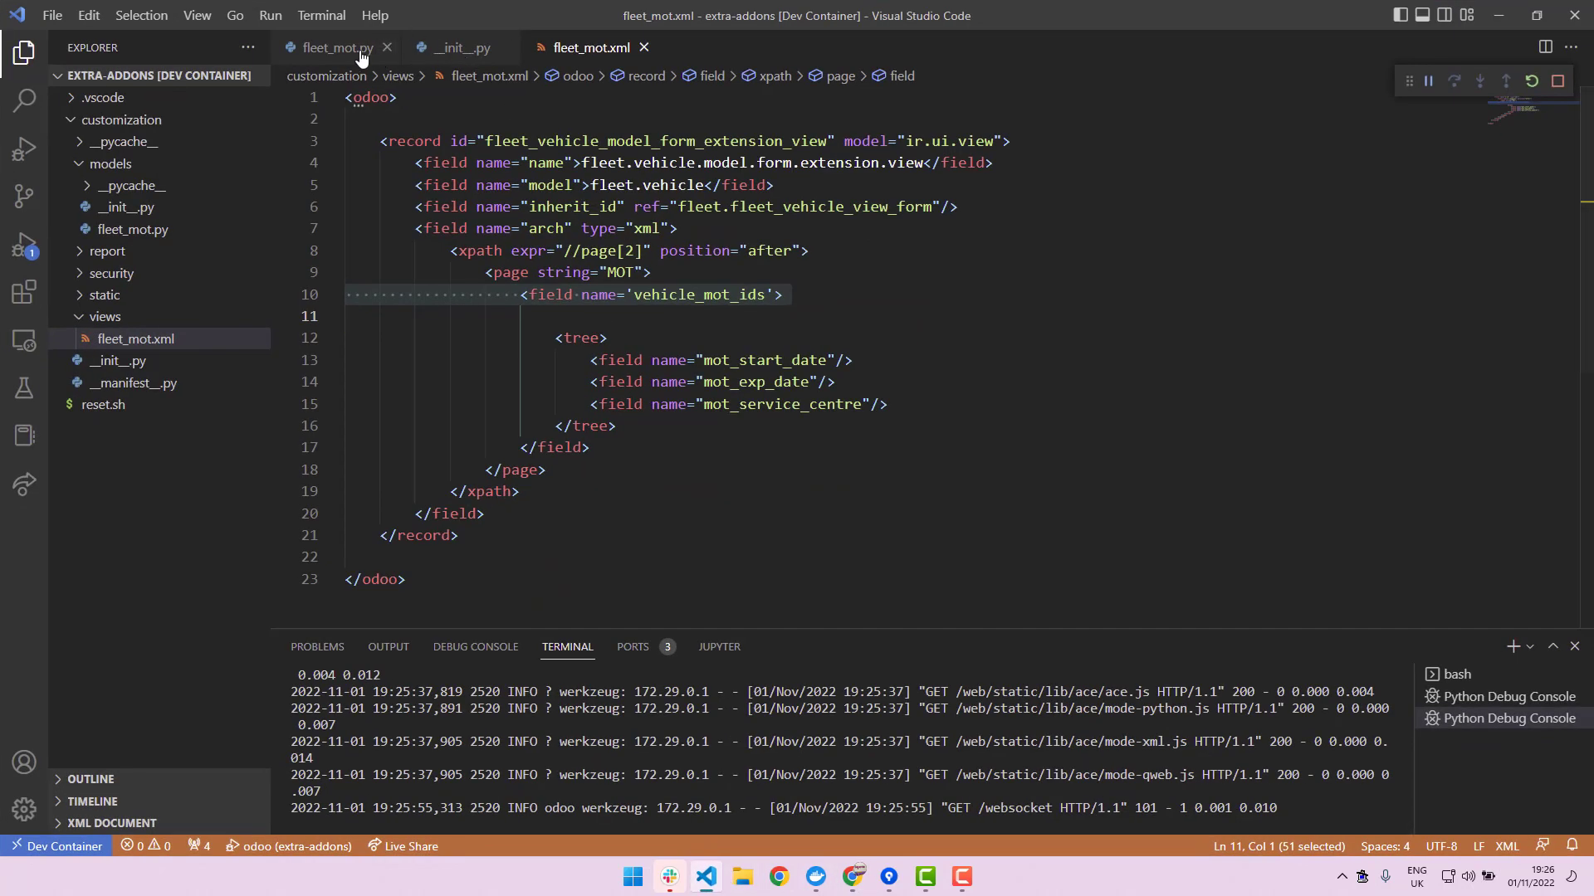
pyautogui.click(343, 47)
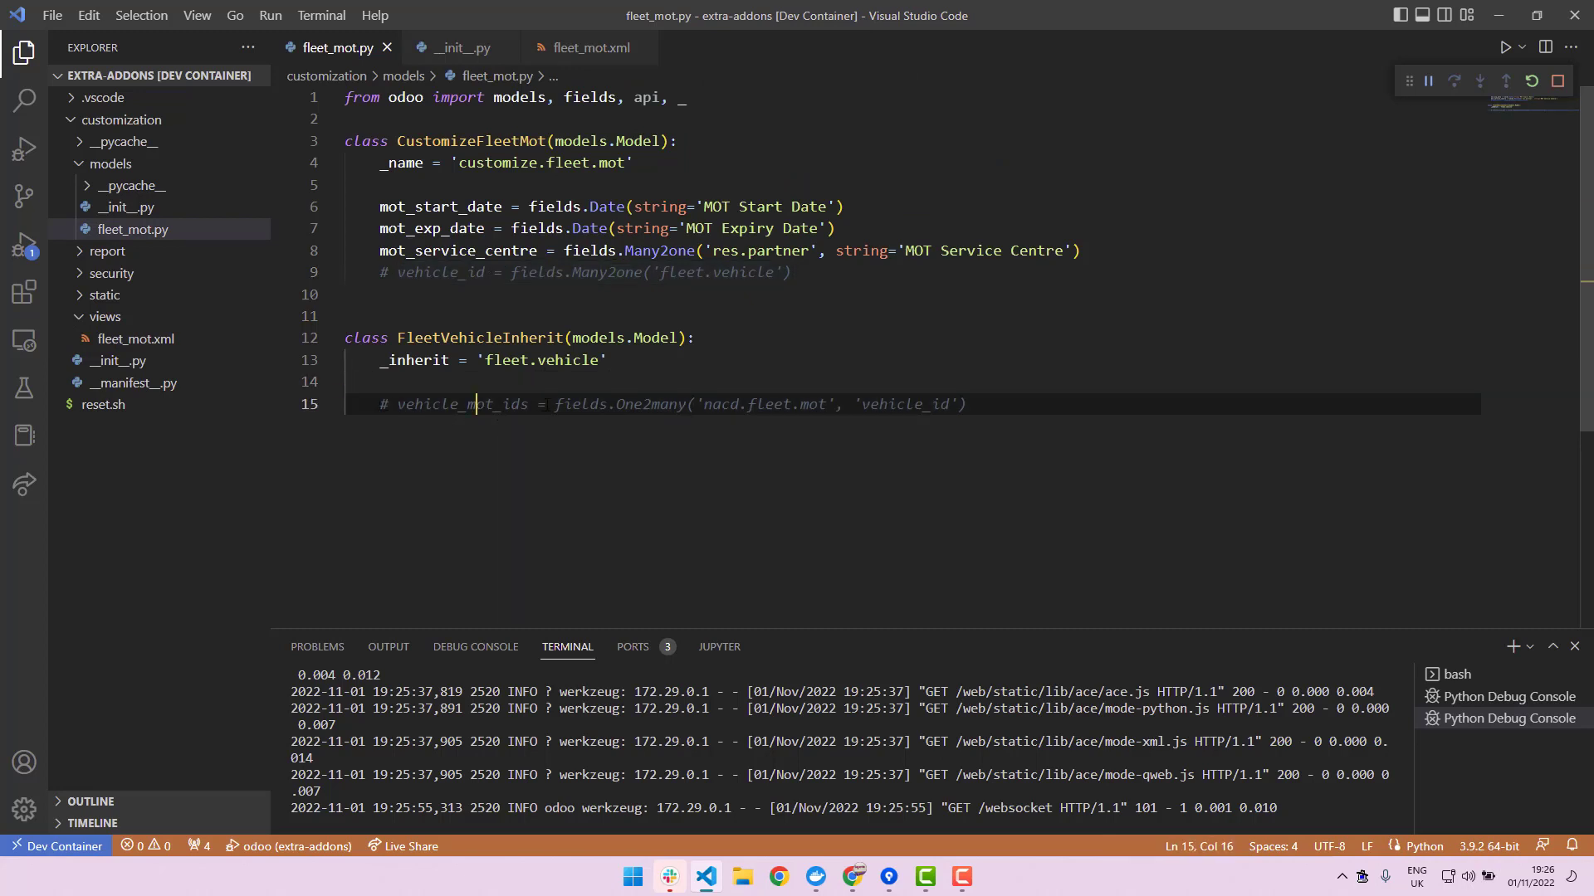
pyautogui.moveTo(379, 404); pyautogui.dragTo(964, 404)
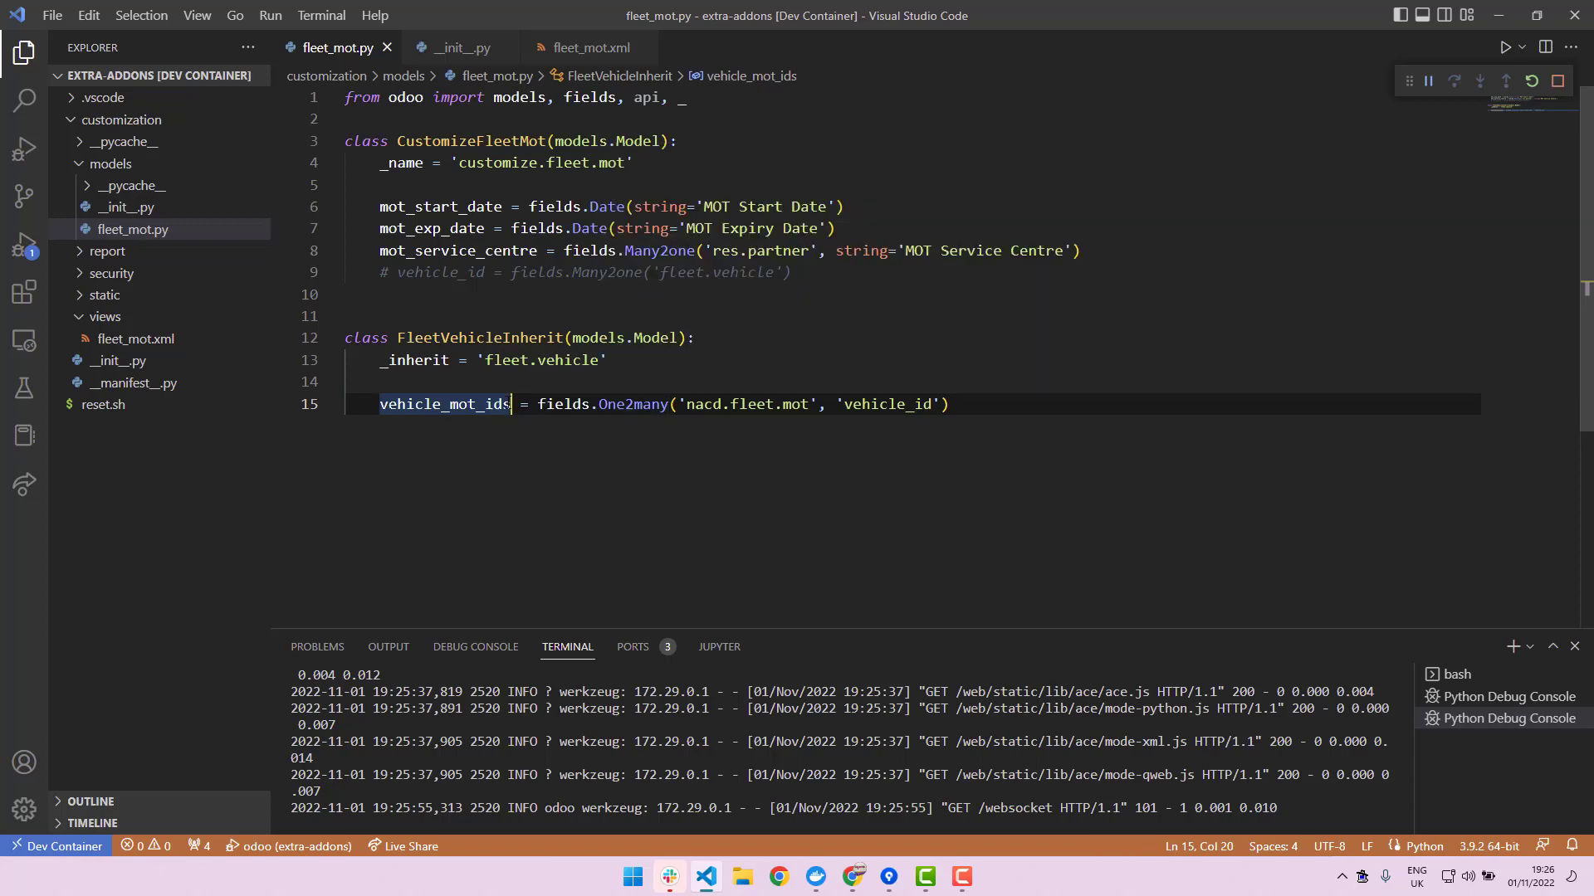
pyautogui.moveTo(444, 404)
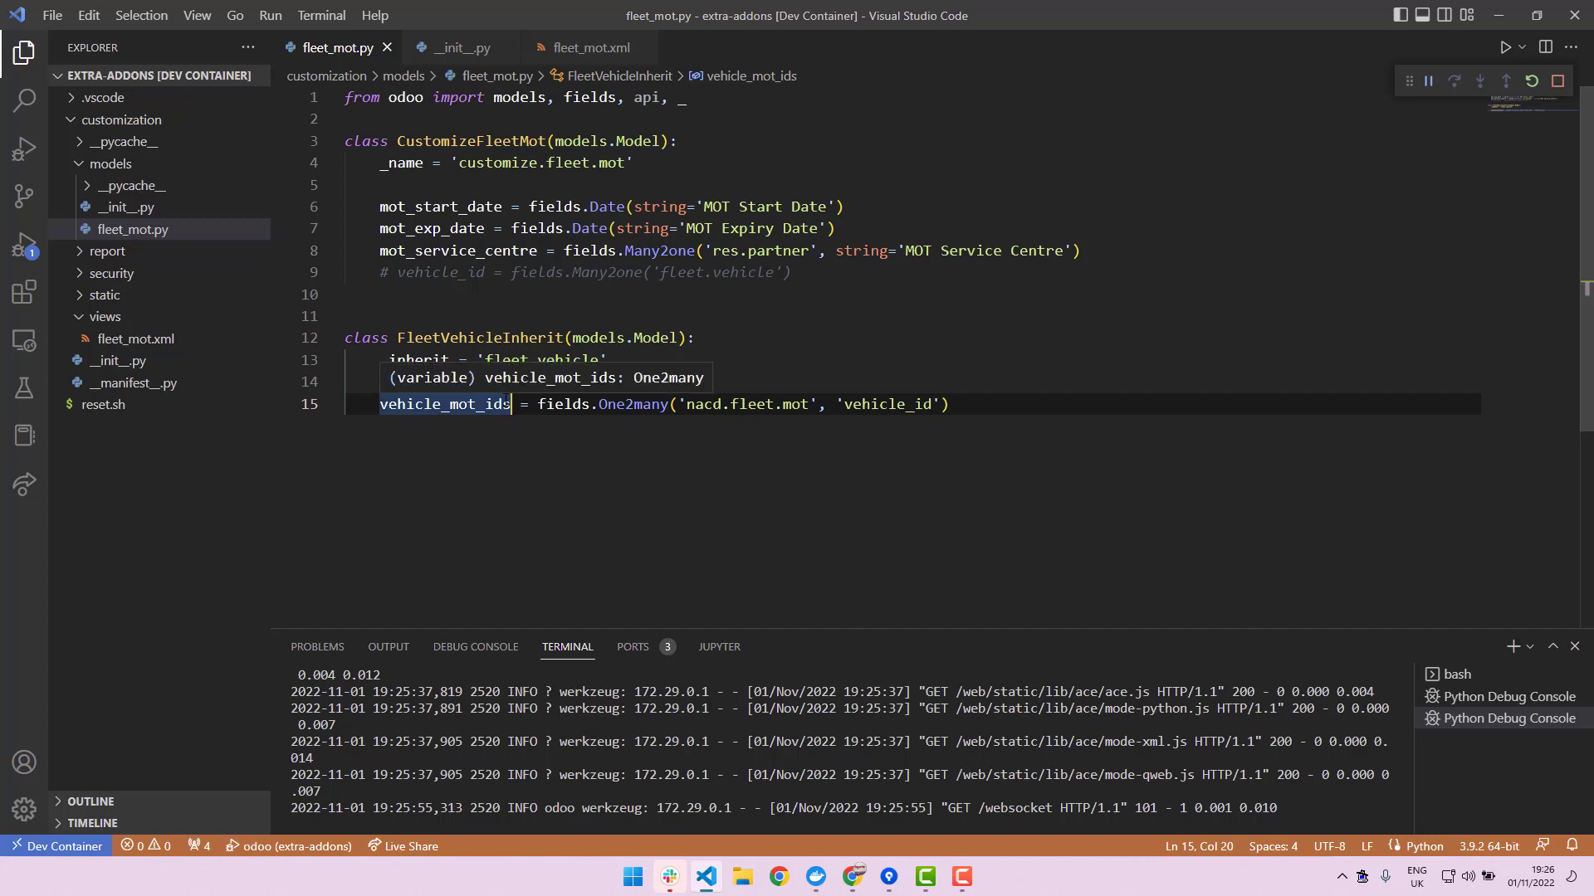
pyautogui.moveTo(532, 382)
pyautogui.write('ustomize')
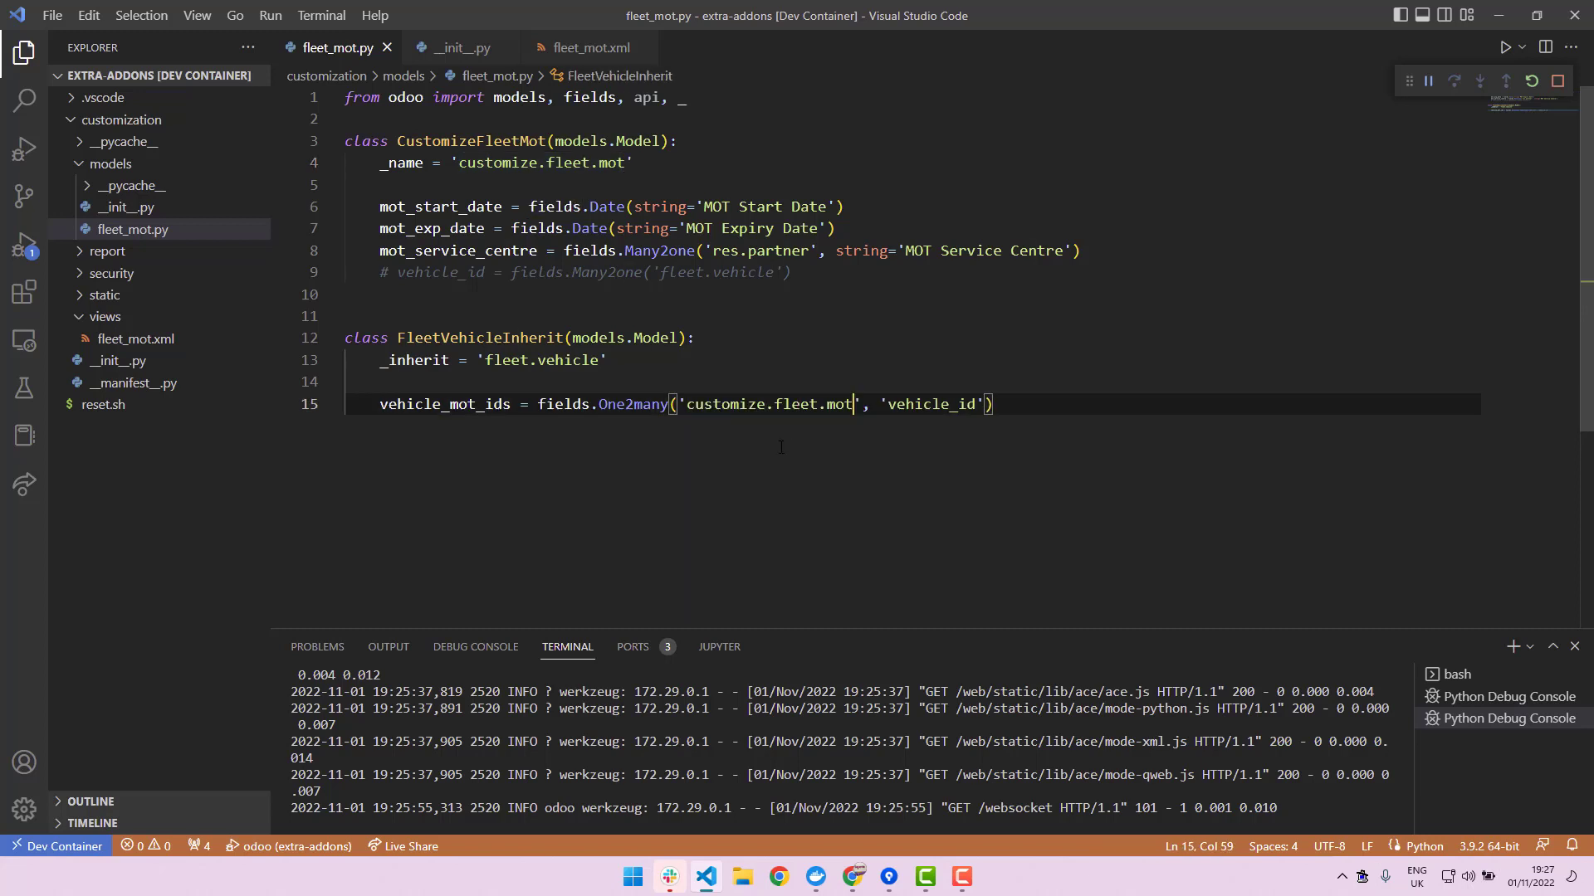
pyautogui.moveTo(751, 393)
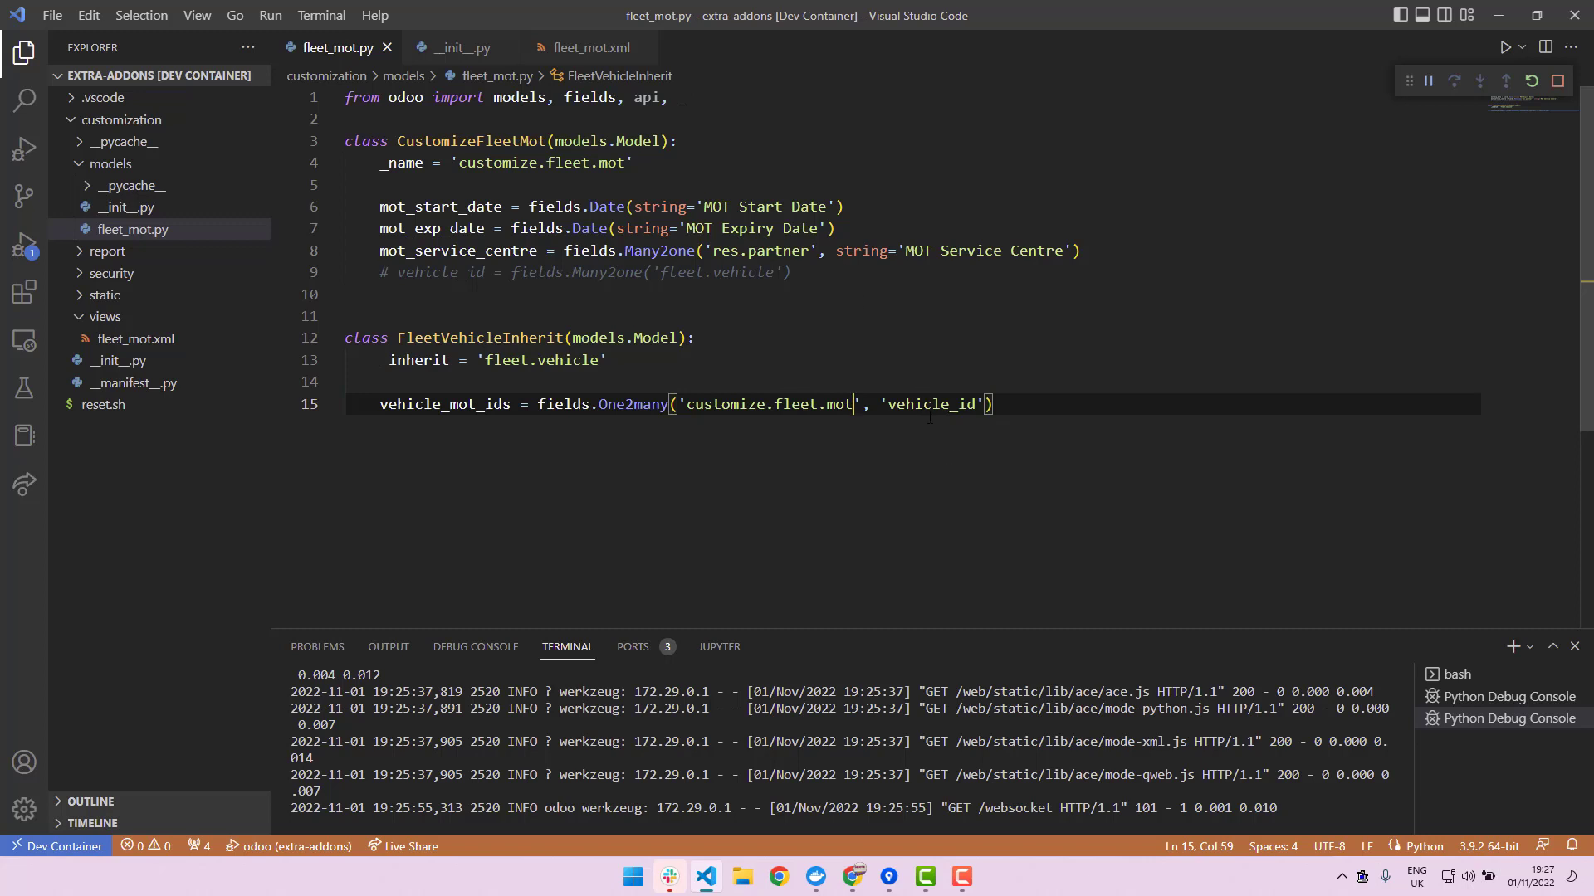
pyautogui.doubleClick(931, 404)
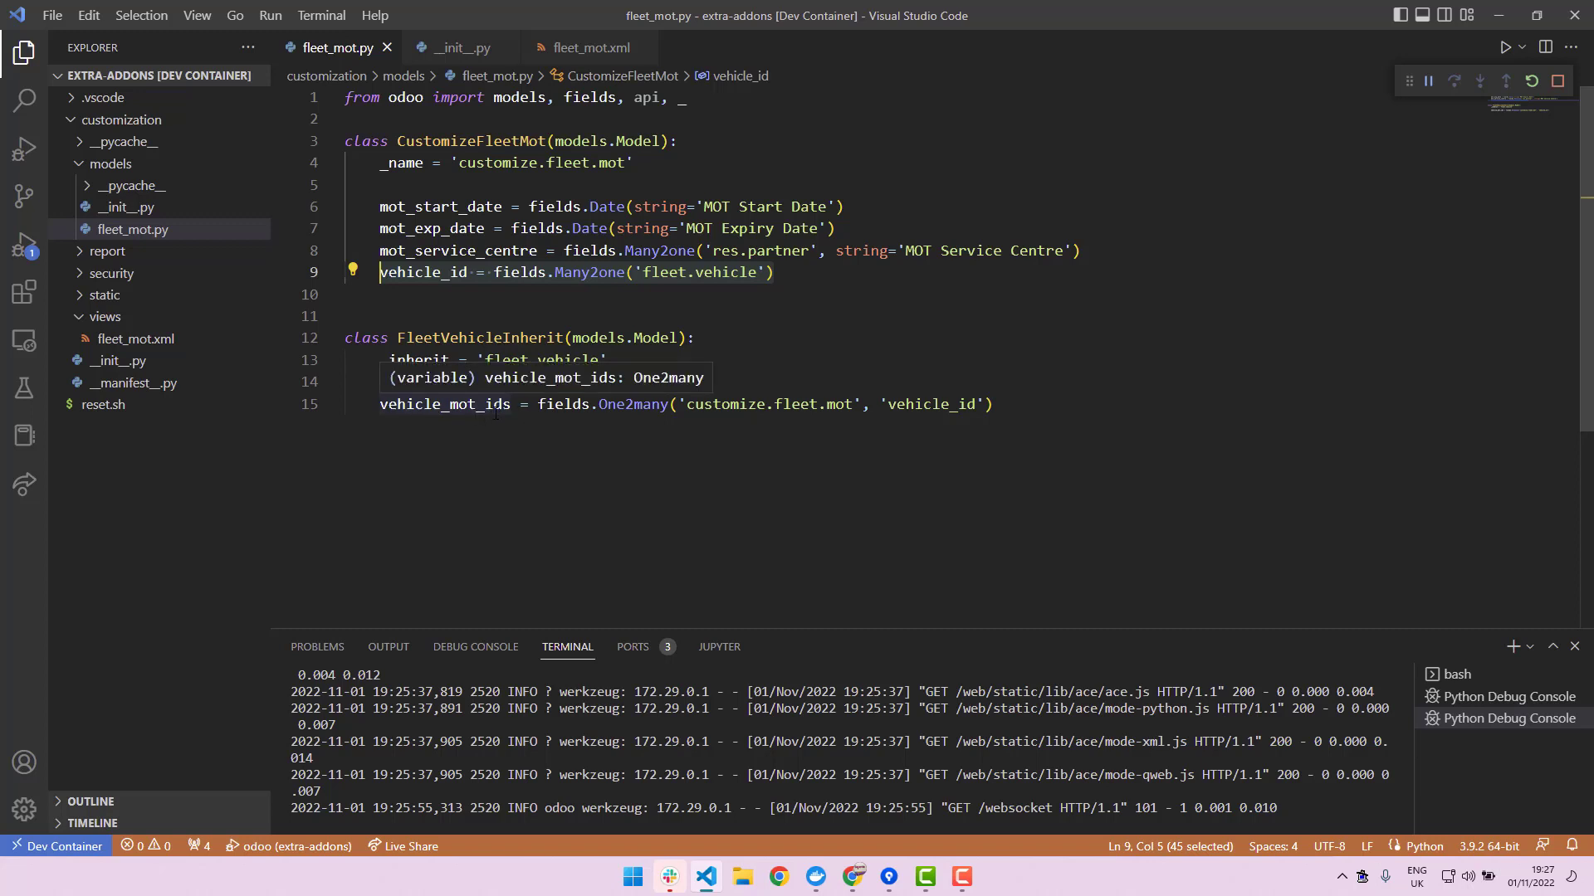
pyautogui.moveTo(497, 405)
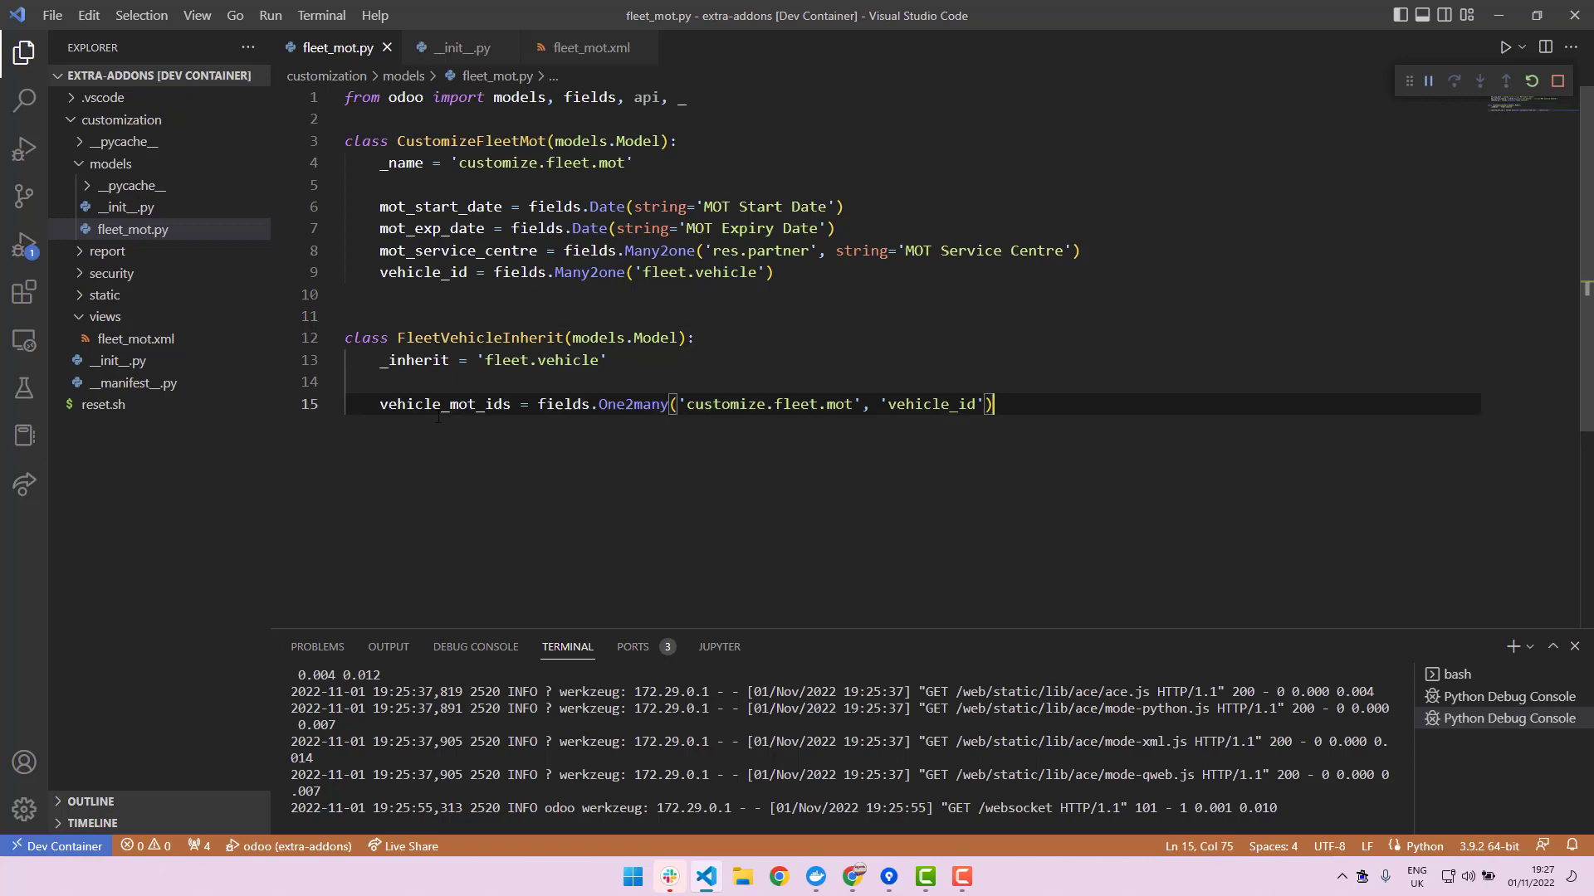
pyautogui.doubleClick(443, 404)
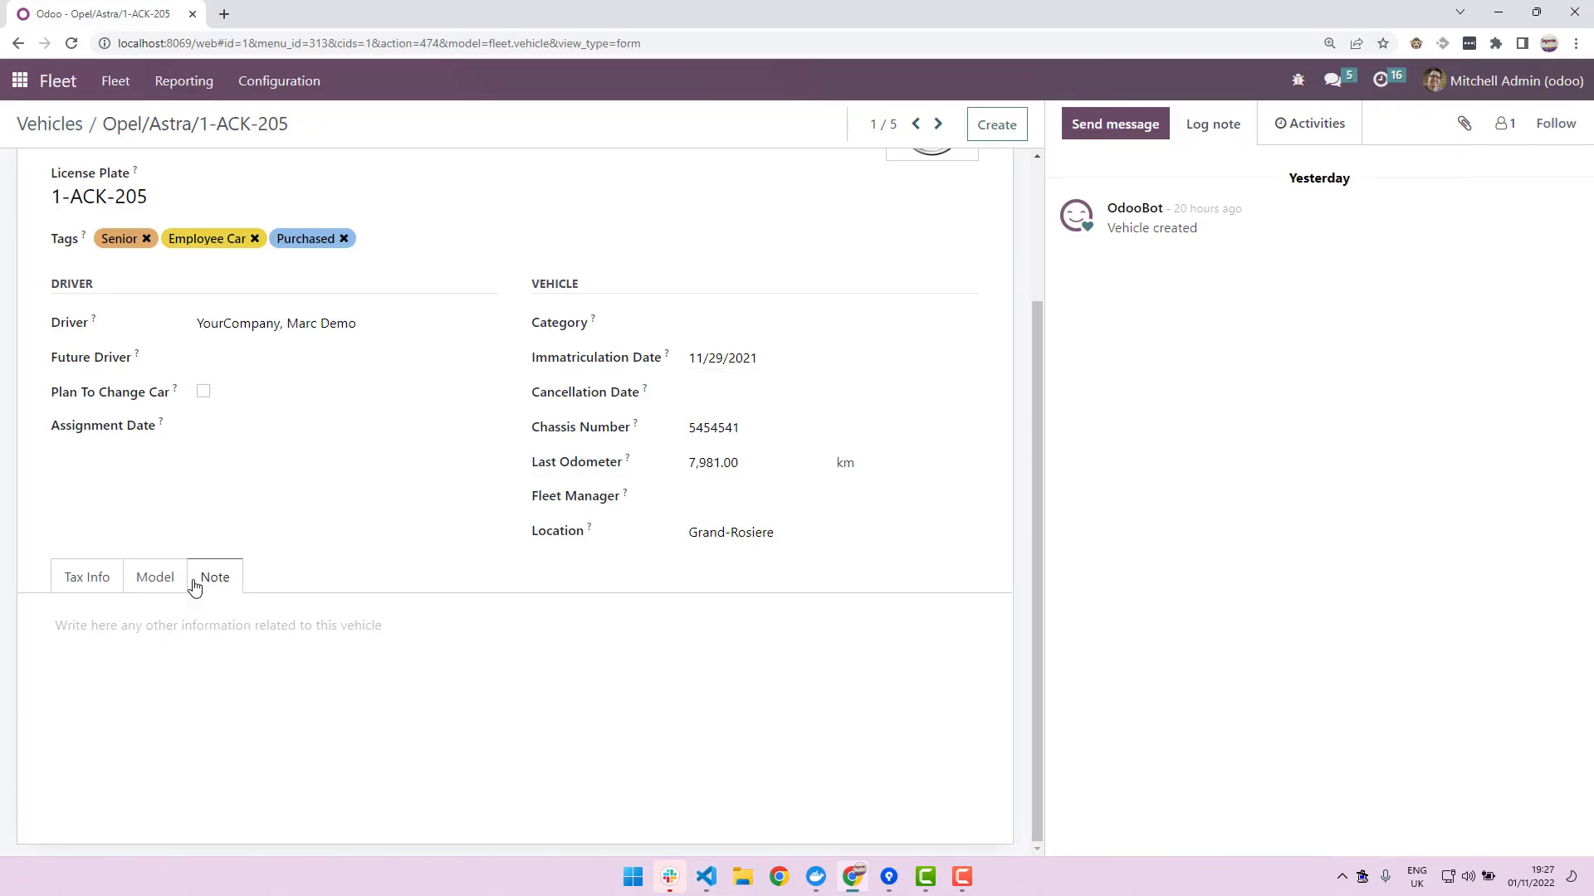
pyautogui.scroll(3)
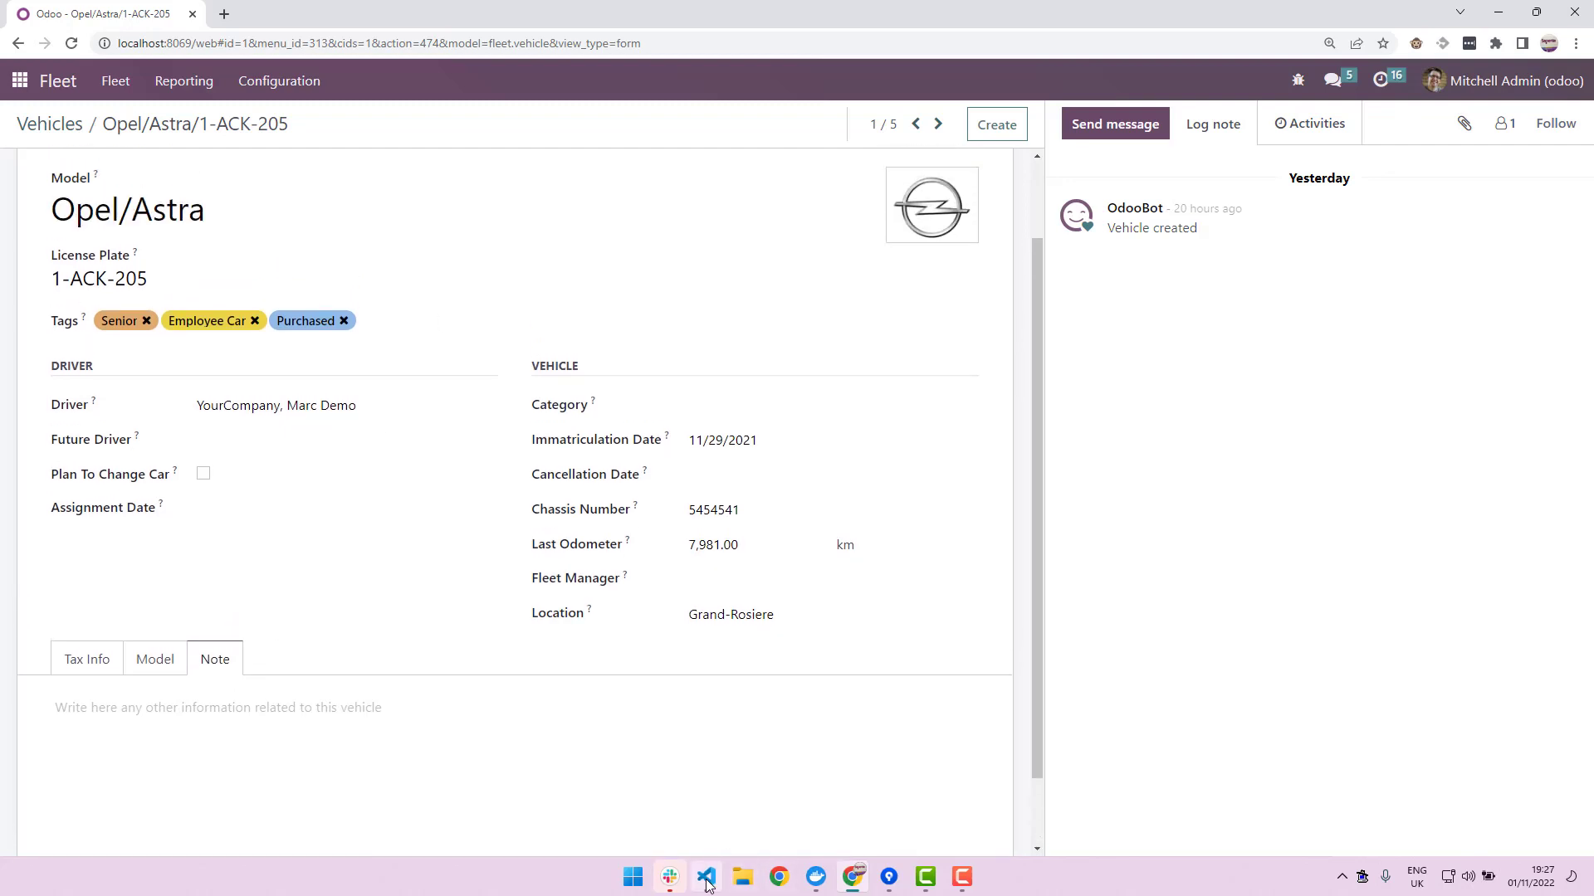
pyautogui.click(706, 878)
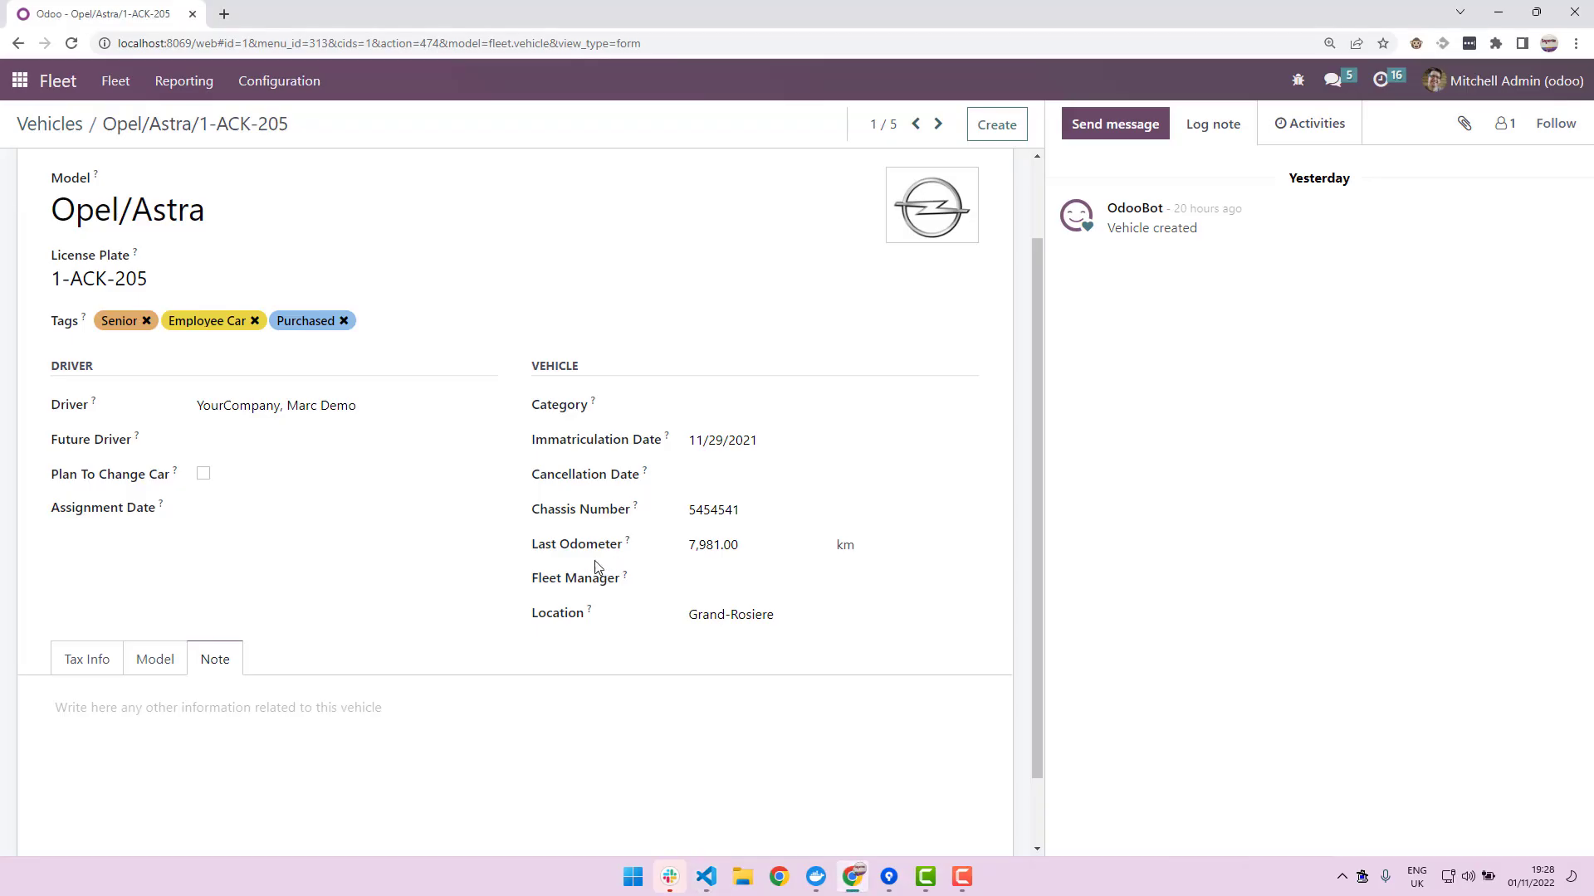
pyautogui.moveTo(797, 844)
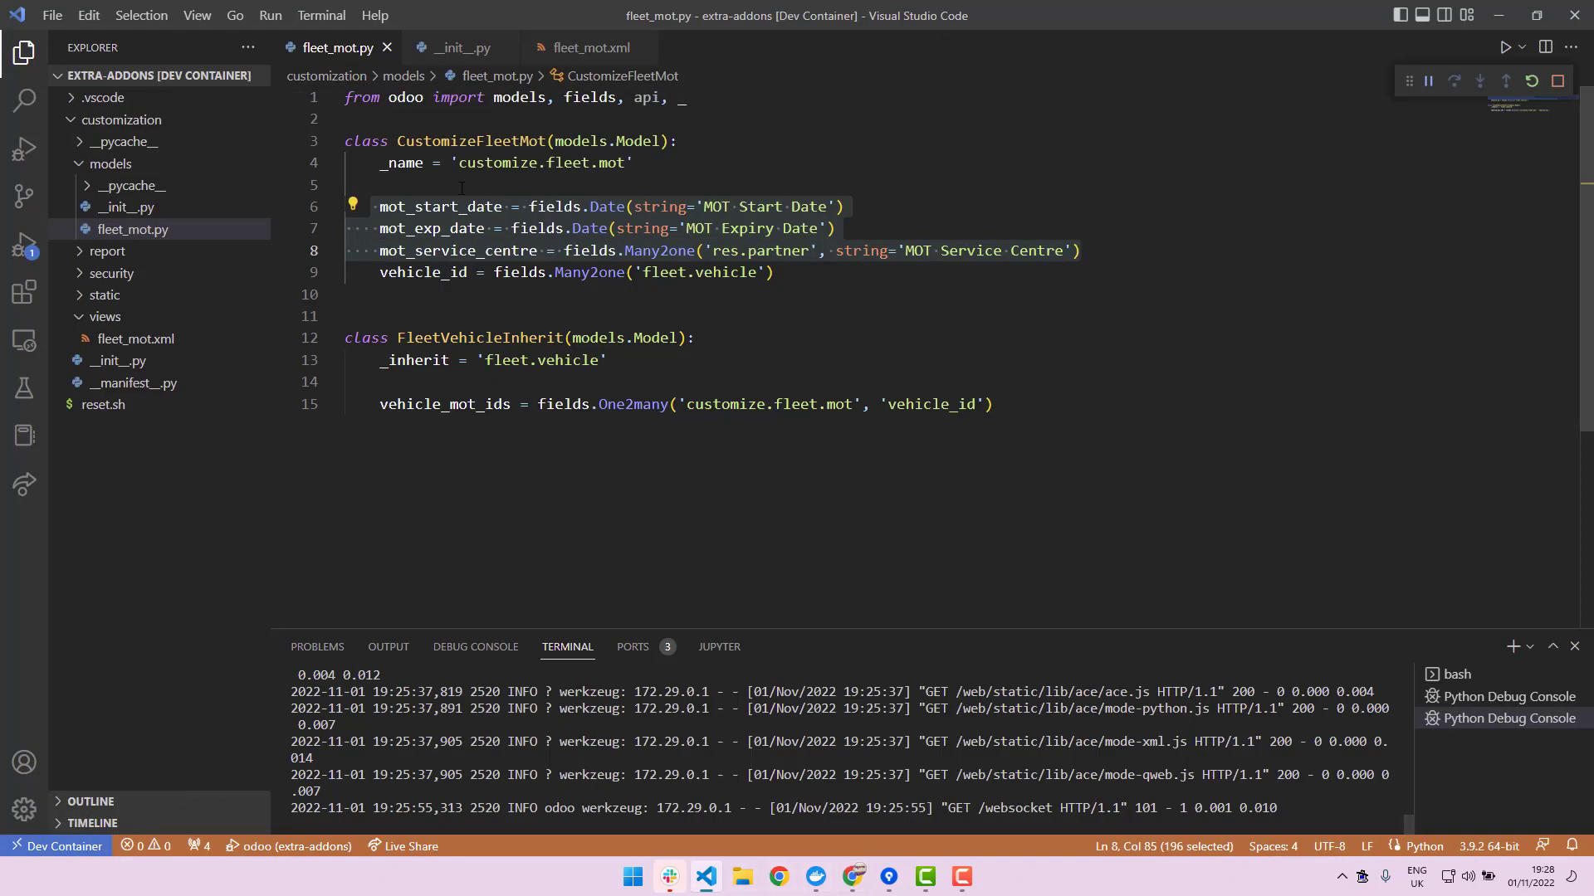
# - Recheck fleet_mot.xml and fleet_mot.py, then expand the security folder to reveal ir.model.access.csv
pyautogui.click(591, 47)
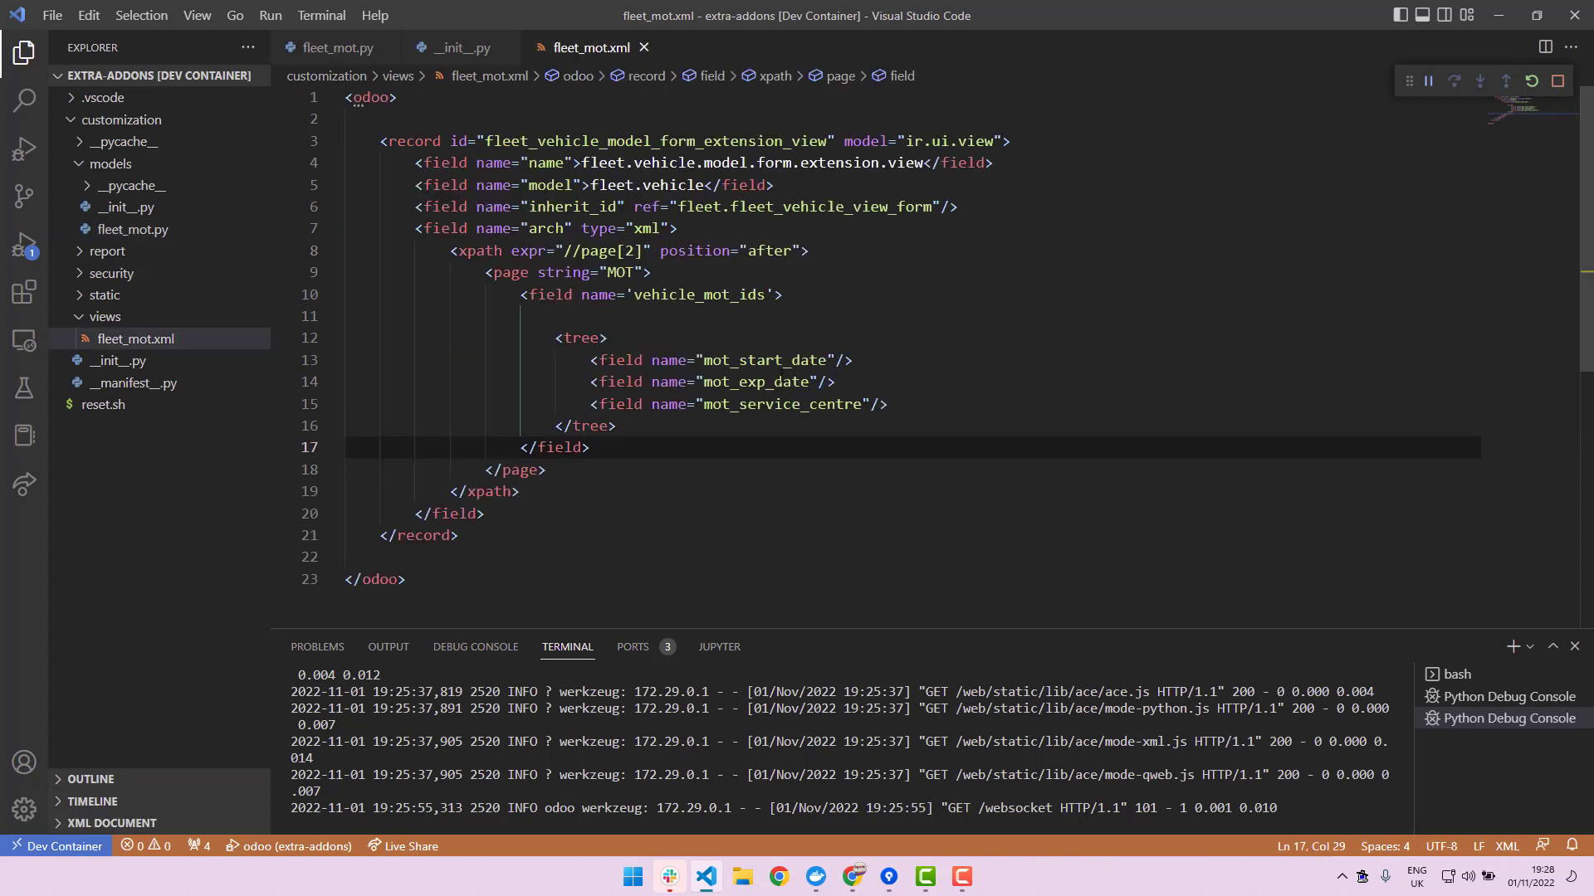
pyautogui.click(745, 405)
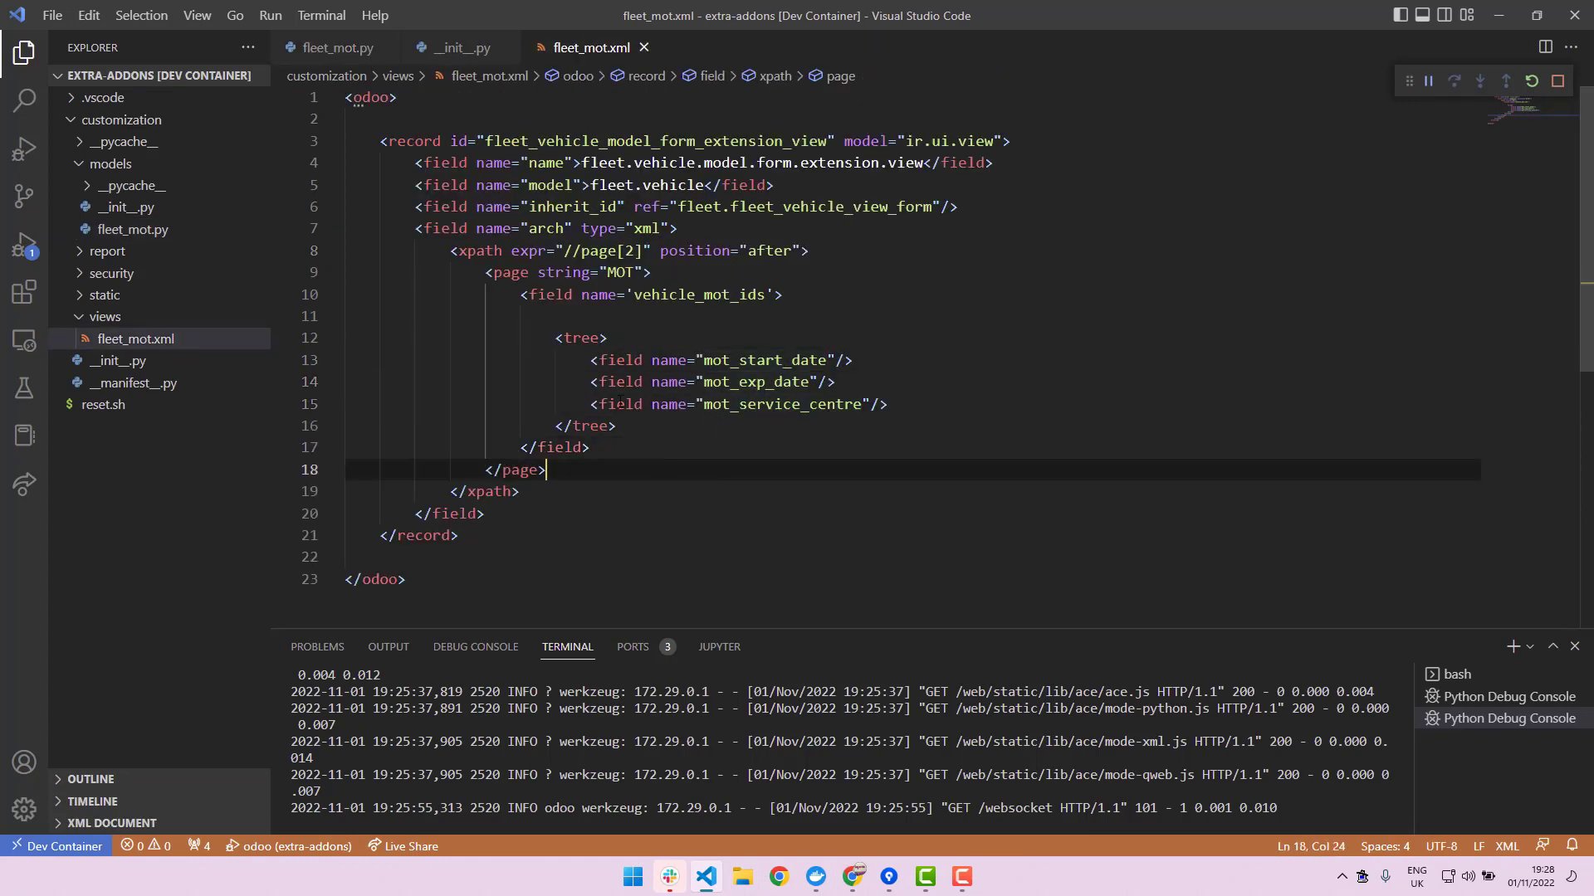
pyautogui.moveTo(694, 525)
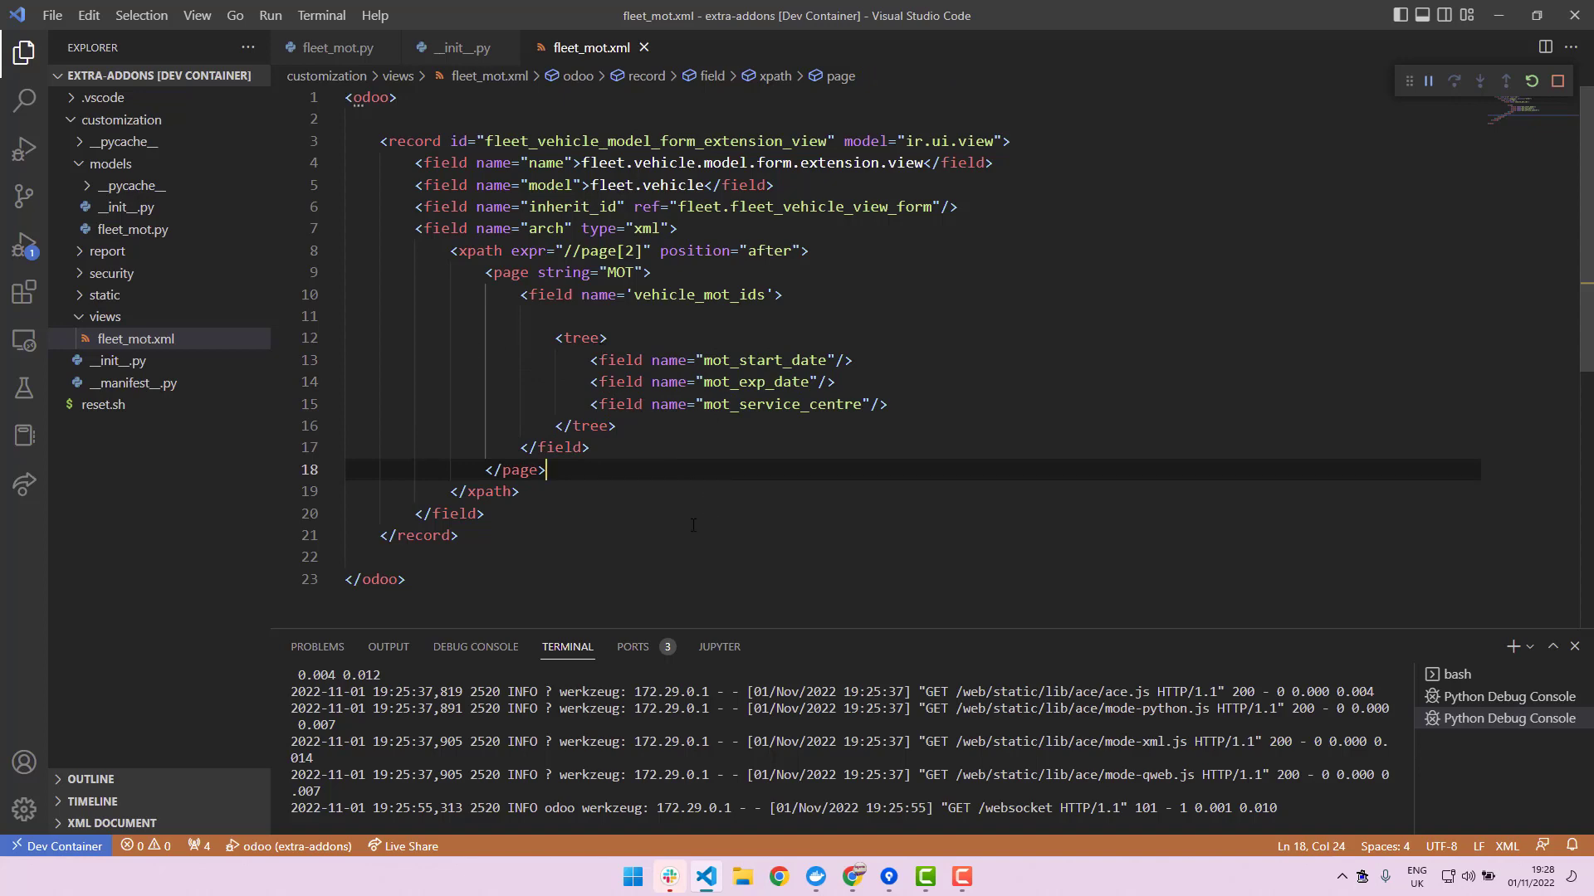
pyautogui.click(335, 48)
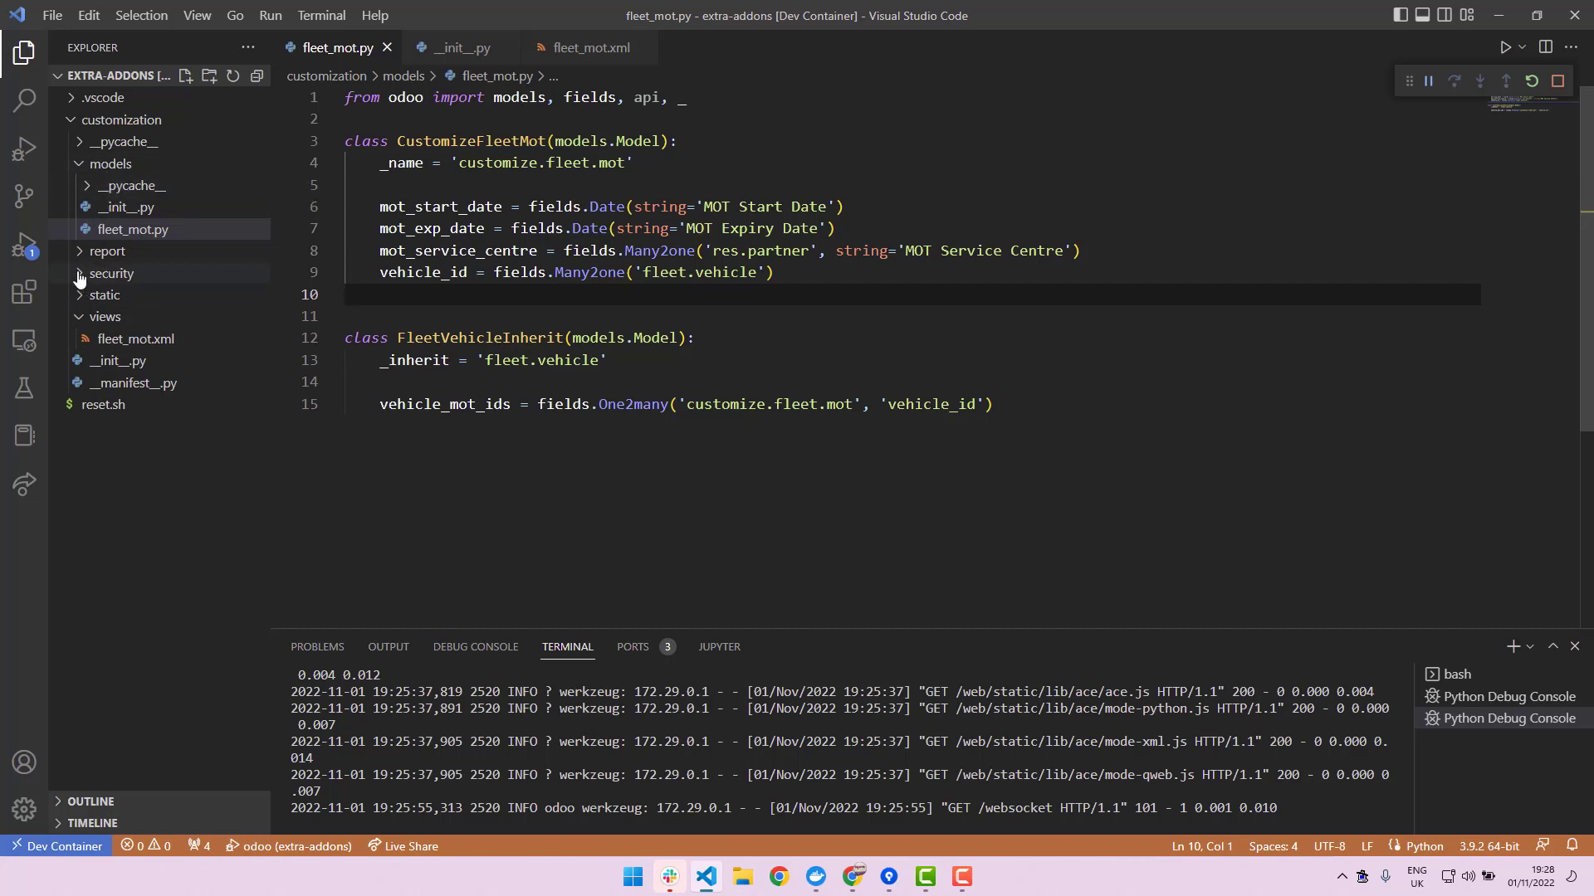
pyautogui.click(113, 273)
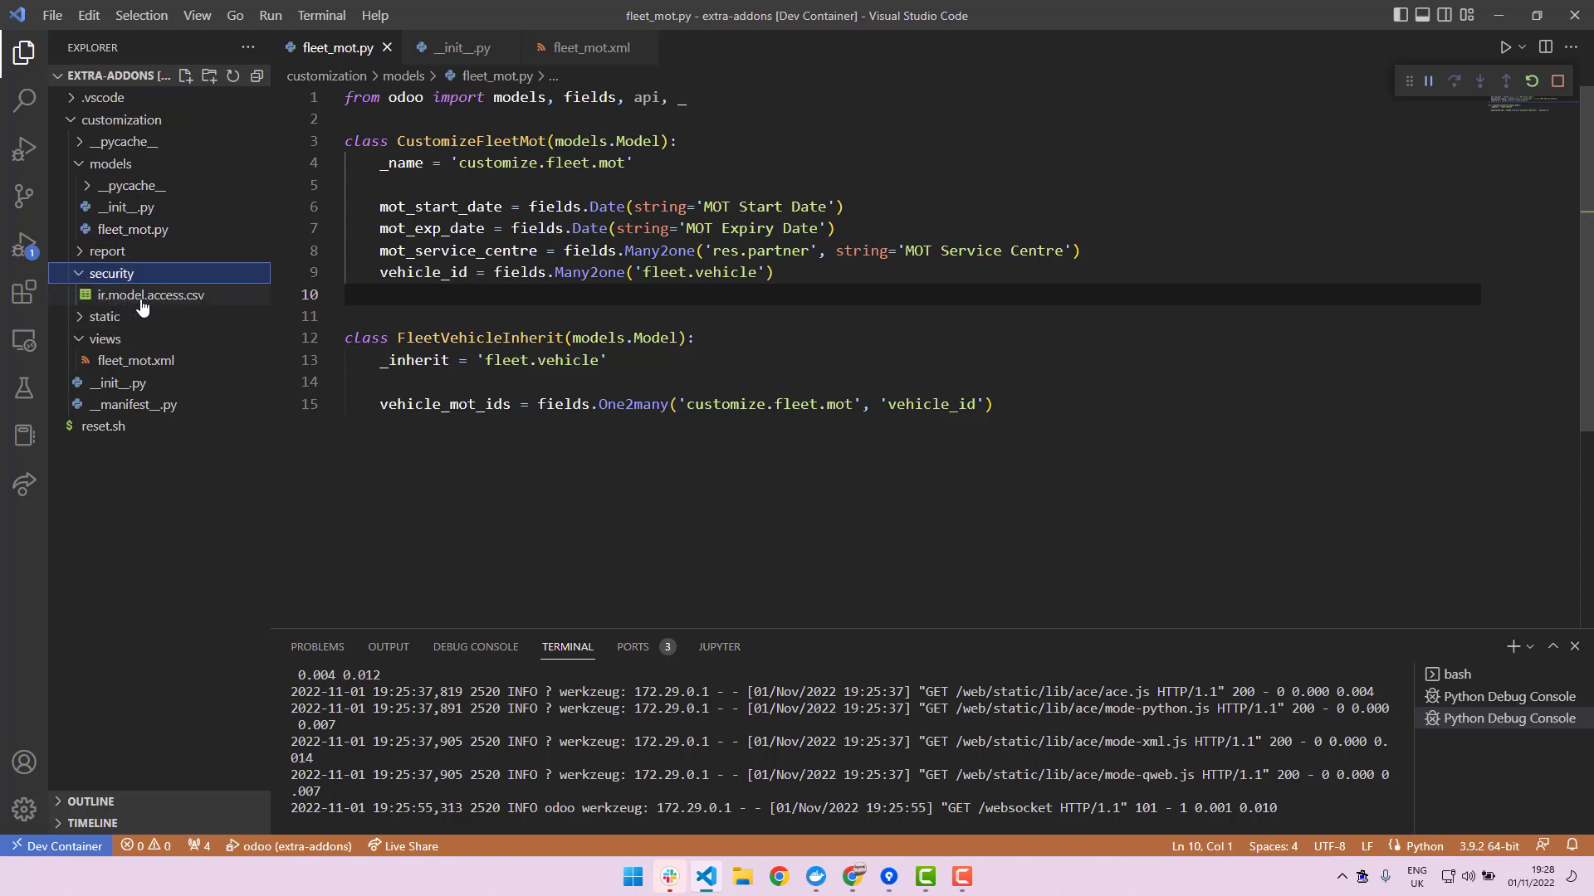
pyautogui.moveTo(126, 308)
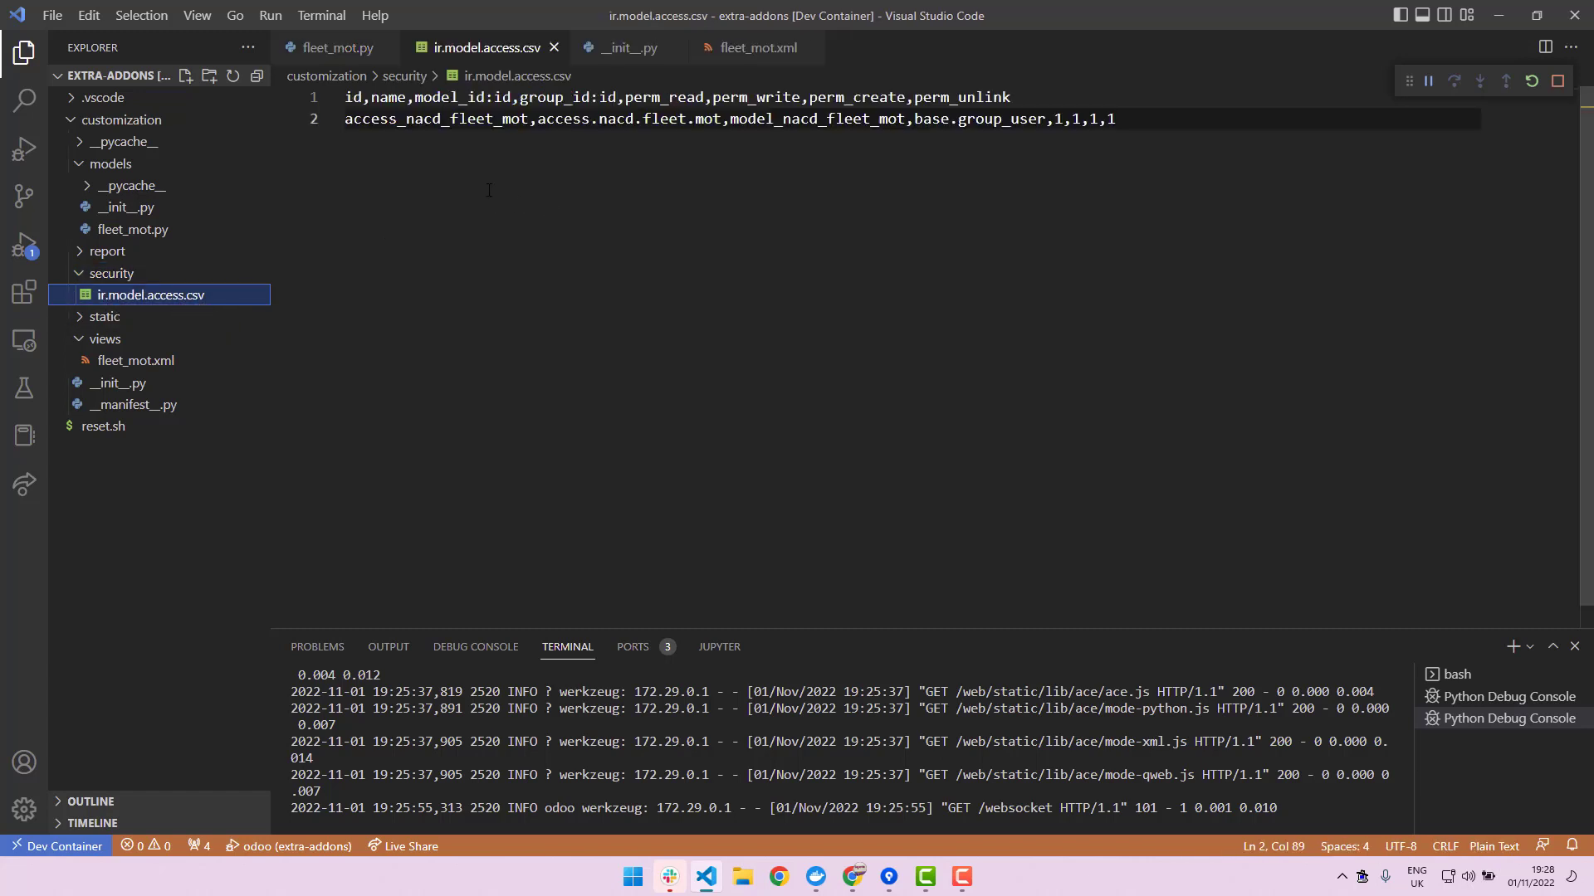
# - Rename the access rule's id and name from the nacd prefix to customize_fleet_mot
pyautogui.click(441, 119)
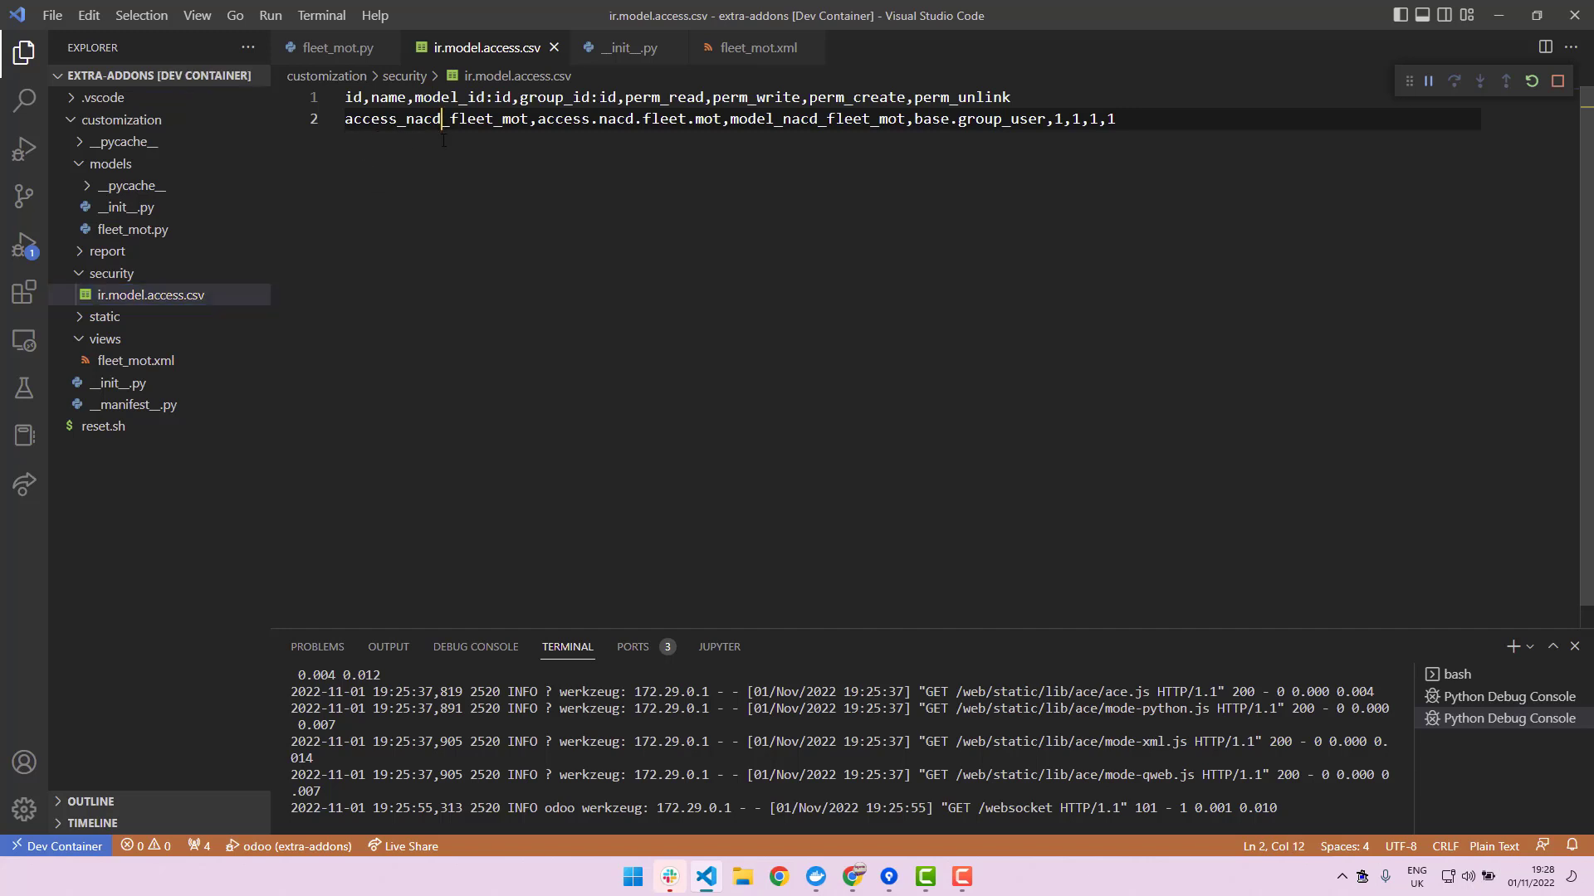
pyautogui.press('BackSpace')
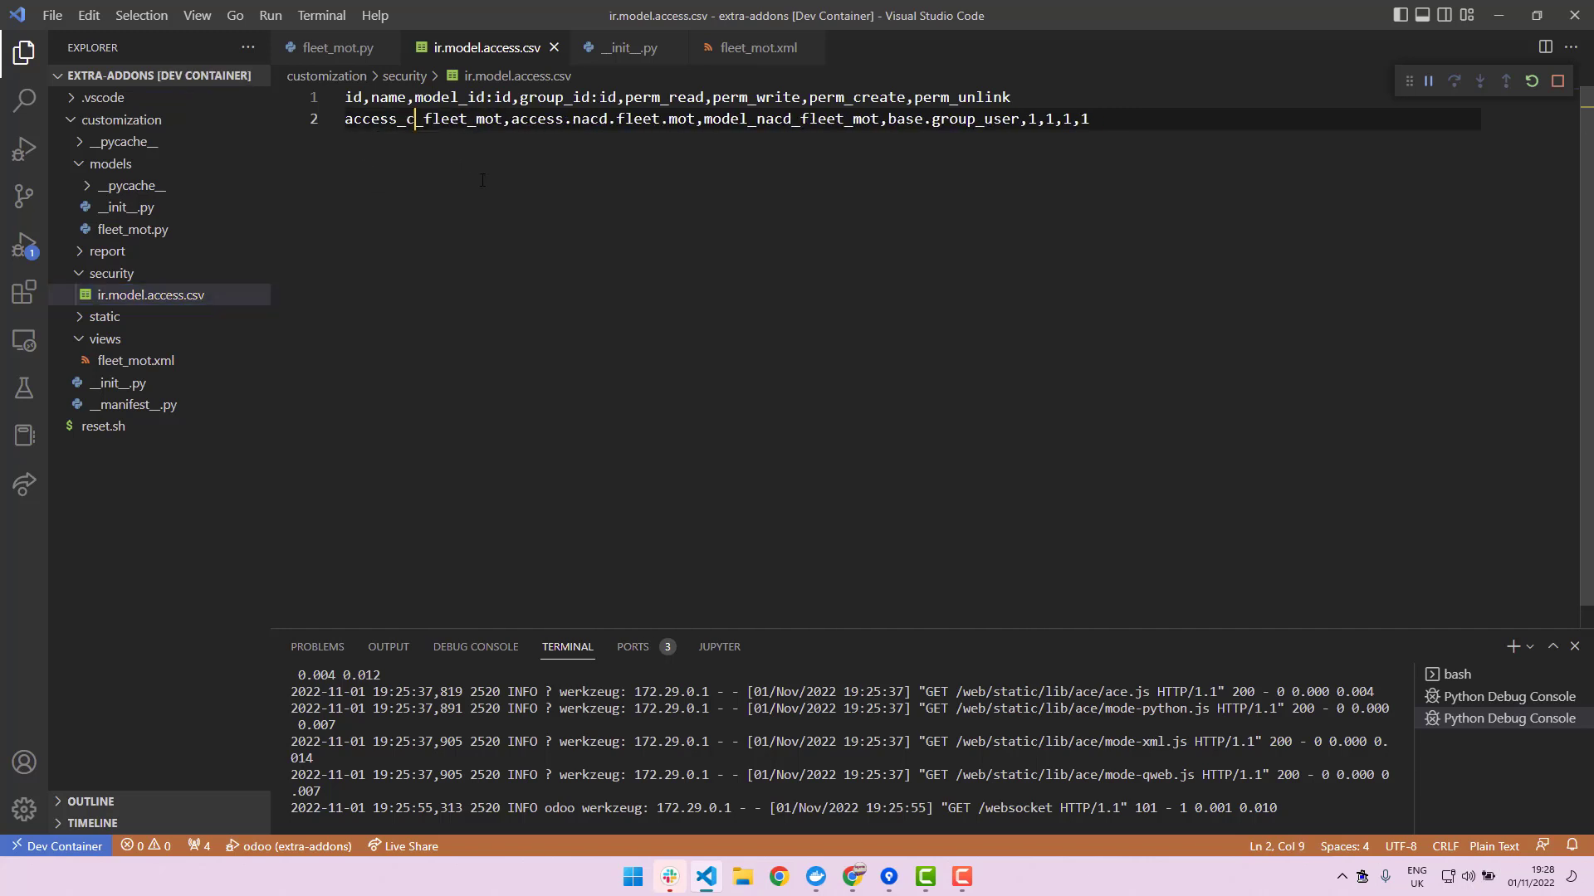
pyautogui.write('ustomiz')
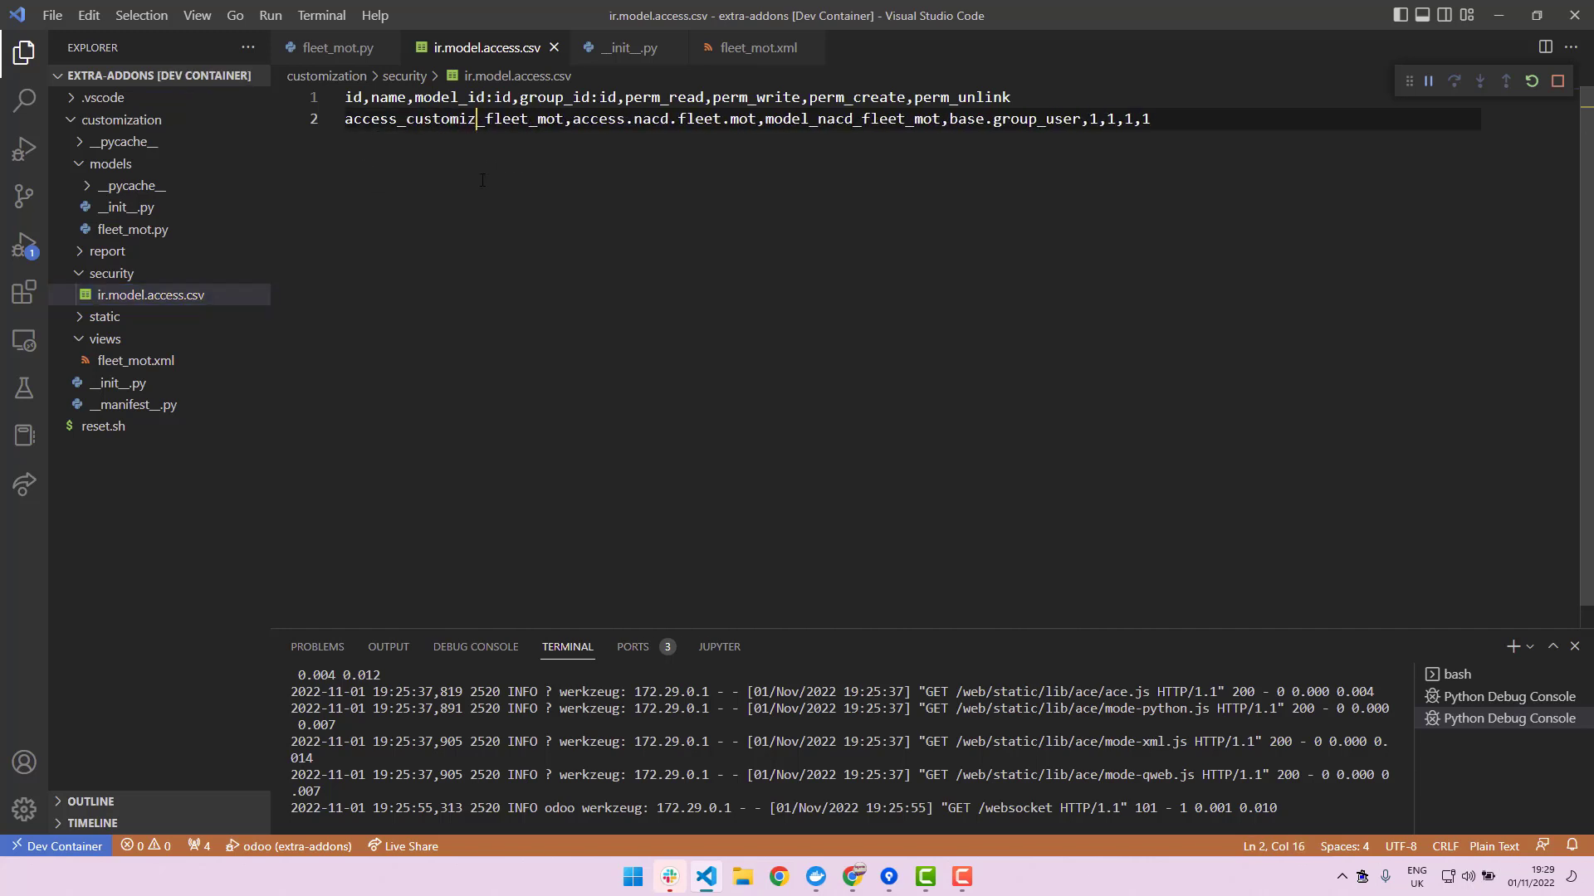
pyautogui.write('a')
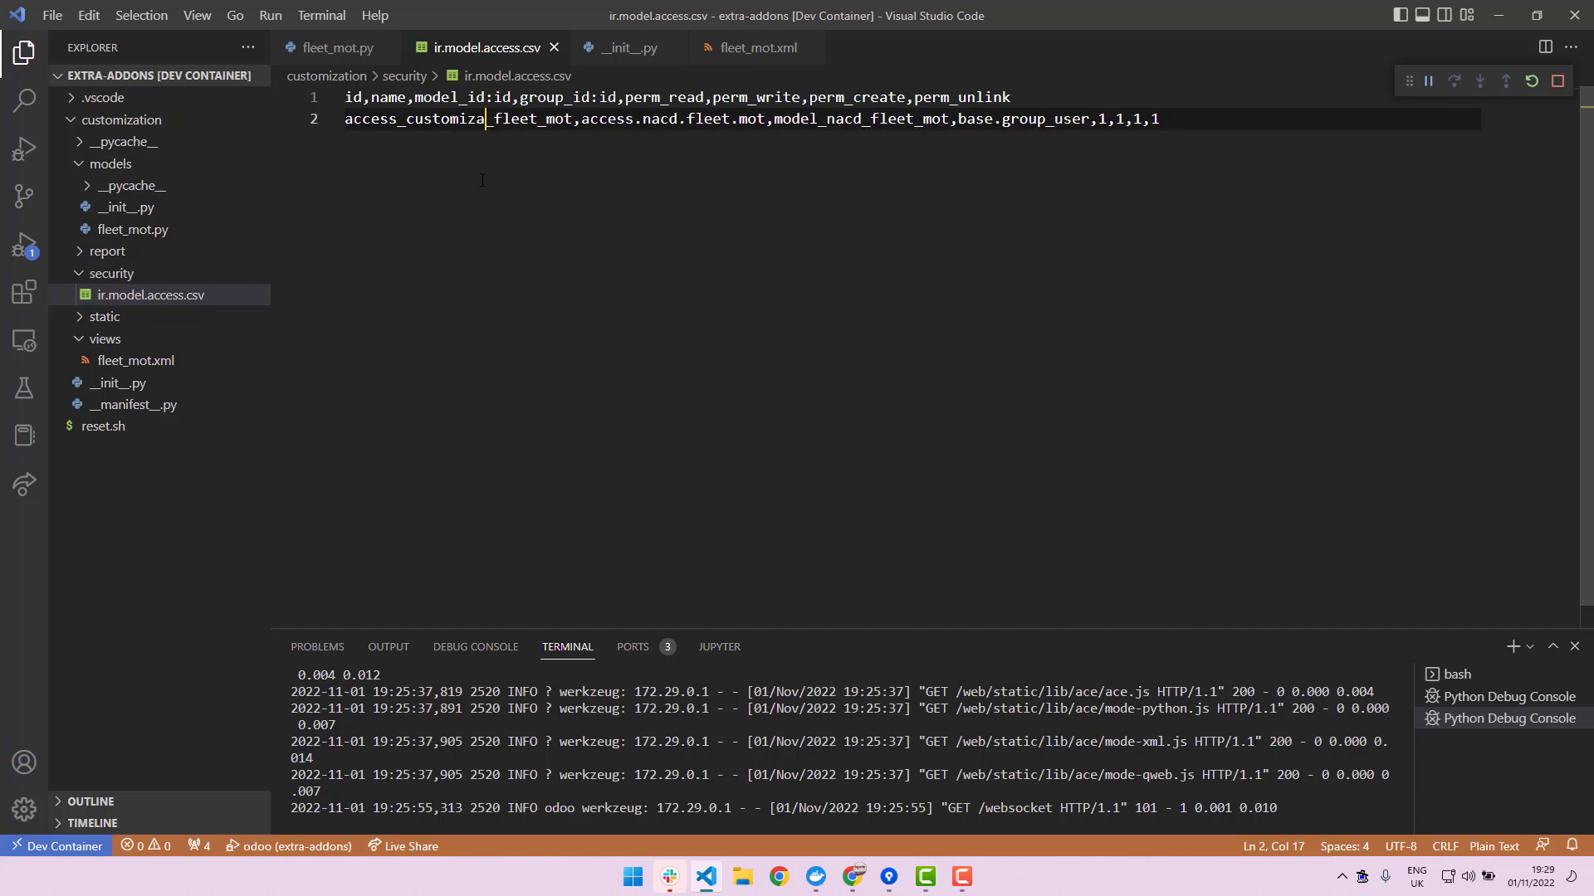
pyautogui.write('e_fleet_mot')
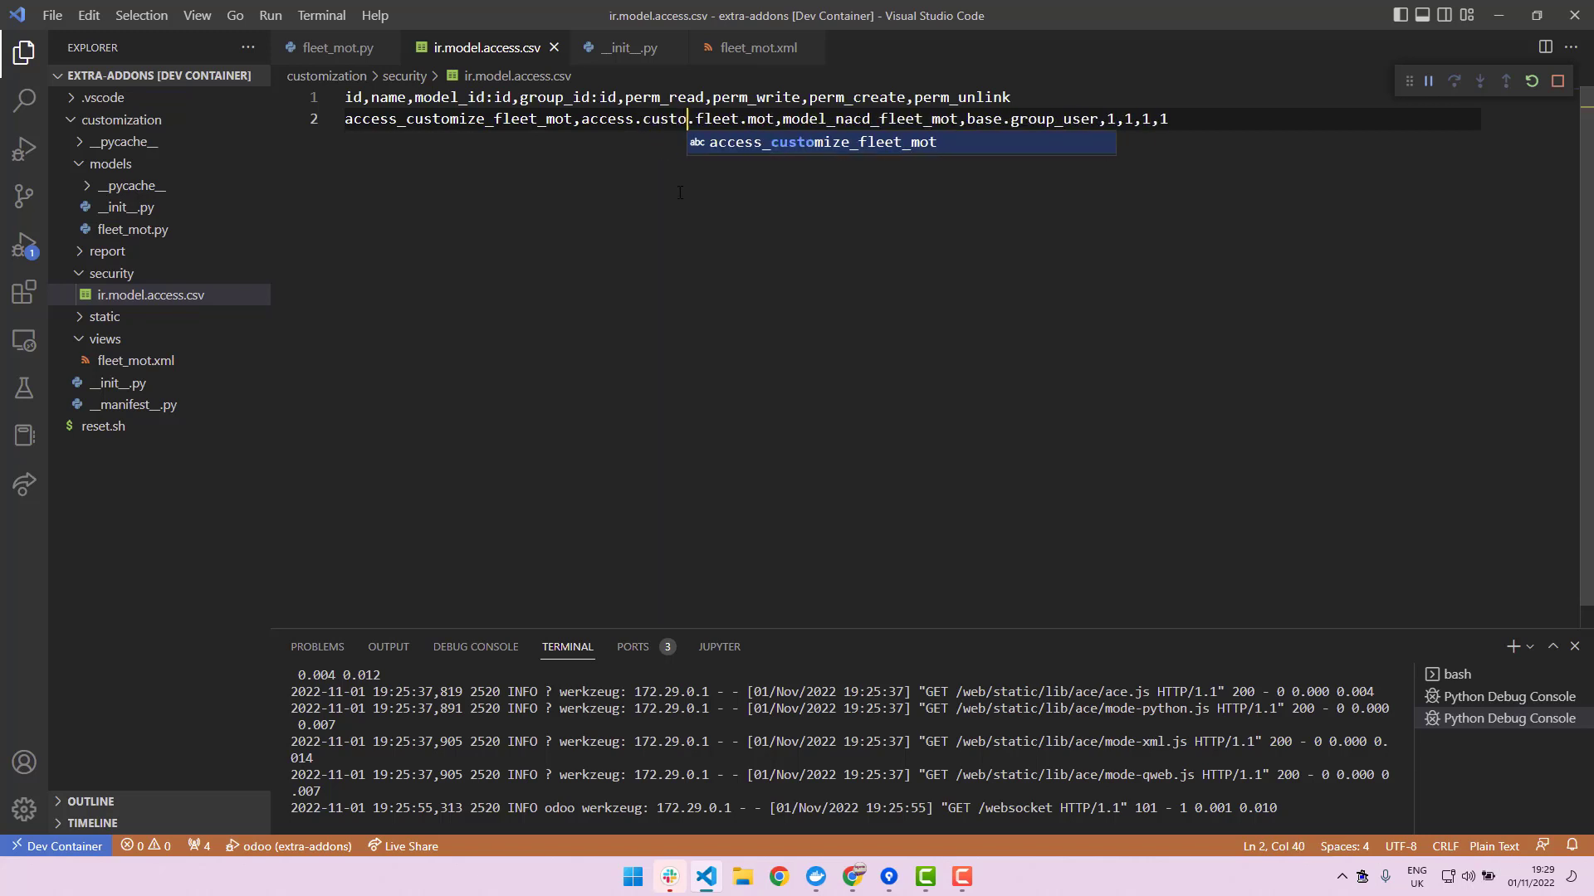
pyautogui.write('ize')
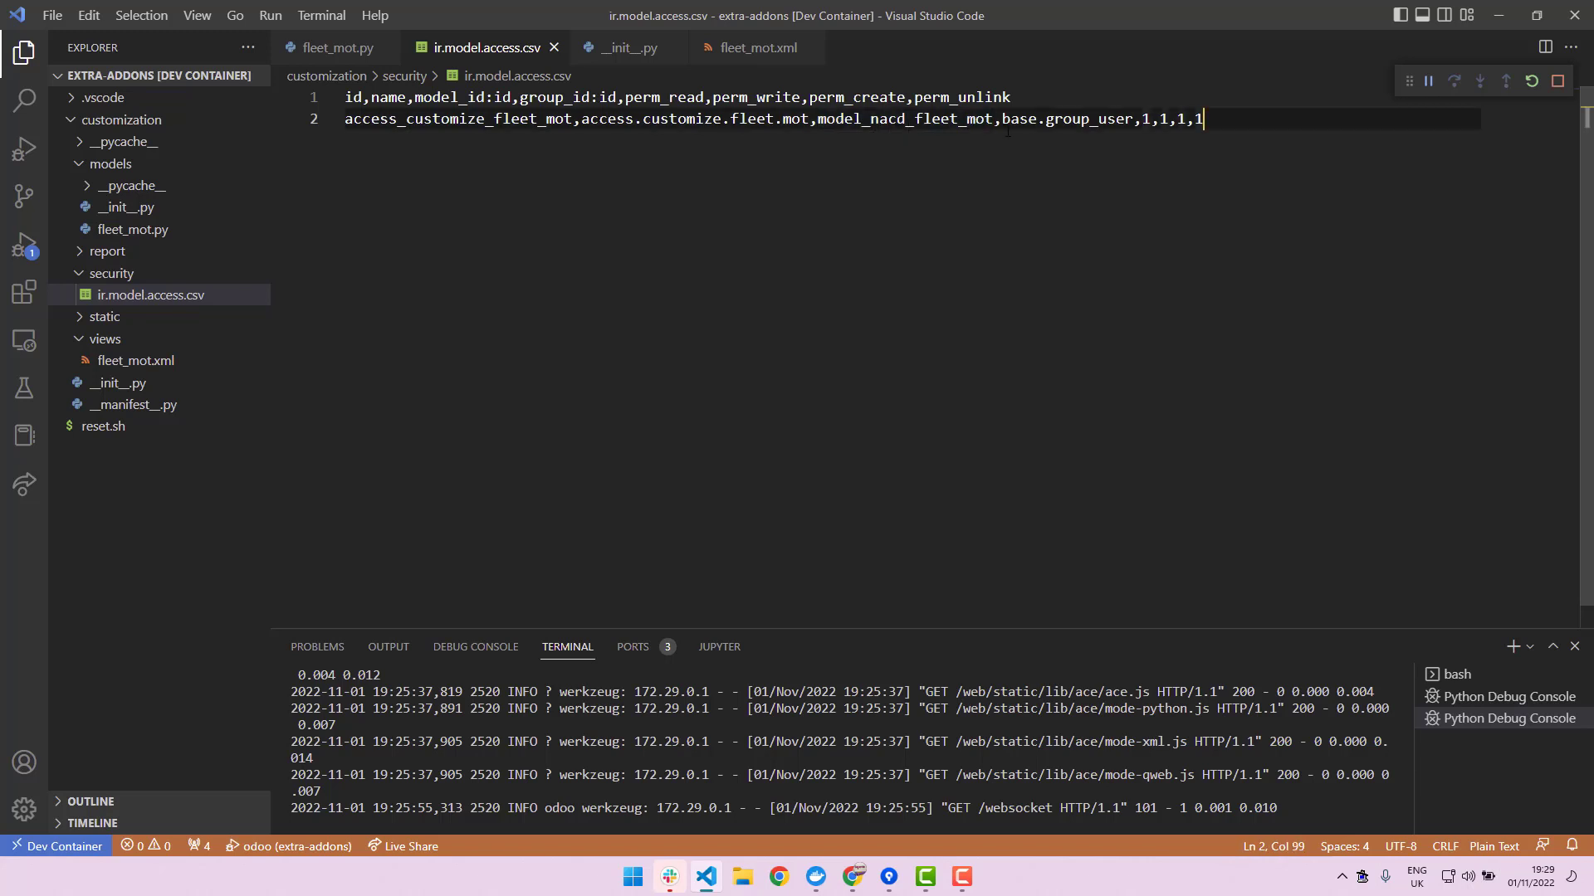
# - Check the _name in fleet_mot.py and set model_id to model_customize.fleet.mot
pyautogui.click(334, 47)
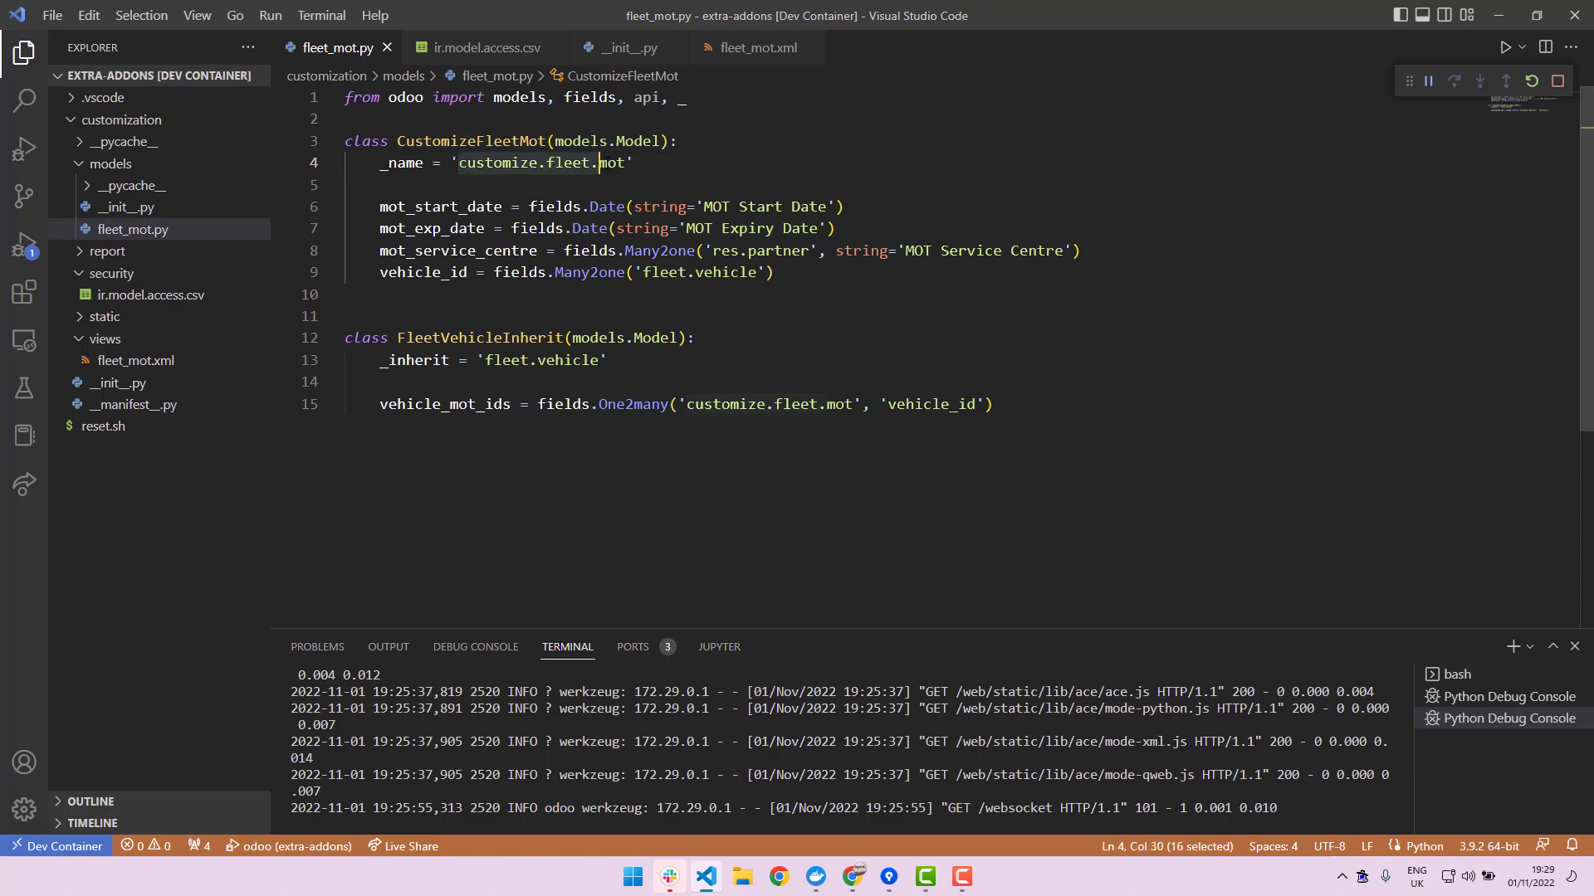
pyautogui.moveTo(585, 208)
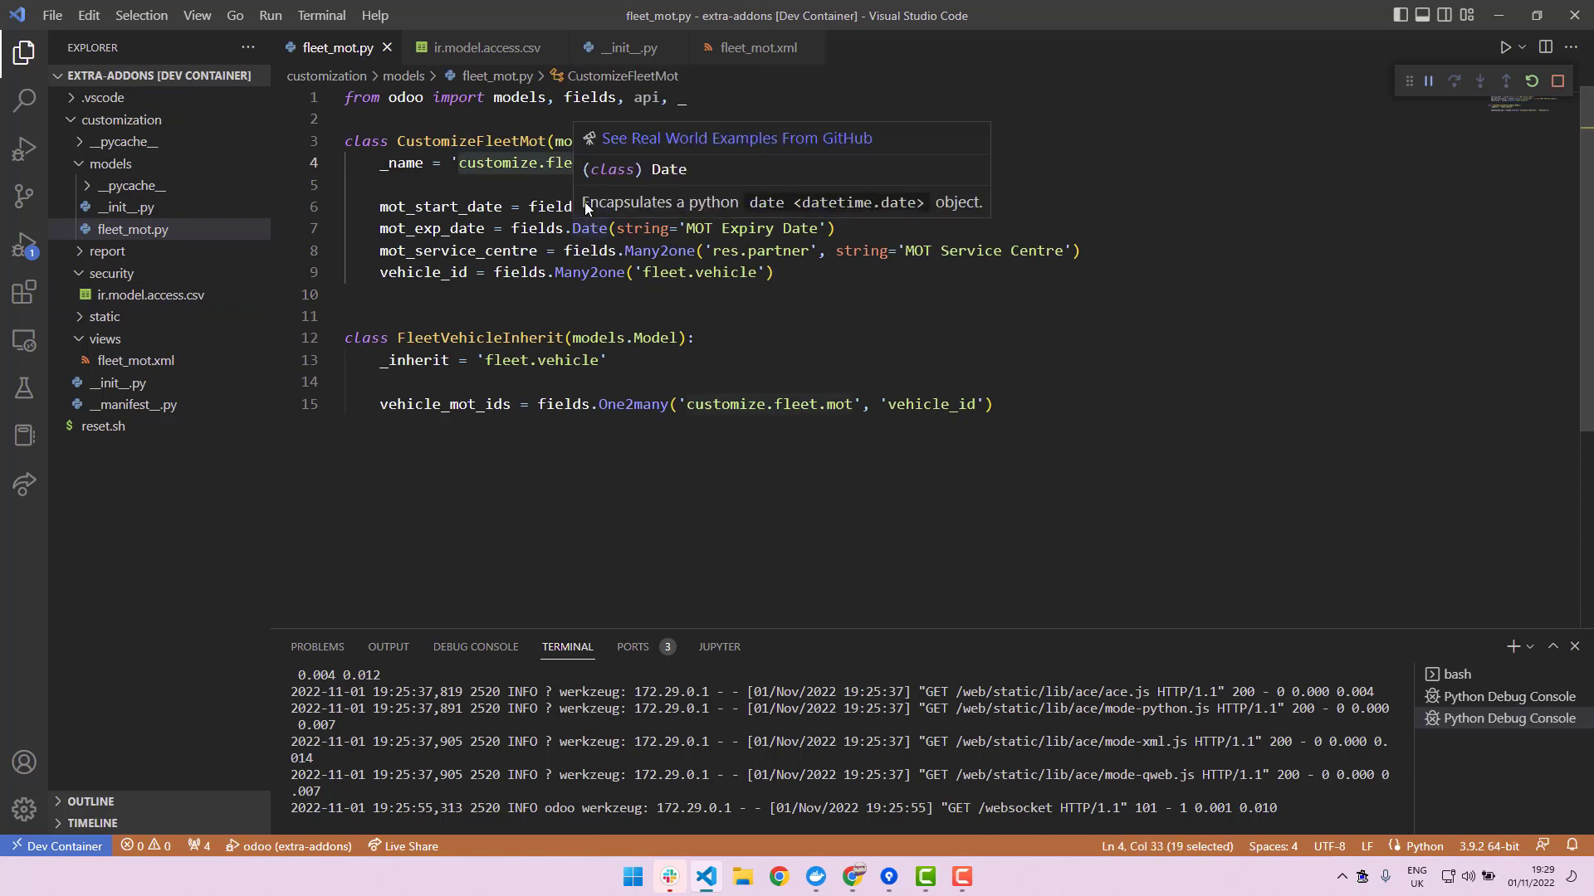
pyautogui.click(479, 47)
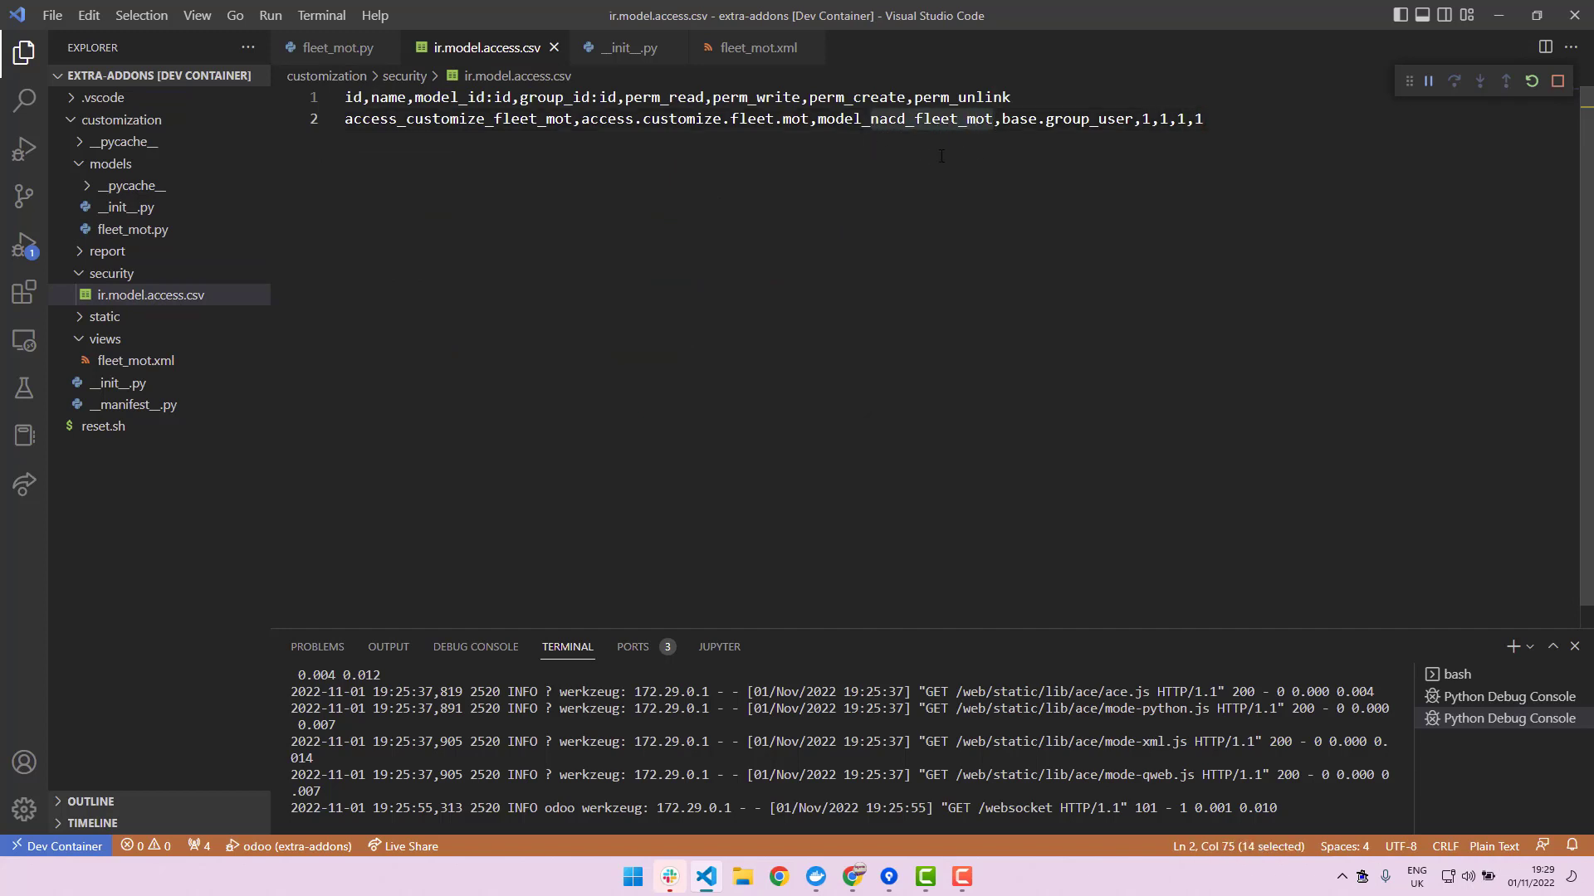
pyautogui.write('model_customize.fleet.mot')
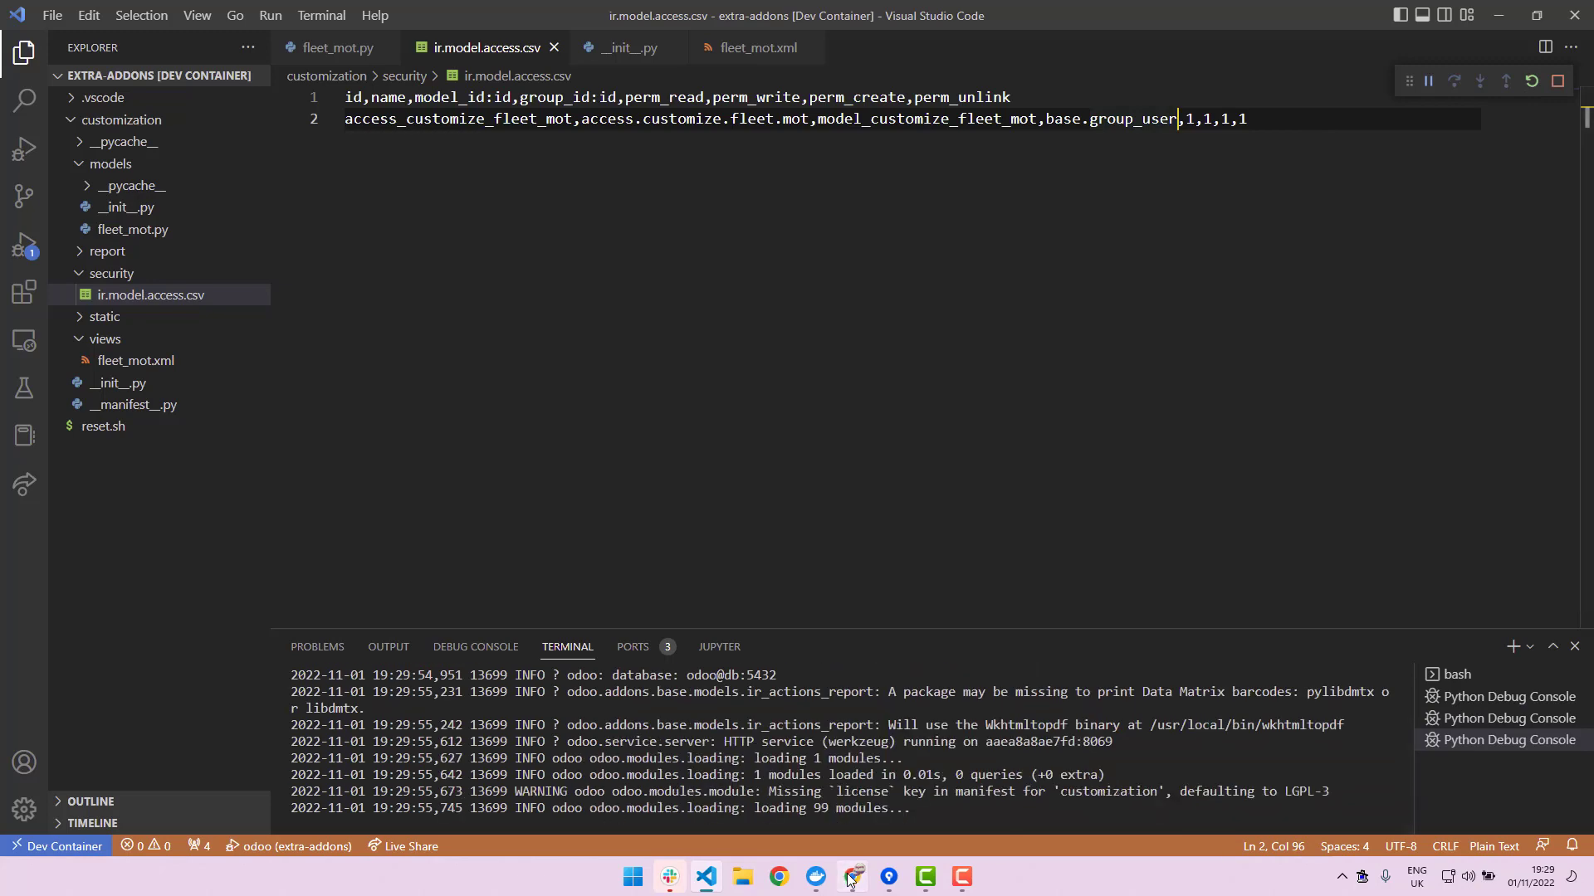
# - Return to Odoo in Chrome and reach the main apps overview after the restart
pyautogui.click(850, 876)
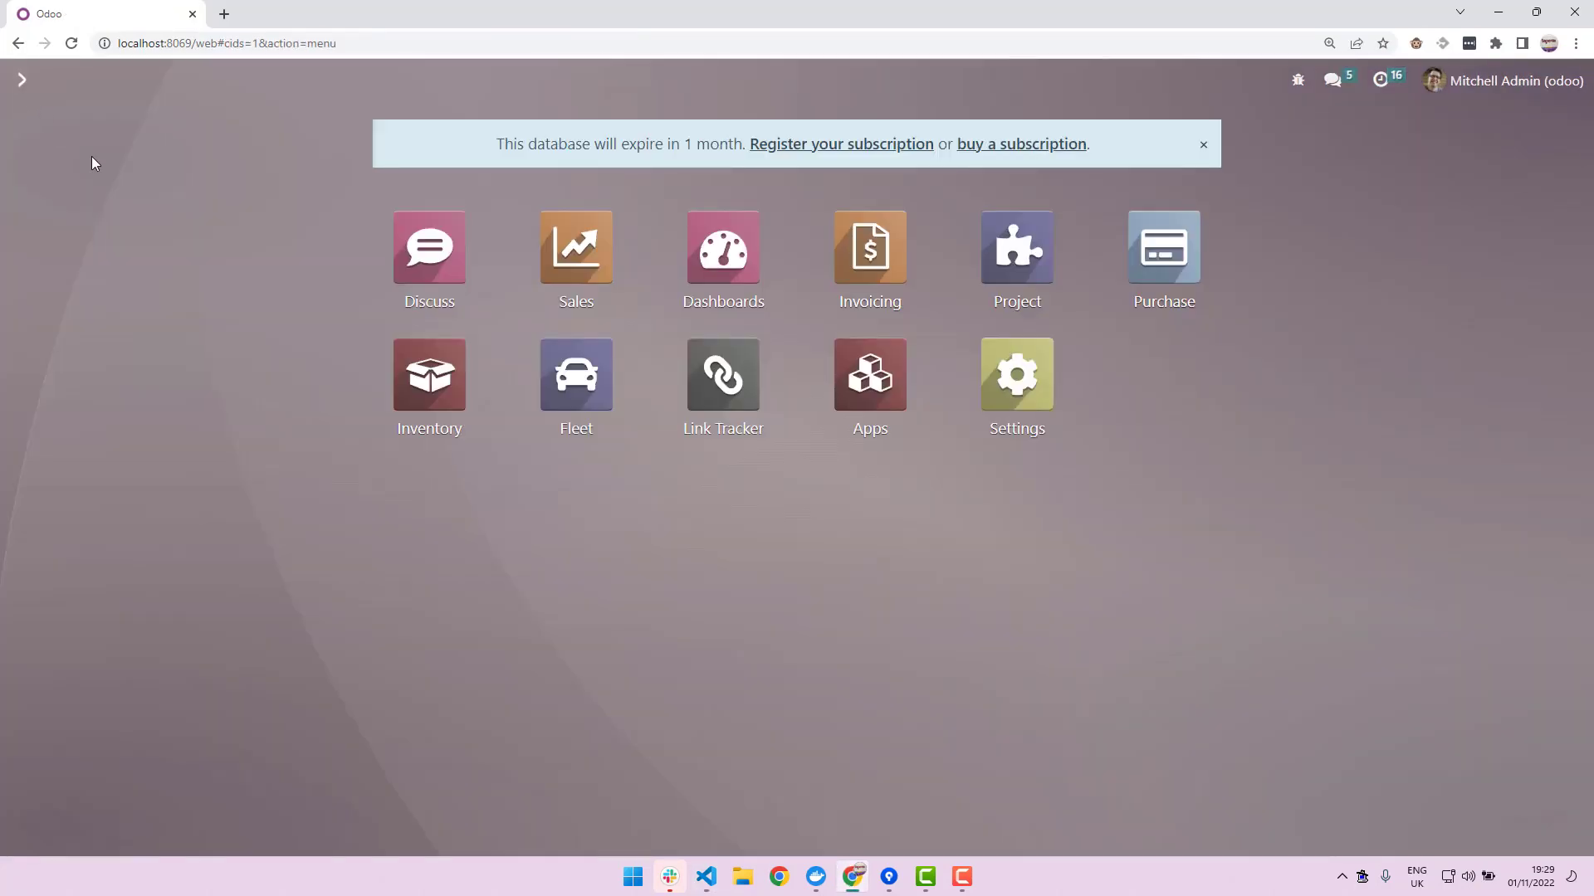
pyautogui.click(870, 374)
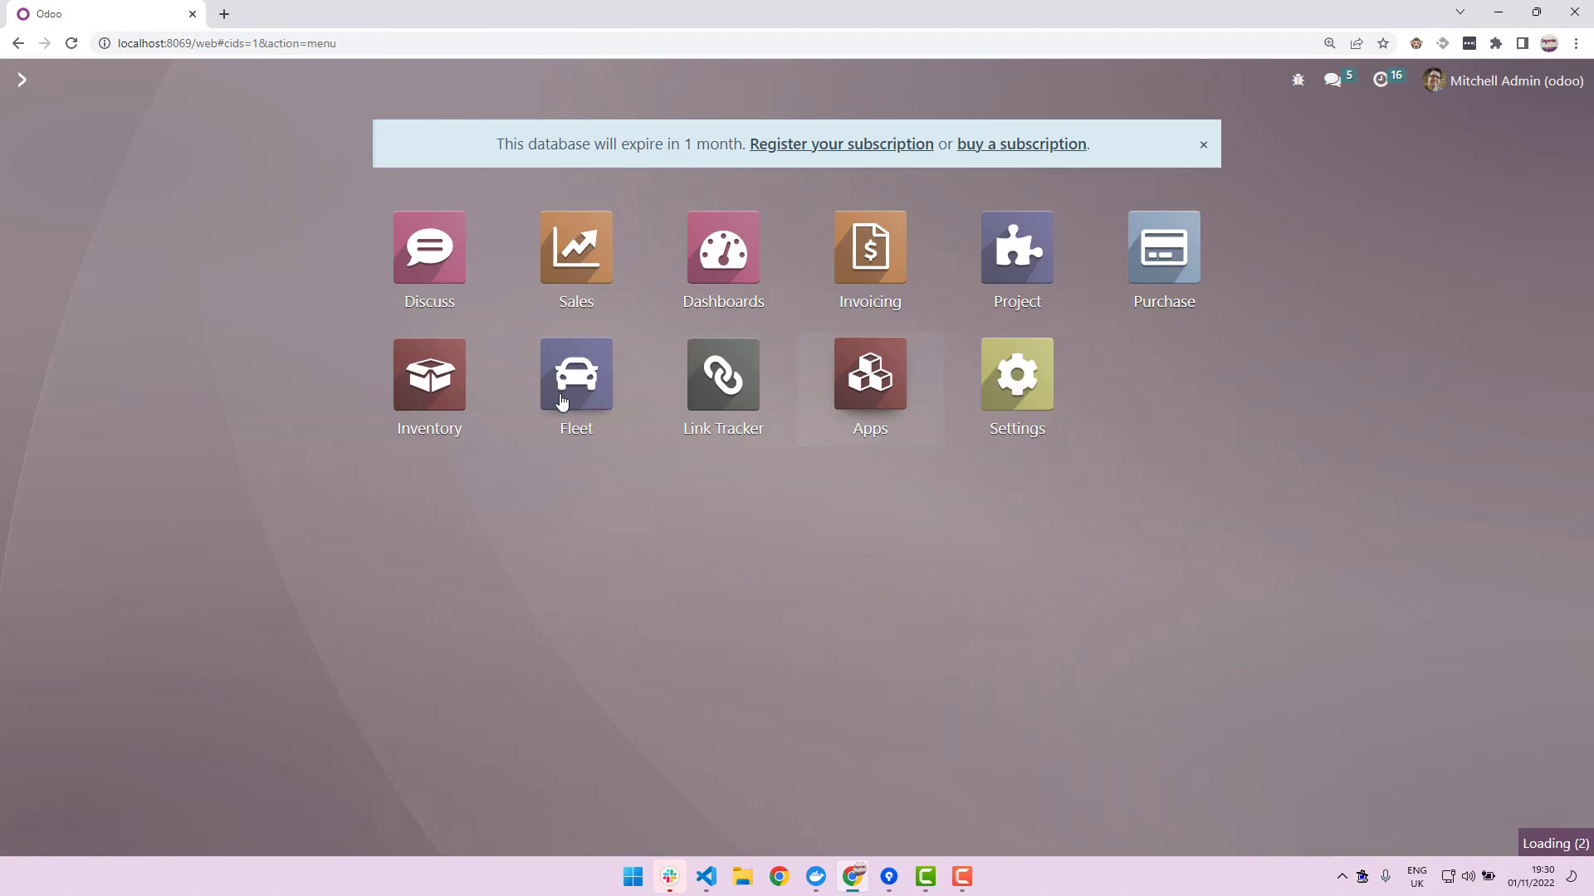
pyautogui.click(870, 374)
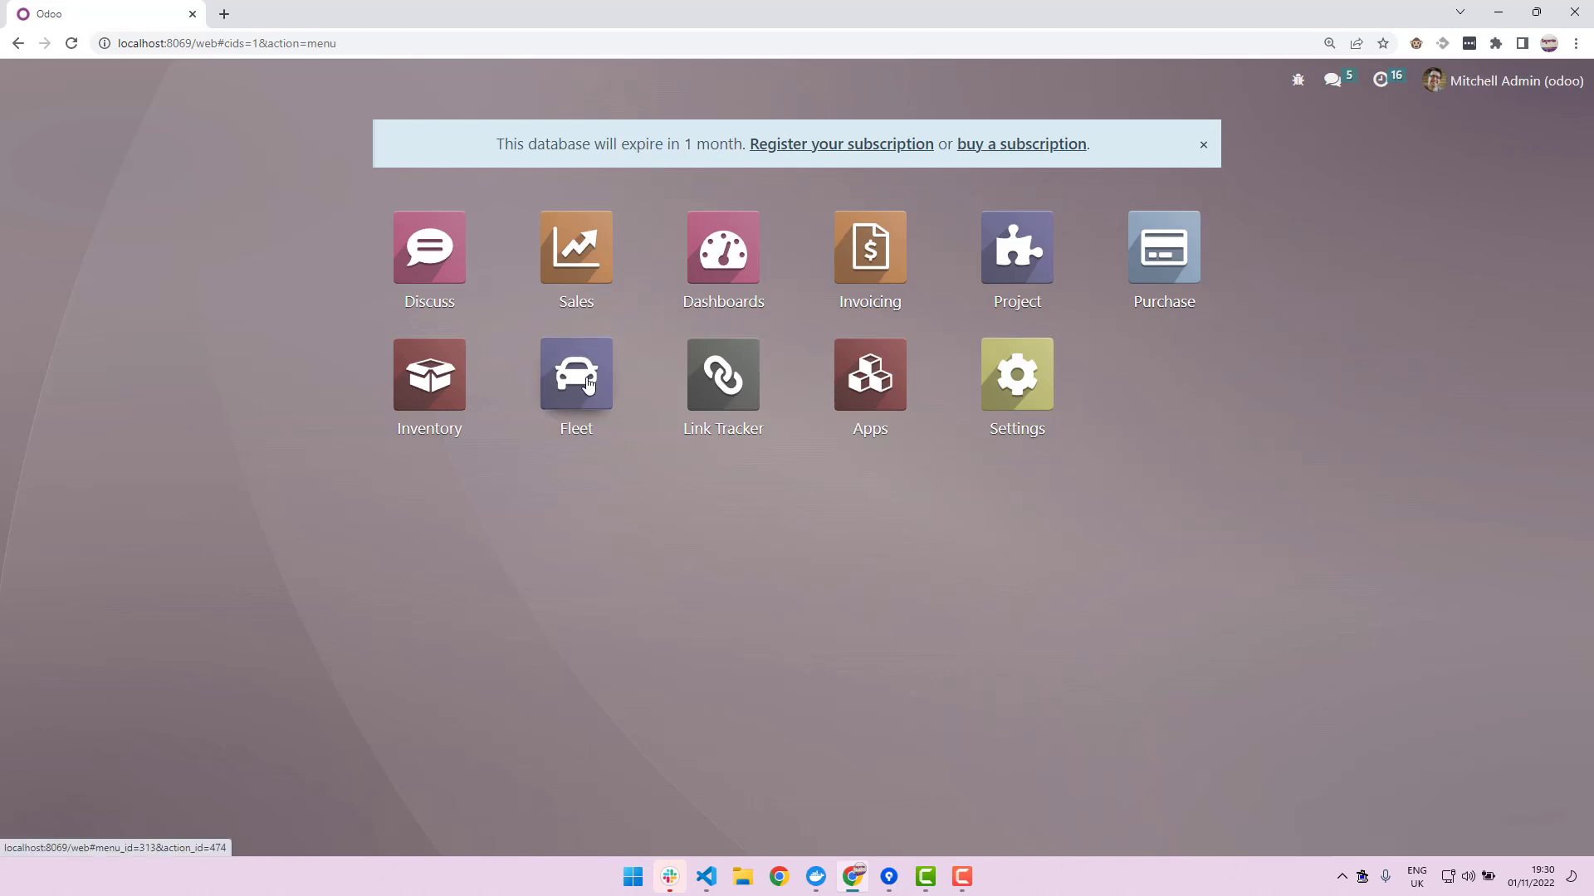
# - Open the Opel/Astra 1-ACK-205 vehicle in Fleet and show its MOT tab
pyautogui.click(576, 374)
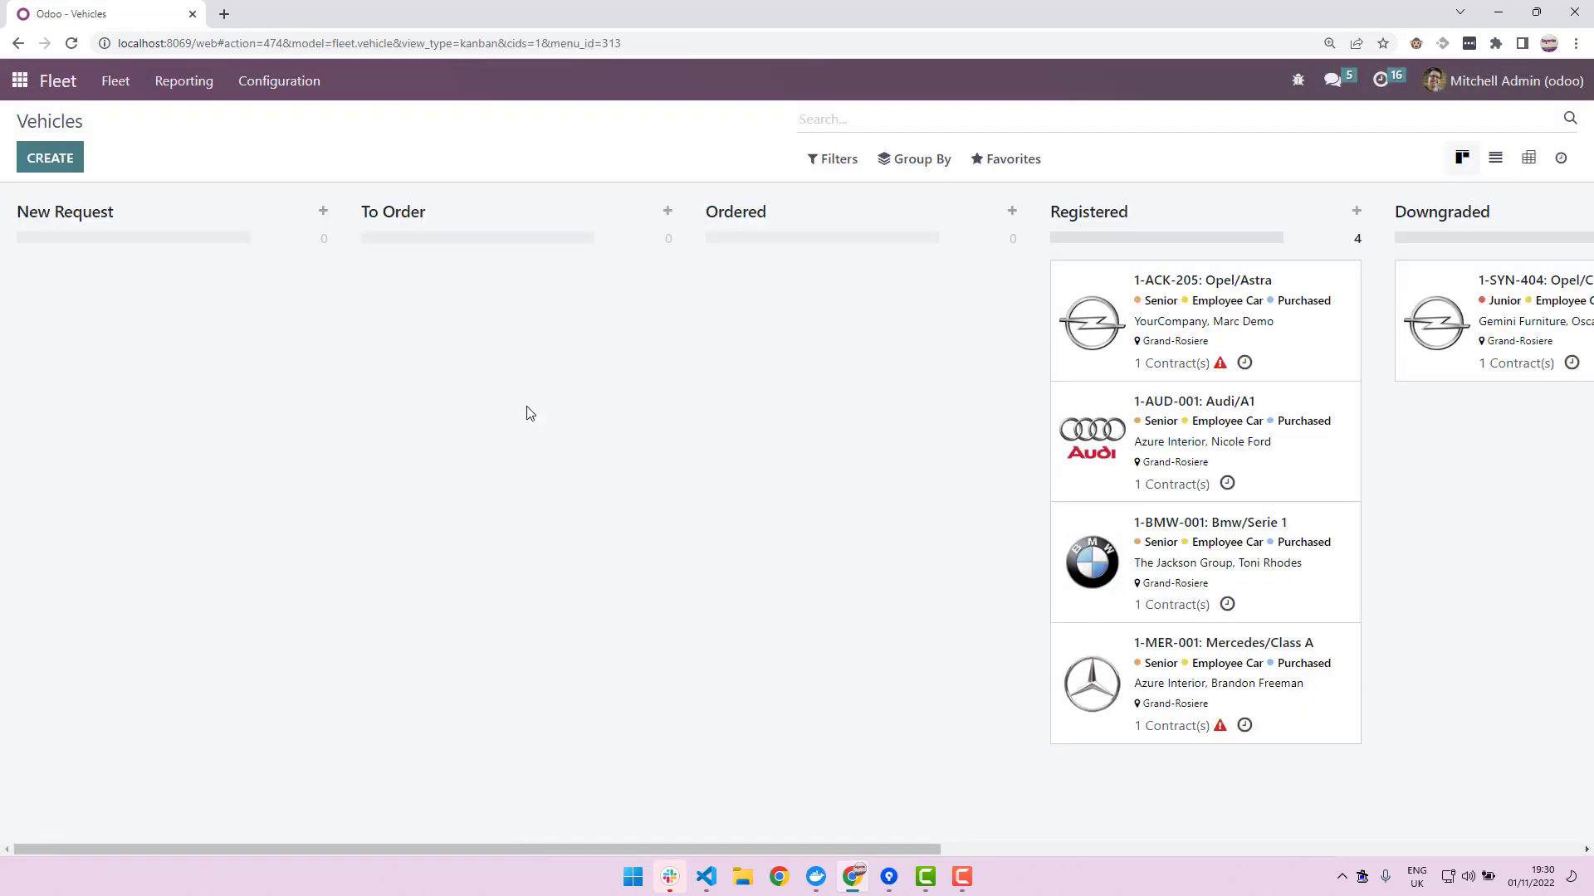
pyautogui.moveTo(1235, 306)
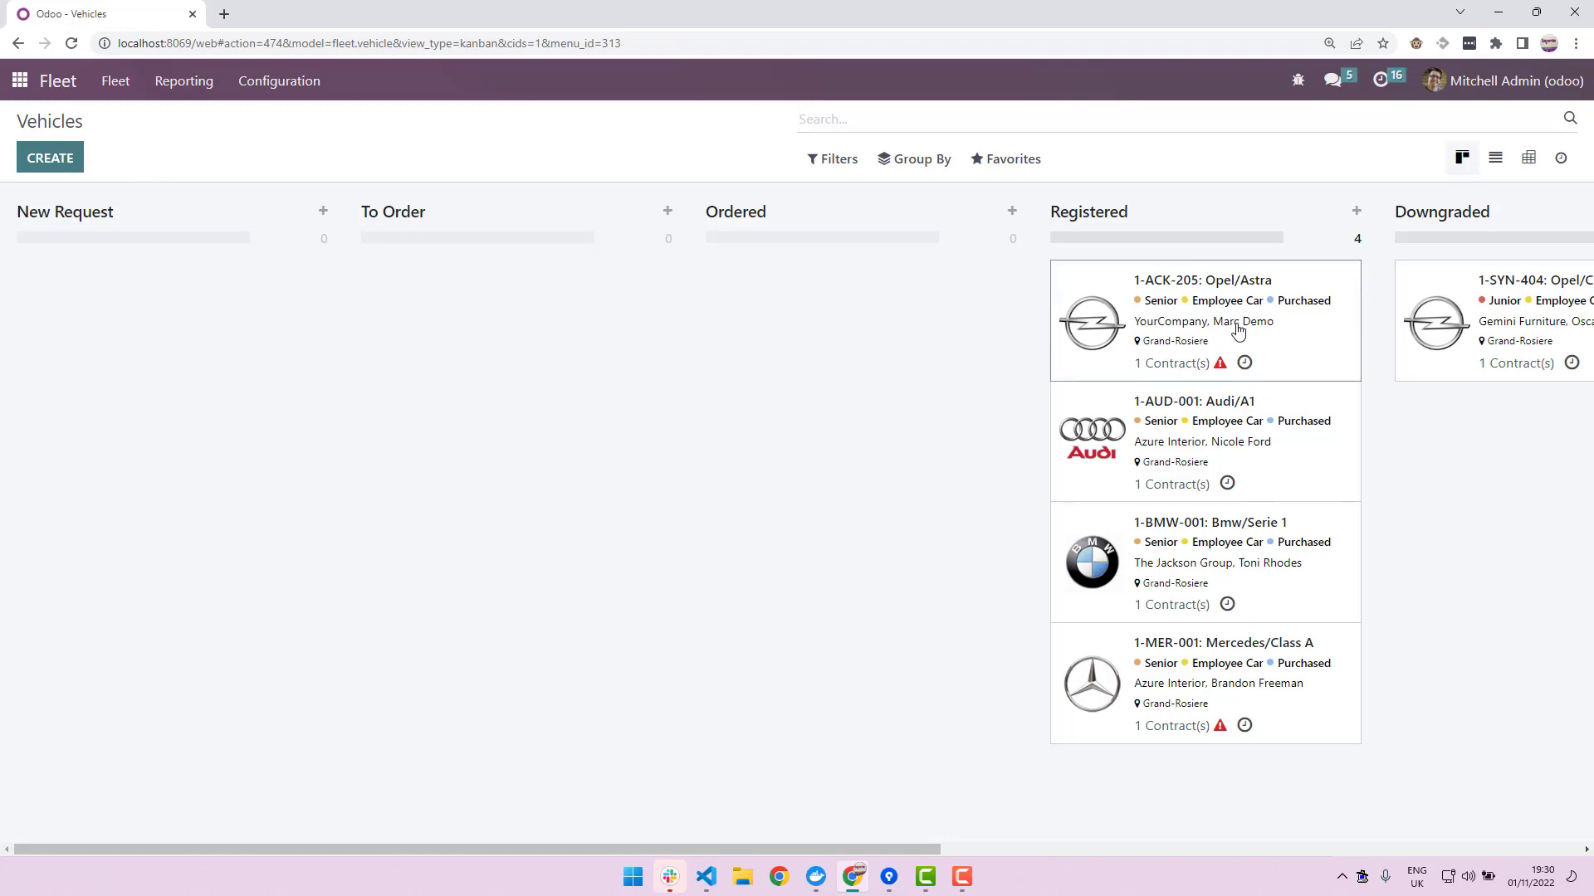
pyautogui.click(1201, 279)
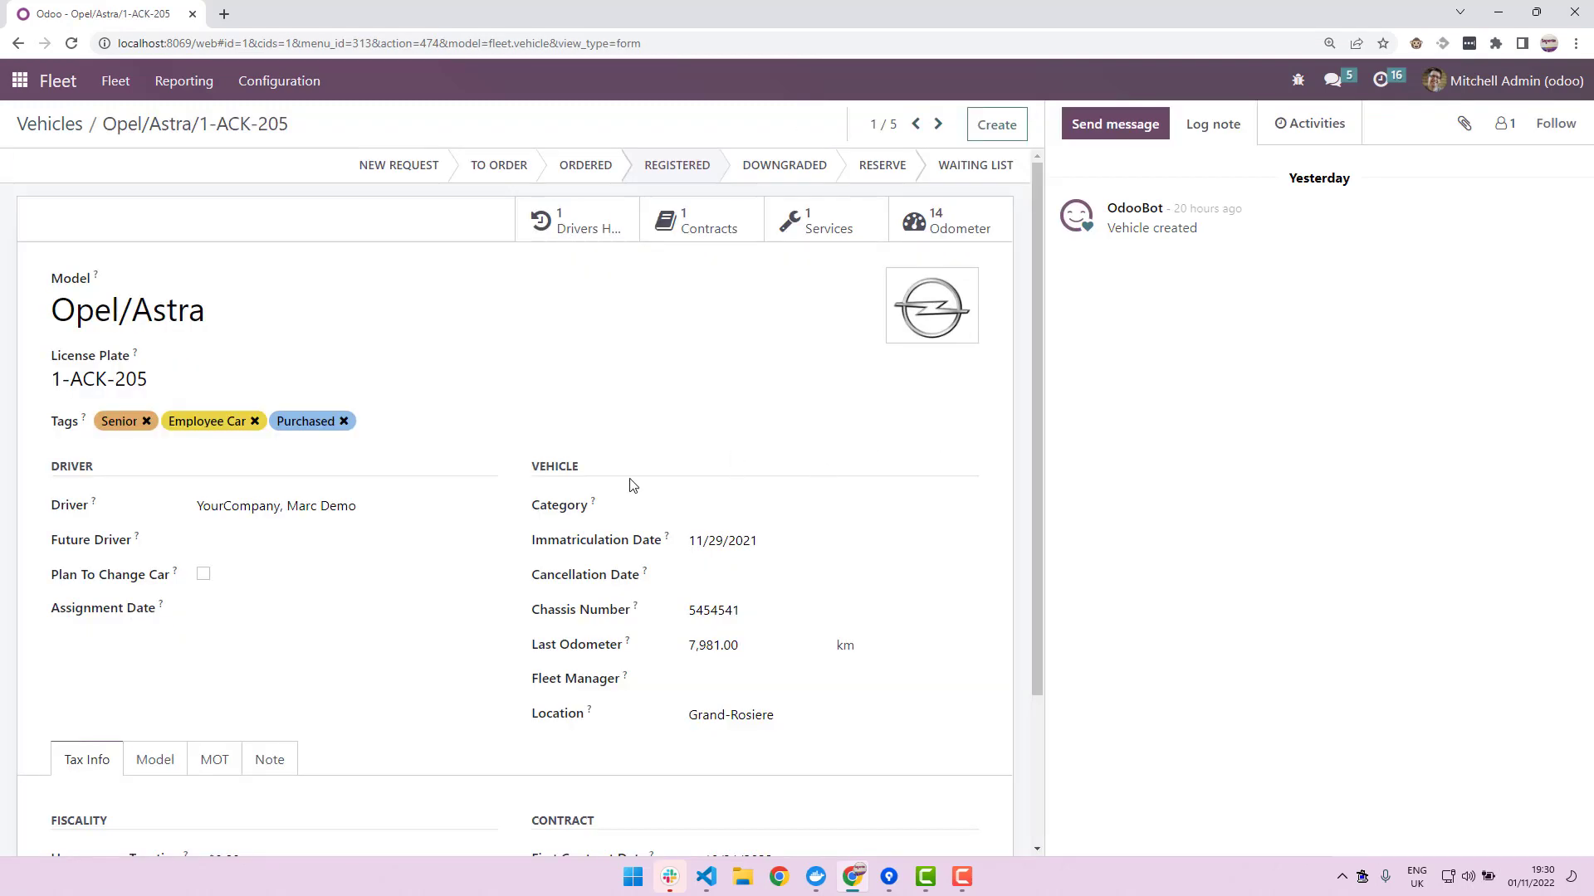
pyautogui.scroll(-3)
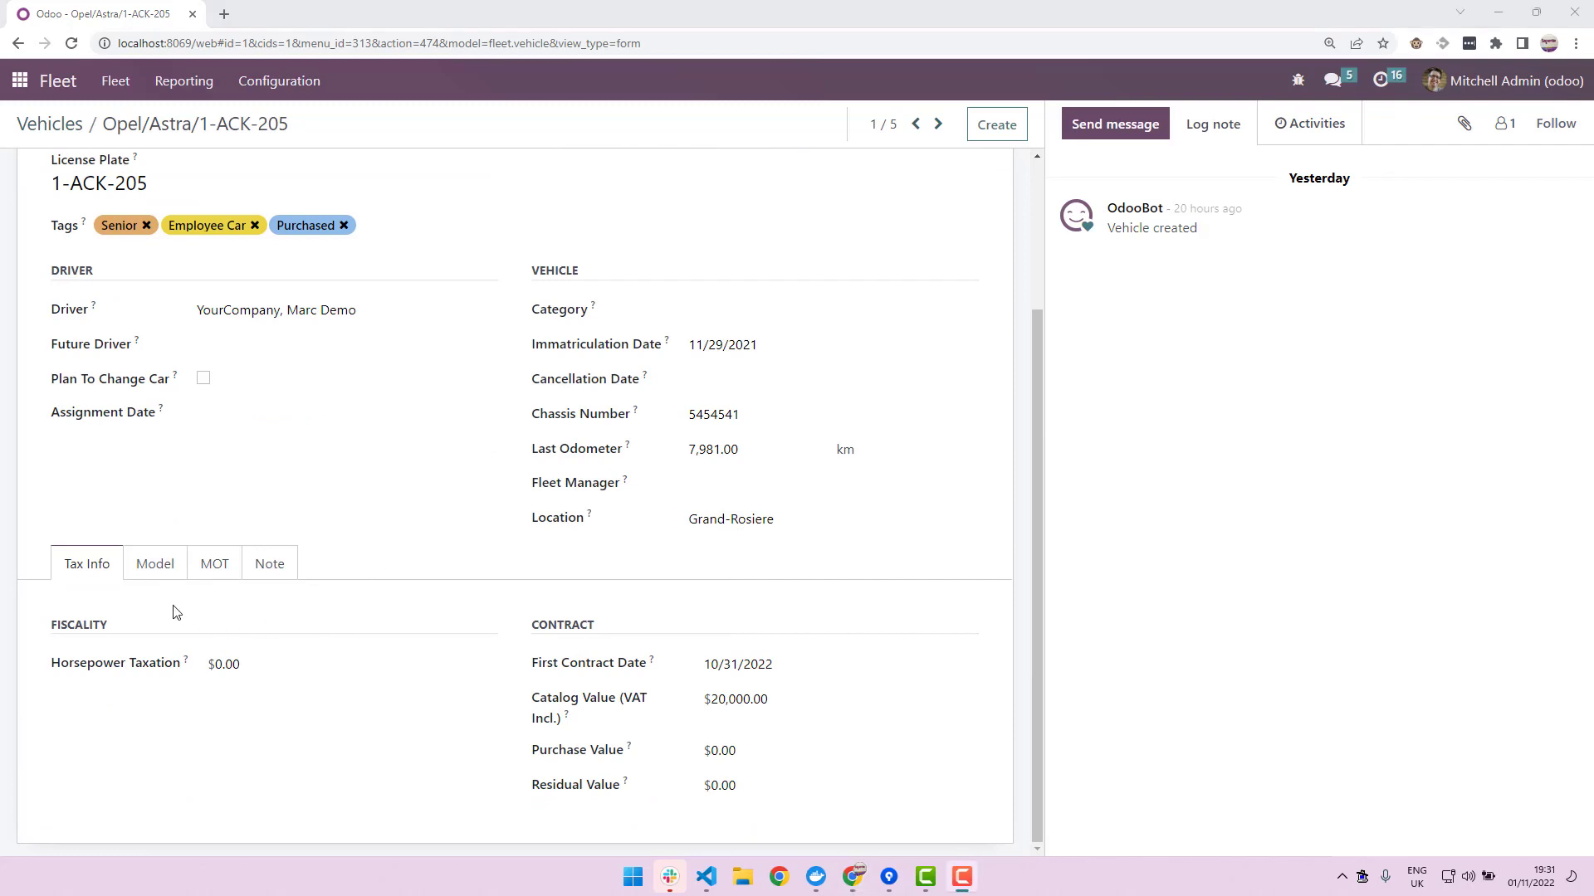
pyautogui.moveTo(214, 565)
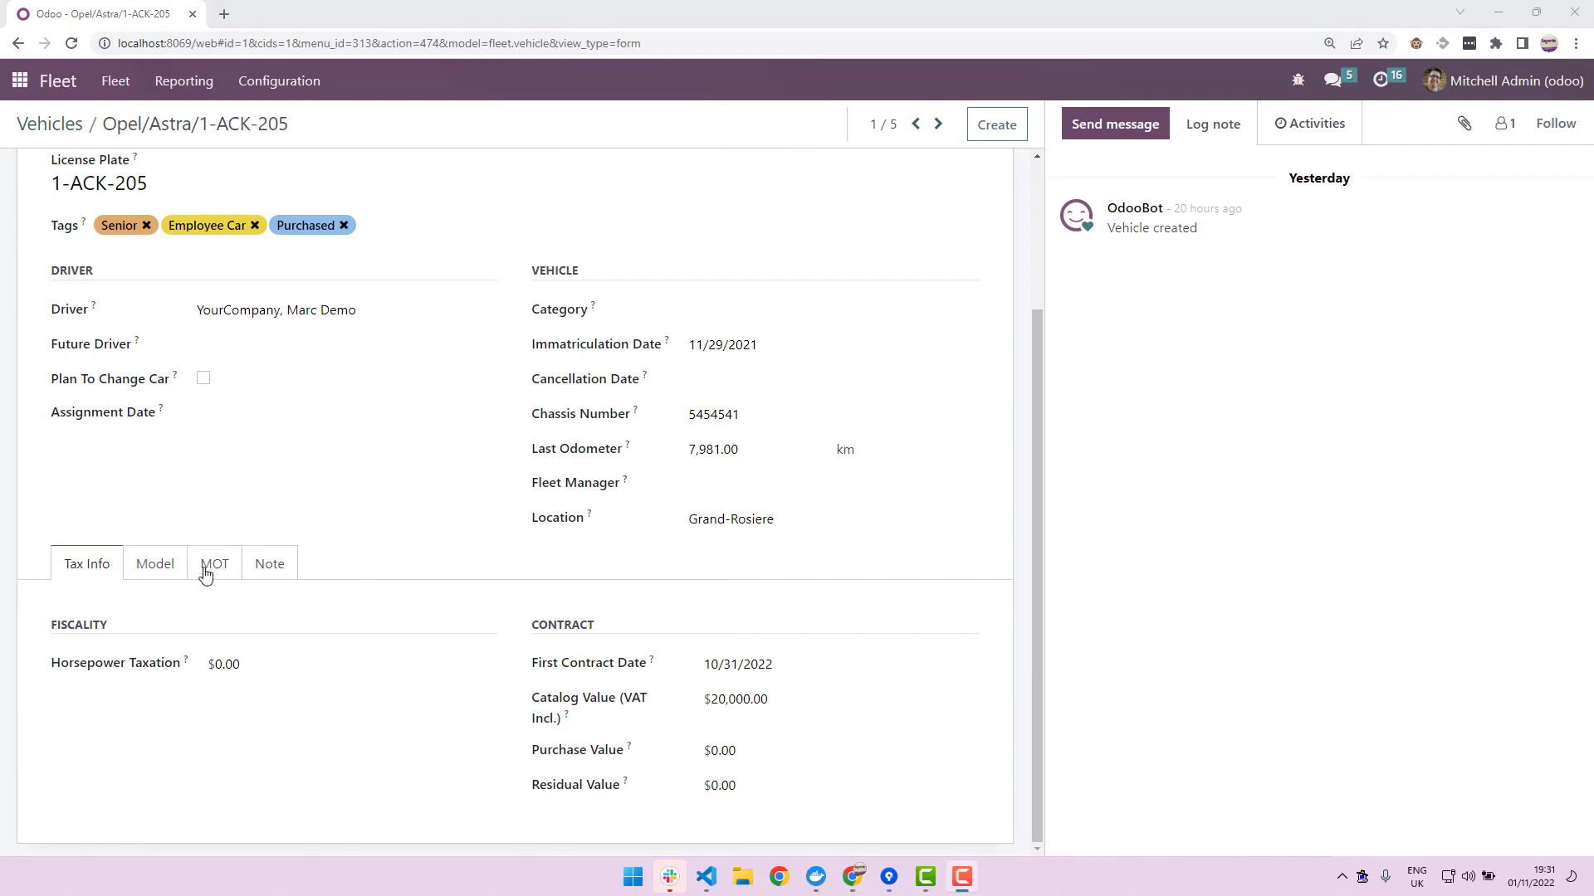
pyautogui.moveTo(169, 567)
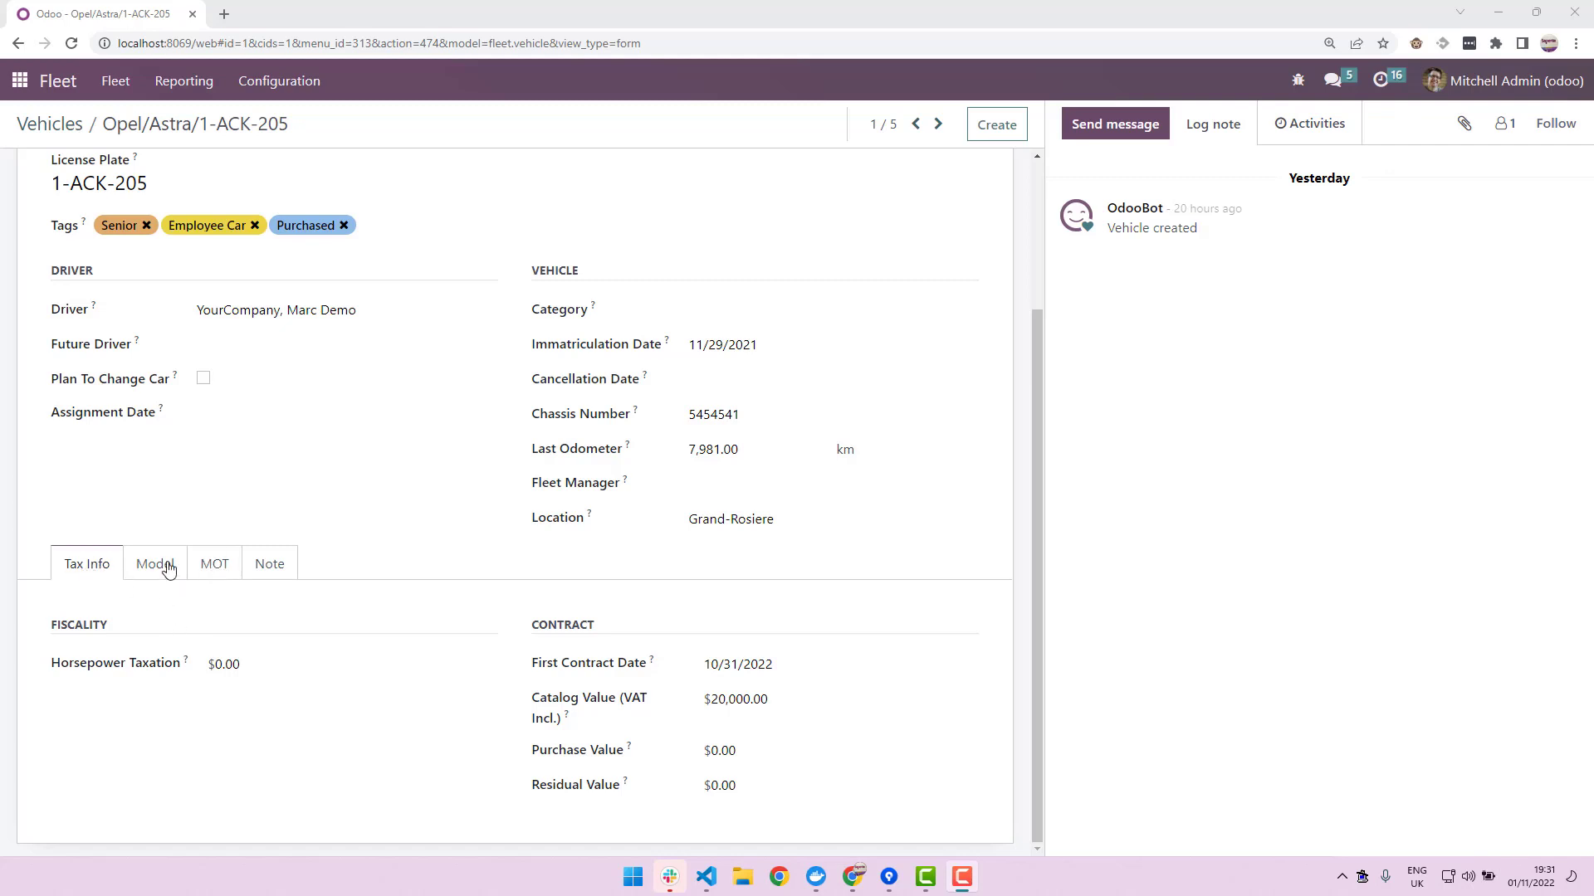
pyautogui.moveTo(216, 598)
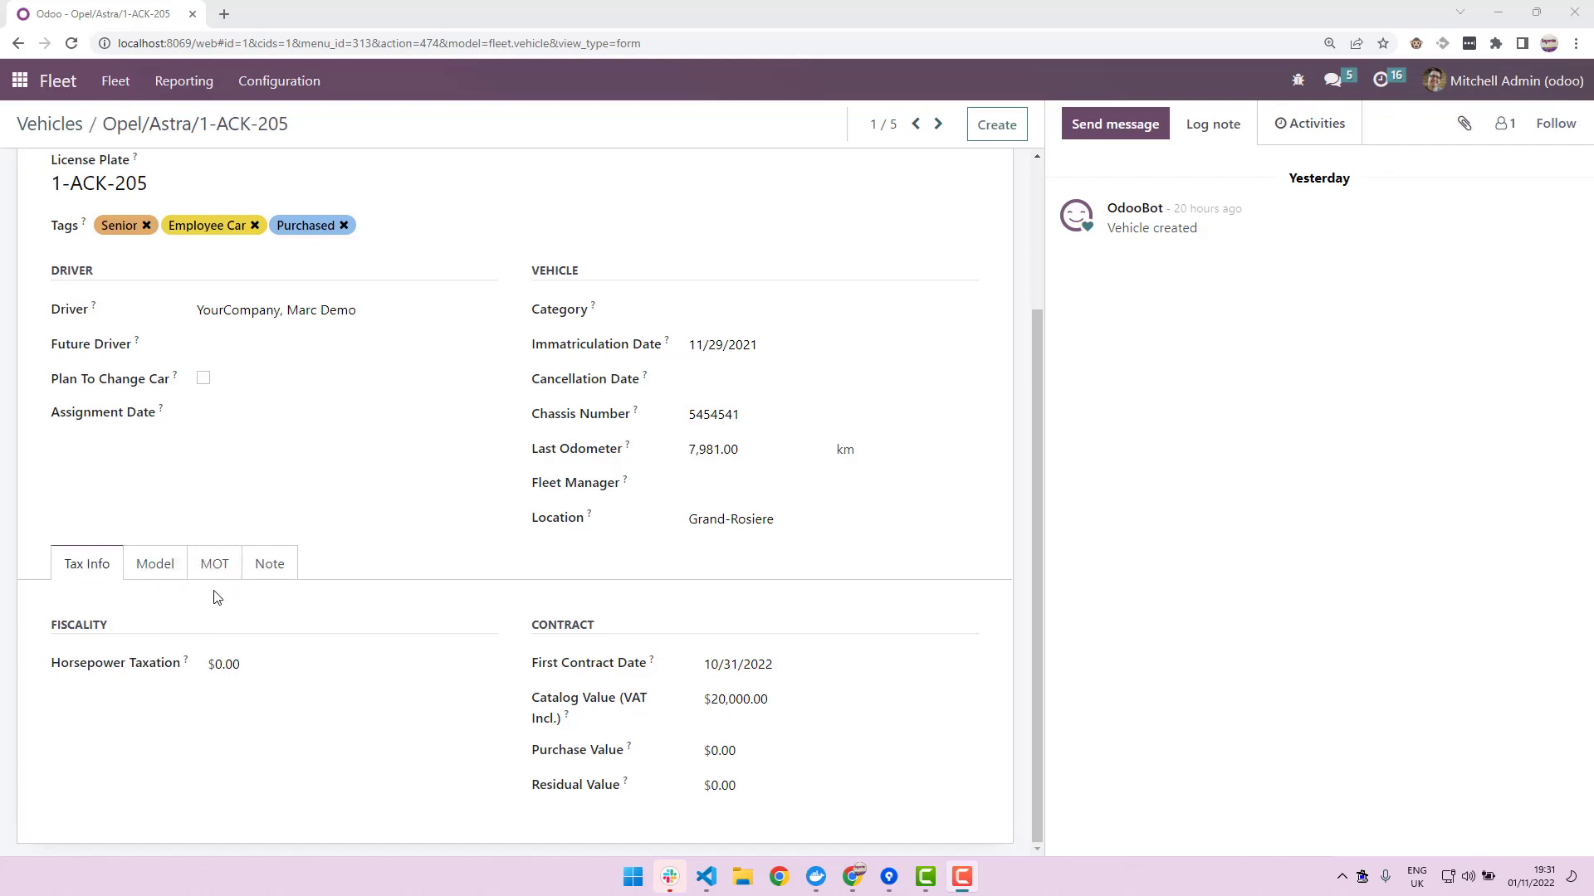
pyautogui.click(214, 564)
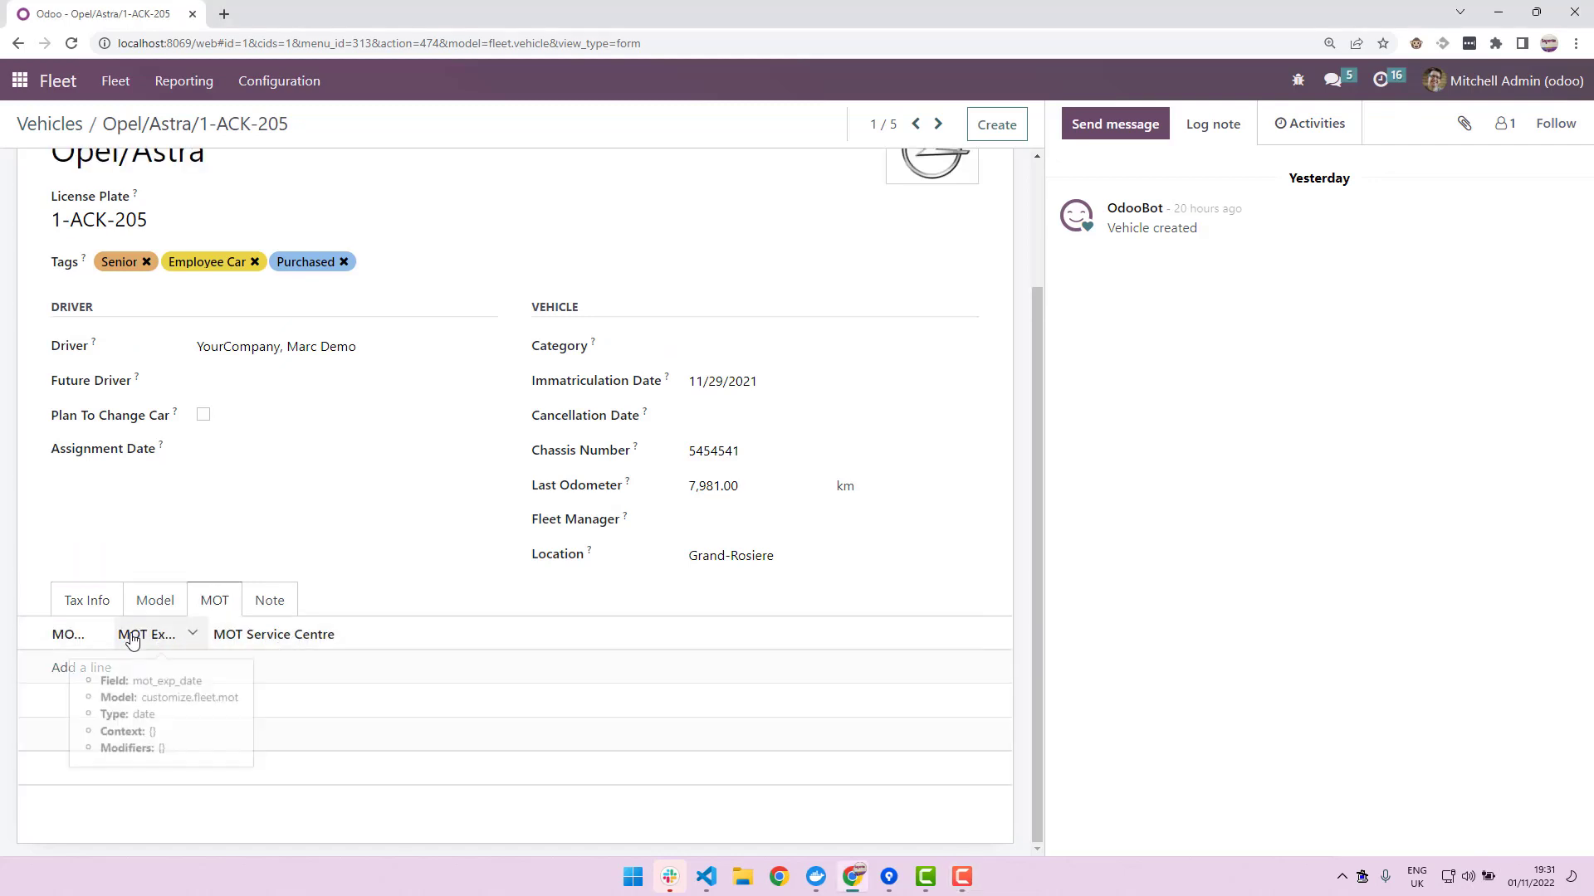
pyautogui.moveTo(68, 634)
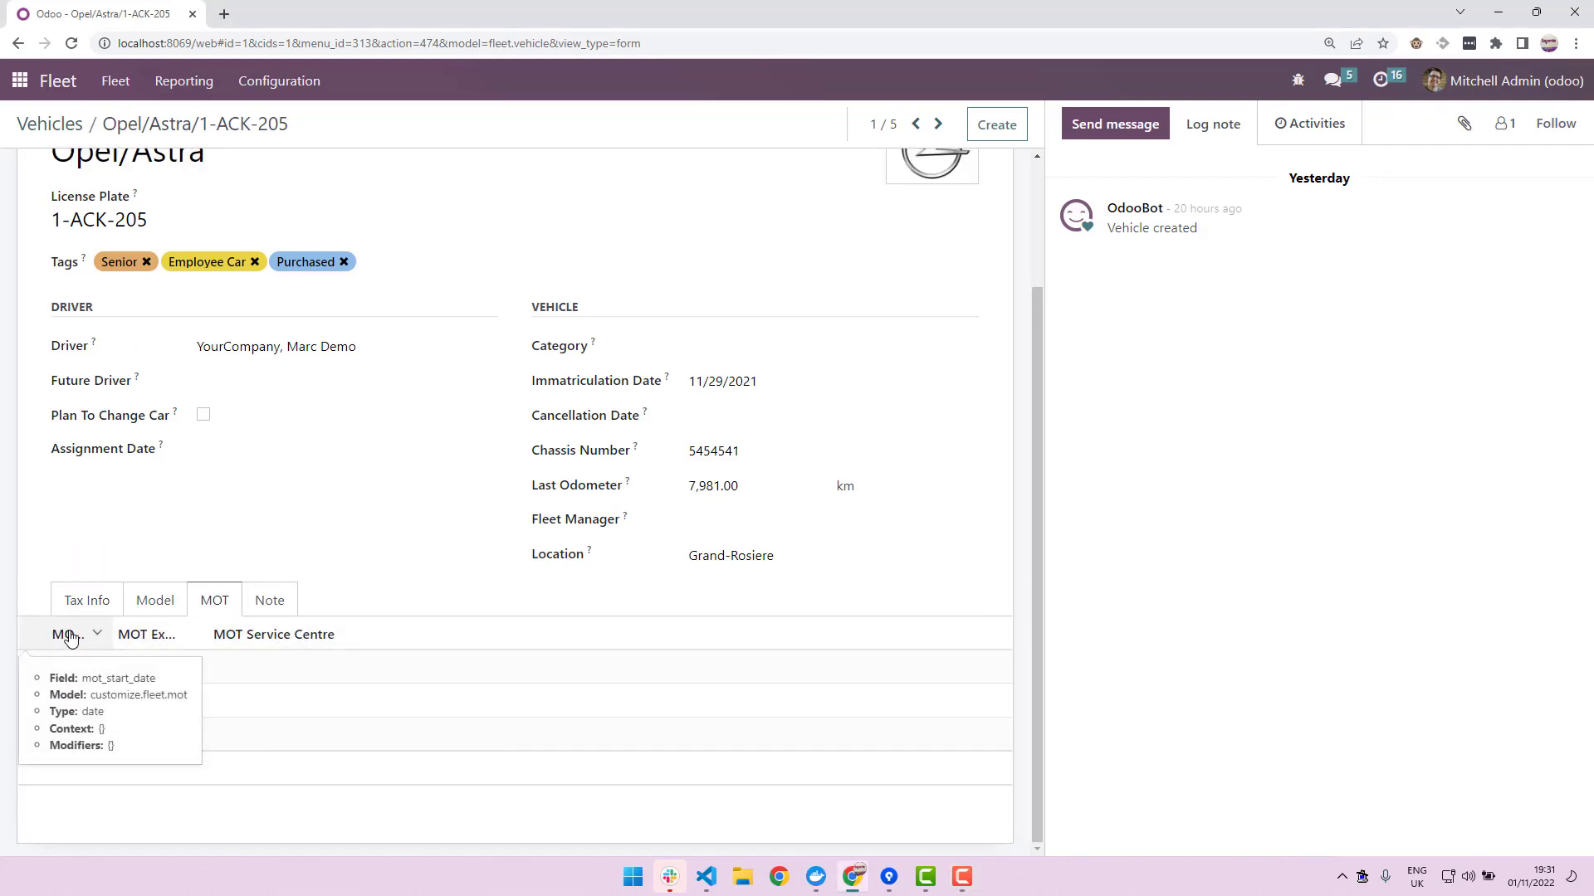
pyautogui.moveTo(148, 638)
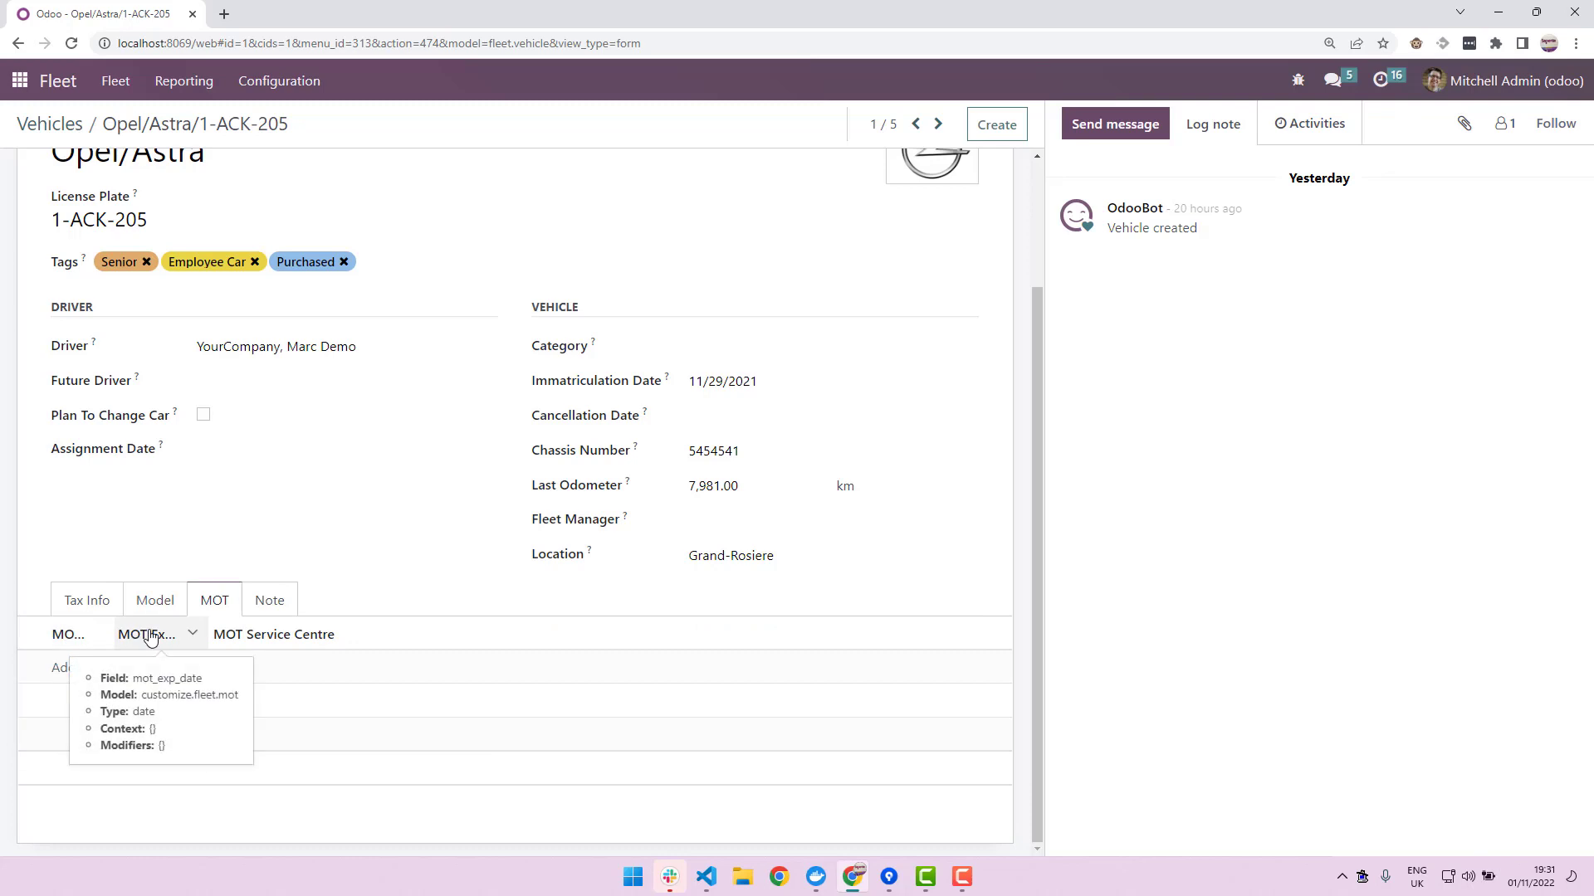
pyautogui.moveTo(247, 636)
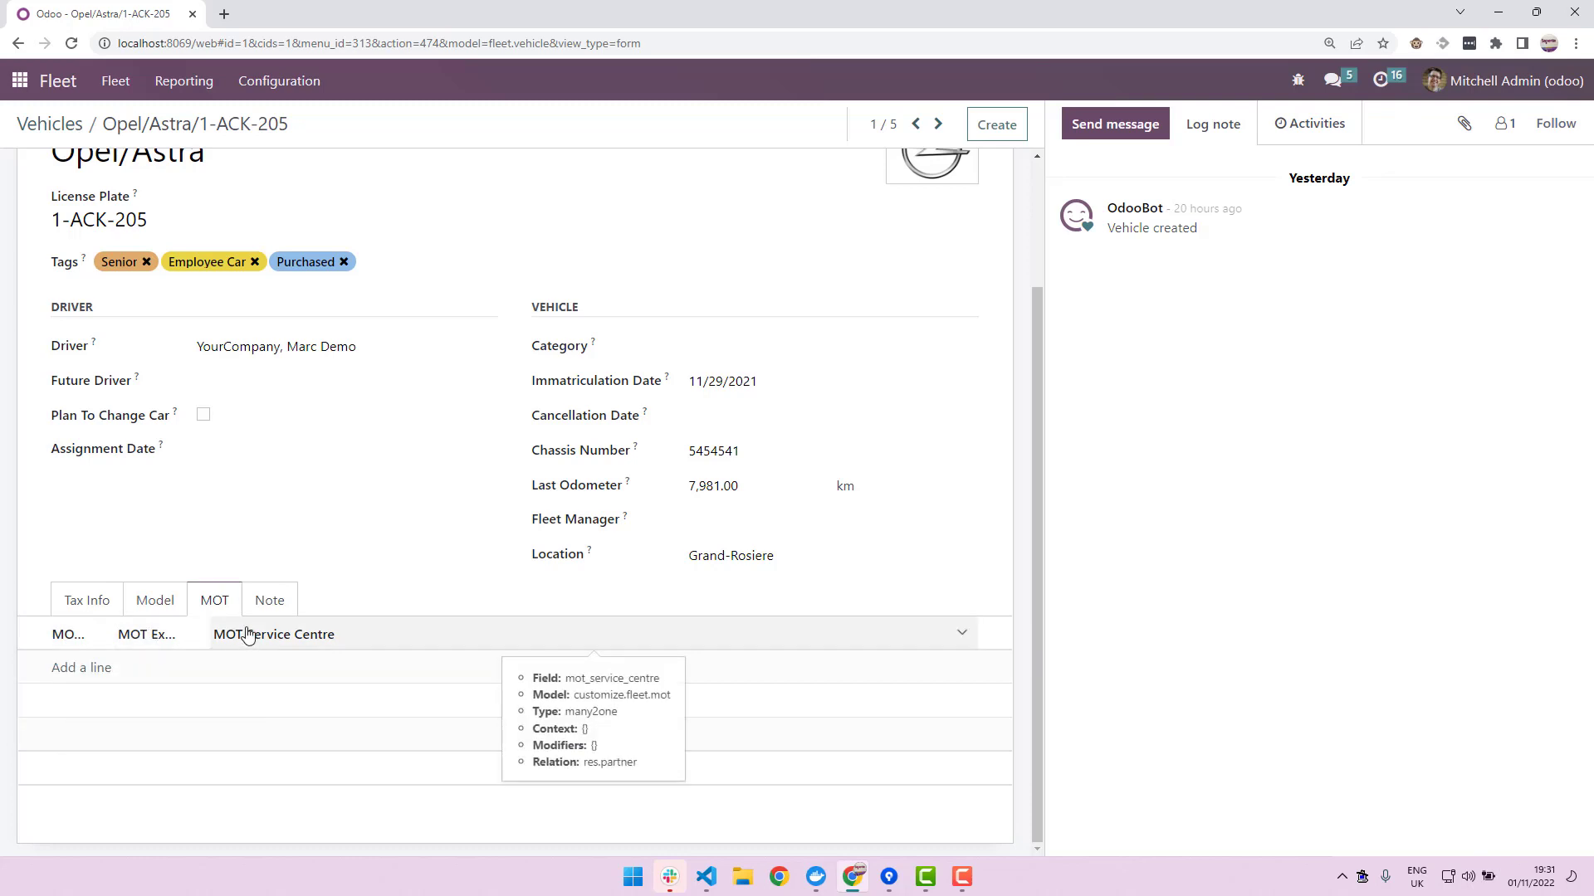
pyautogui.moveTo(84, 672)
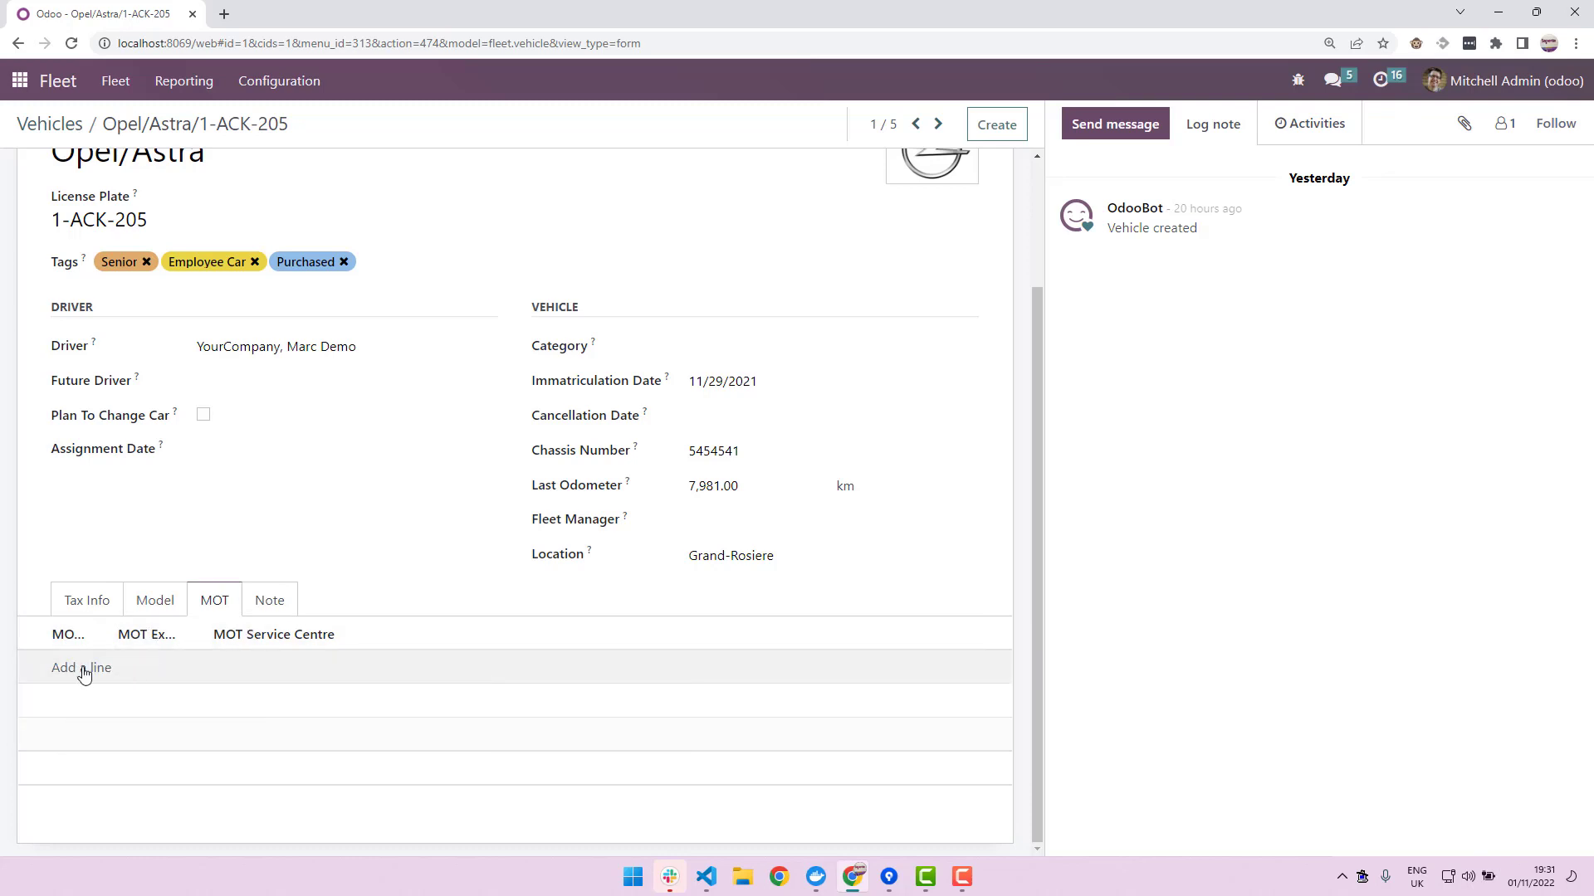
pyautogui.click(81, 668)
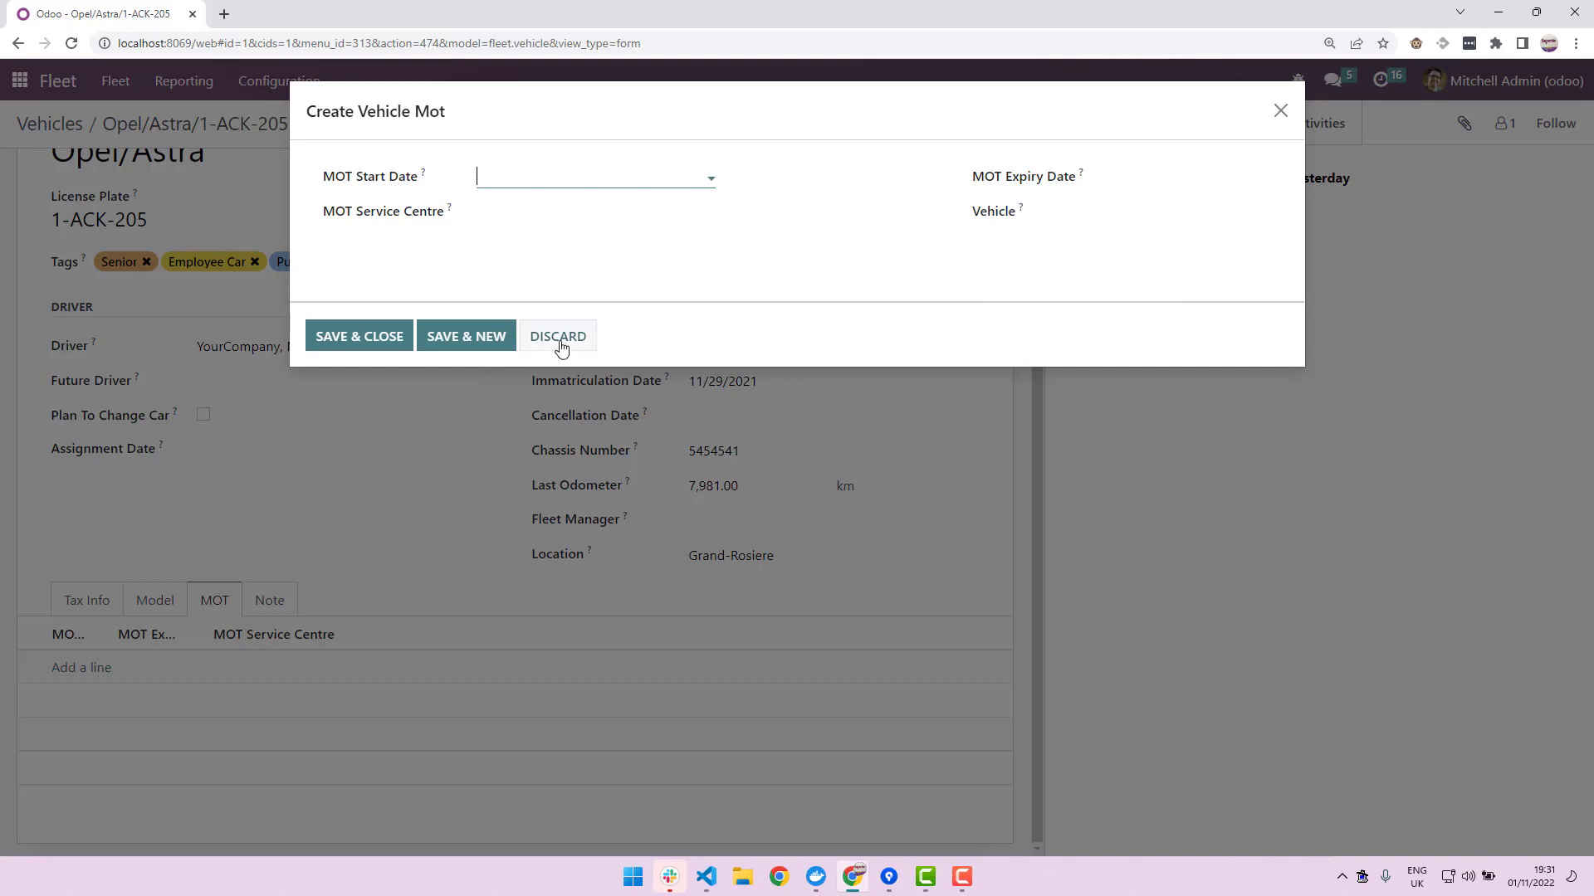
pyautogui.click(557, 336)
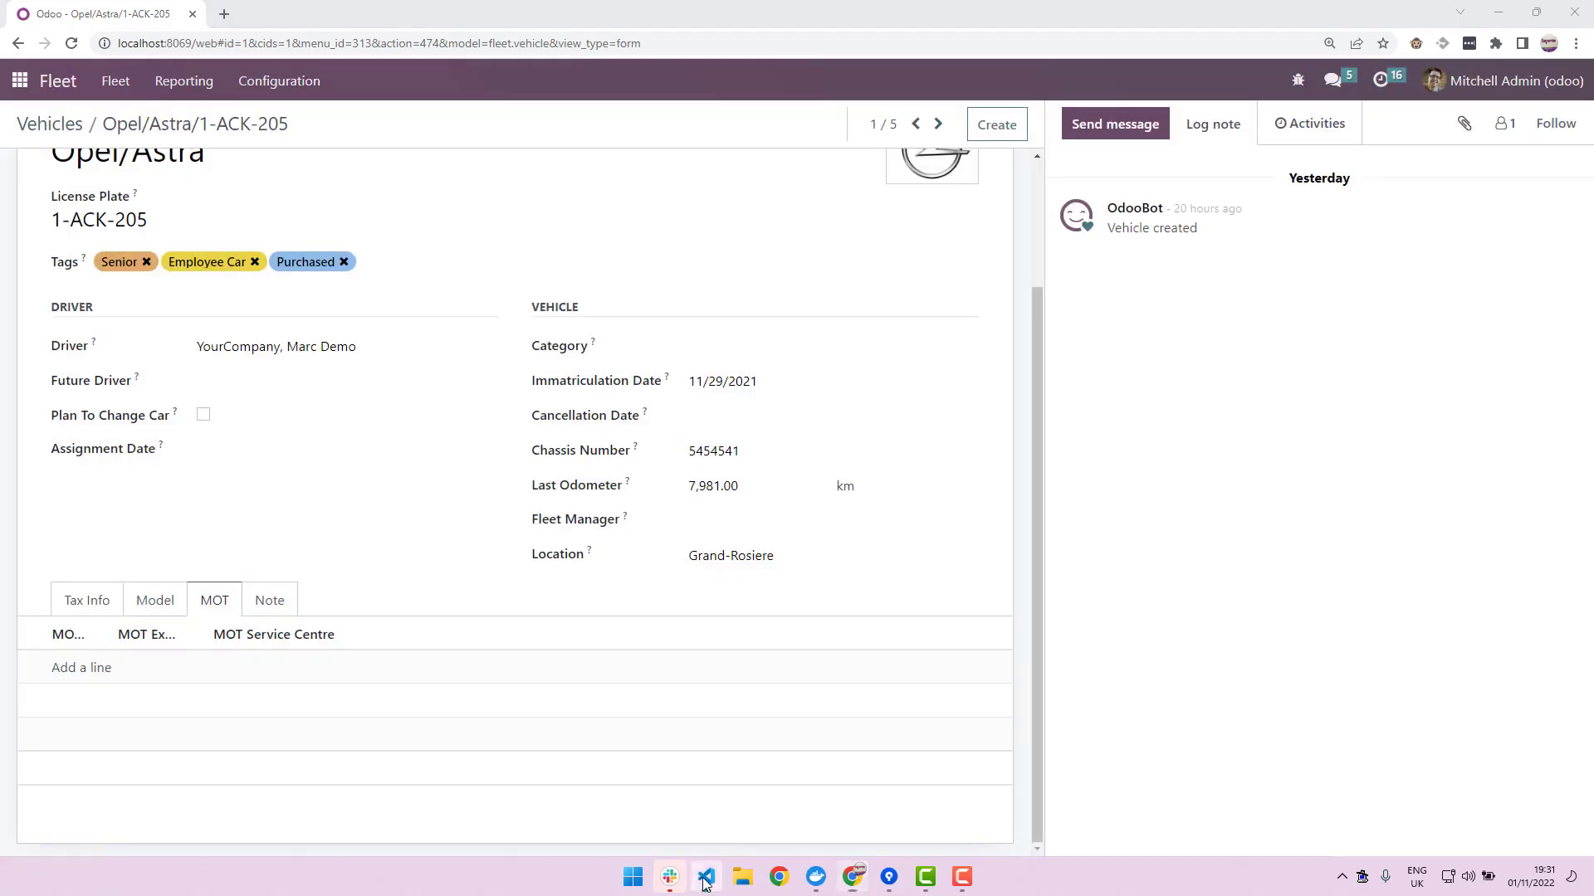
# - Add editable="bottom" to the MOT <tree> tag in fleet_mot.xml, then return to Odoo
pyautogui.click(706, 877)
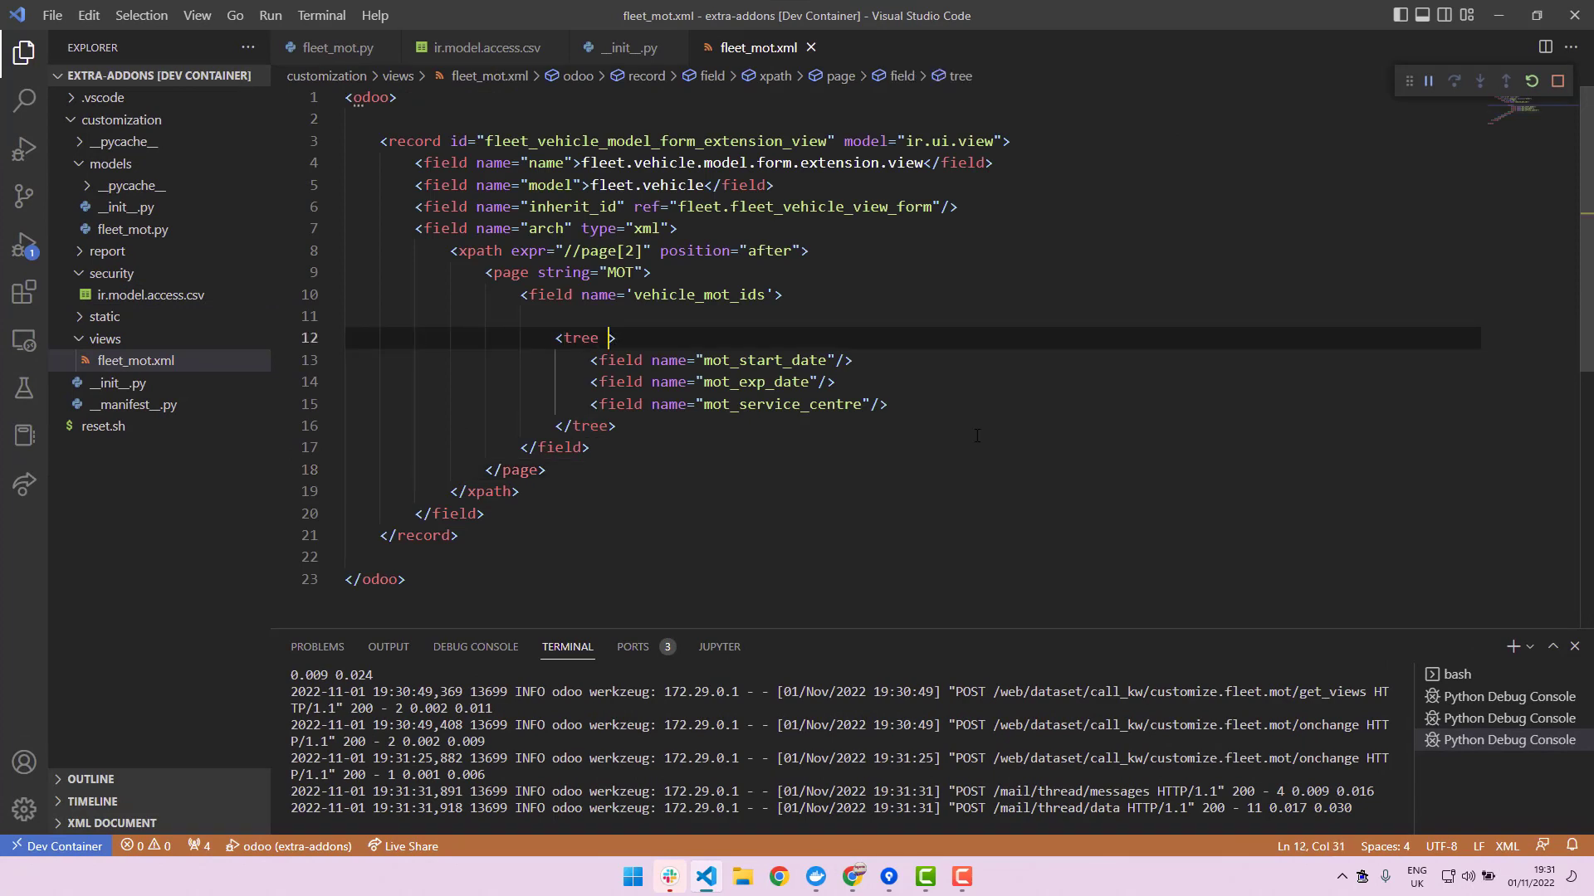
pyautogui.write('editable=')
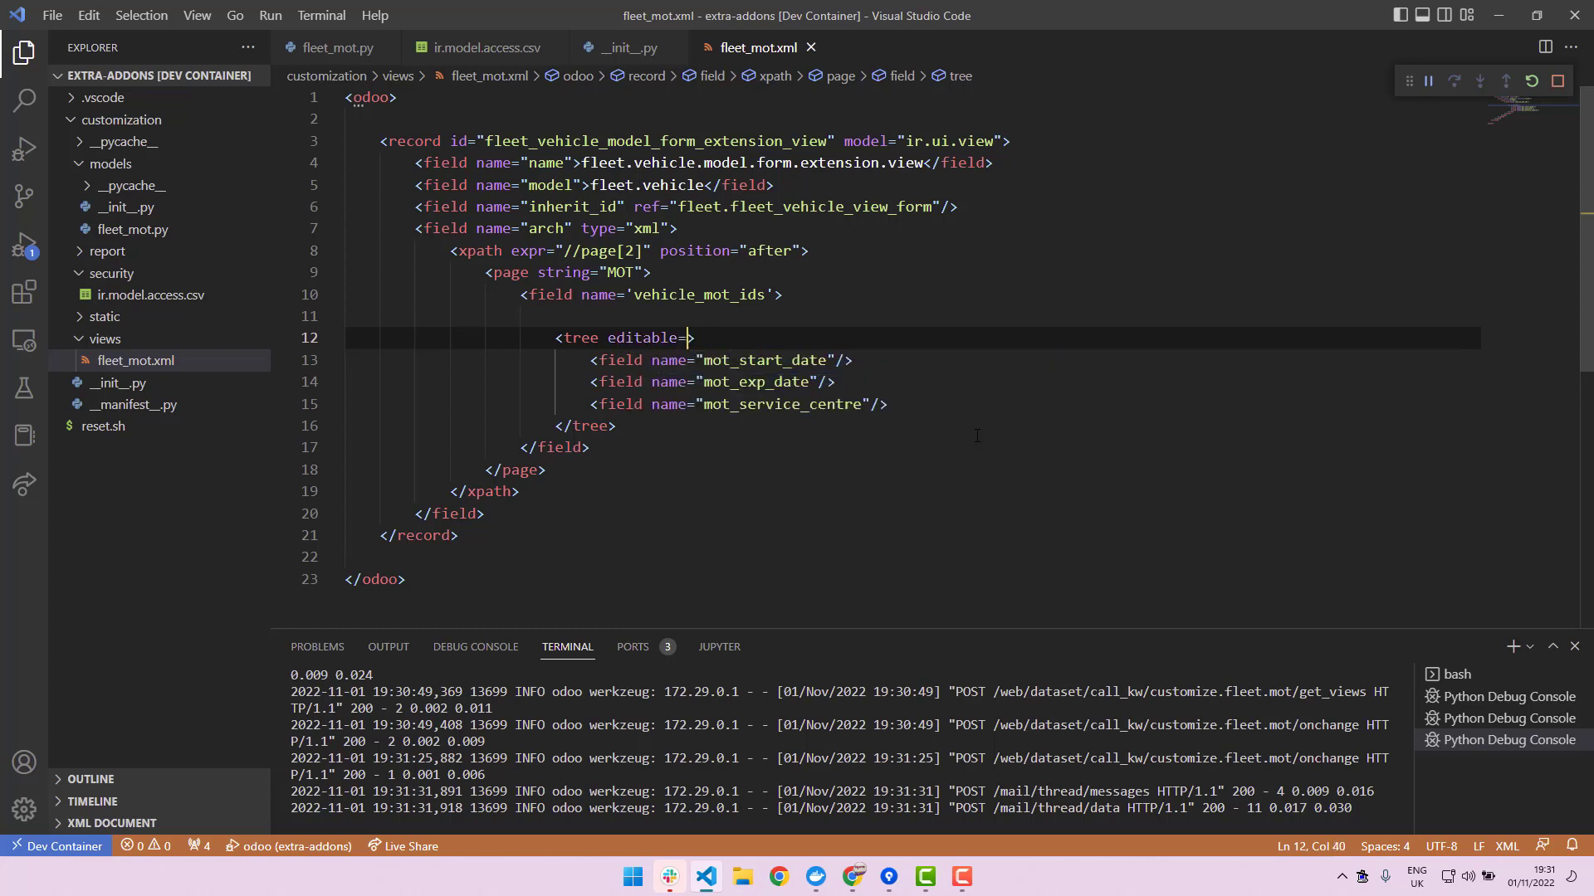
pyautogui.write('""')
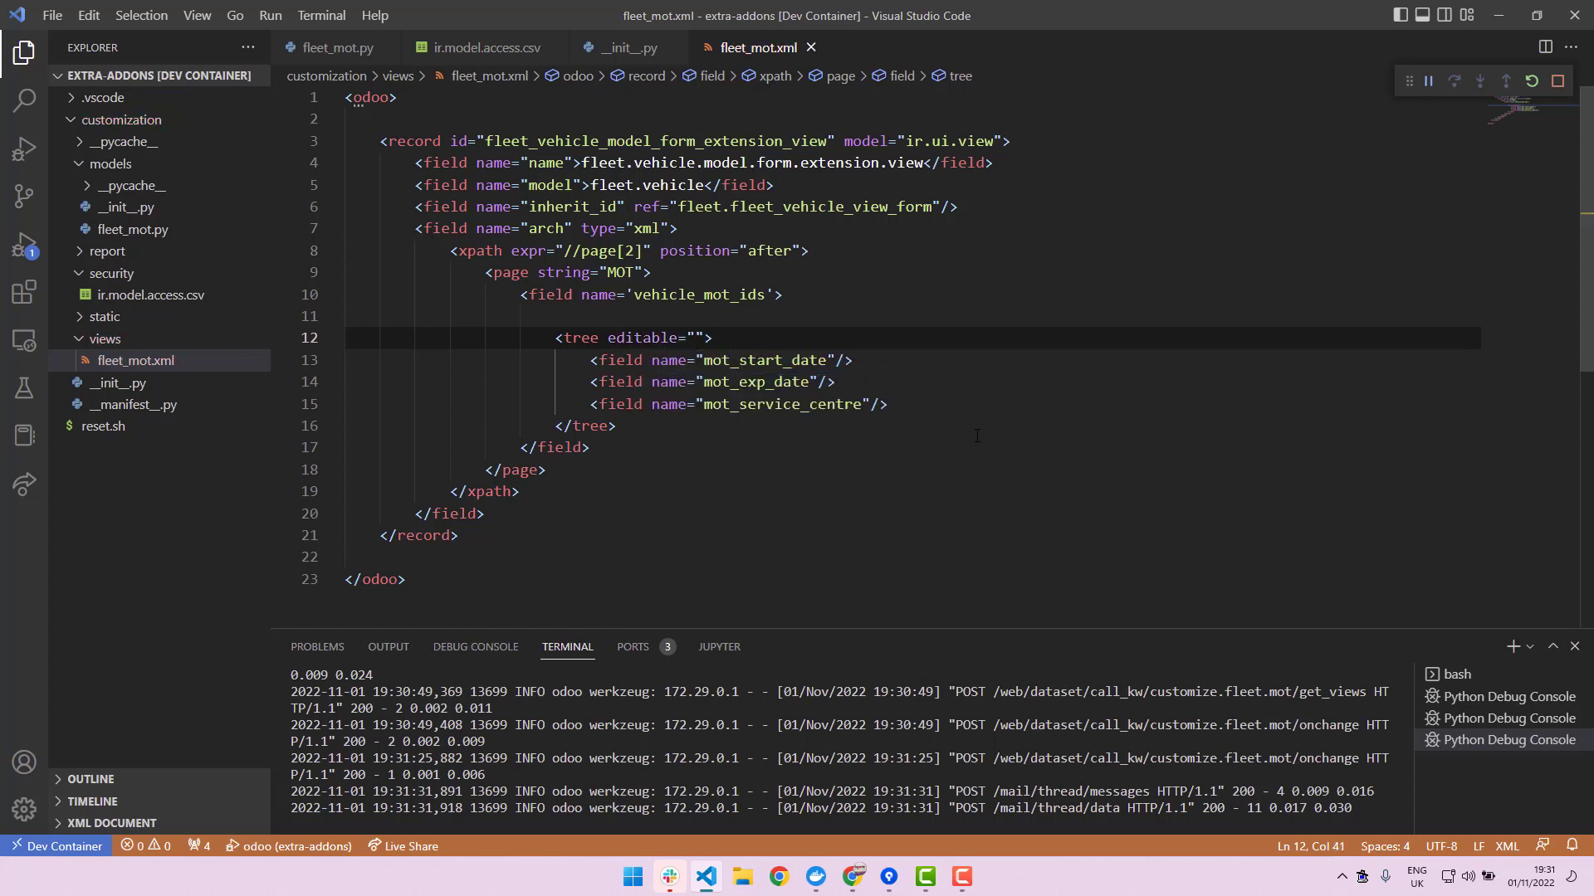
pyautogui.write('bottom')
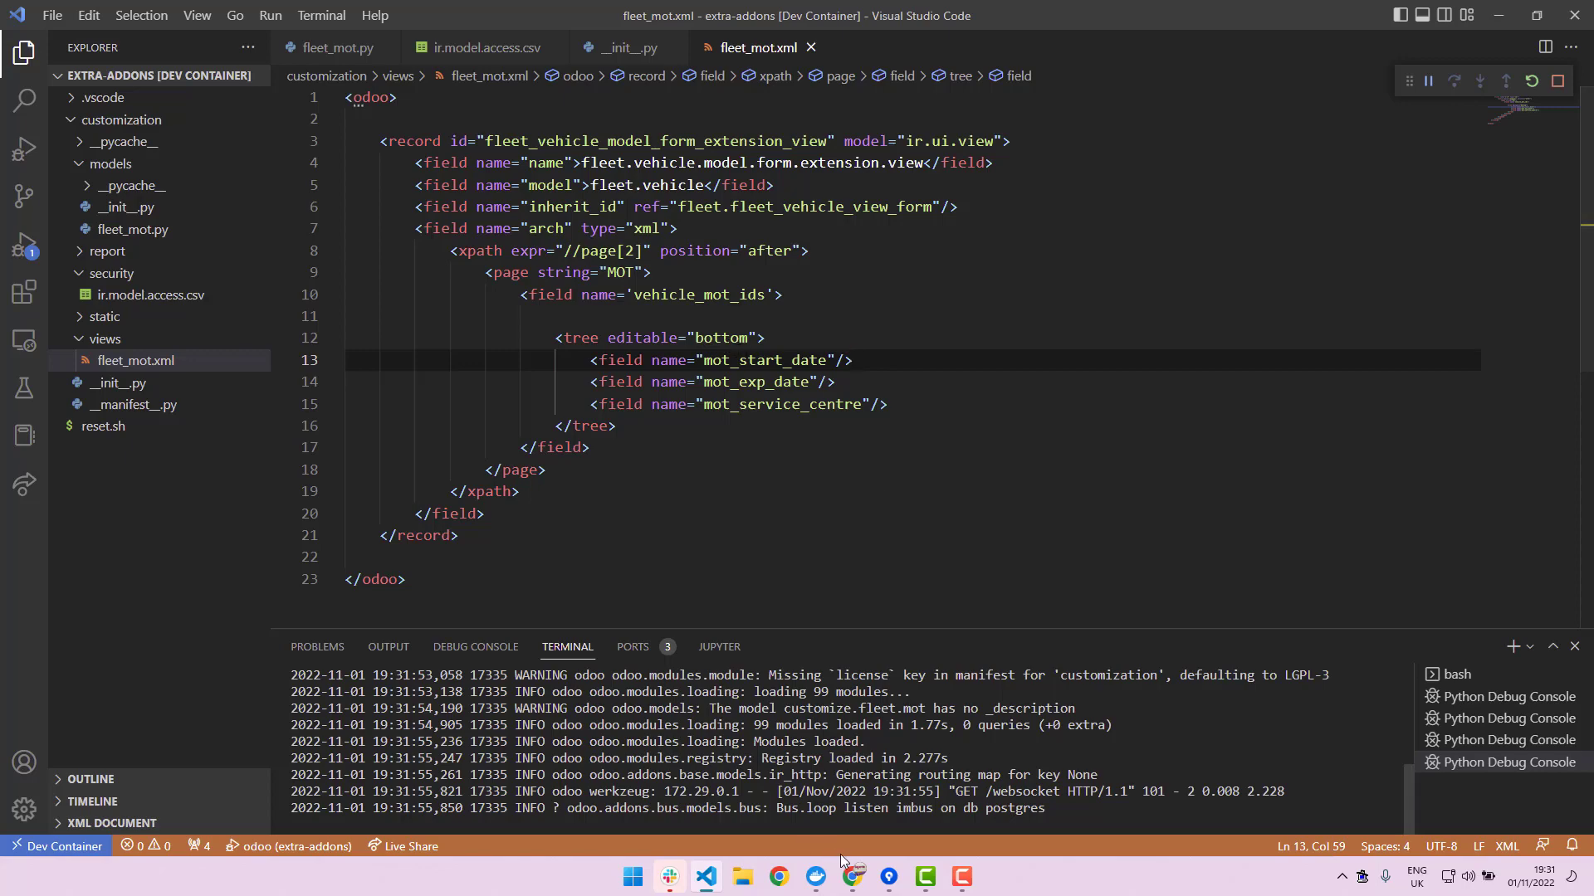
pyautogui.click(851, 876)
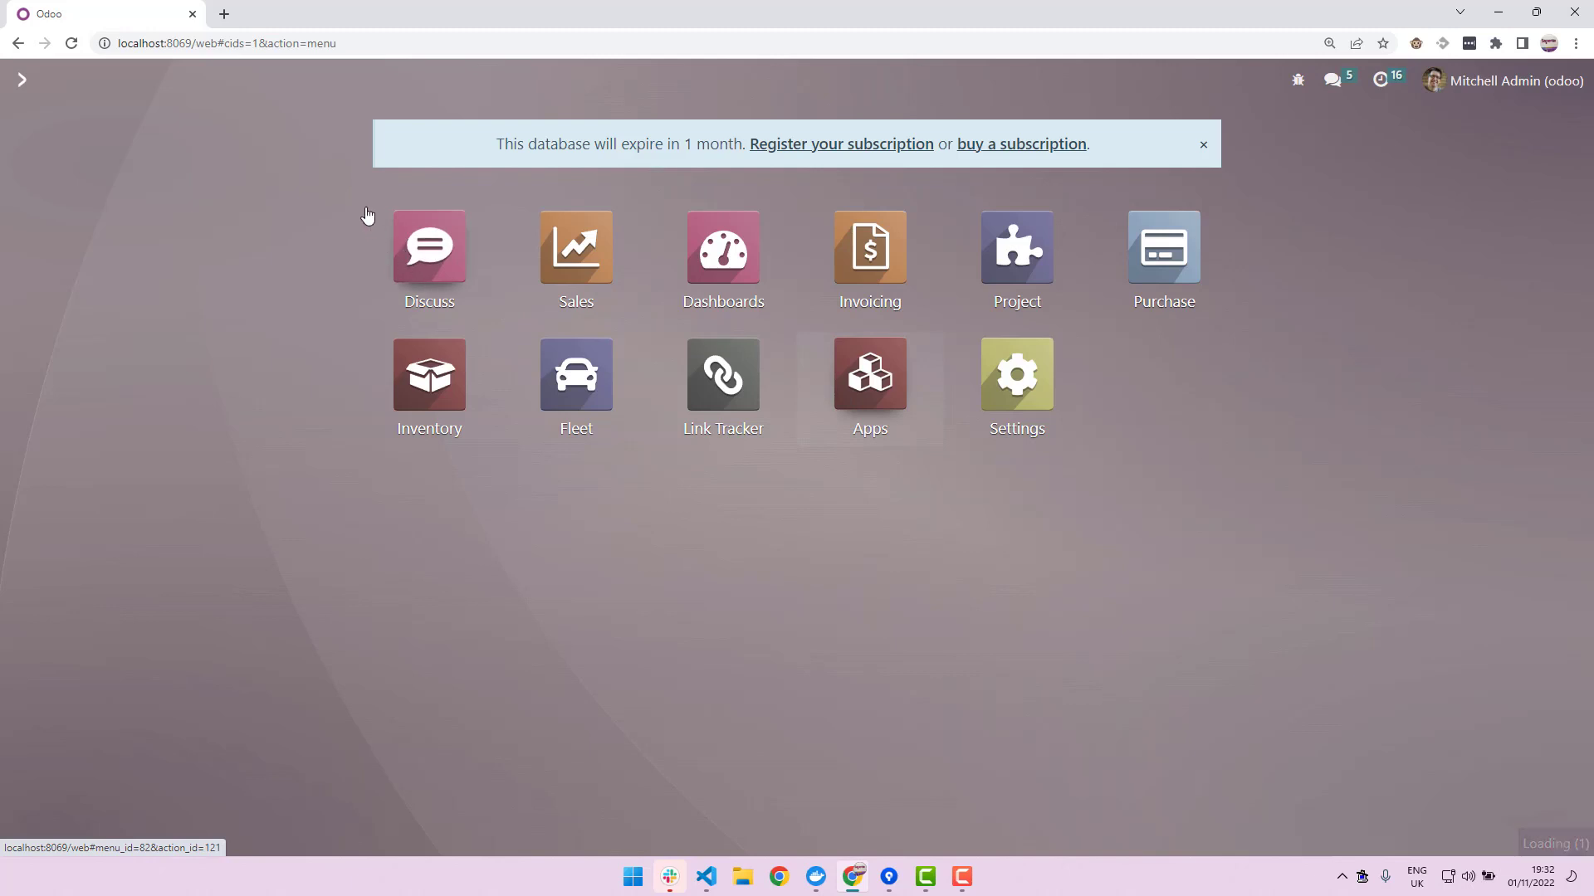
# - Open the Fleet app to show the Vehicles kanban board
pyautogui.click(870, 374)
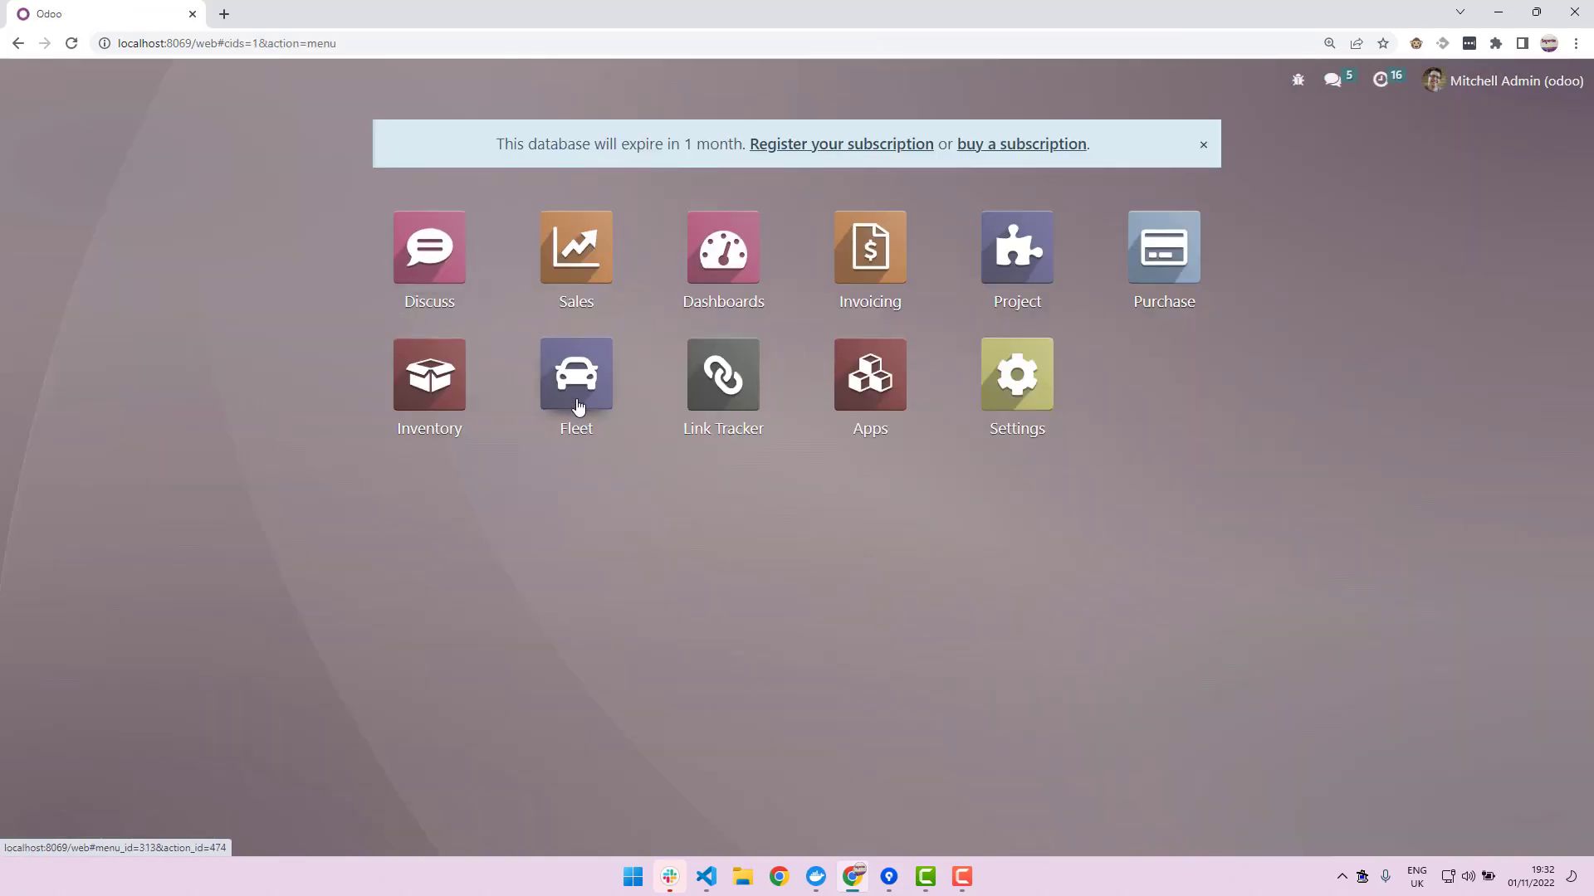
pyautogui.moveTo(583, 463)
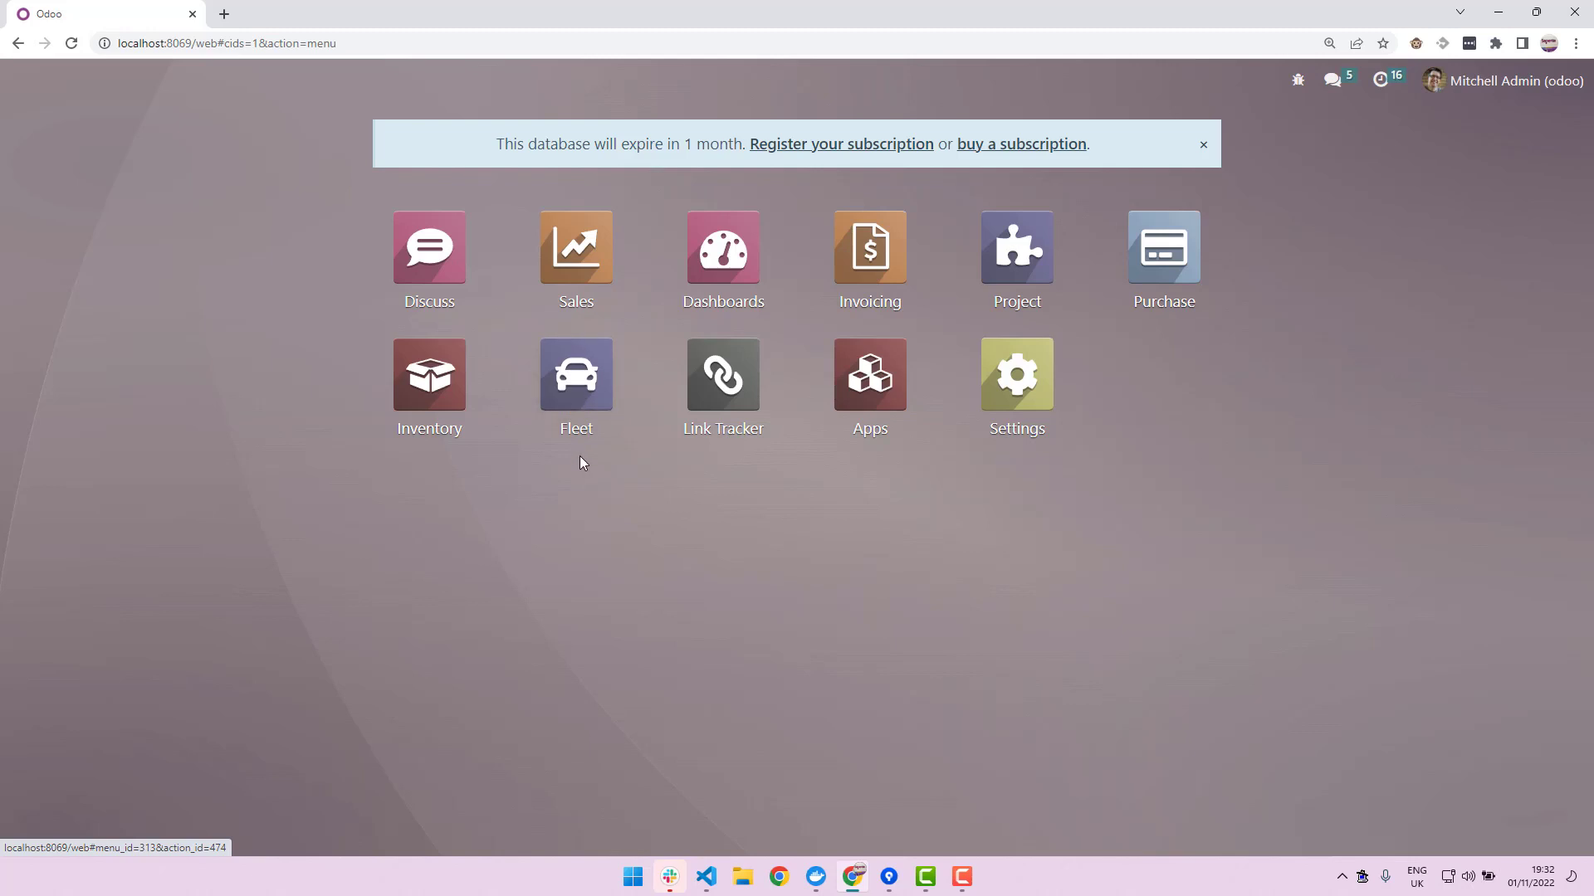
pyautogui.moveTo(580, 420)
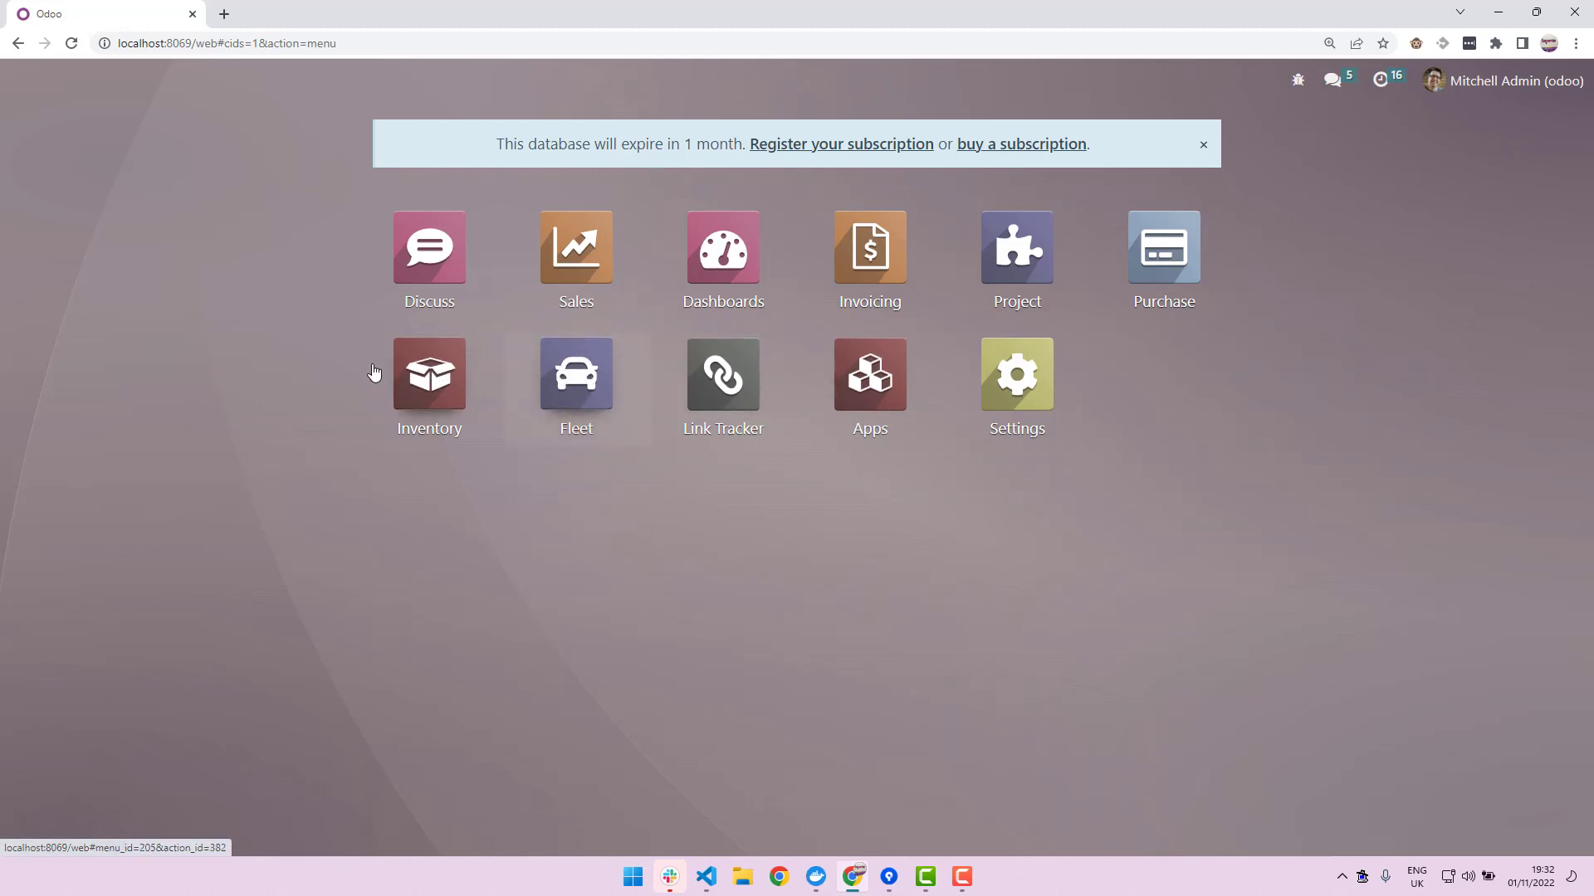
pyautogui.click(576, 373)
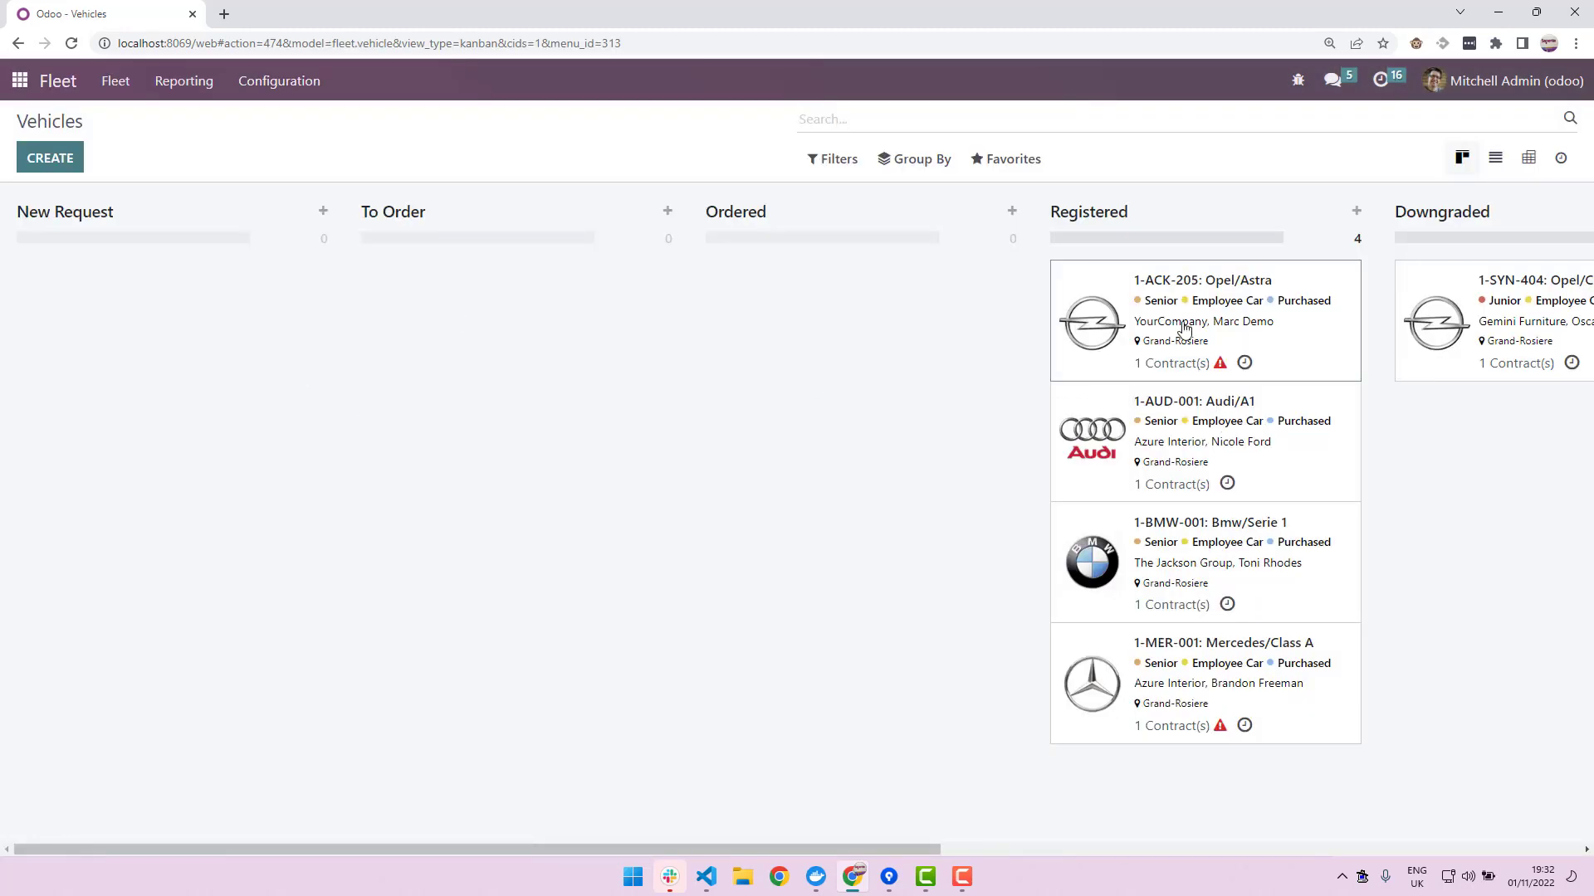
pyautogui.click(1203, 279)
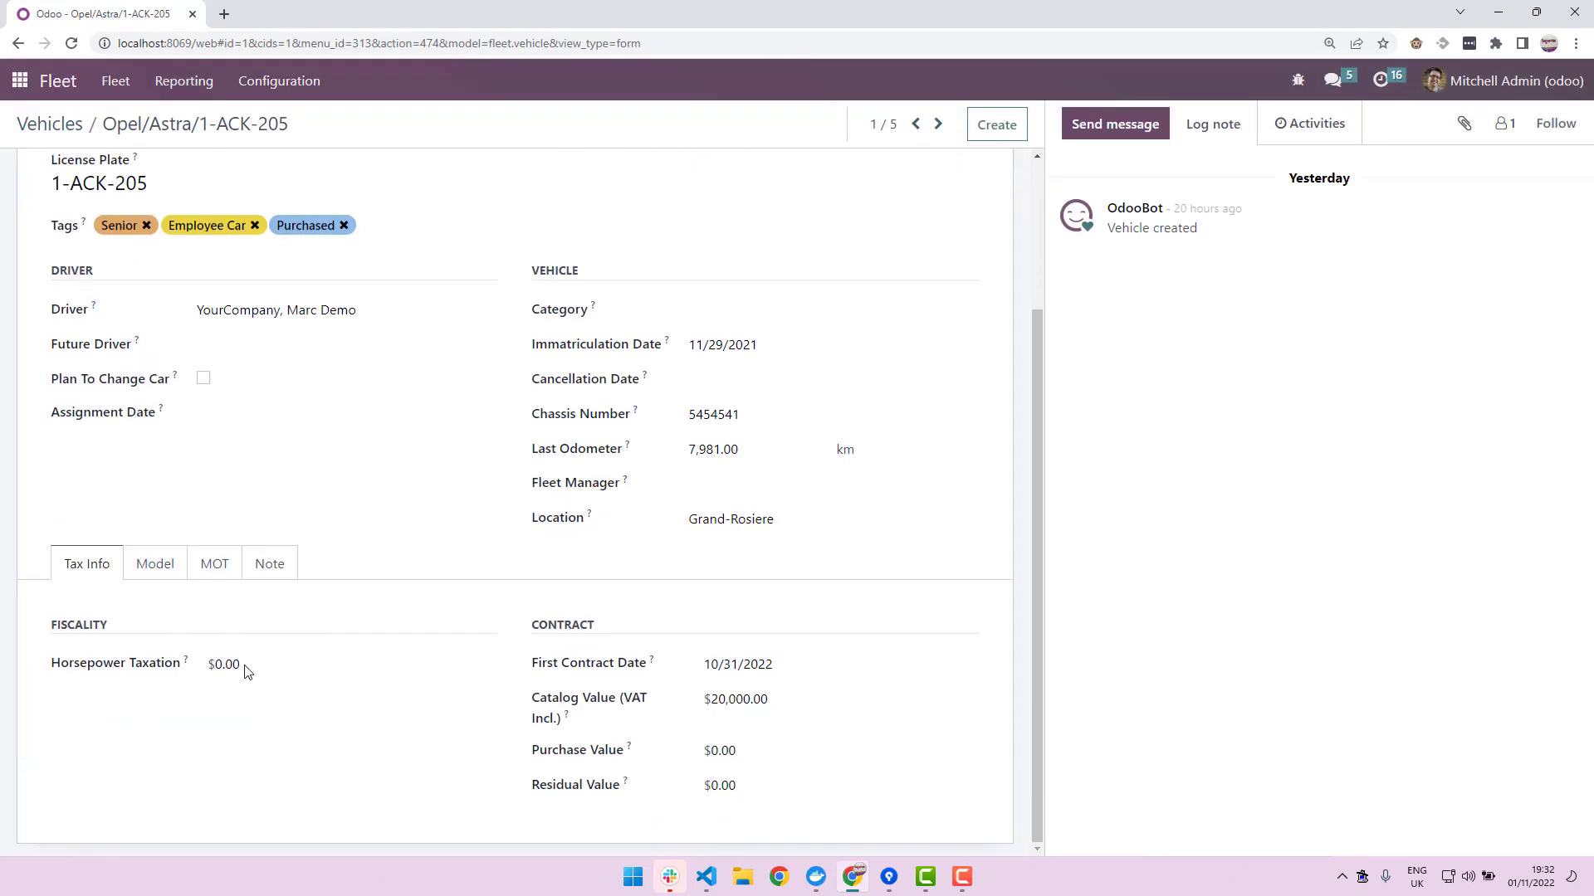
pyautogui.click(214, 564)
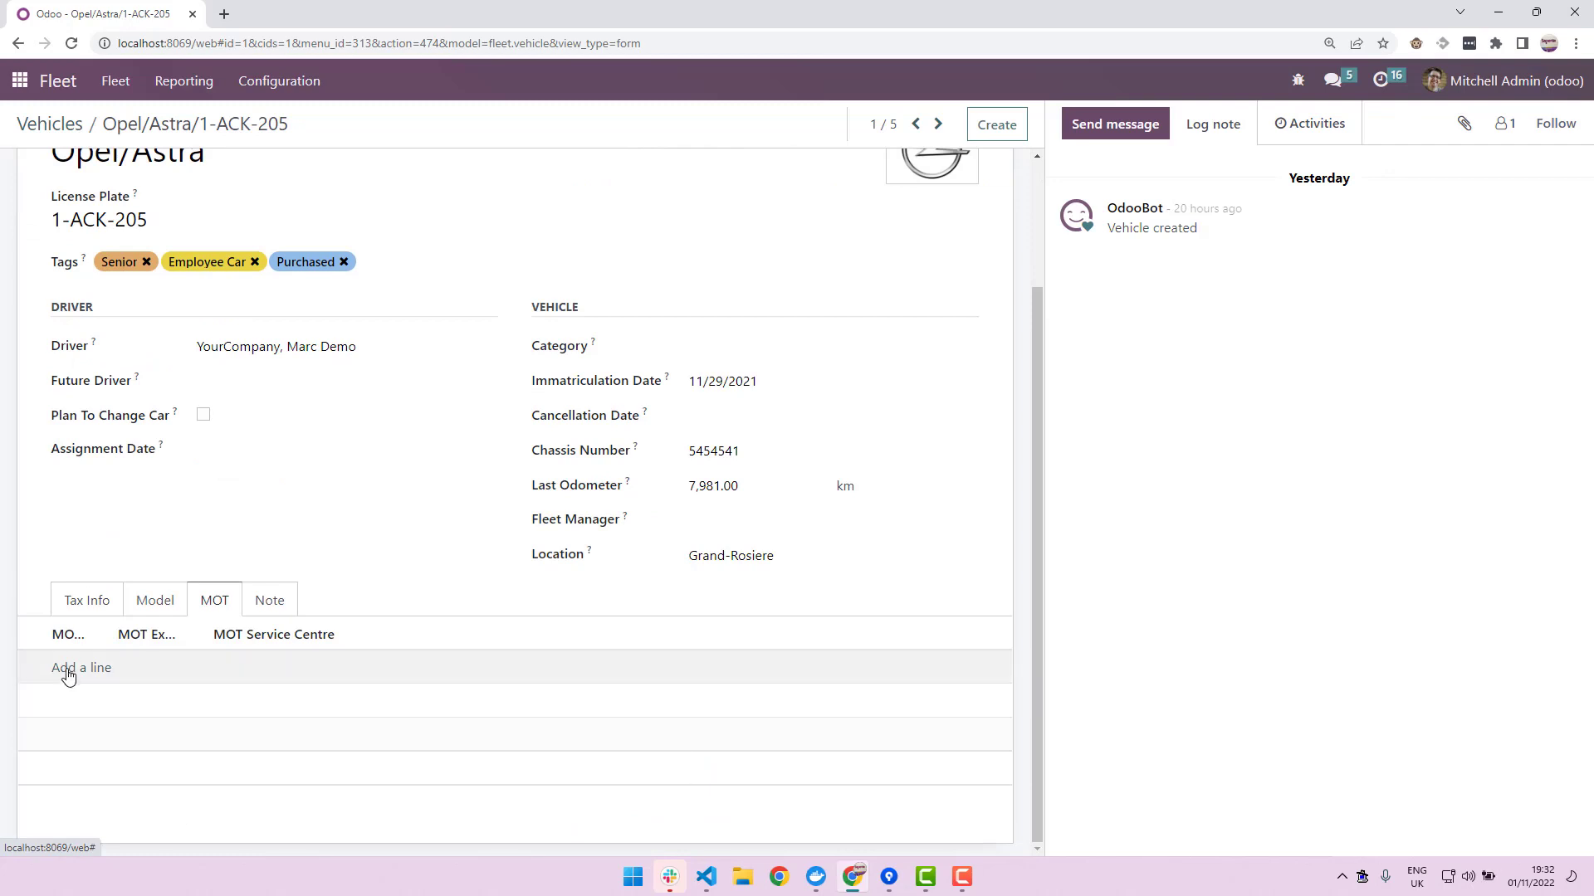
pyautogui.click(80, 669)
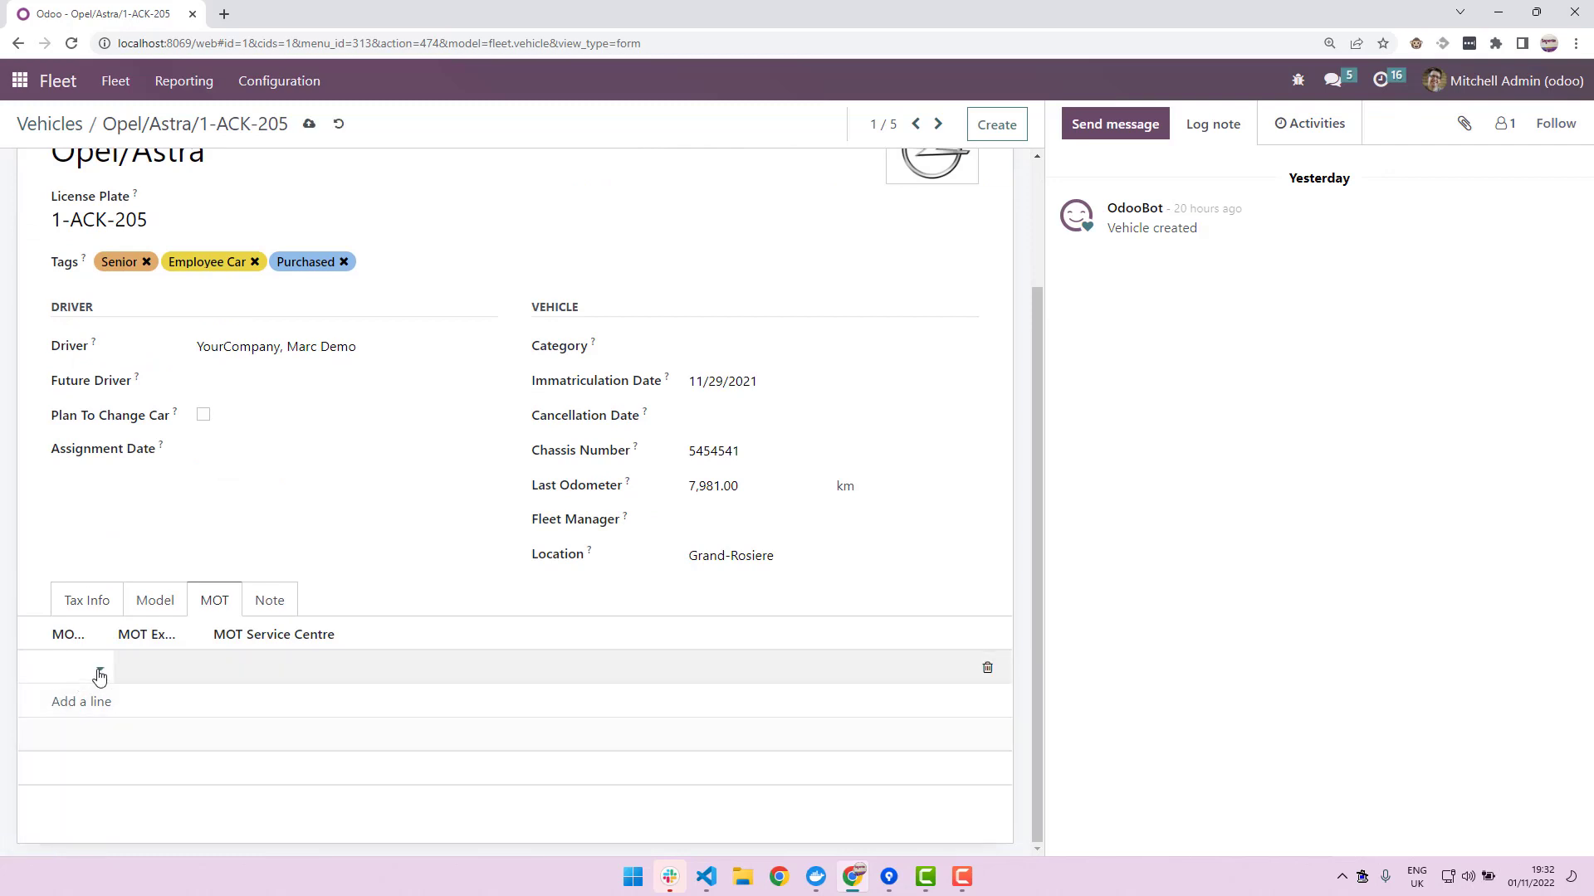
# - Fill start 11/08, expiry 11/14/2023 and service centre Azure Interior, Colleen Diaz
pyautogui.click(58, 668)
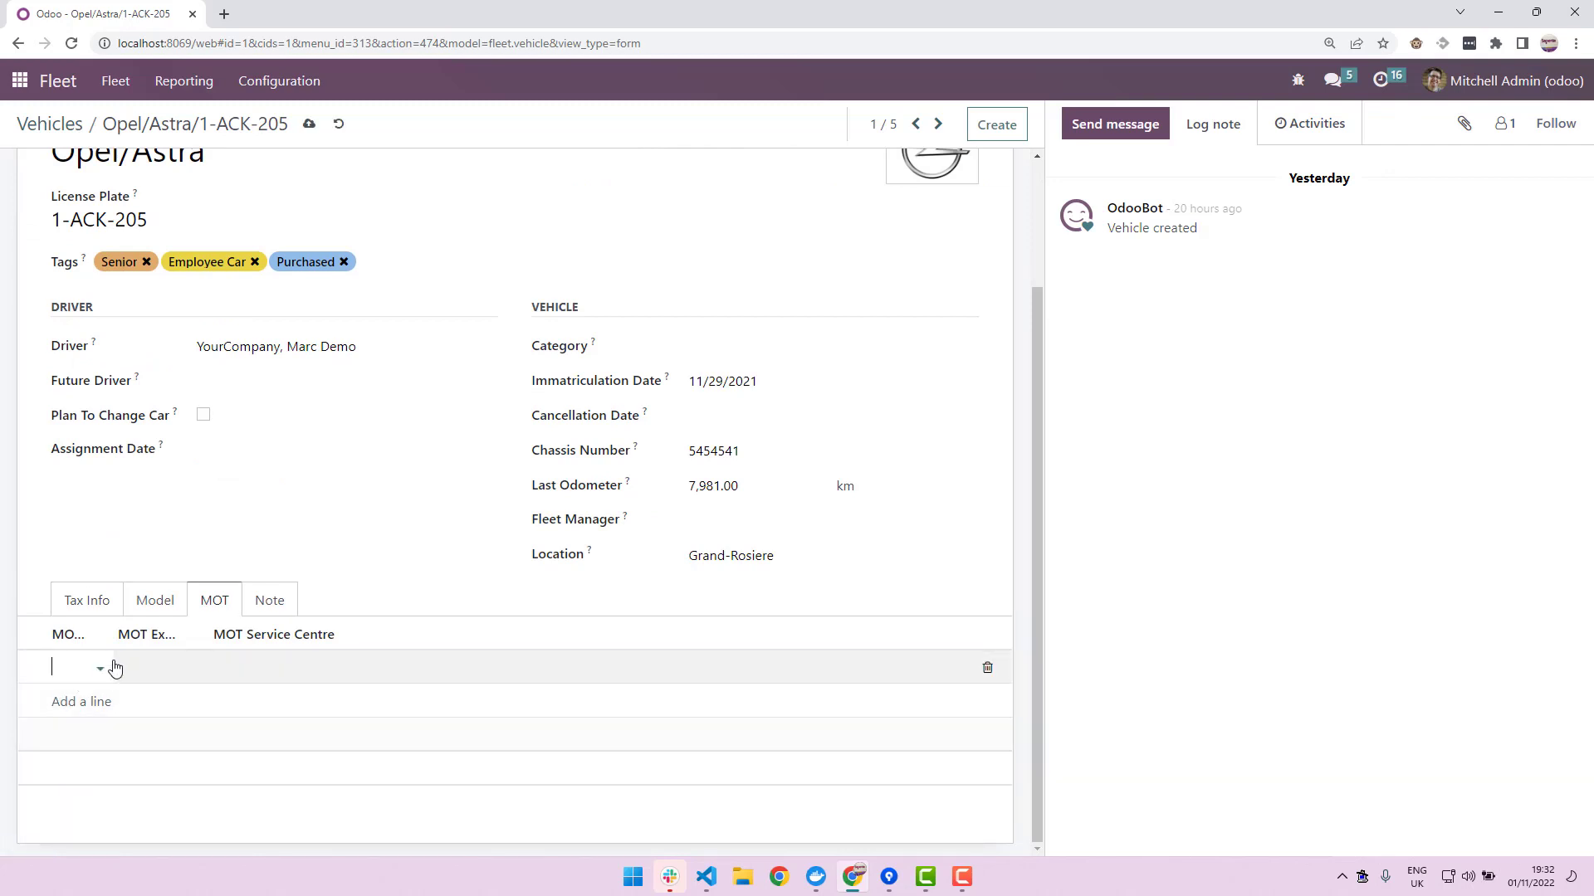
pyautogui.click(67, 668)
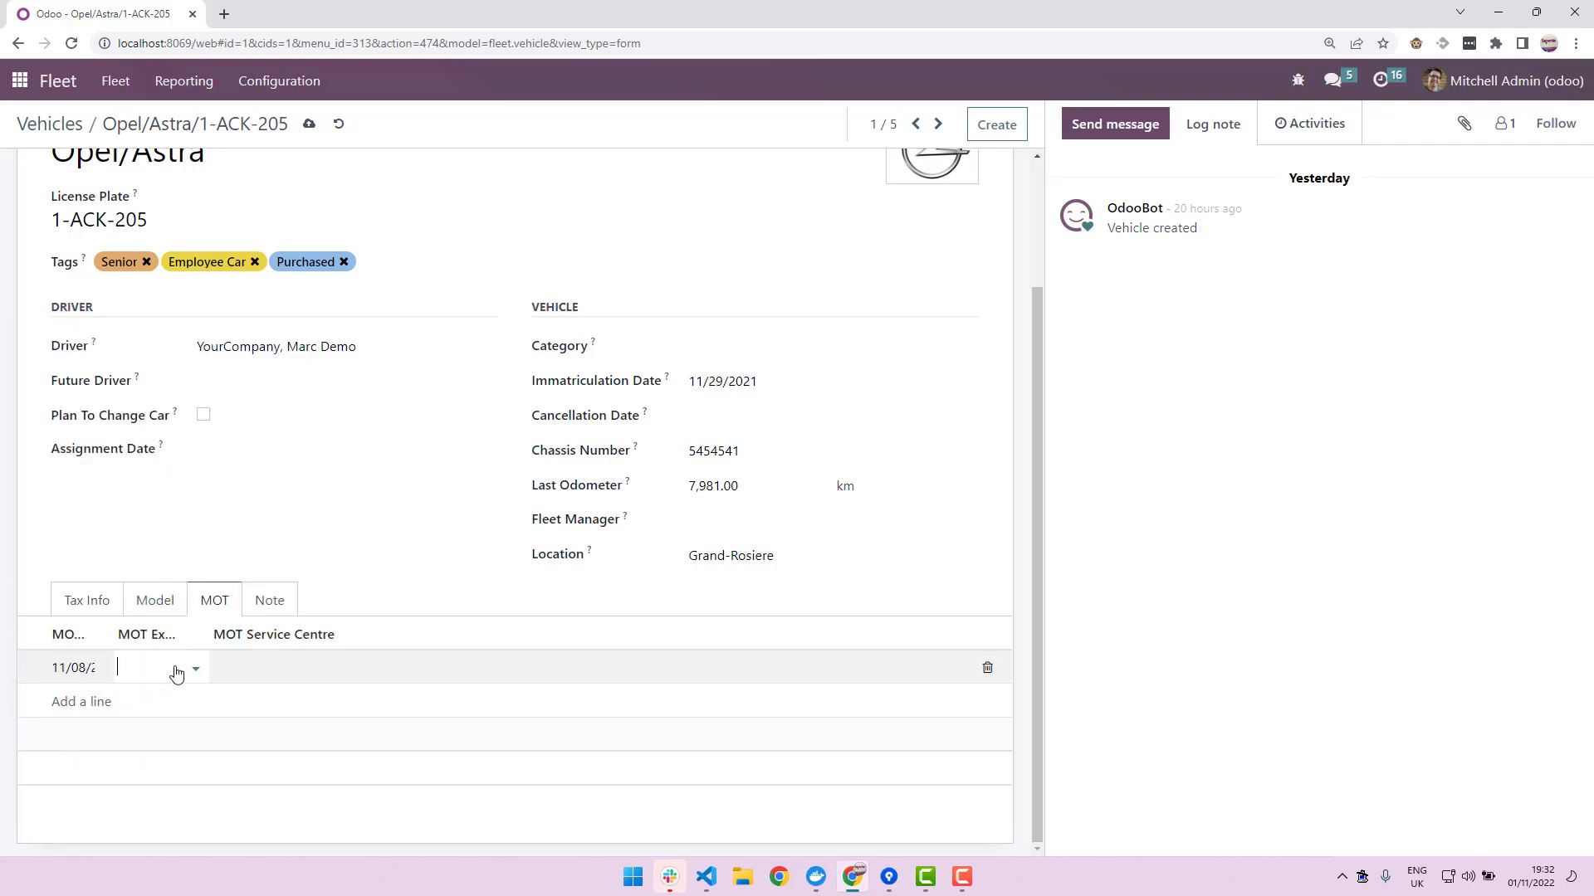
pyautogui.click(150, 668)
pyautogui.write('11/14/2023')
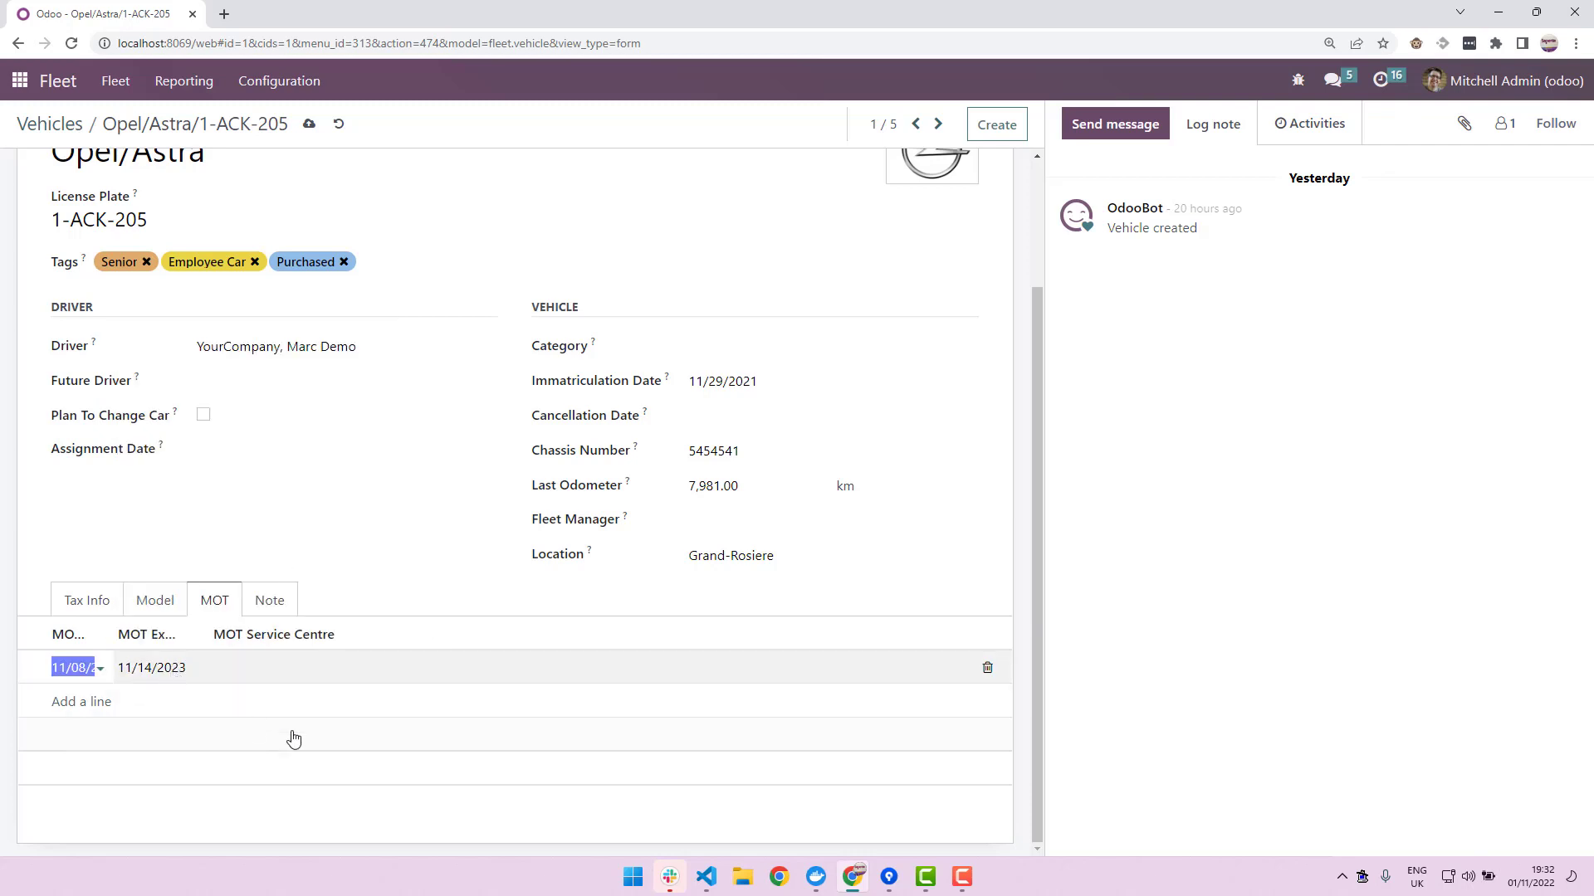
pyautogui.click(465, 678)
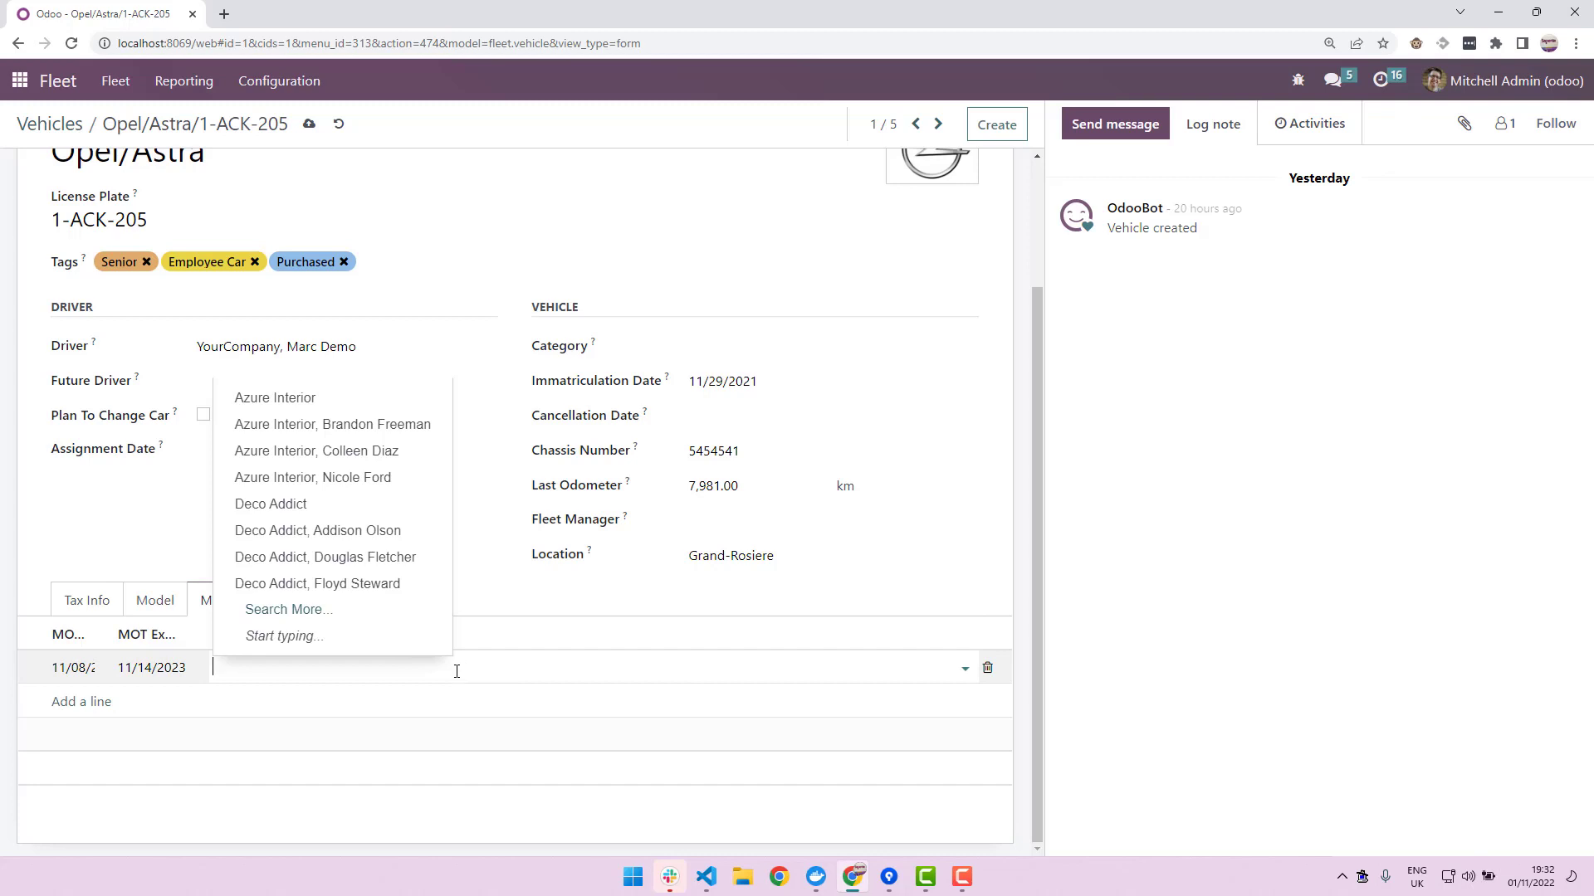
pyautogui.moveTo(347, 451)
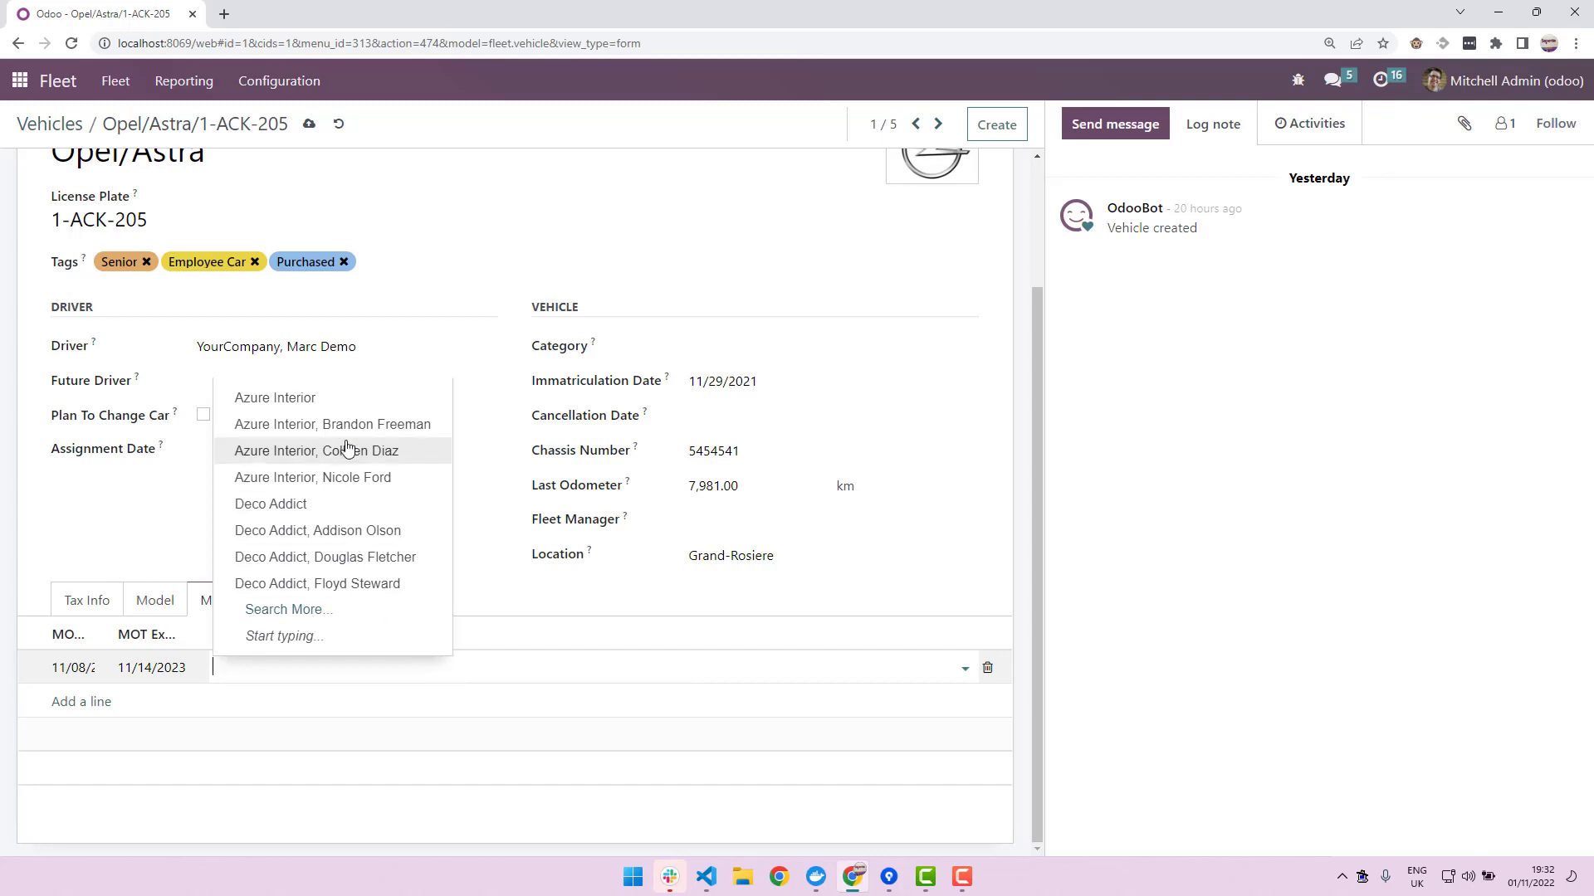
pyautogui.click(315, 450)
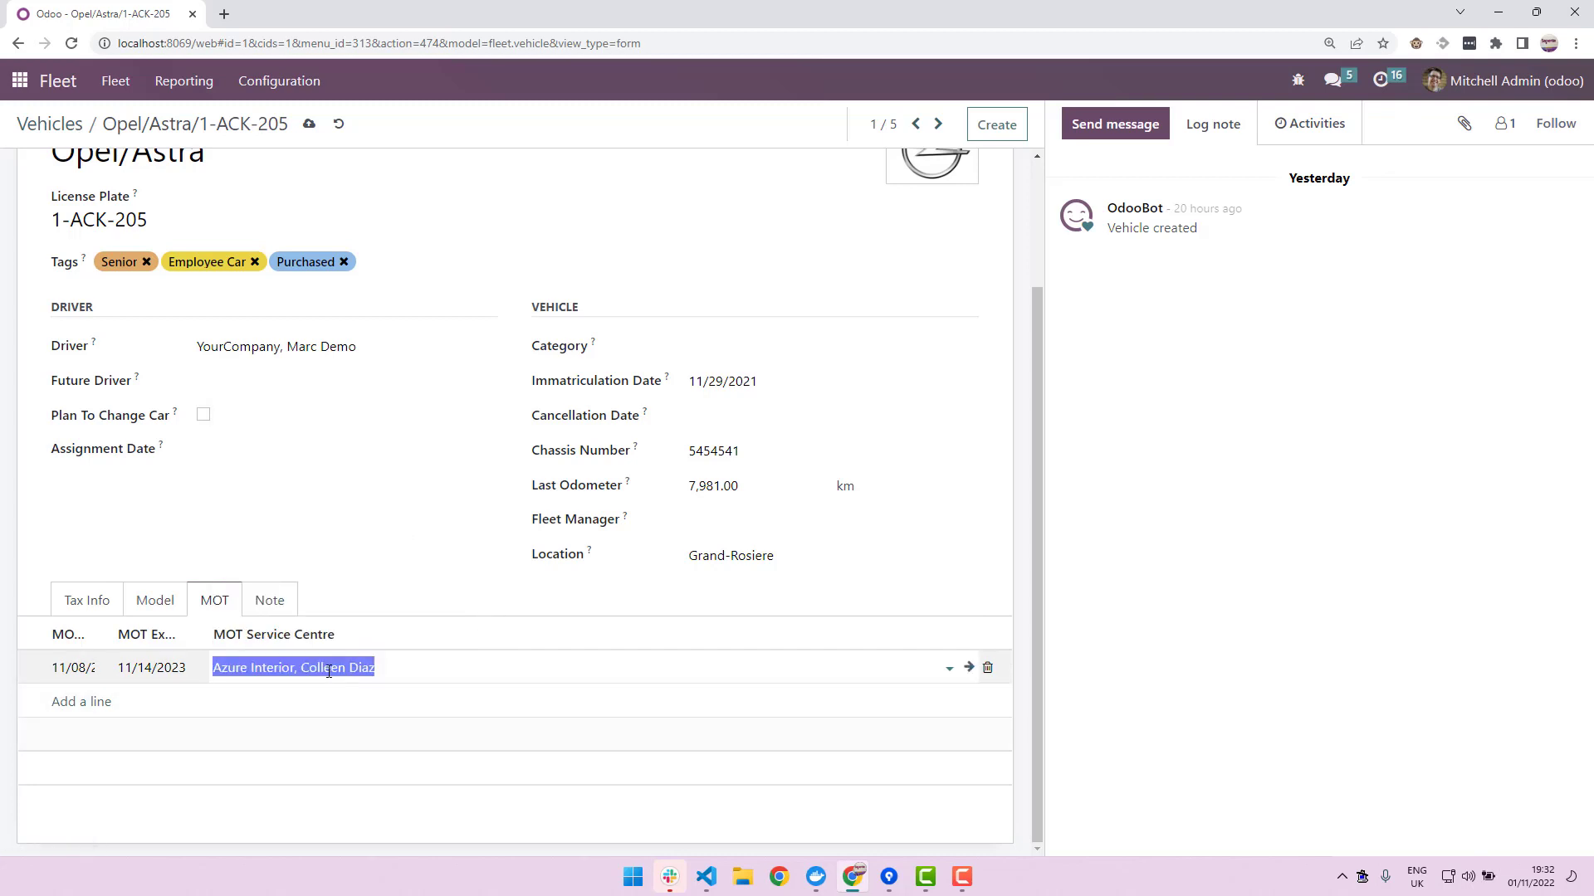
pyautogui.moveTo(347, 669)
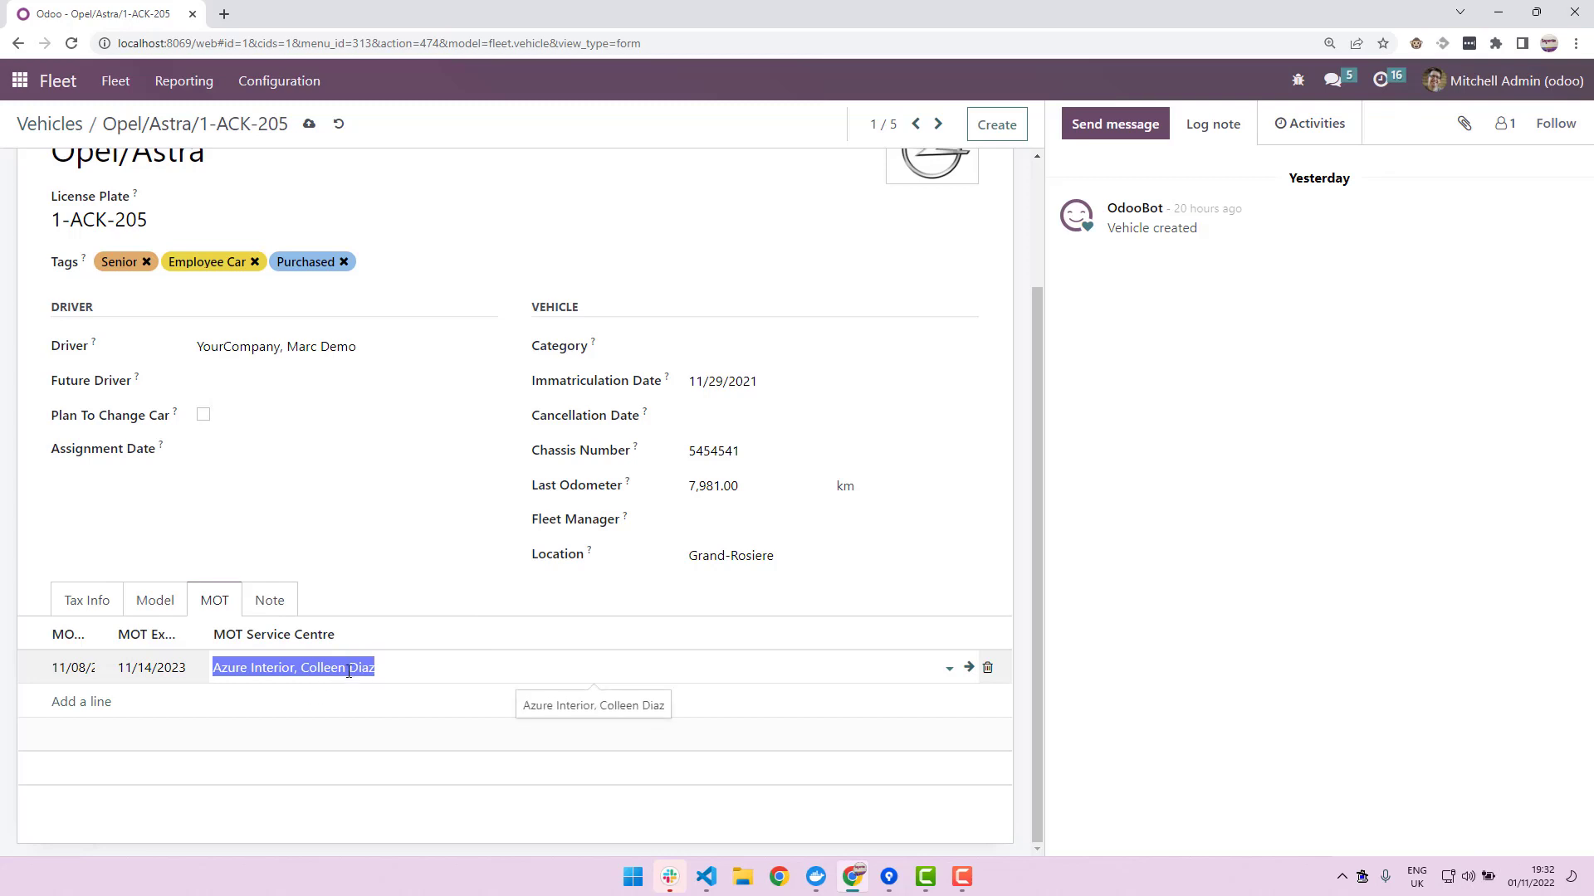
pyautogui.moveTo(309, 640)
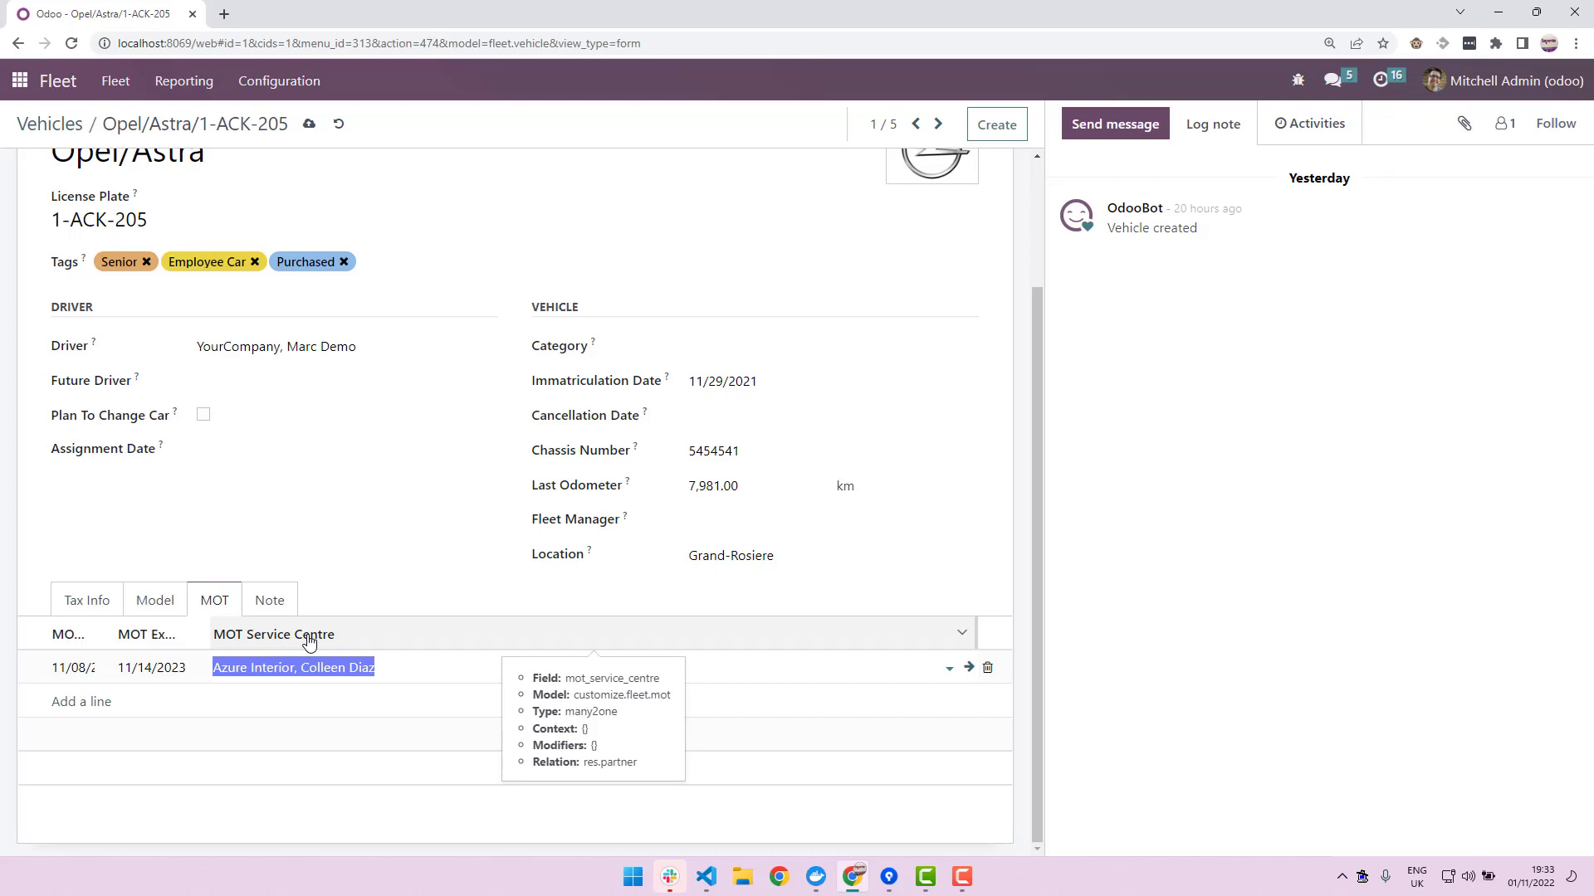
pyautogui.moveTo(99, 179)
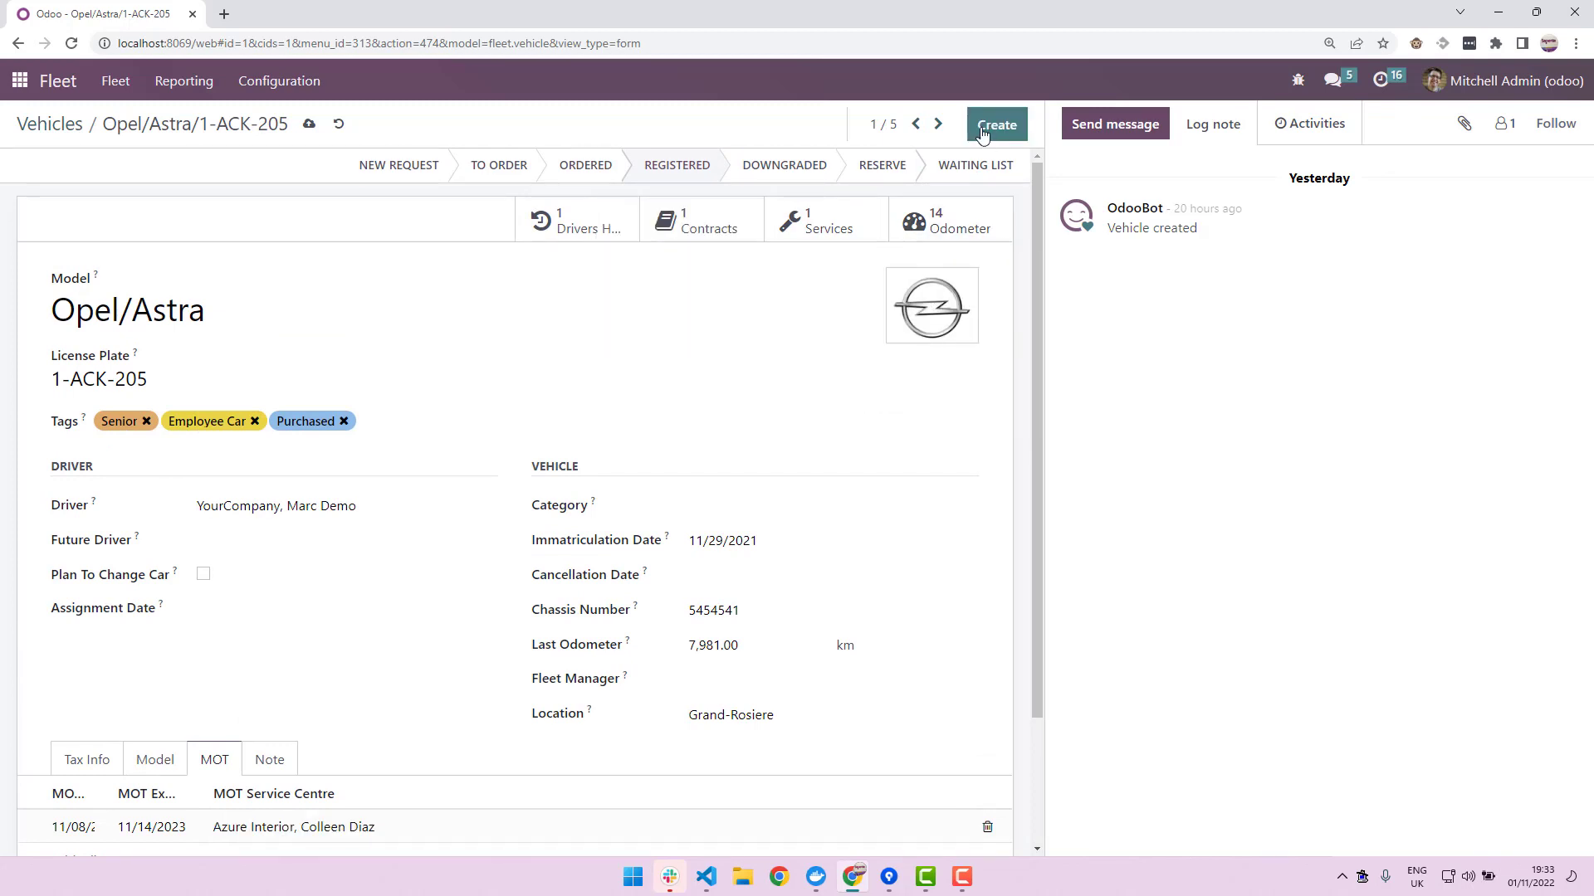
# - Look at the vehicle's Contracts, then return to the Opel/Astra form with the MOT saved
pyautogui.click(996, 124)
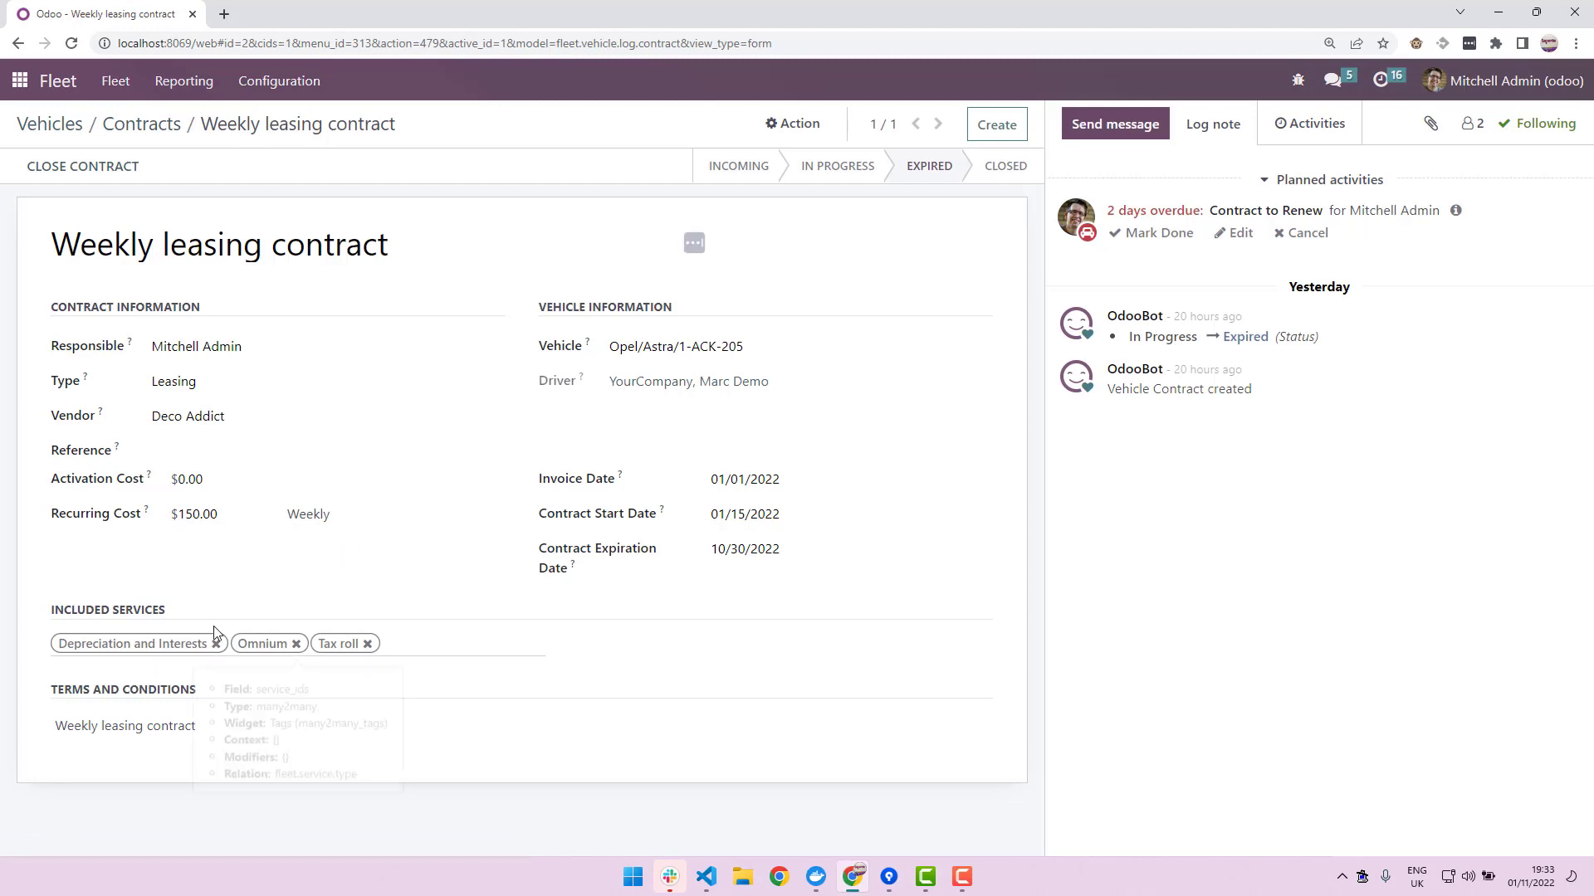
pyautogui.moveTo(900, 168)
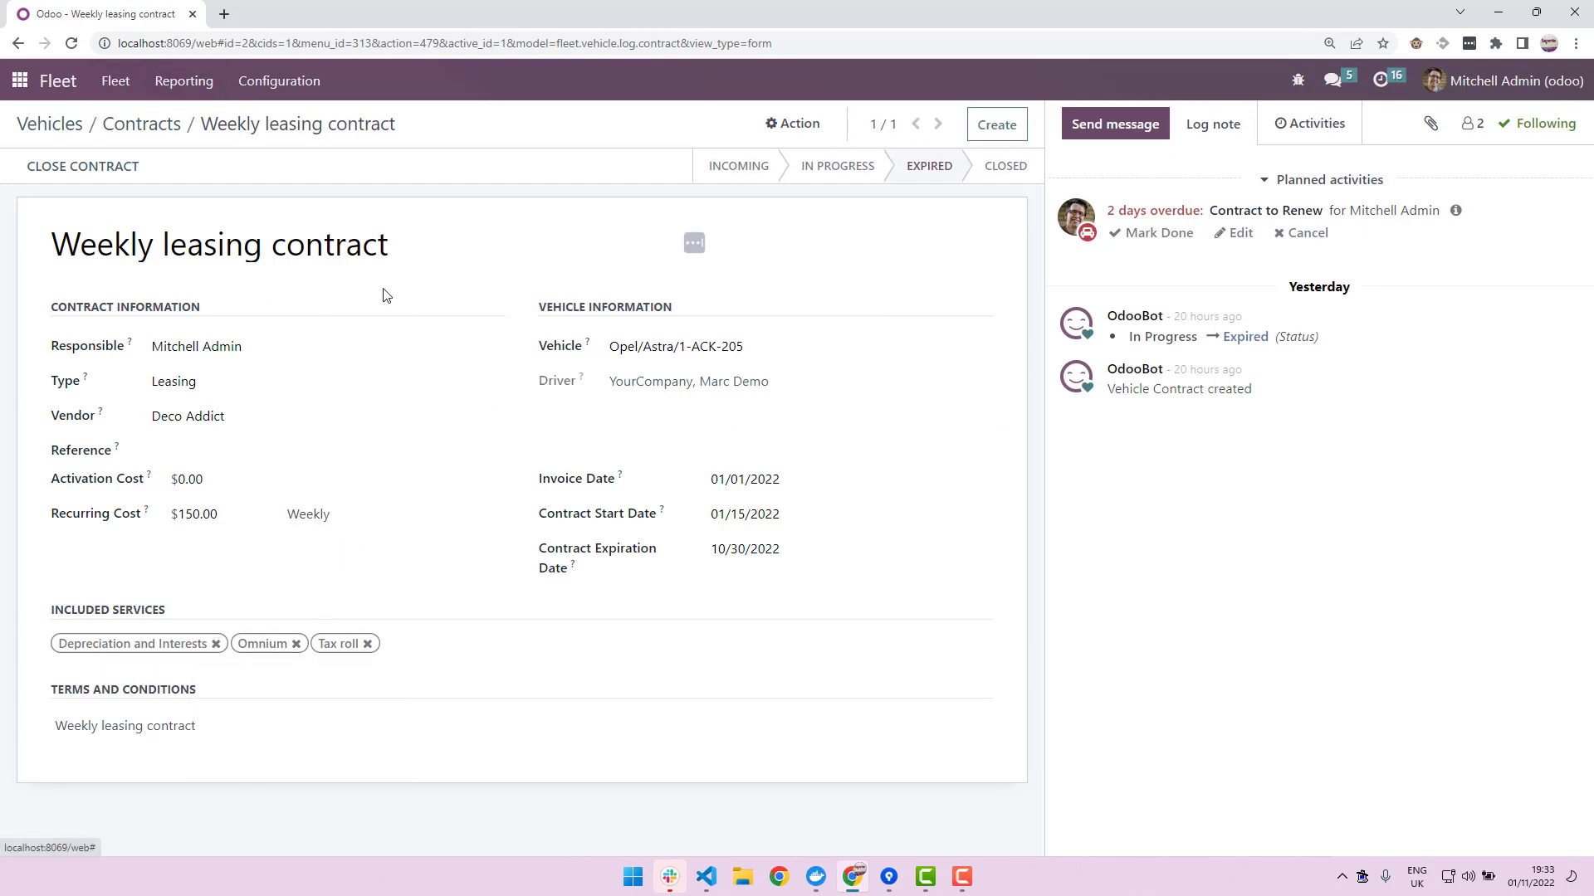
pyautogui.click(675, 346)
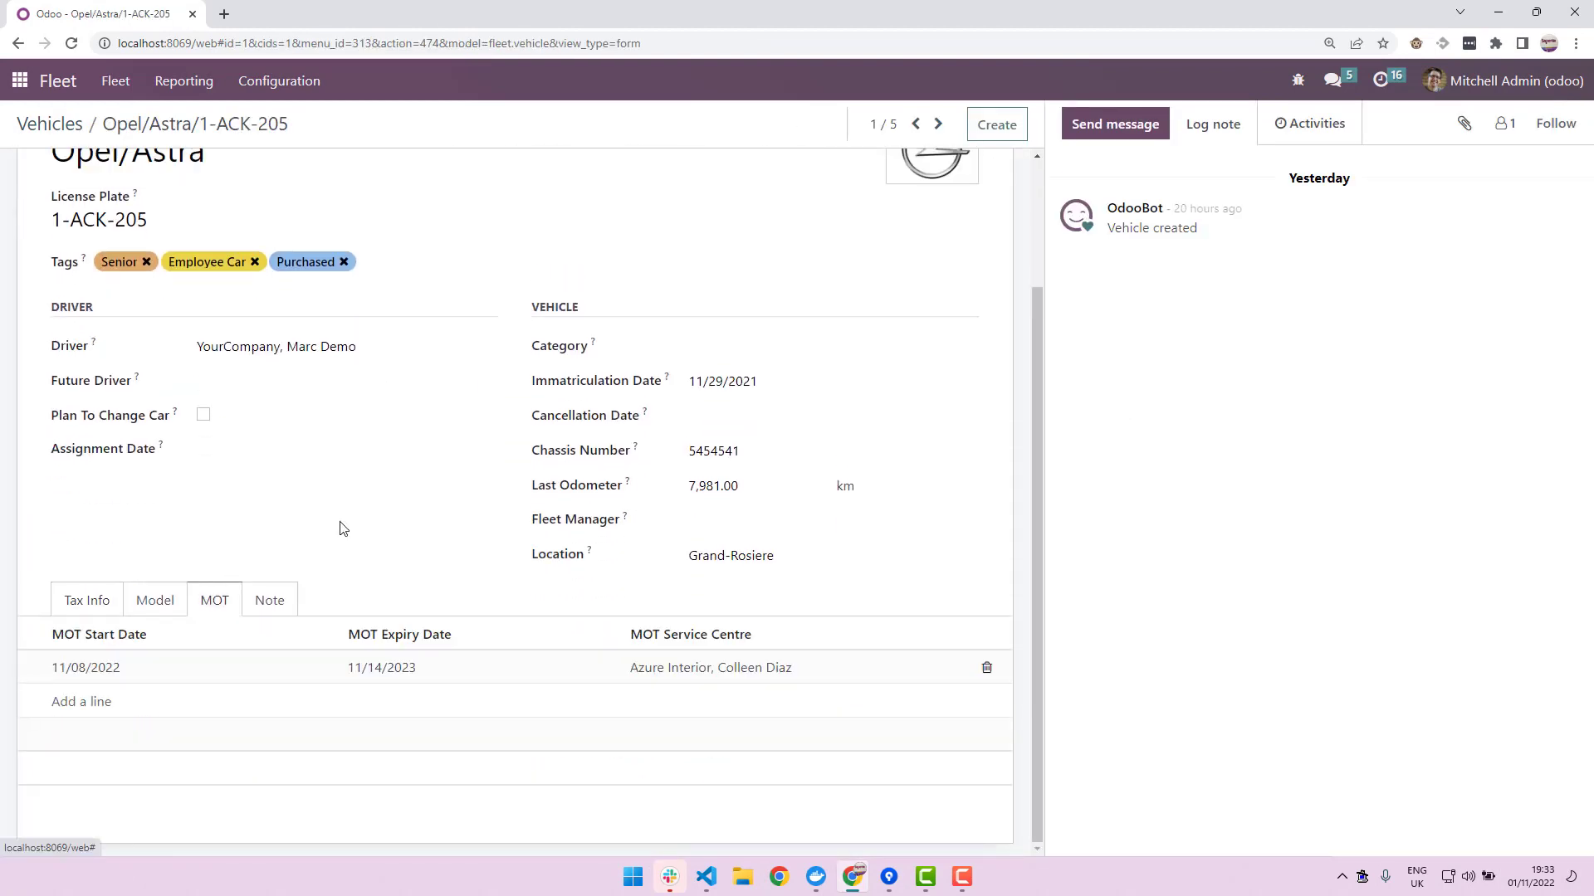
pyautogui.moveTo(351, 487)
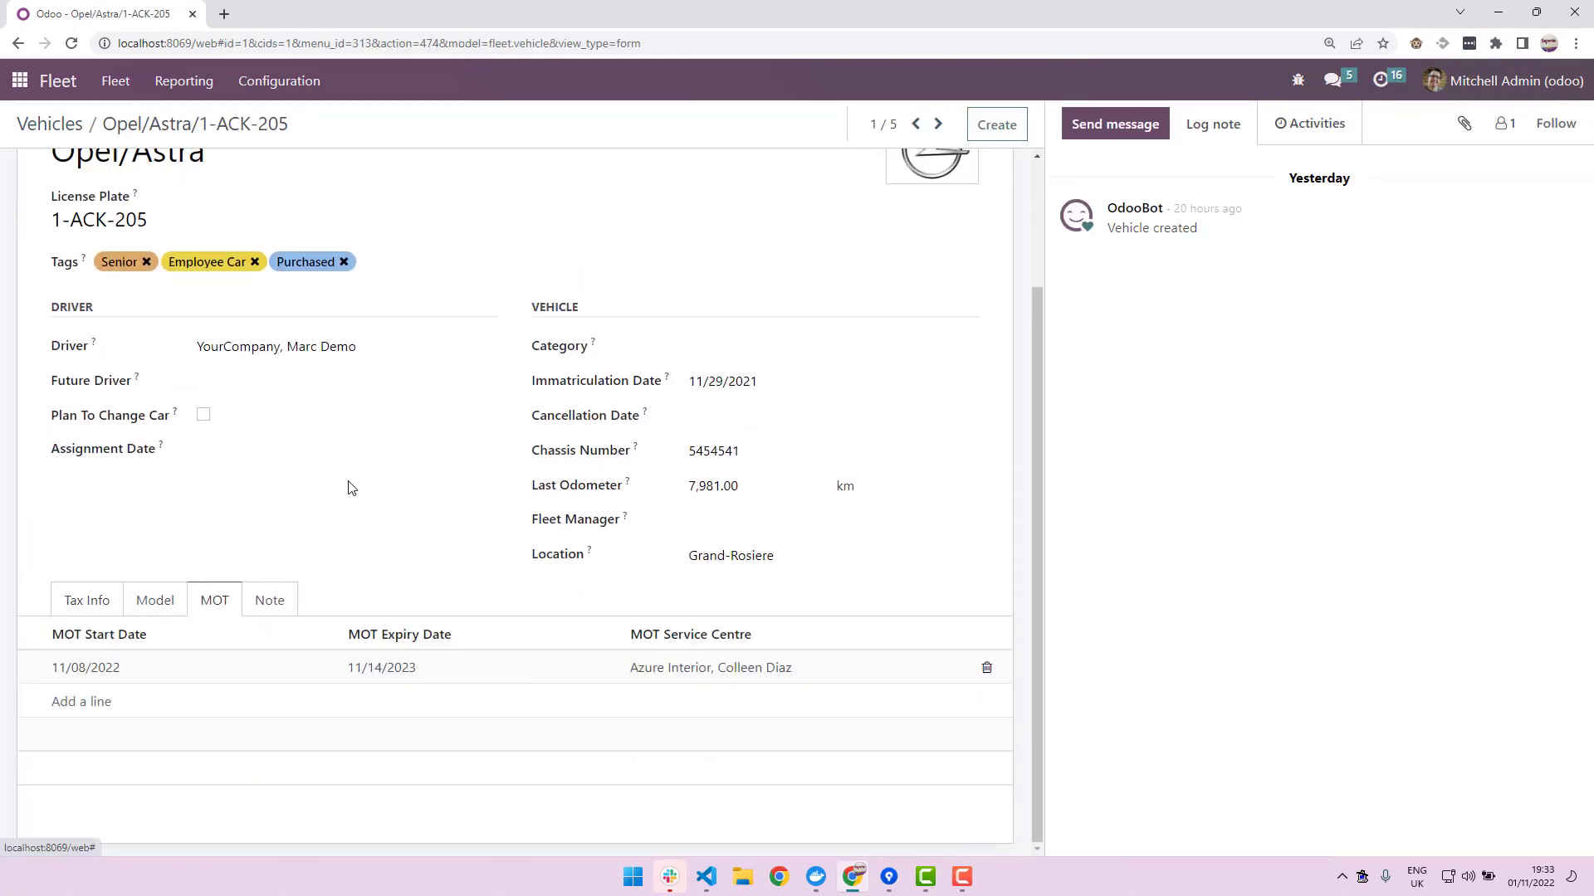
pyautogui.moveTo(453, 553)
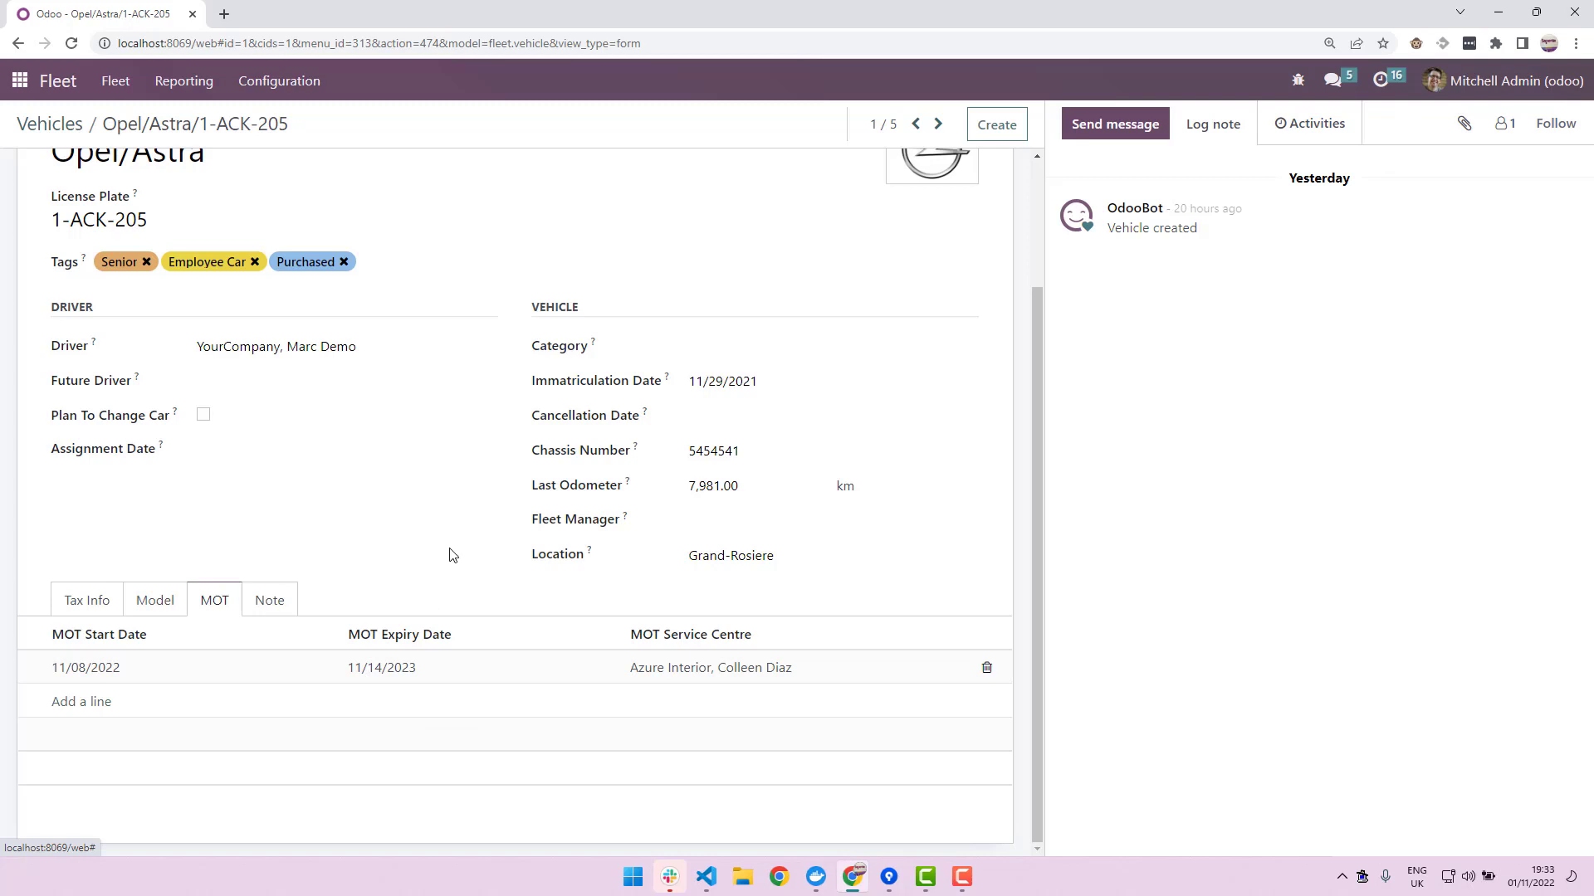
pyautogui.moveTo(442, 713)
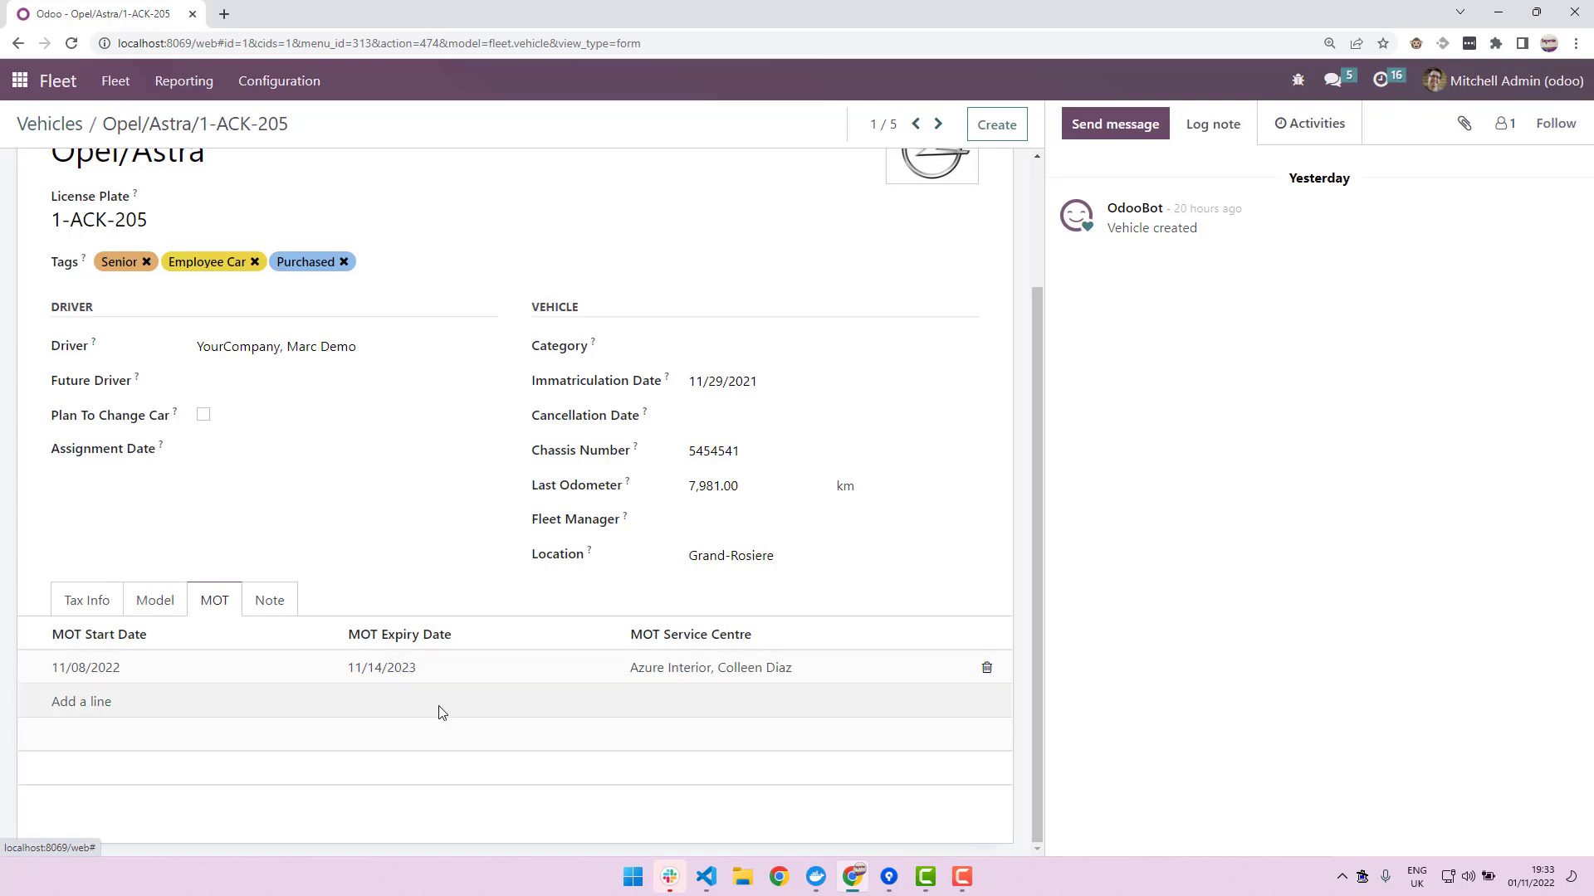
pyautogui.moveTo(396, 692)
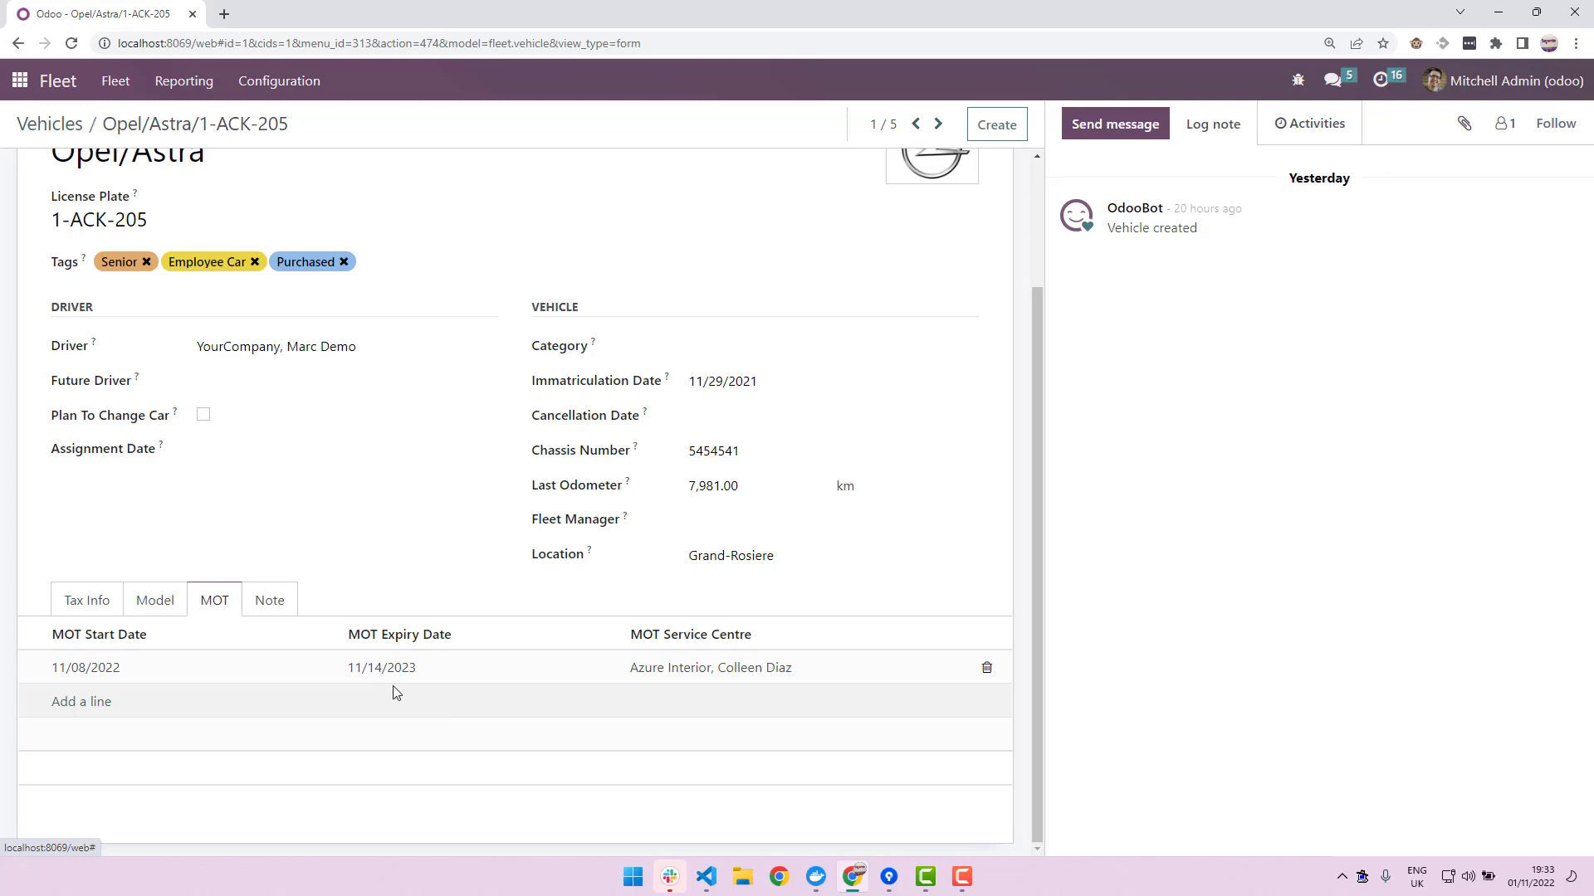
pyautogui.moveTo(375, 714)
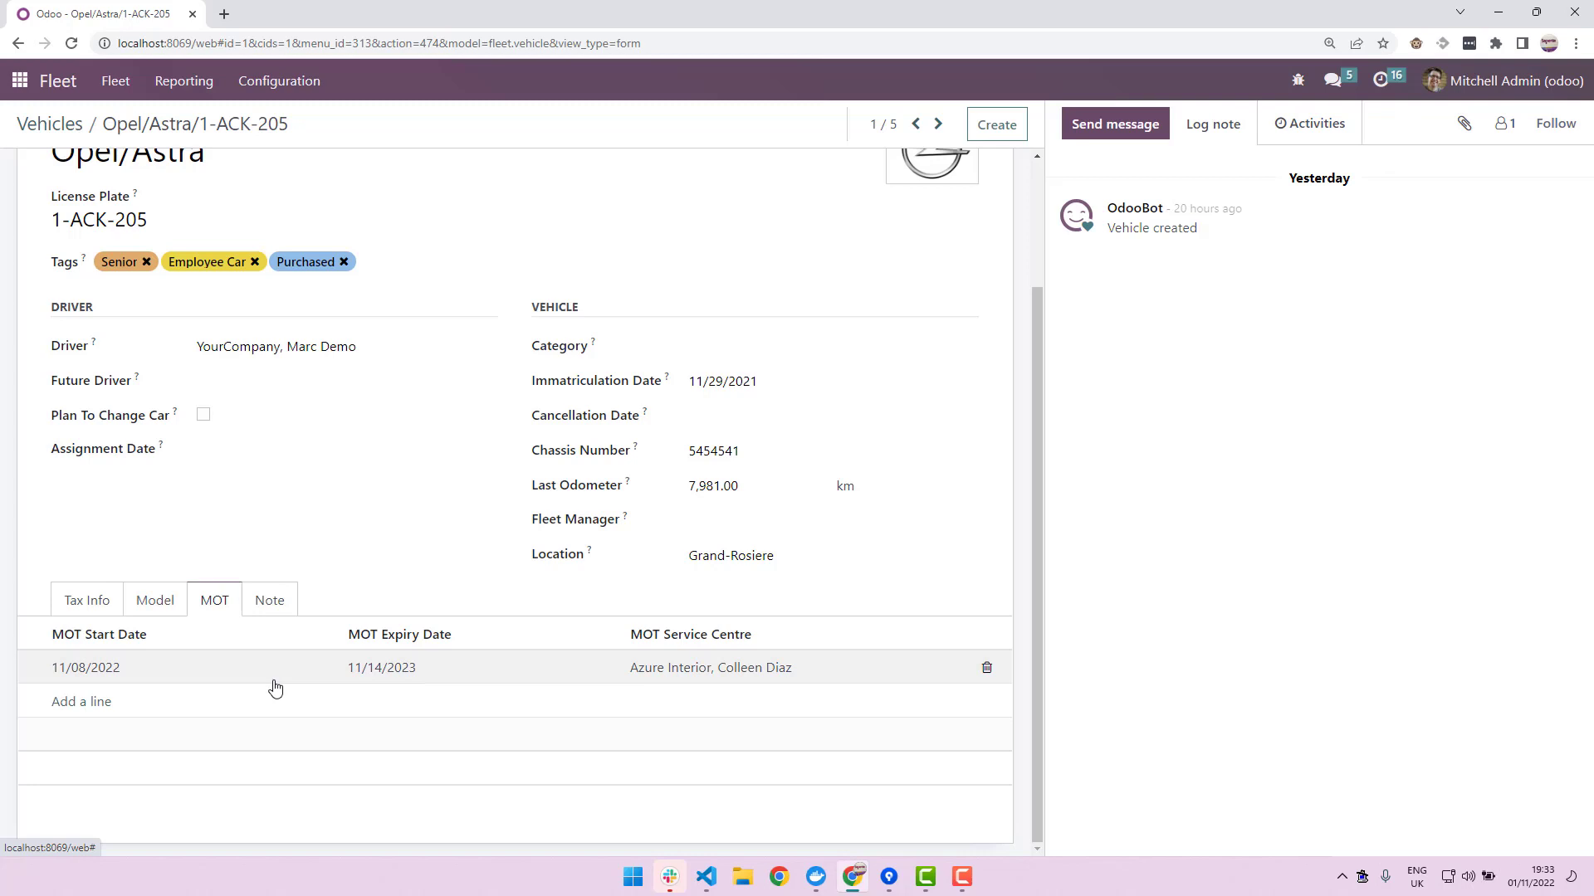
pyautogui.moveTo(239, 716)
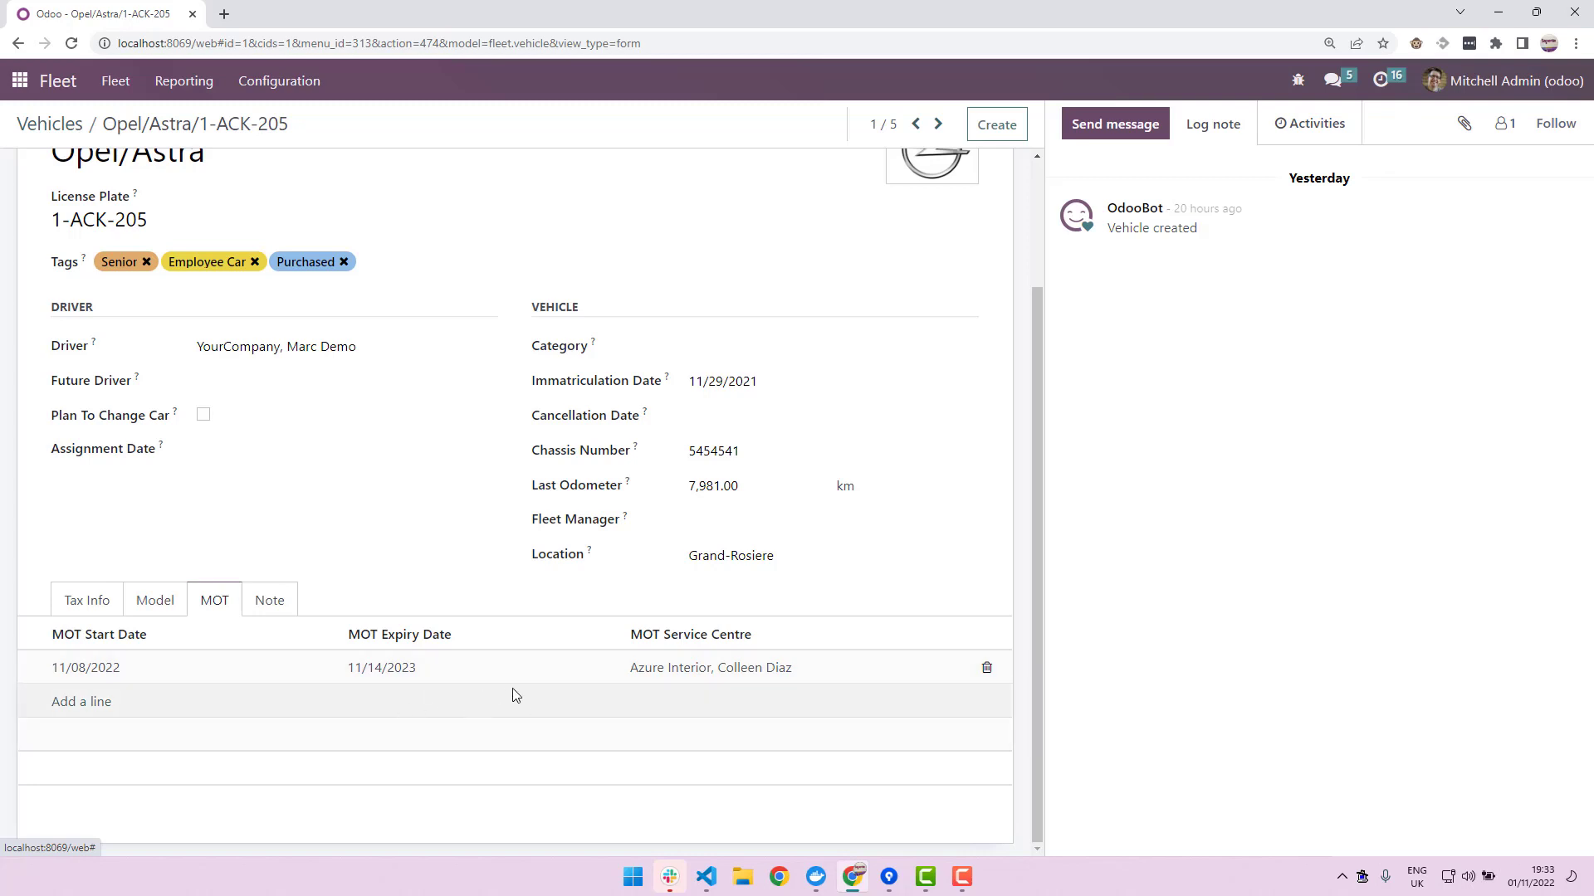
pyautogui.moveTo(494, 705)
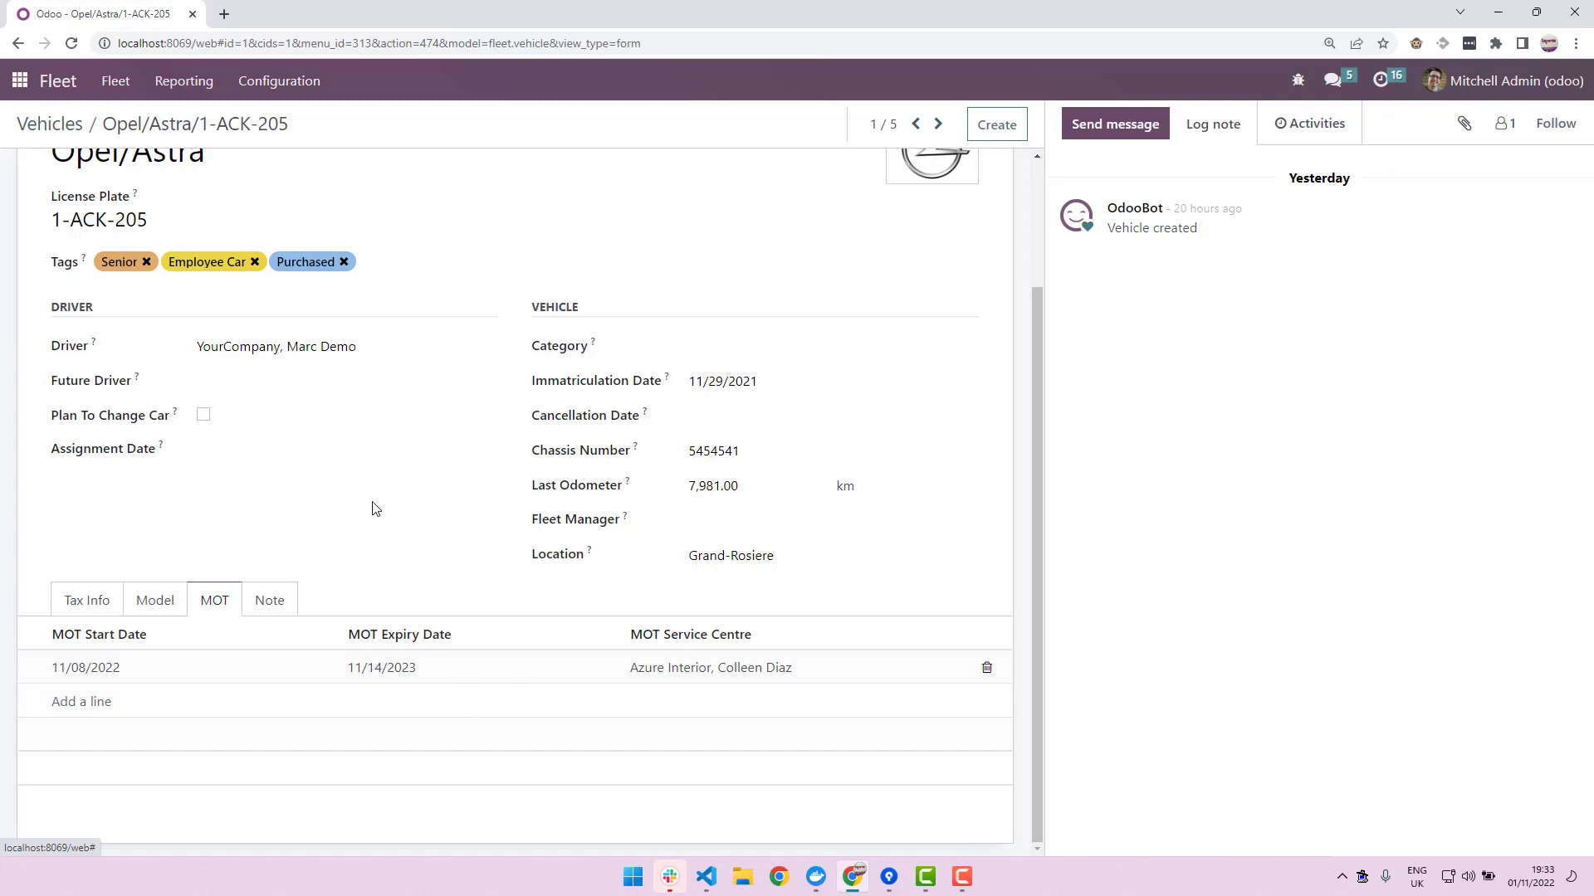
pyautogui.moveTo(370, 521)
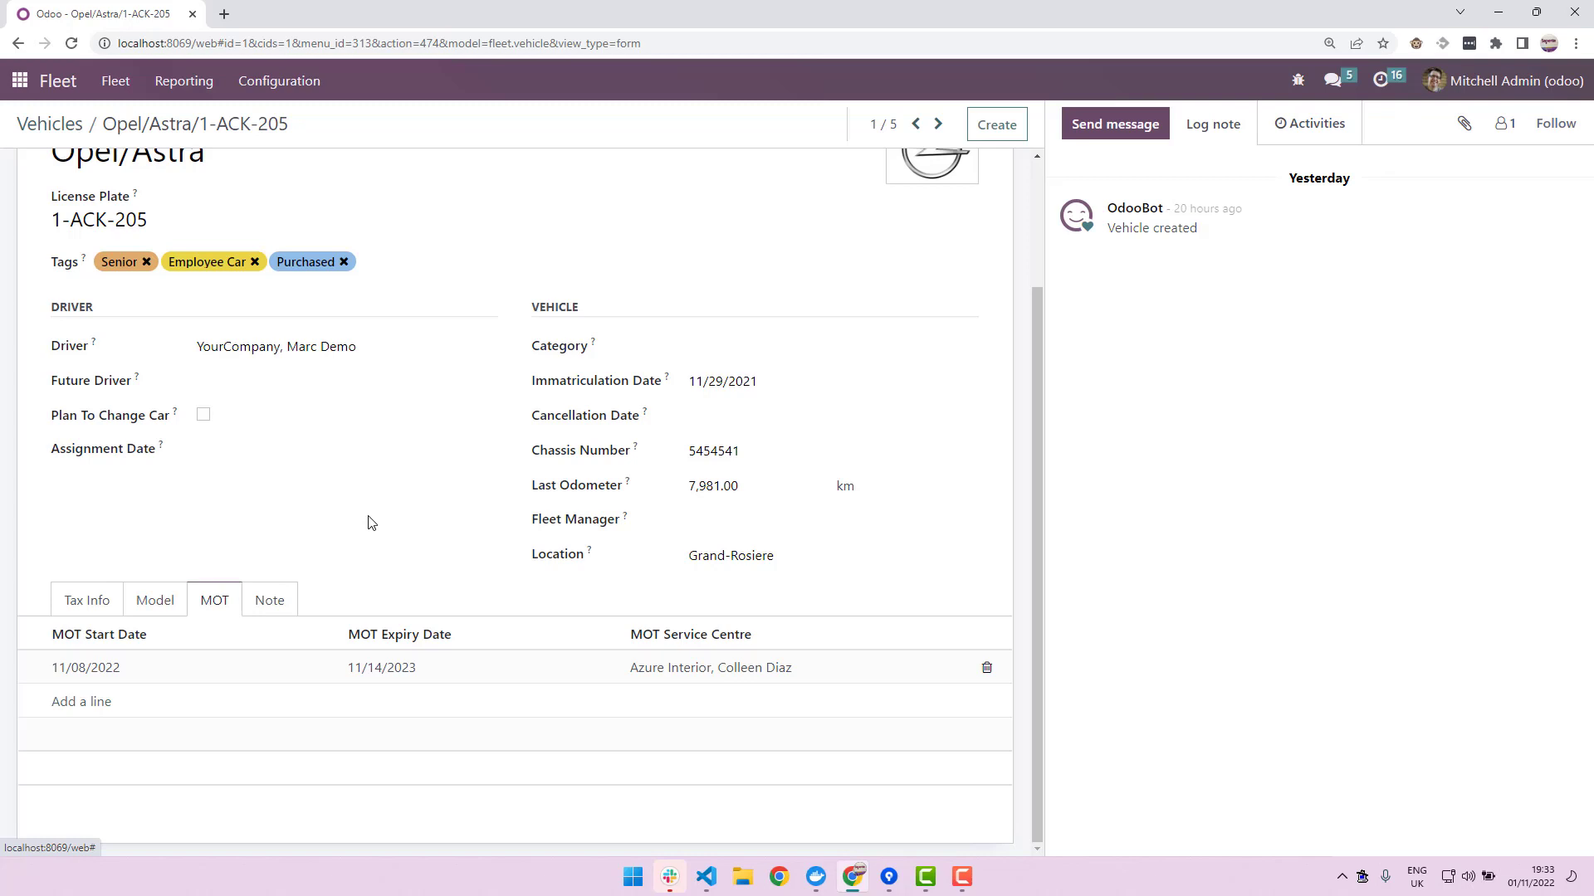